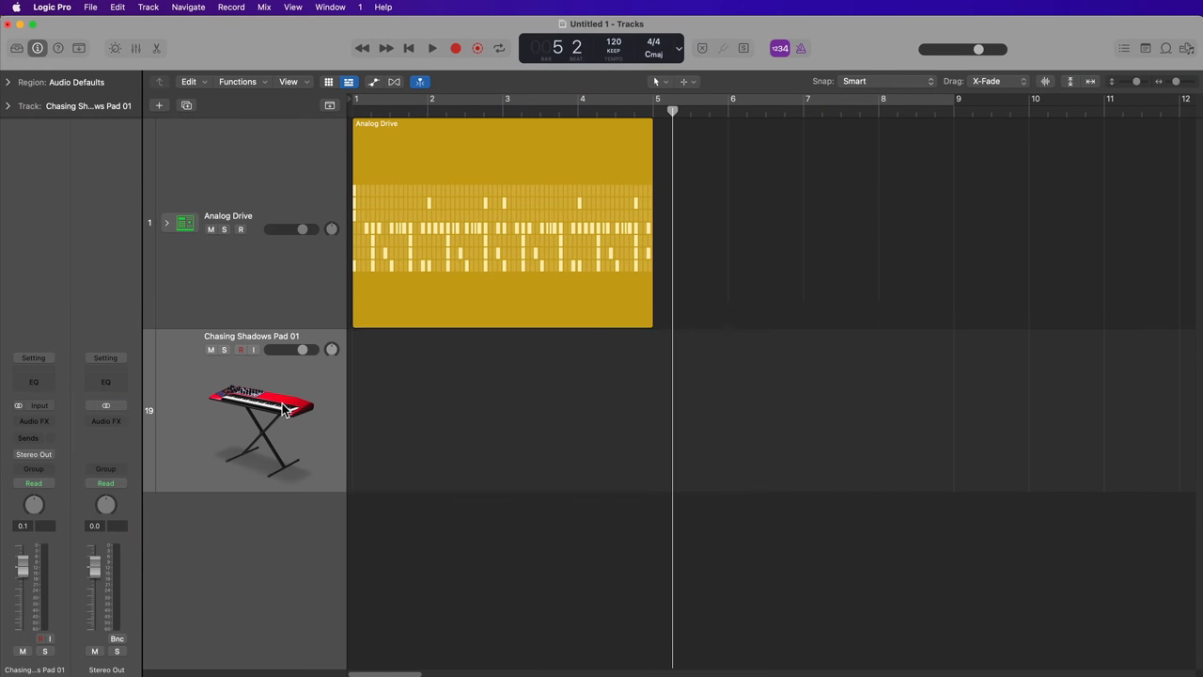
# Step: Create a new project with one Software Instrument track using an Empty Channel Strip
pyautogui.click(158, 105)
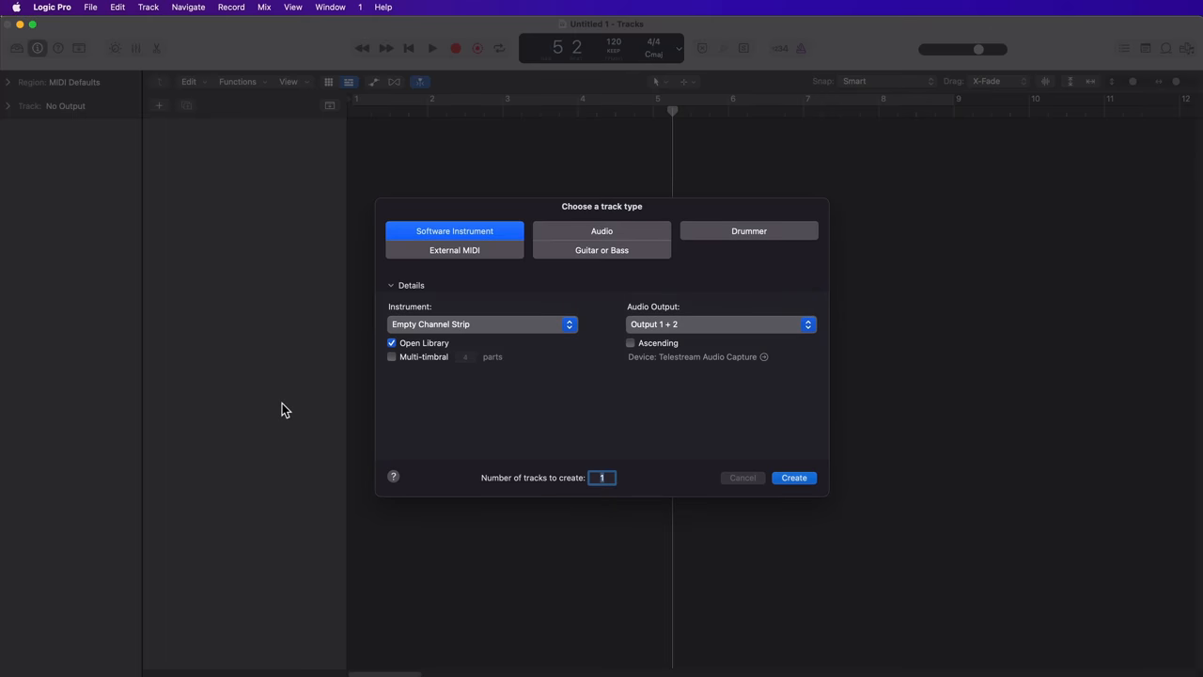
pyautogui.moveTo(514, 237)
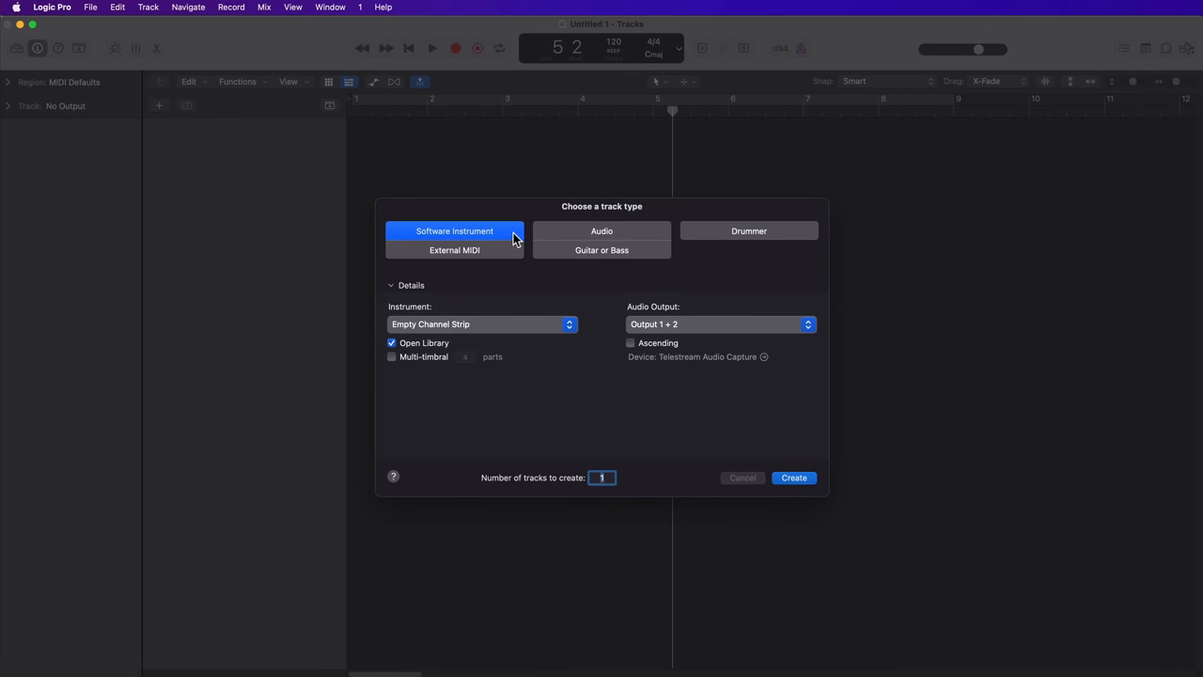
pyautogui.moveTo(496, 323)
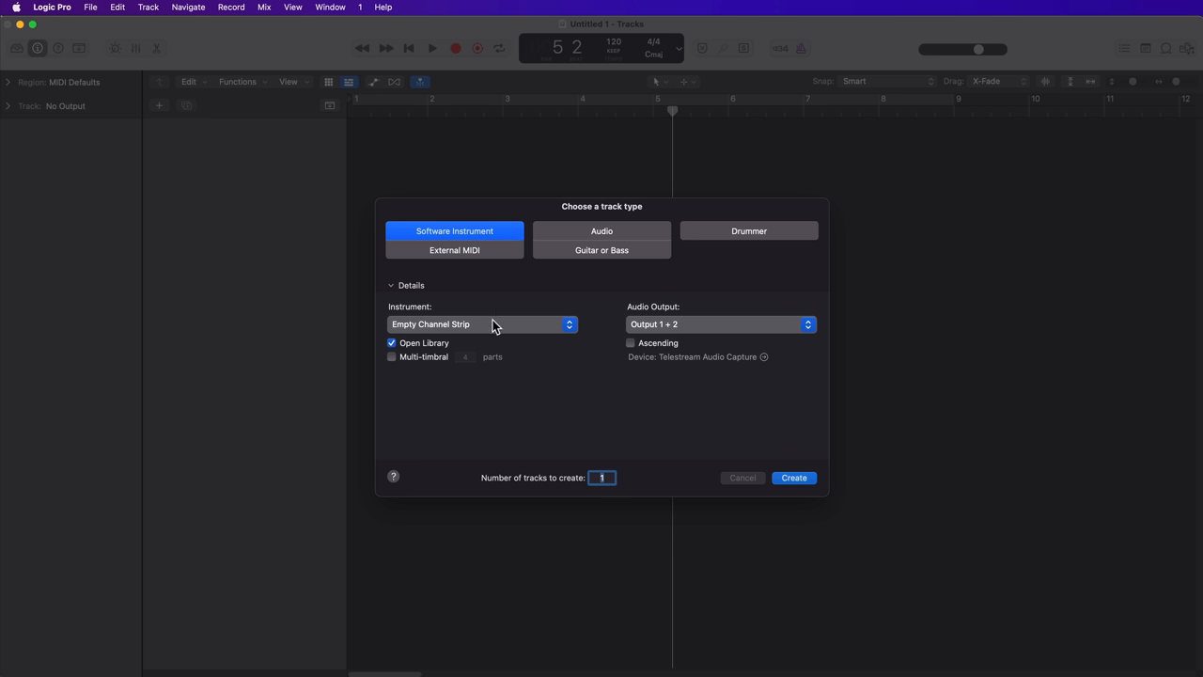
pyautogui.click(479, 324)
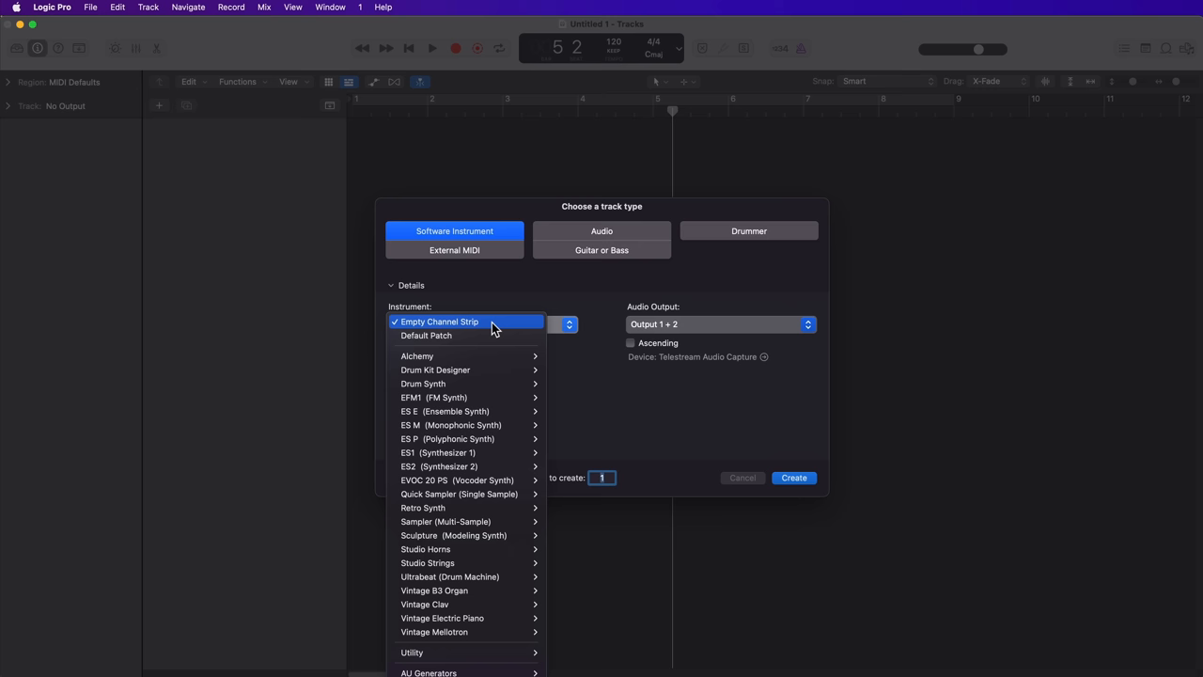
pyautogui.moveTo(488, 334)
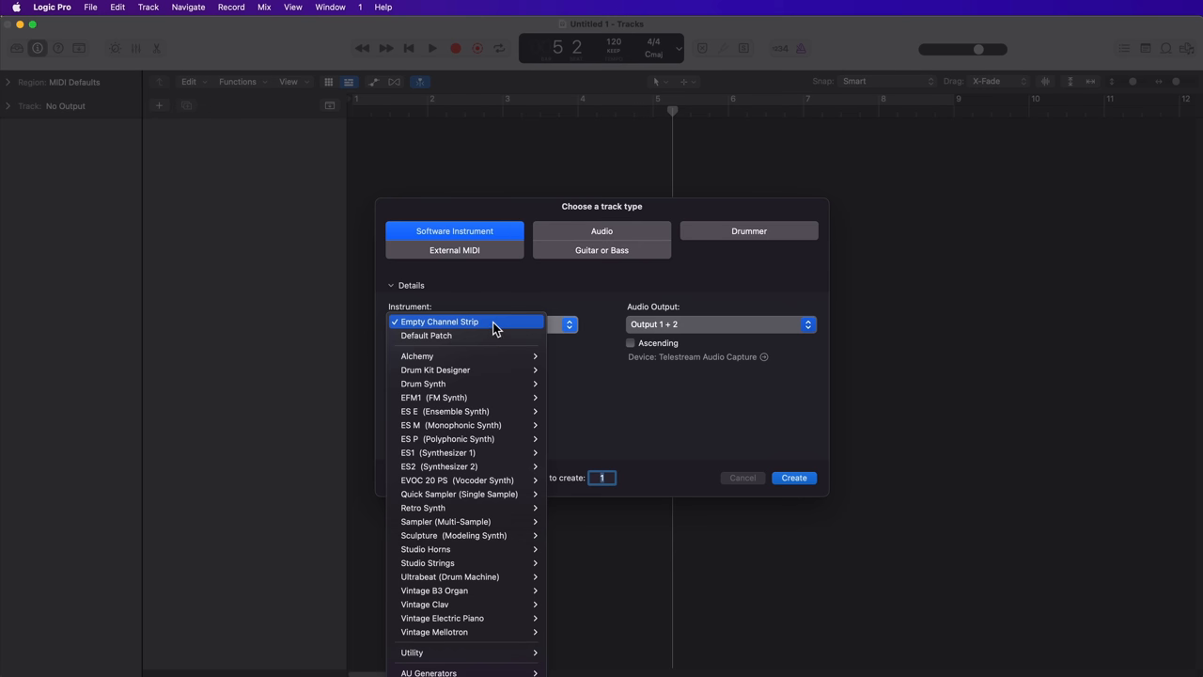
pyautogui.click(440, 321)
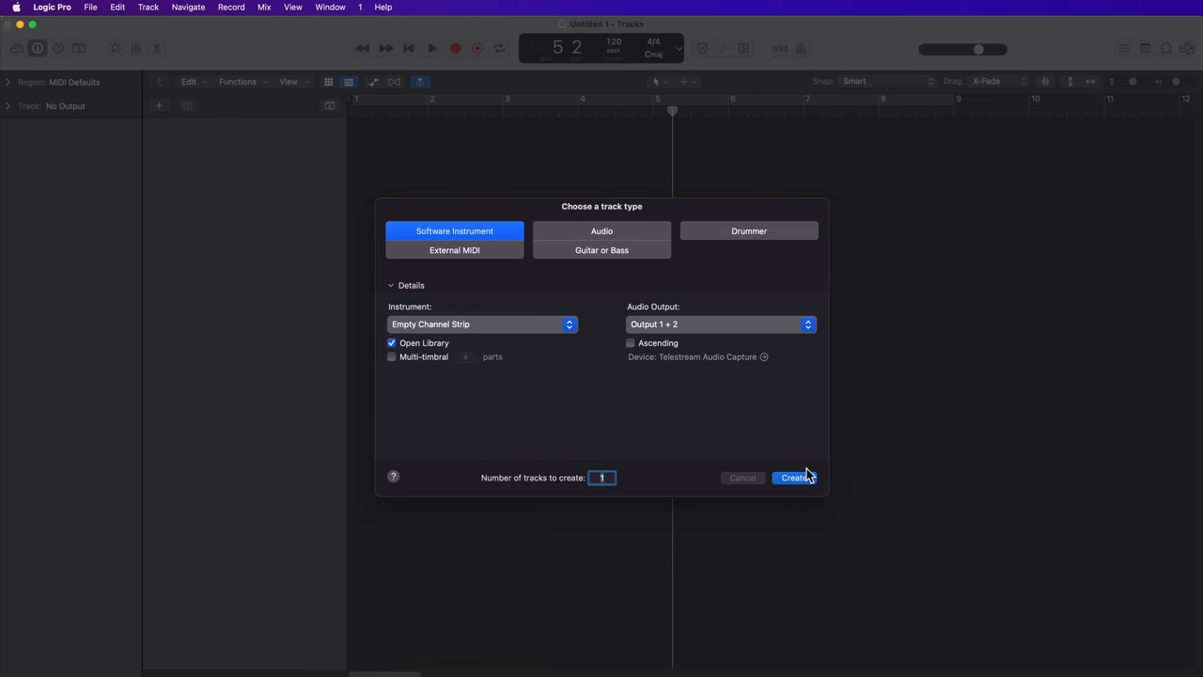
pyautogui.click(793, 478)
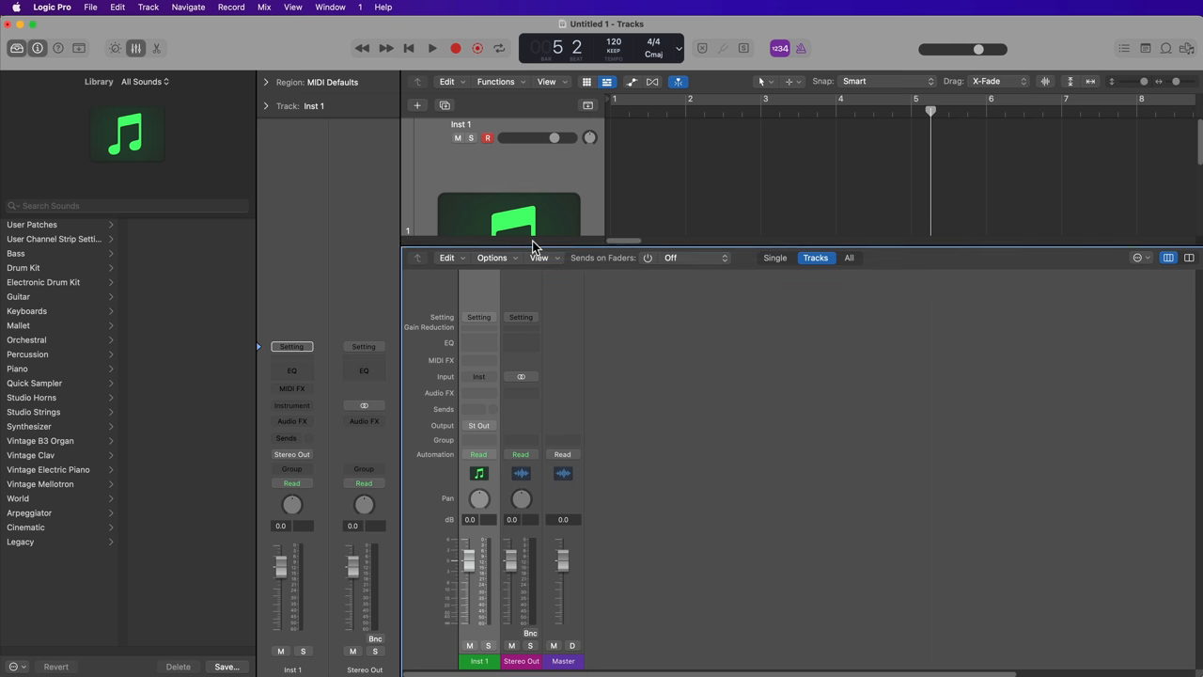
pyautogui.moveTo(628, 399)
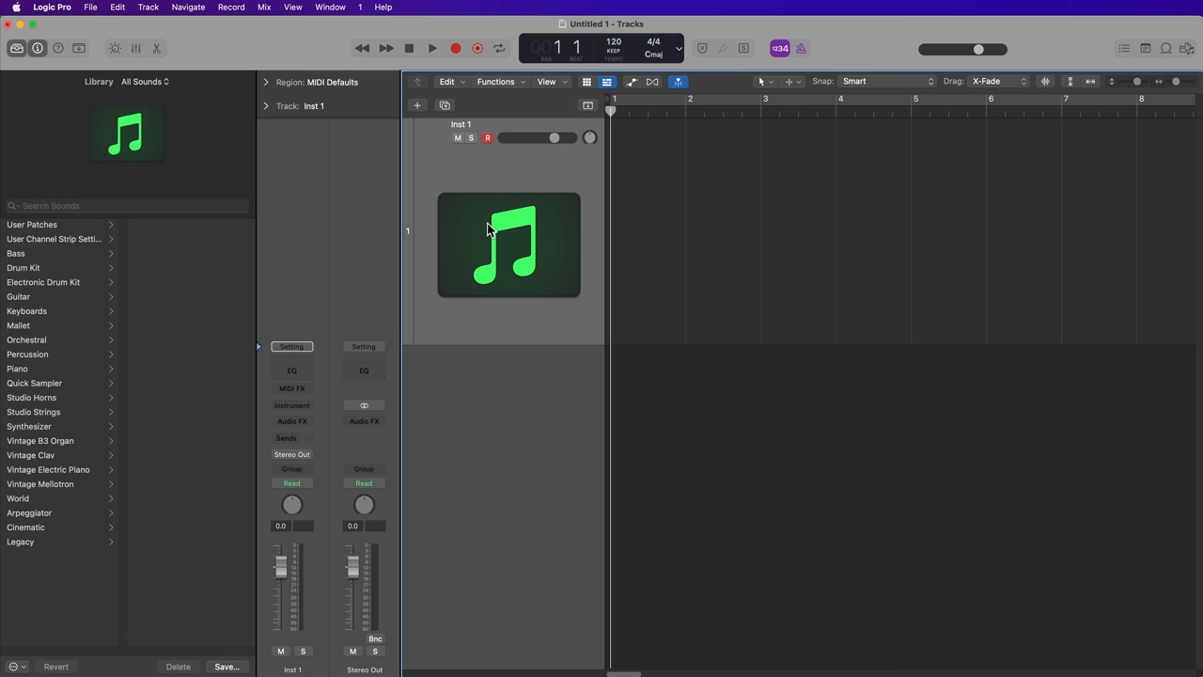
# Step: Show the Electronic Drum Kit patches in the Library and browse the list for Analog Drive
pyautogui.click(41, 282)
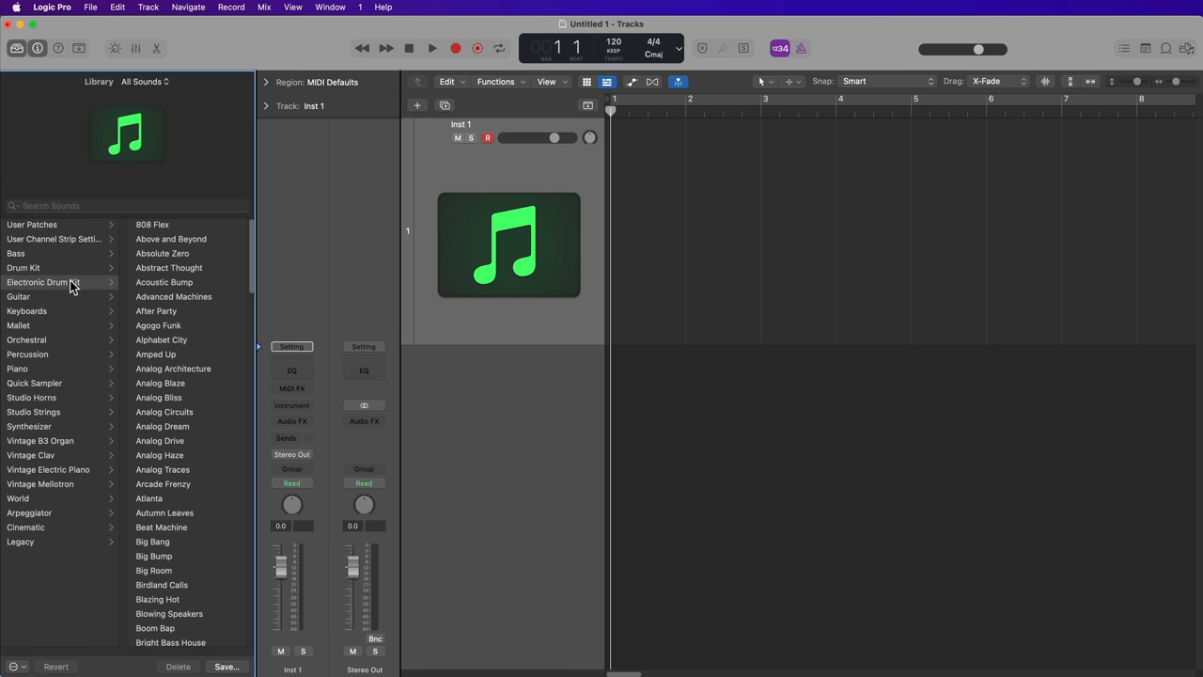
pyautogui.click(22, 267)
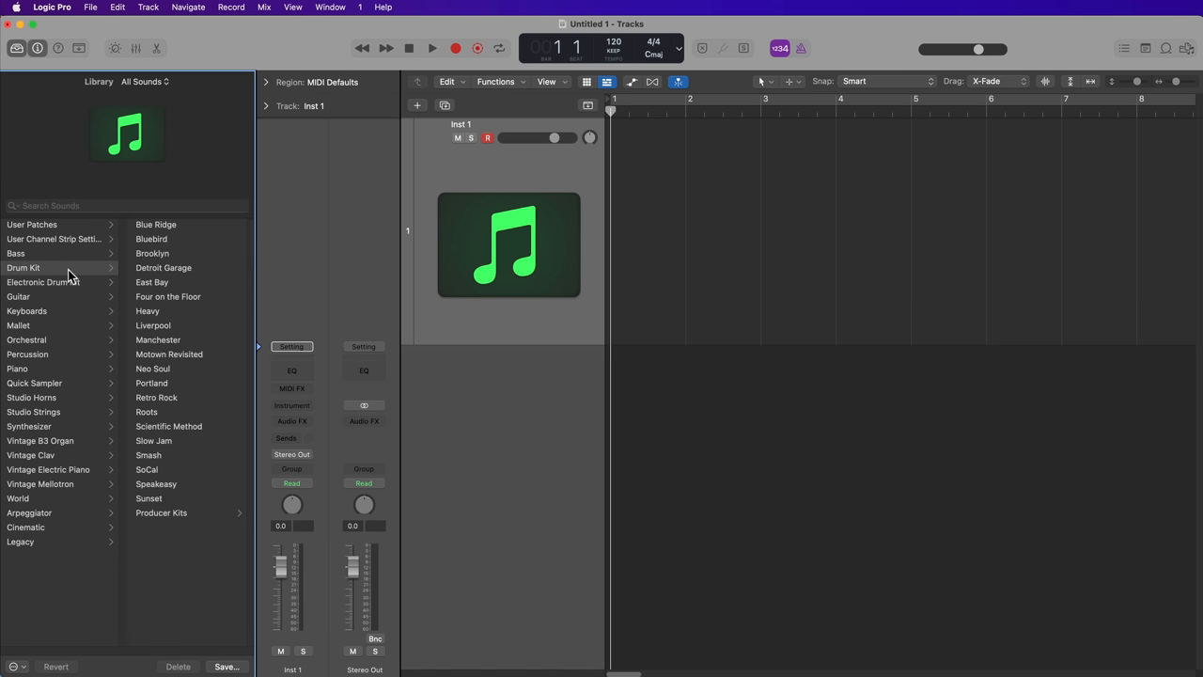
pyautogui.moveTo(86, 304)
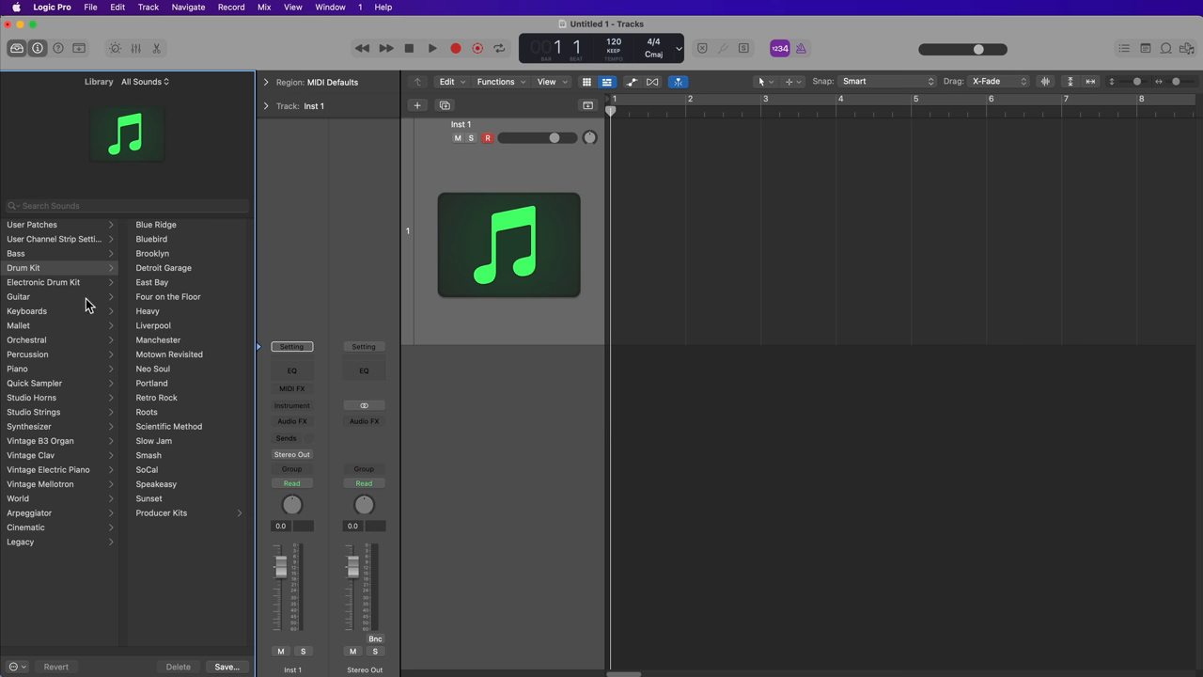
pyautogui.click(43, 282)
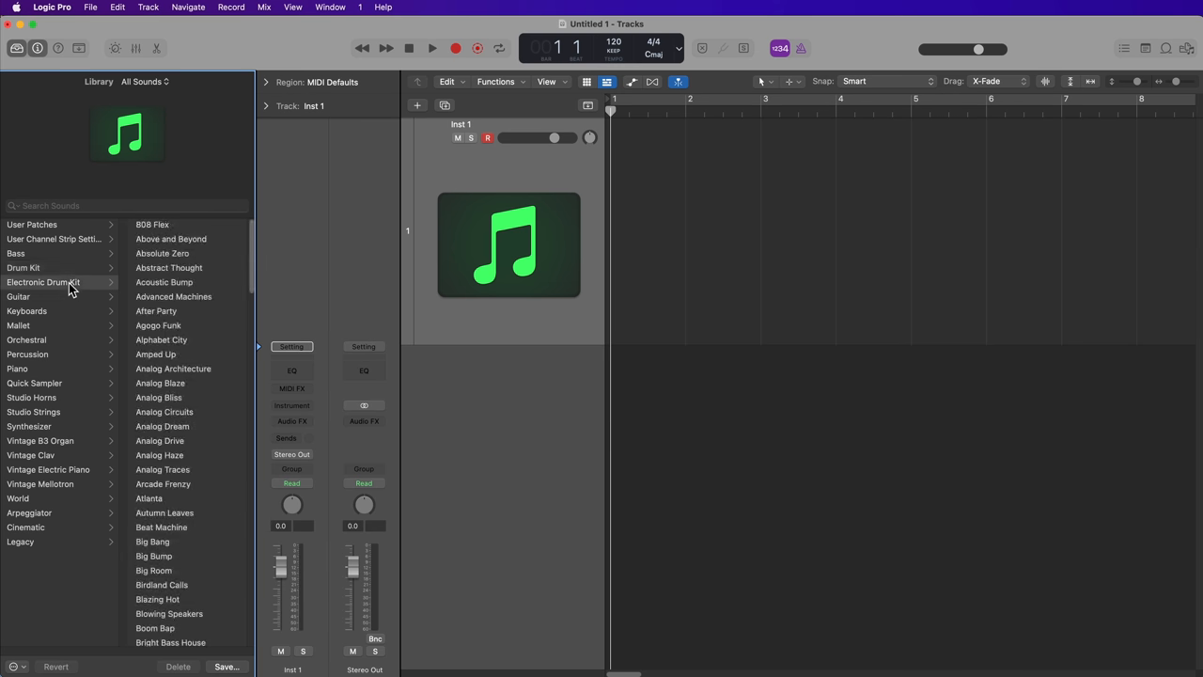
pyautogui.scroll(-3)
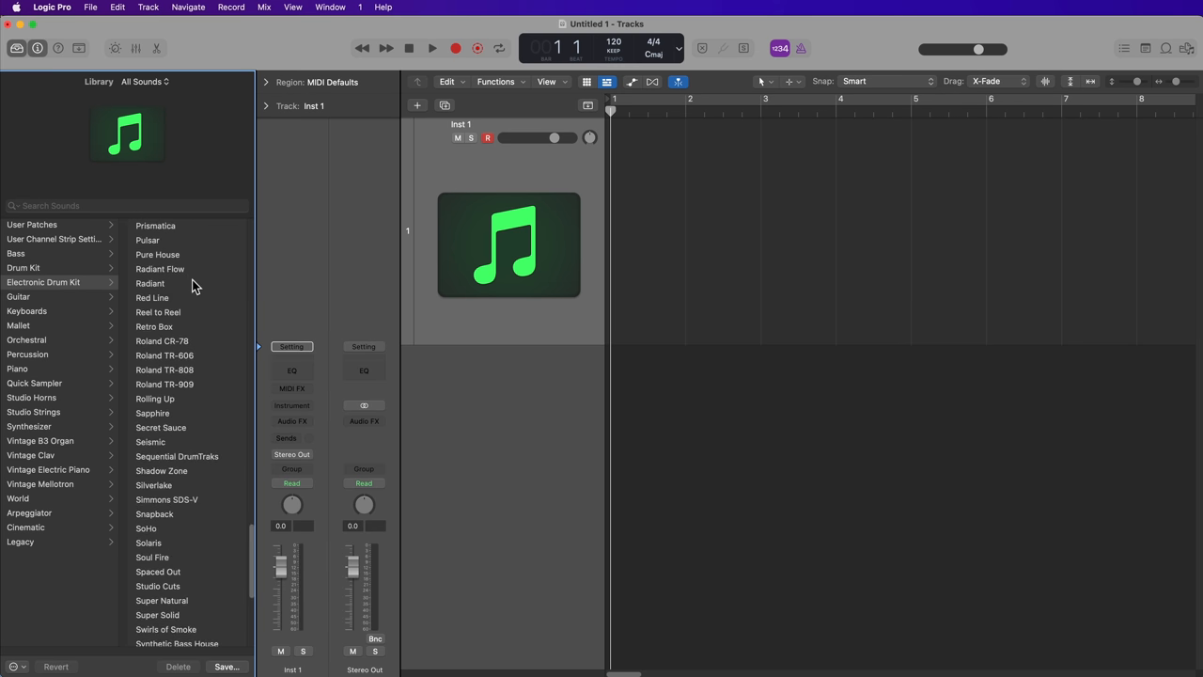
pyautogui.scroll(3)
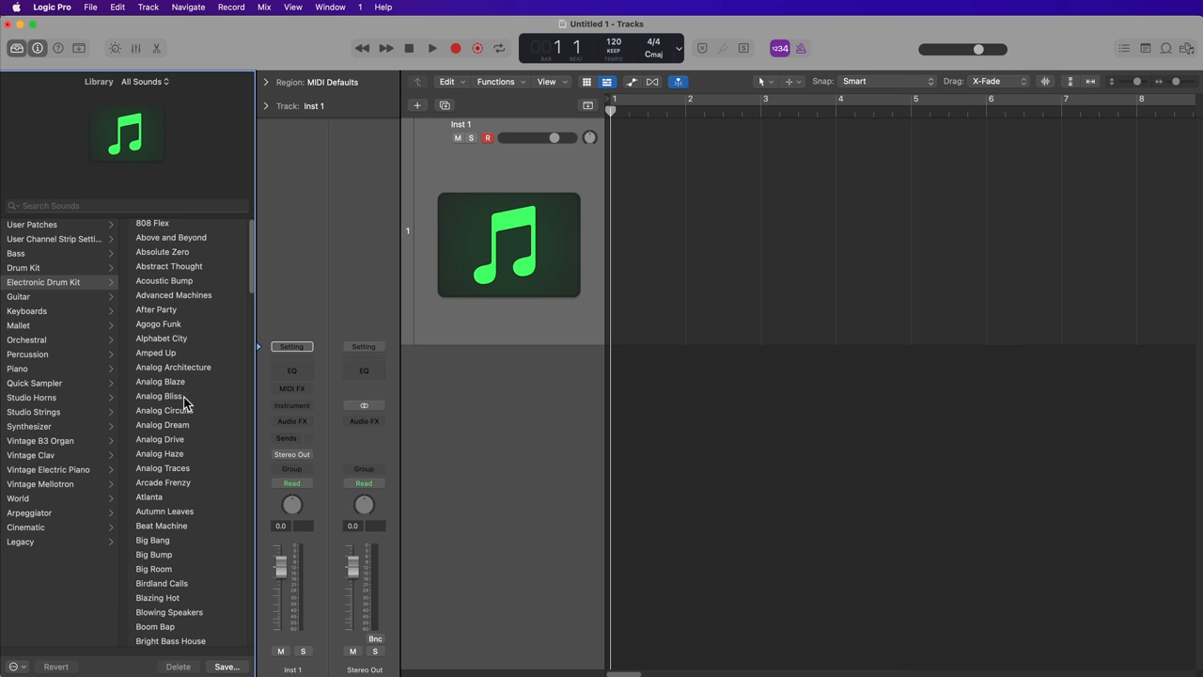
pyautogui.moveTo(160, 439)
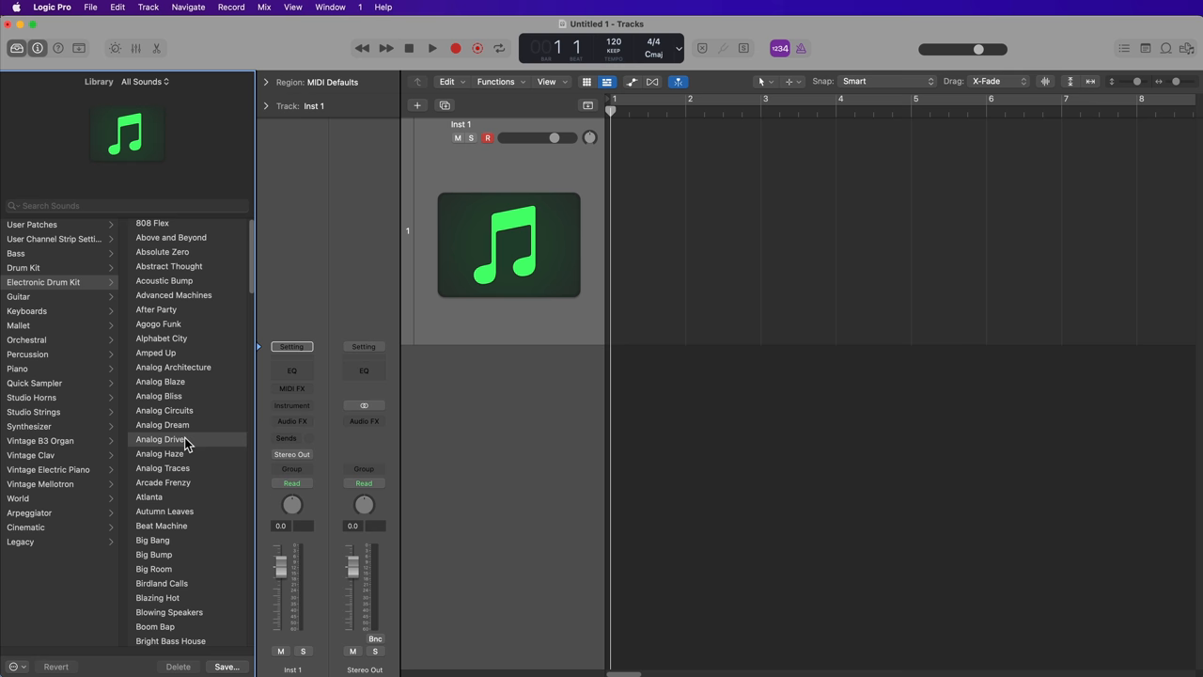
# Step: Load the Analog Drive kit onto the track, try an empty MIDI region, then reopen the lane's region options
pyautogui.click(162, 440)
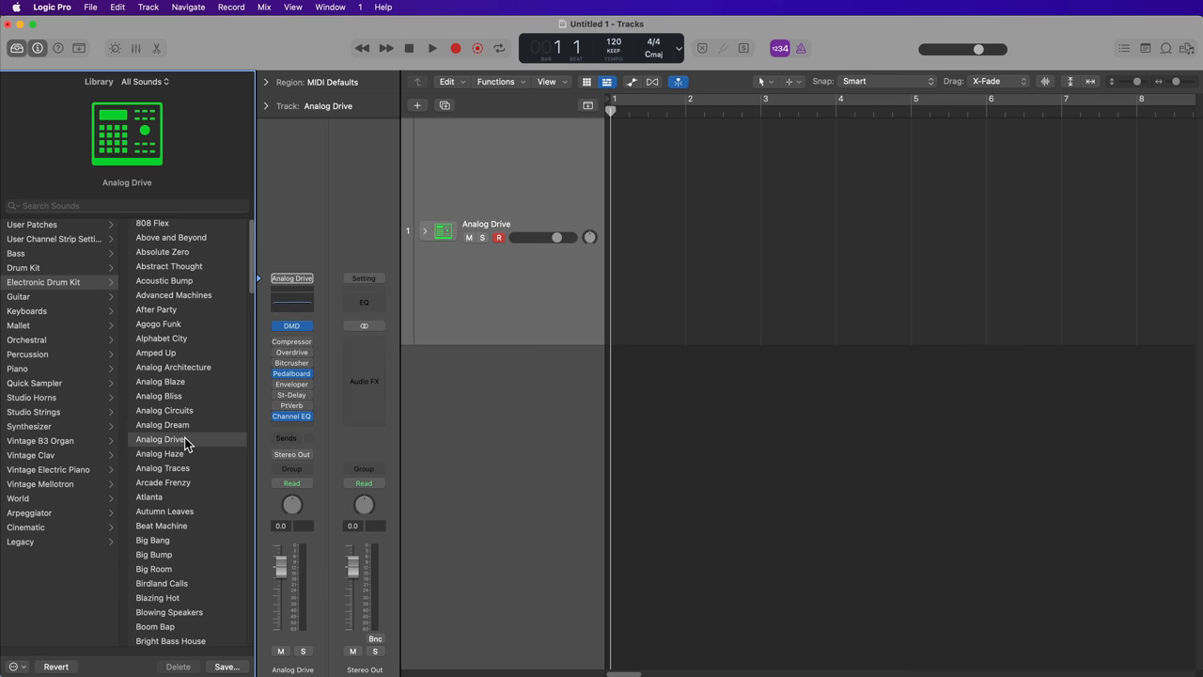
pyautogui.moveTo(651, 239)
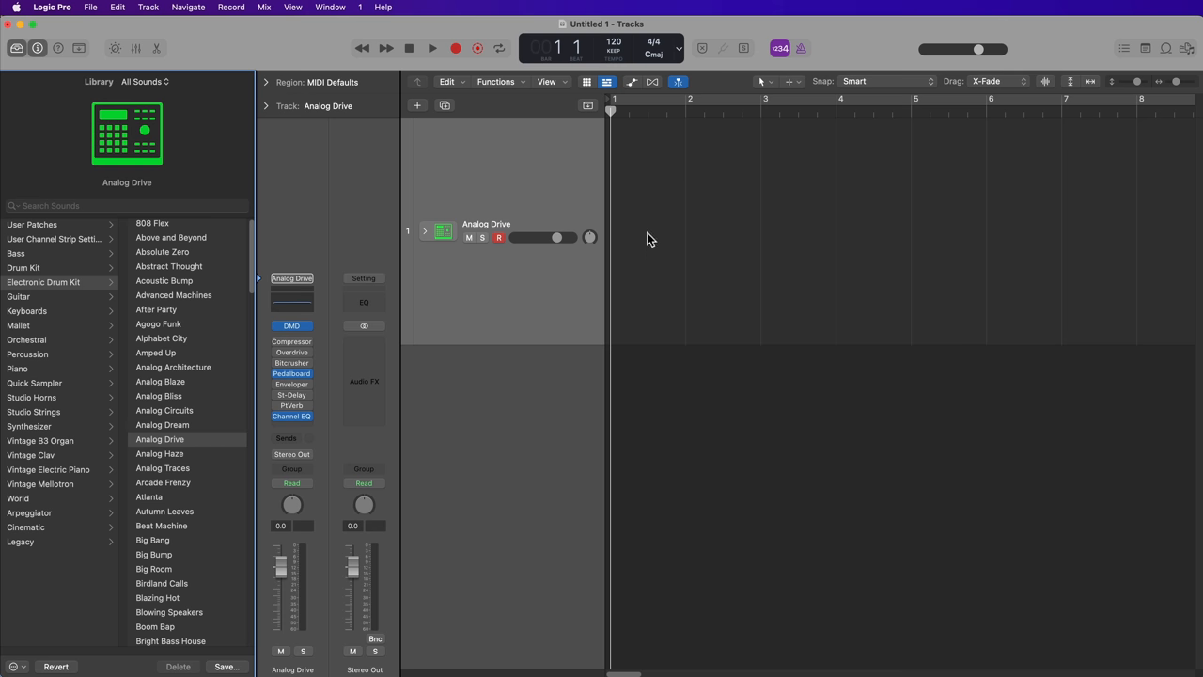
pyautogui.moveTo(649, 218)
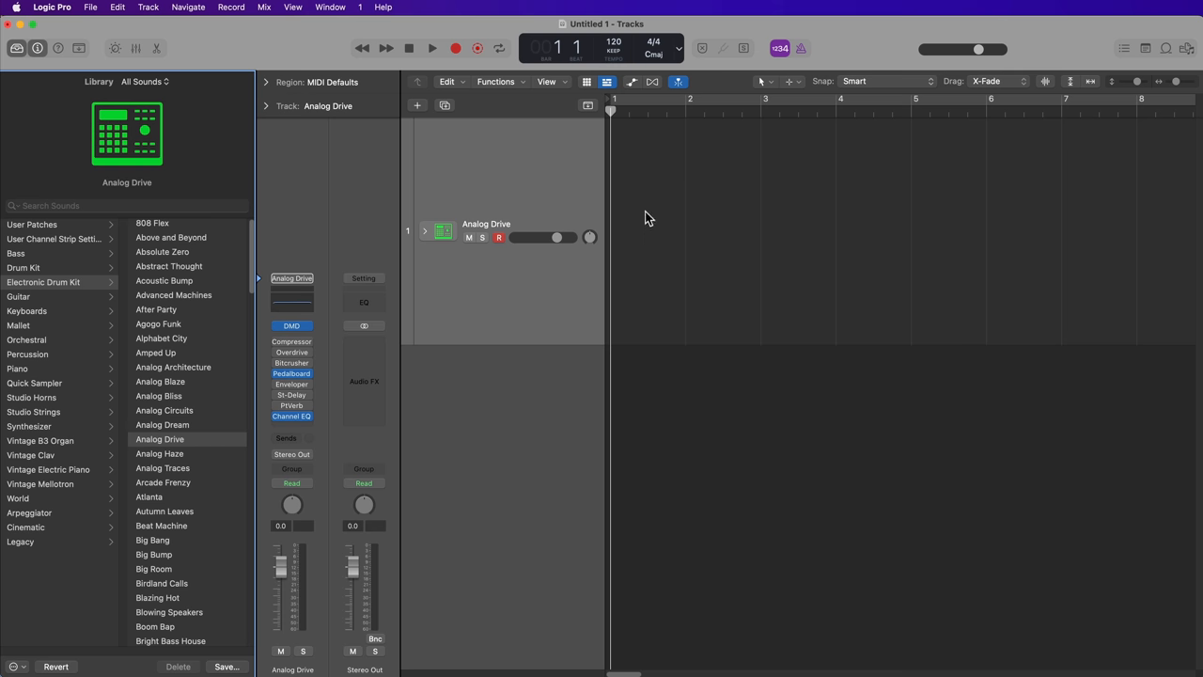
pyautogui.rightClick(647, 218)
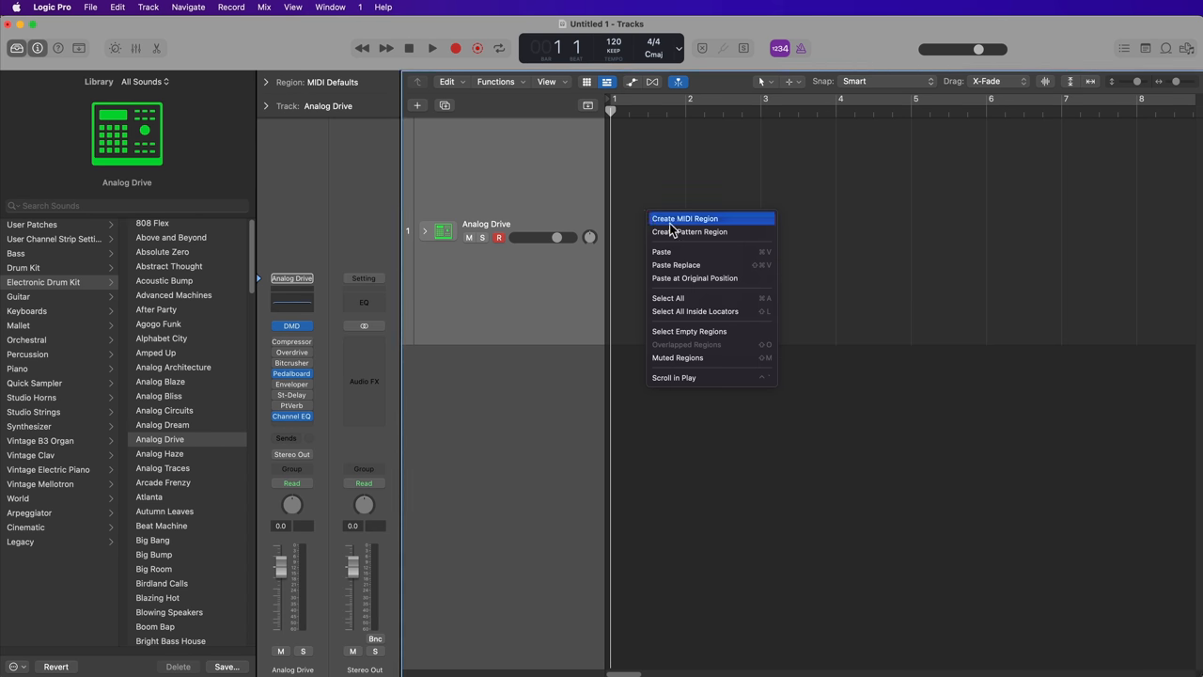
pyautogui.click(684, 218)
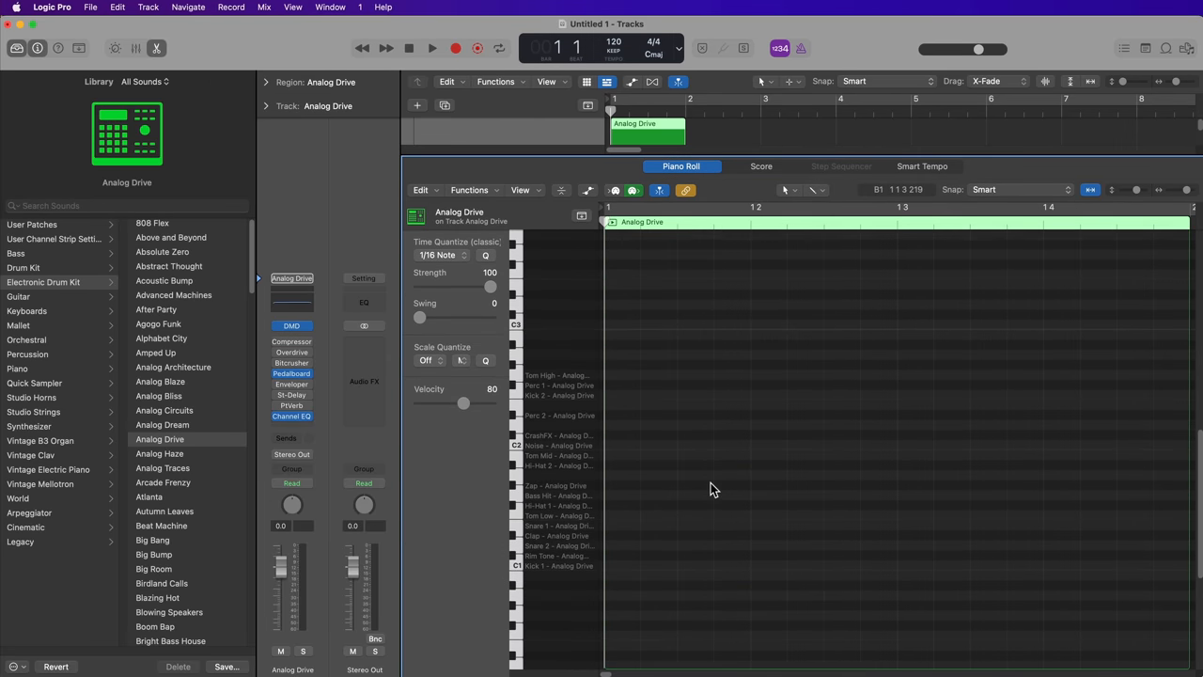
pyautogui.scroll(-3)
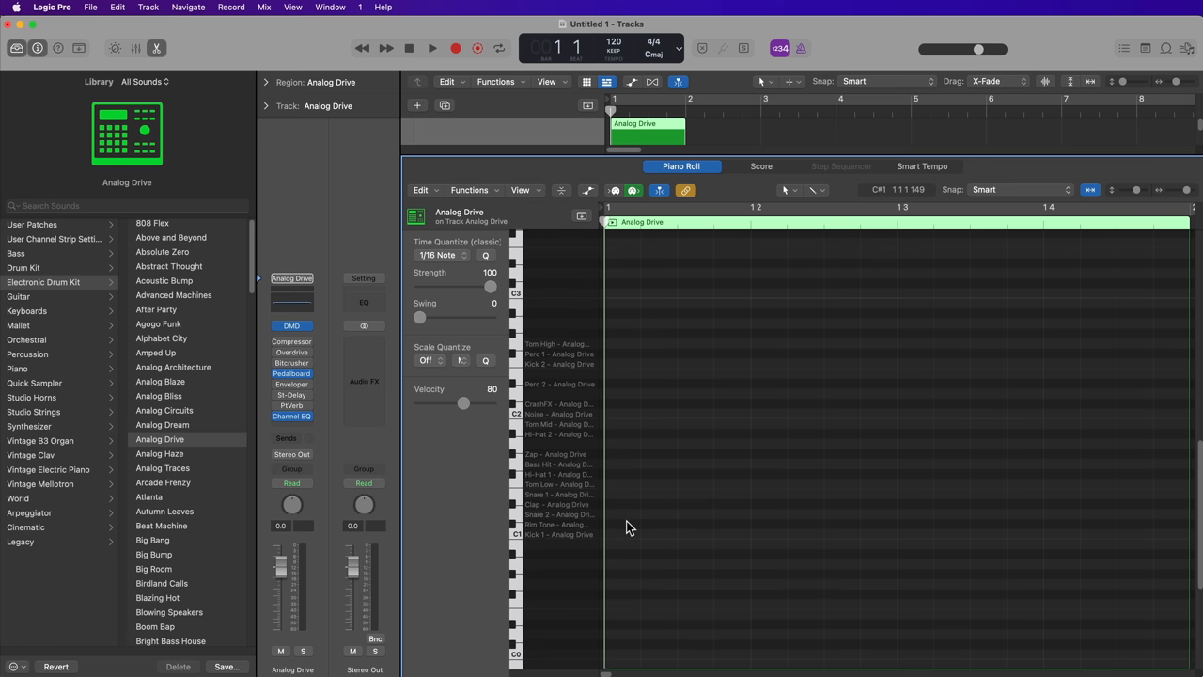
pyautogui.moveTo(767, 398)
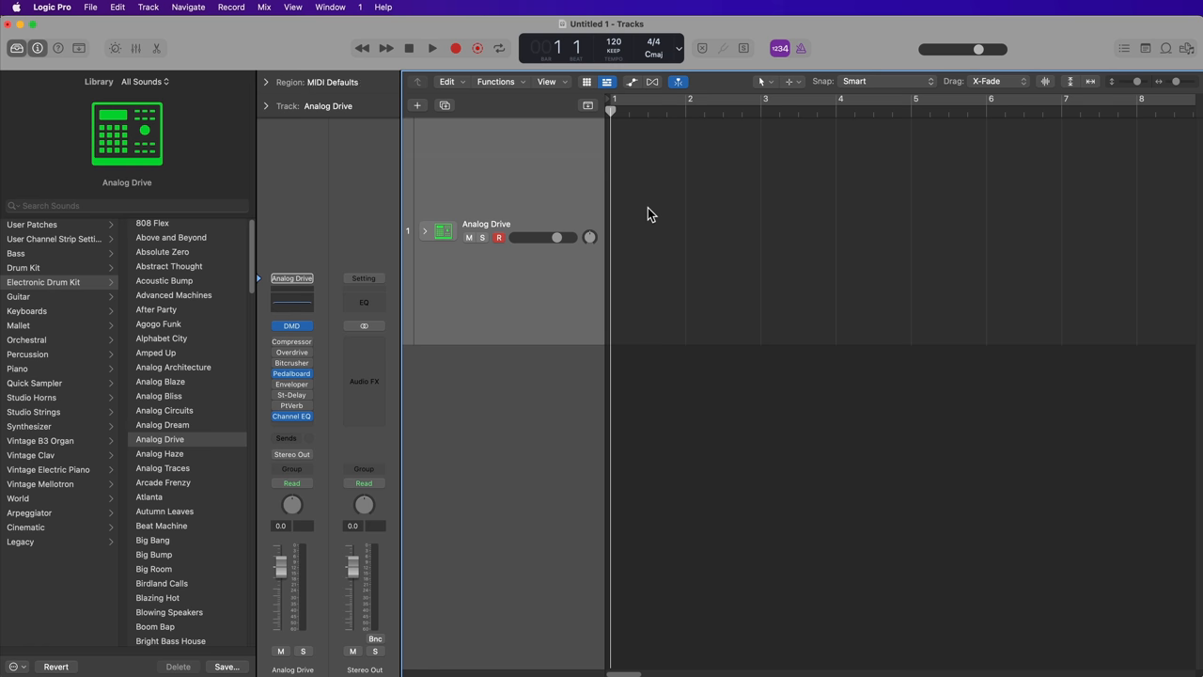
pyautogui.rightClick(649, 210)
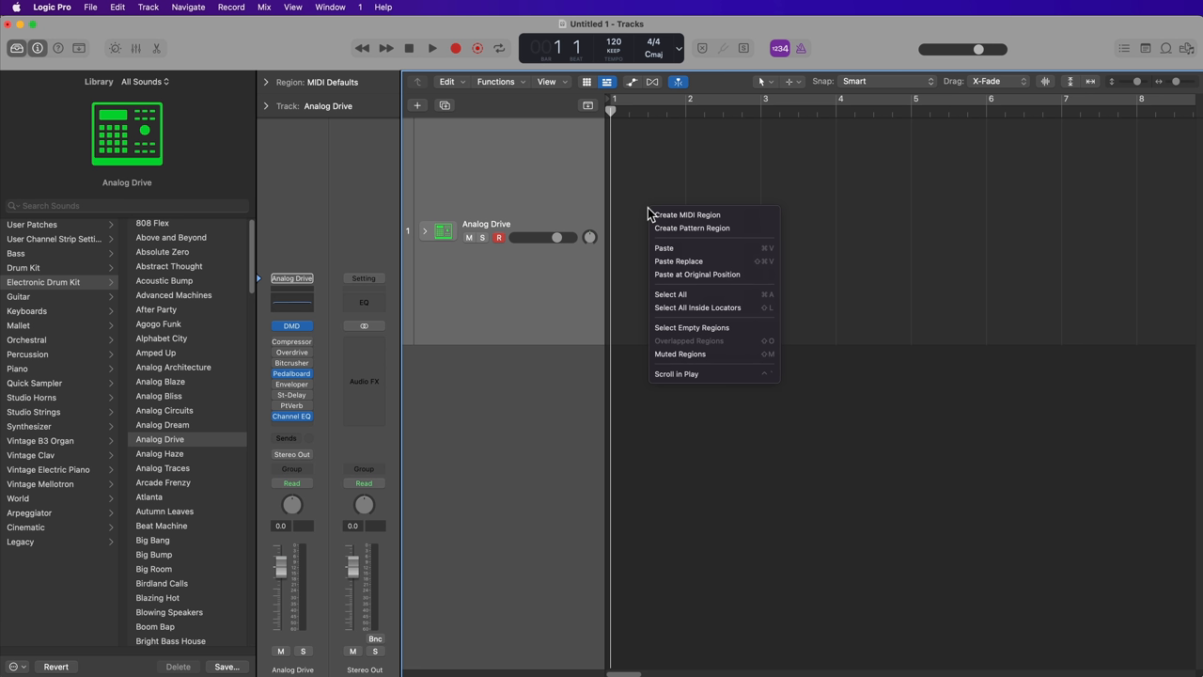
pyautogui.moveTo(700, 215)
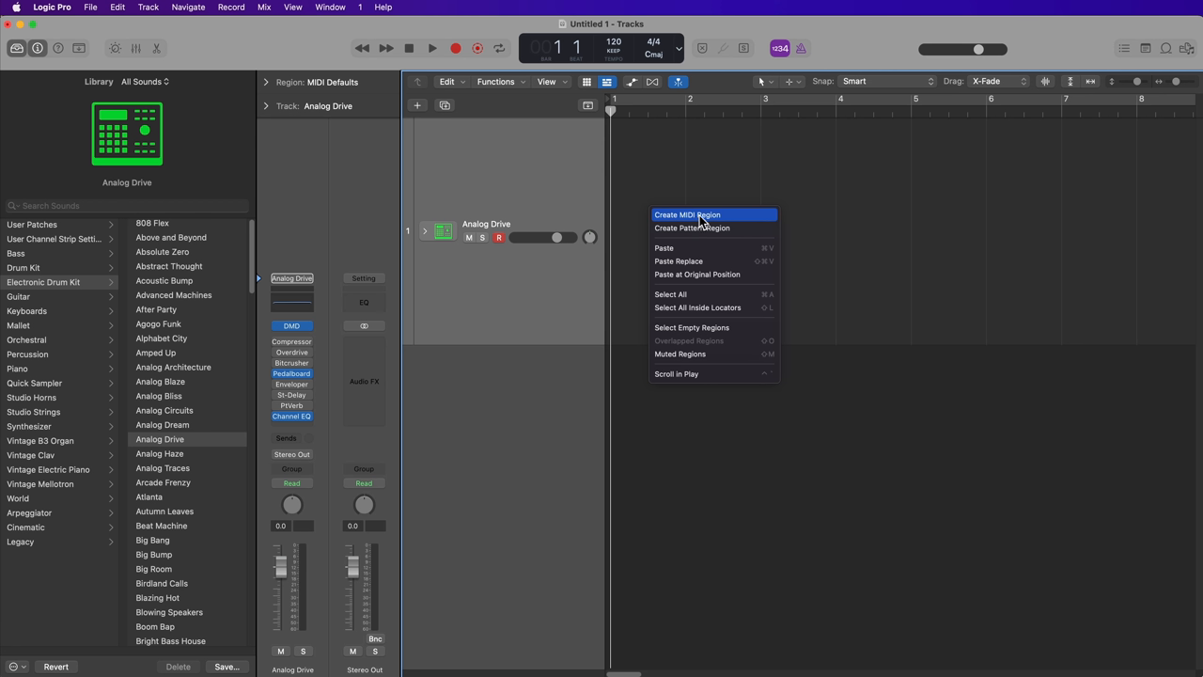
pyautogui.moveTo(692, 227)
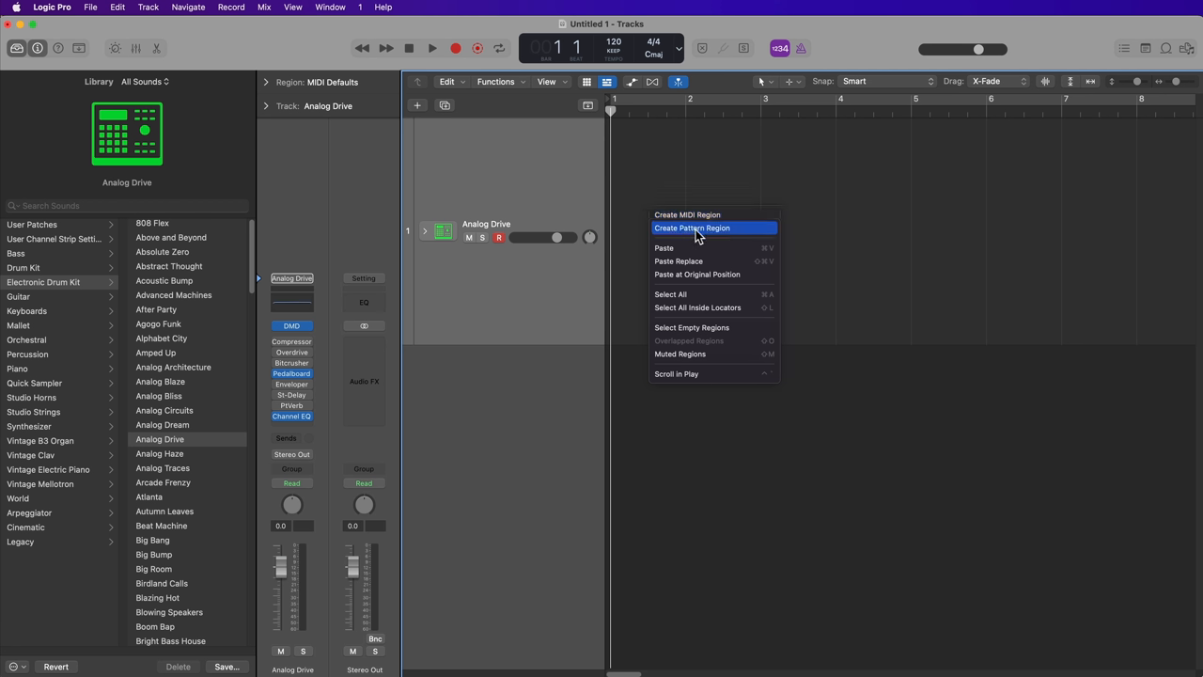
# Step: Create a pattern region on the track, check the Snare 2 pad, and close the drum kit window
pyautogui.click(692, 227)
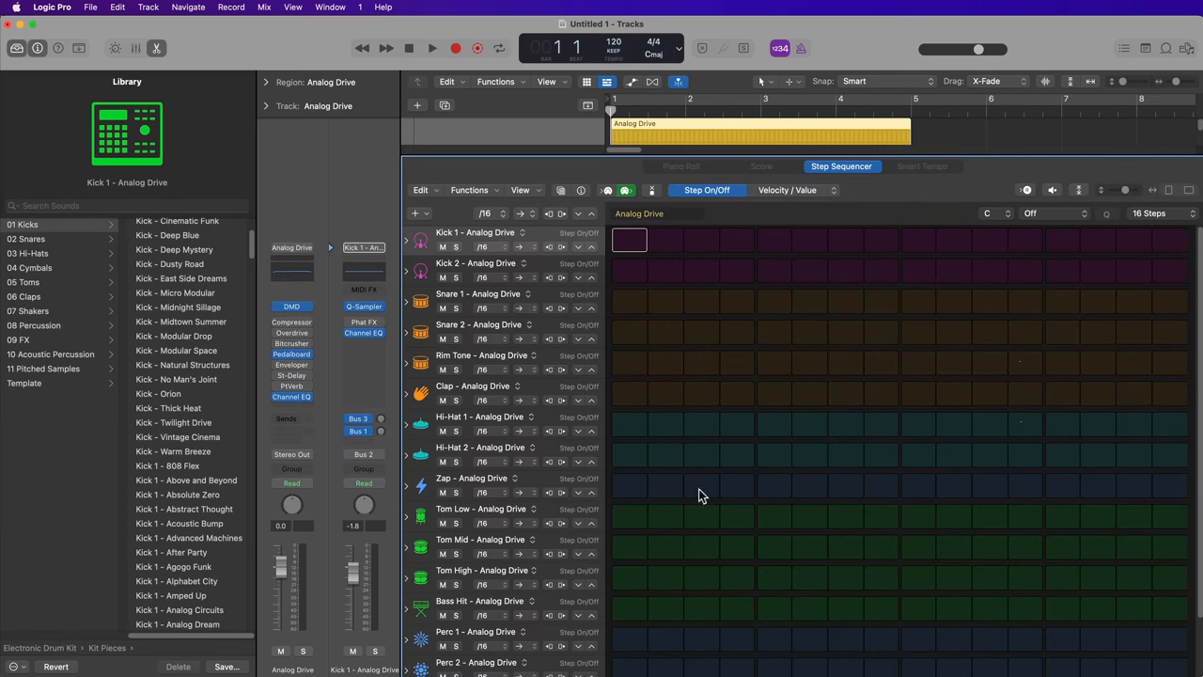
pyautogui.moveTo(874, 270)
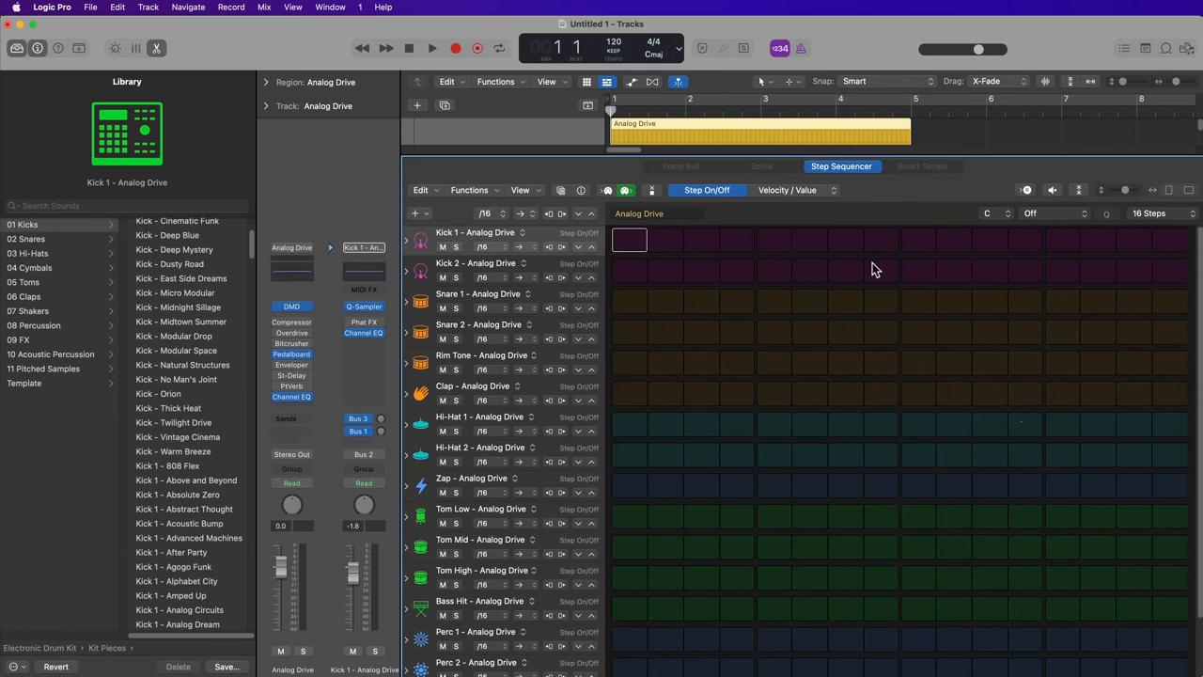
pyautogui.moveTo(553, 481)
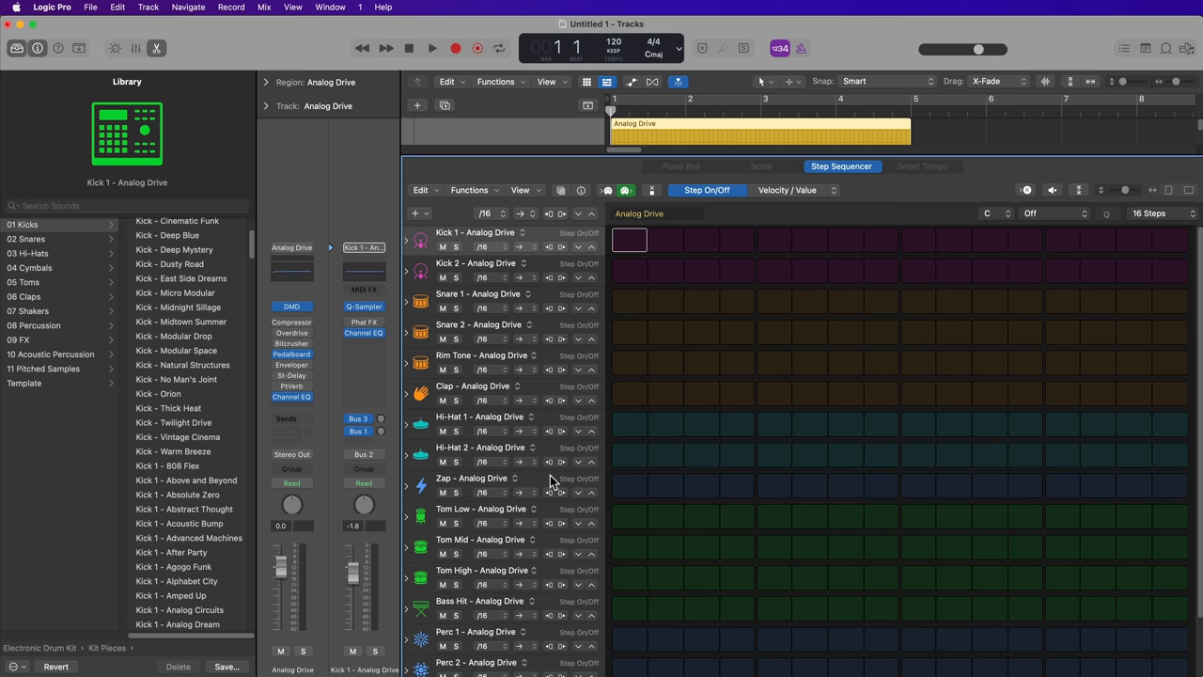
pyautogui.moveTo(530, 248)
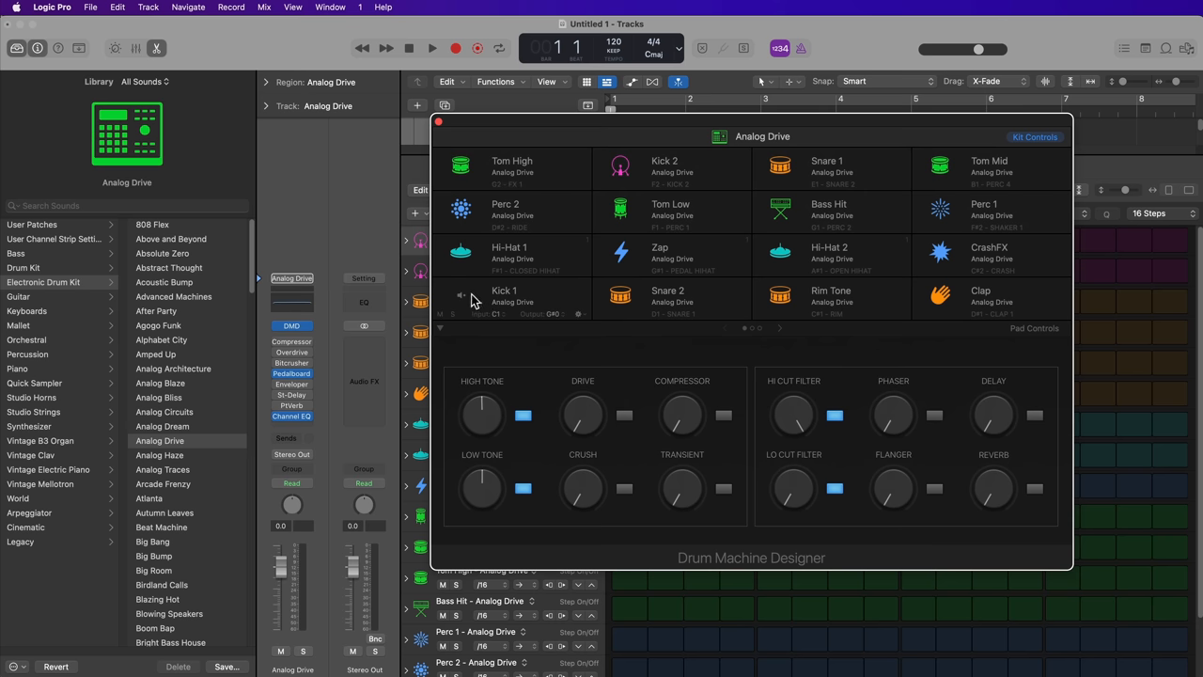
pyautogui.moveTo(462, 297)
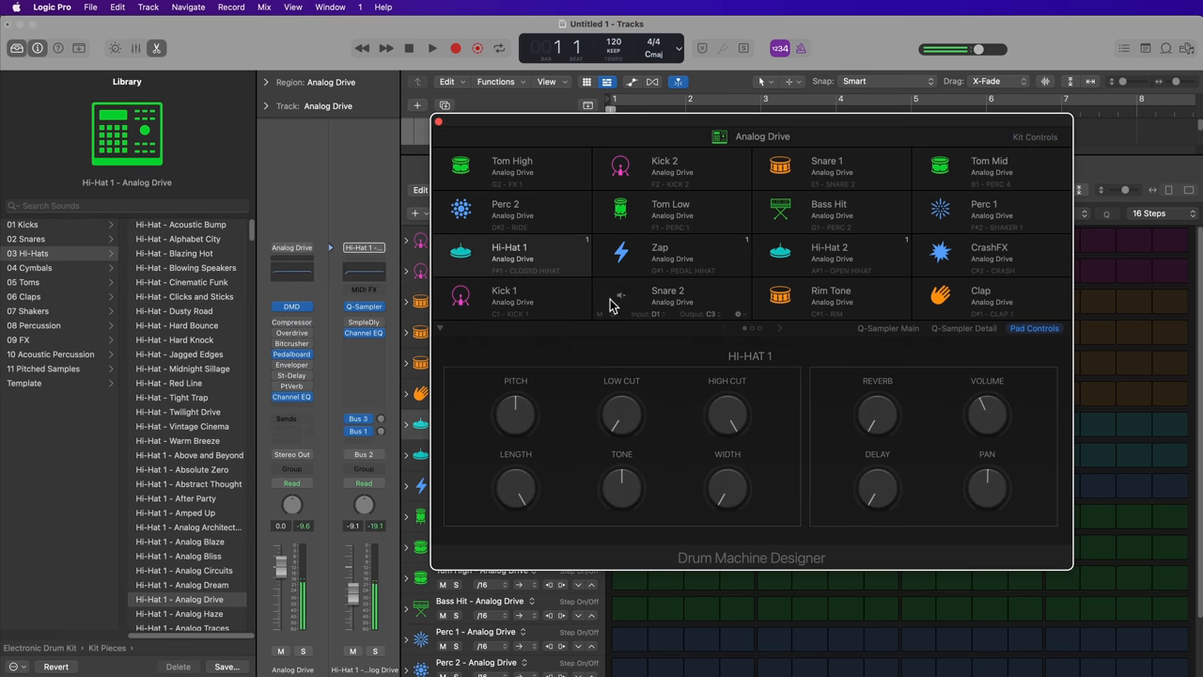
pyautogui.click(667, 299)
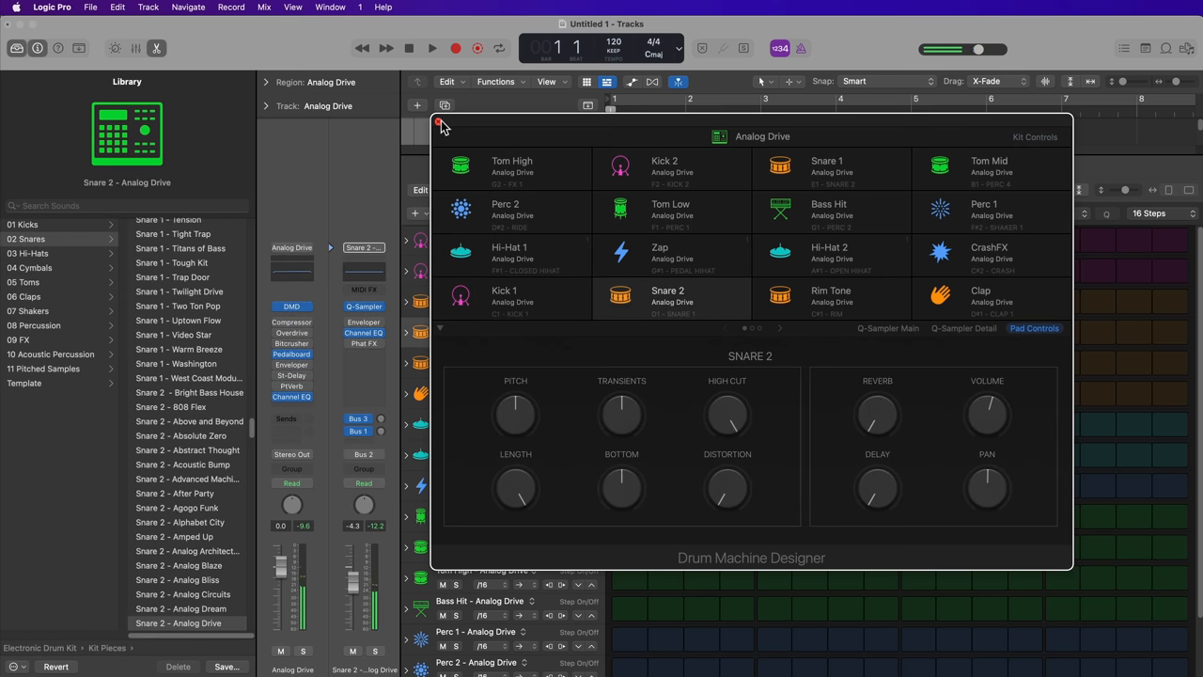
pyautogui.click(440, 124)
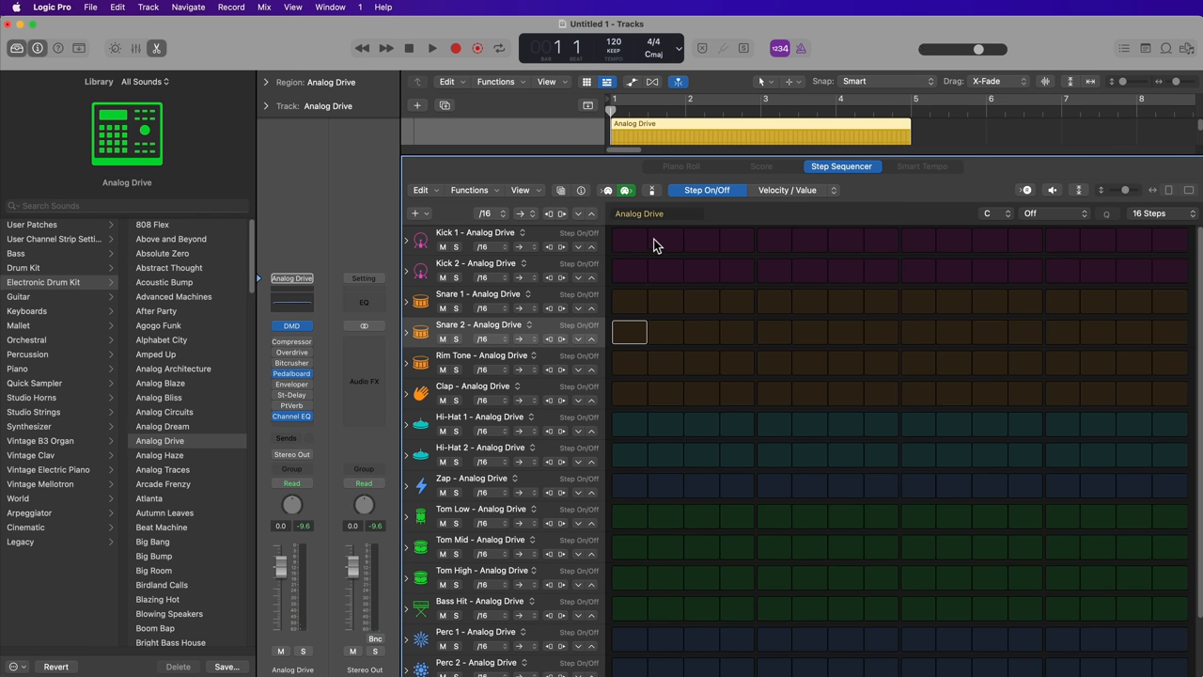
pyautogui.moveTo(648, 248)
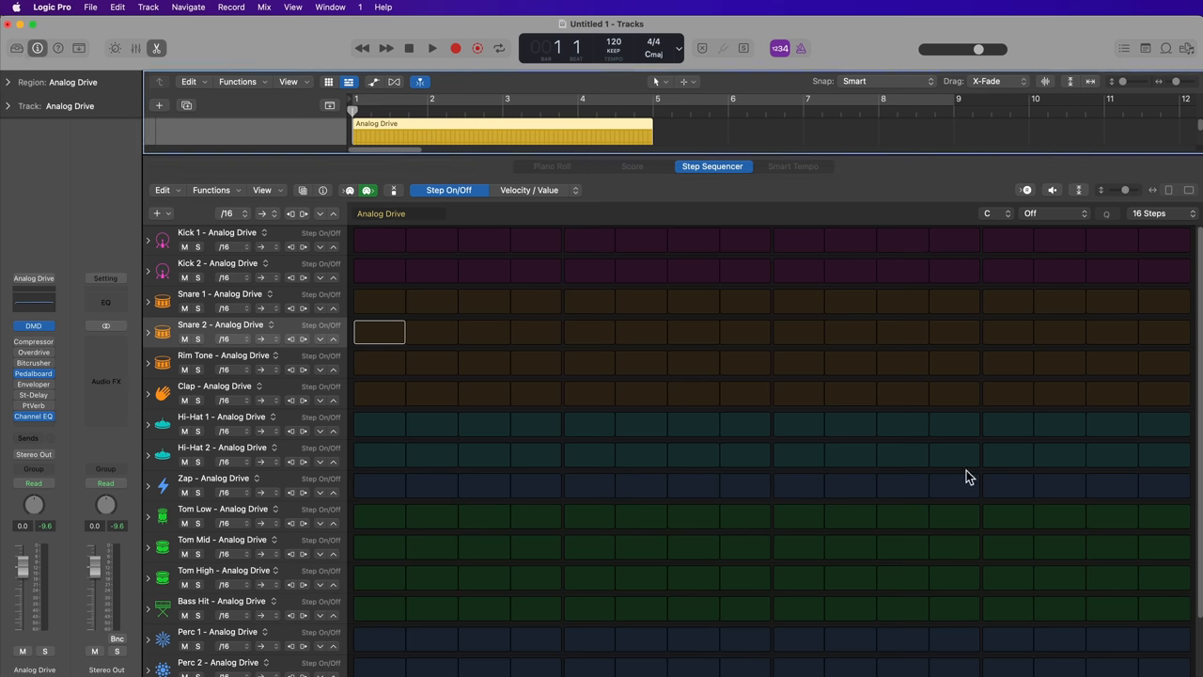
pyautogui.moveTo(812, 380)
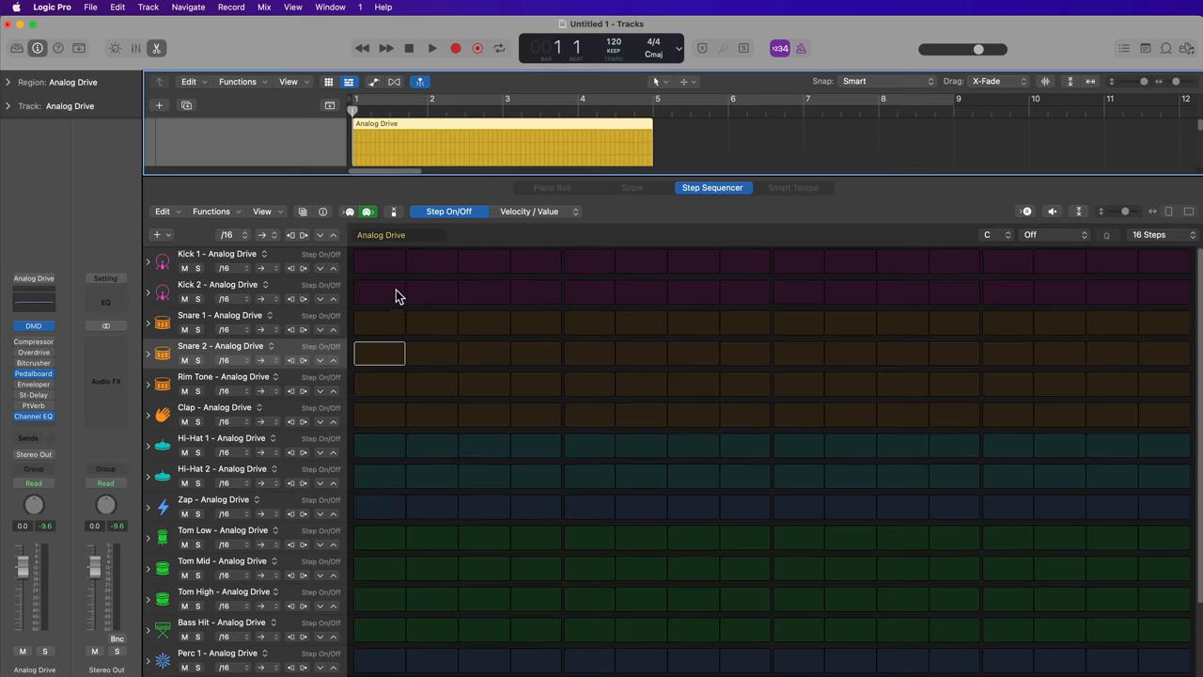
pyautogui.moveTo(744, 348)
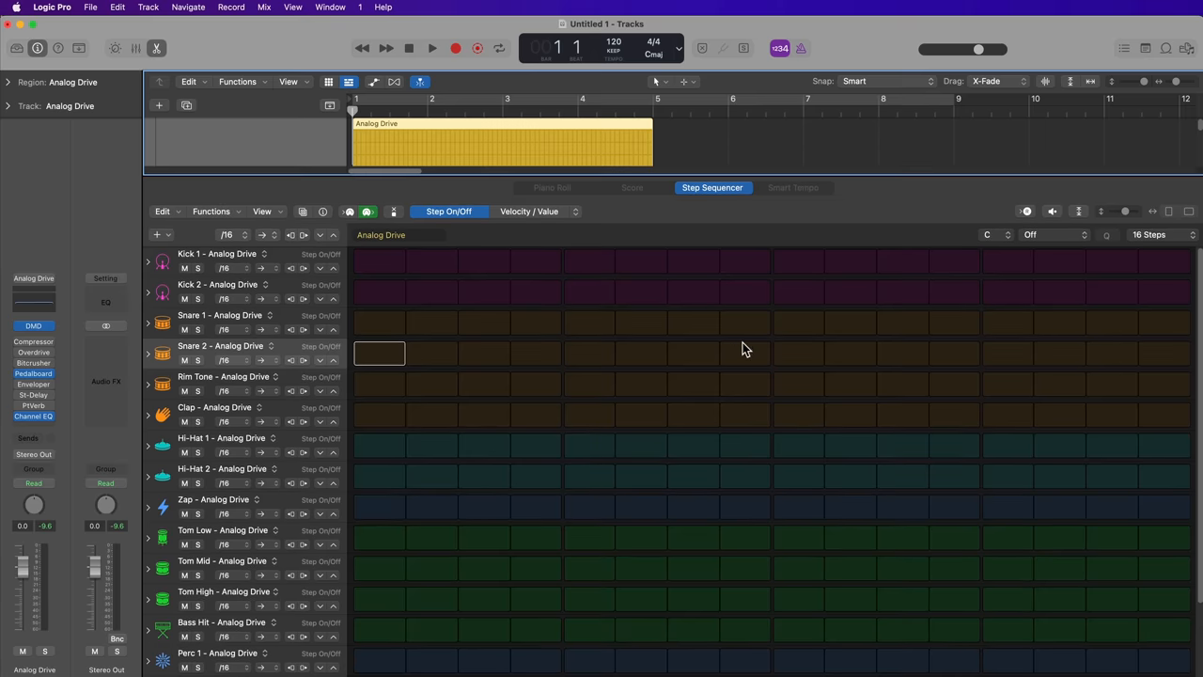
pyautogui.moveTo(450, 346)
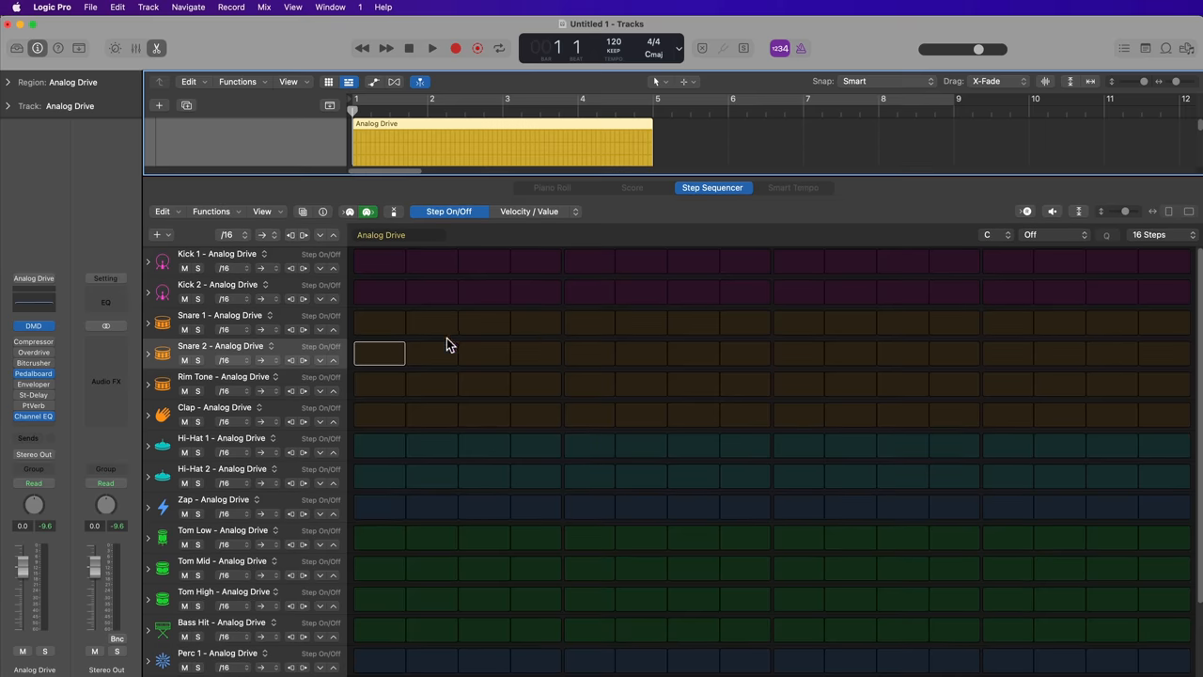
pyautogui.moveTo(537, 308)
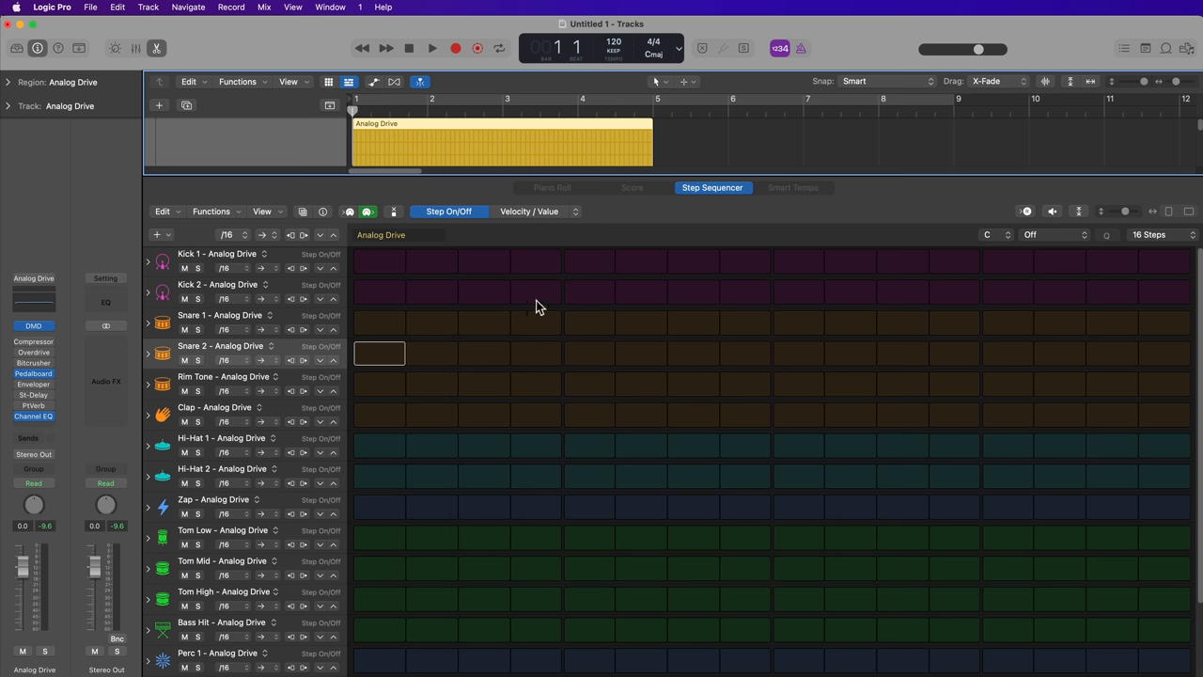
pyautogui.moveTo(1119, 309)
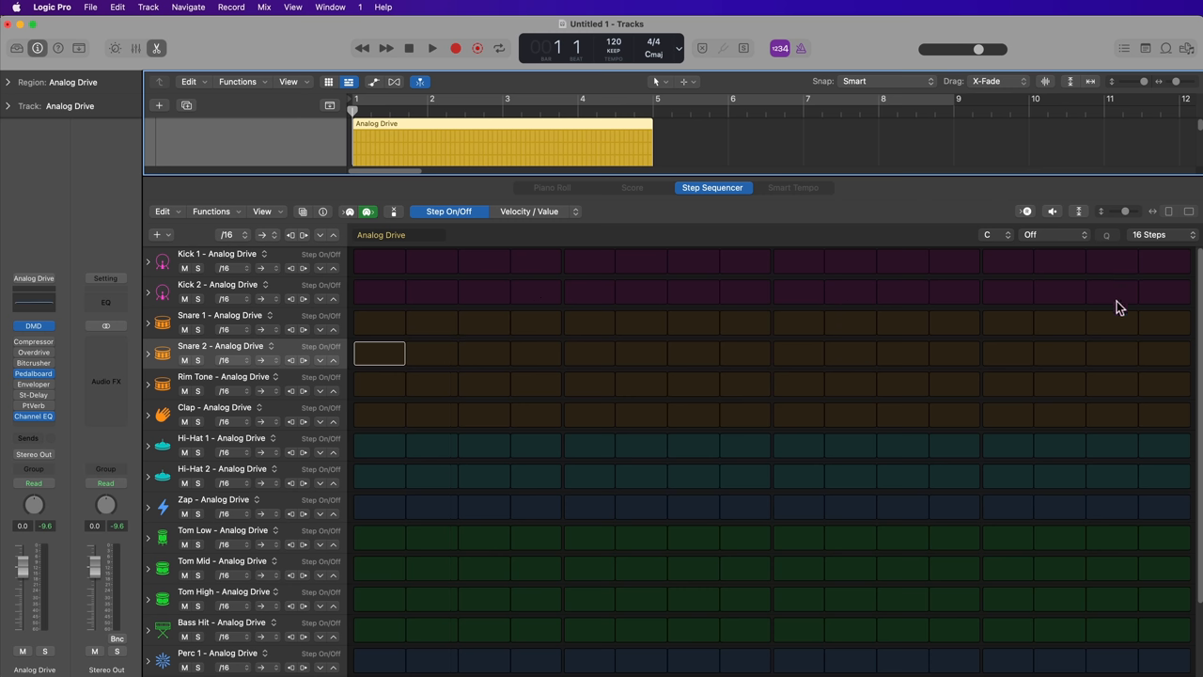
pyautogui.moveTo(376, 271)
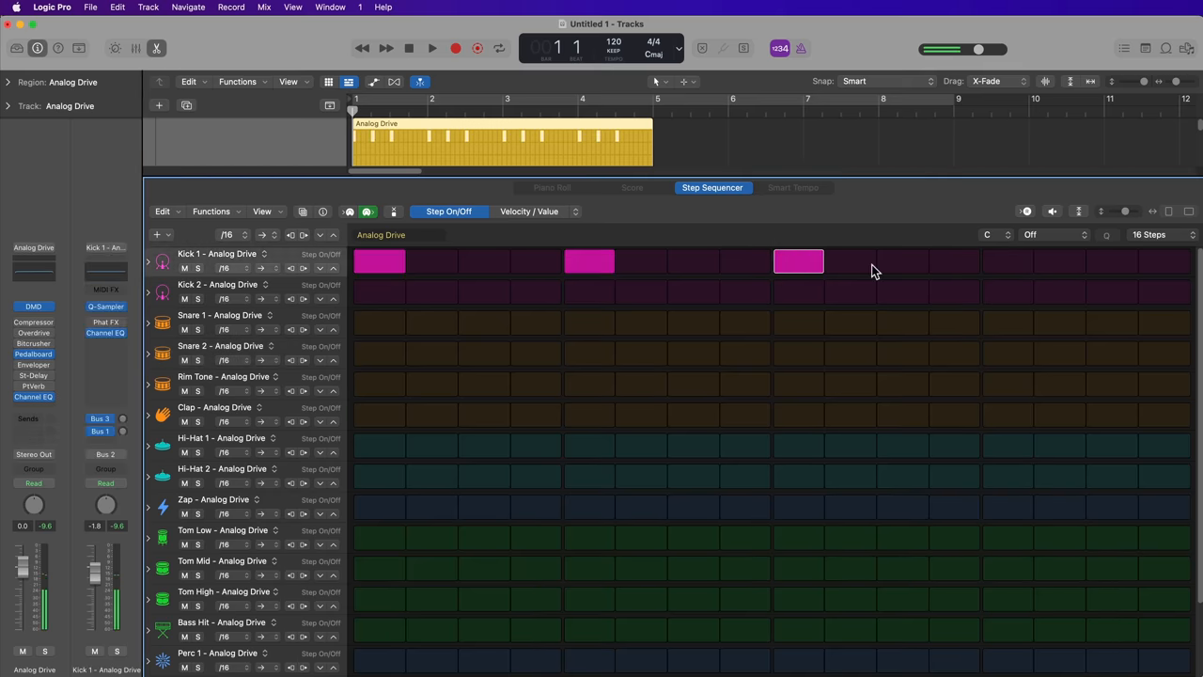
# Step: Add a kick on step 13, claps on steps 5 and 13, and hi-hats on steps 1 and 15
pyautogui.click(1007, 262)
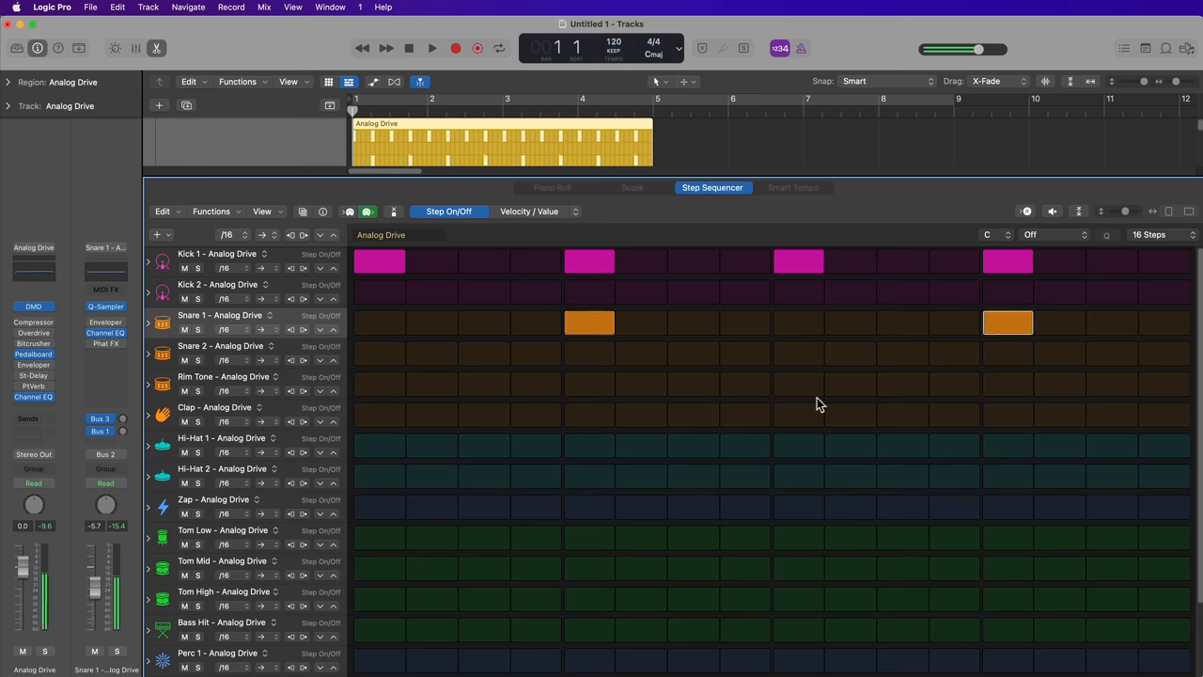
pyautogui.click(591, 415)
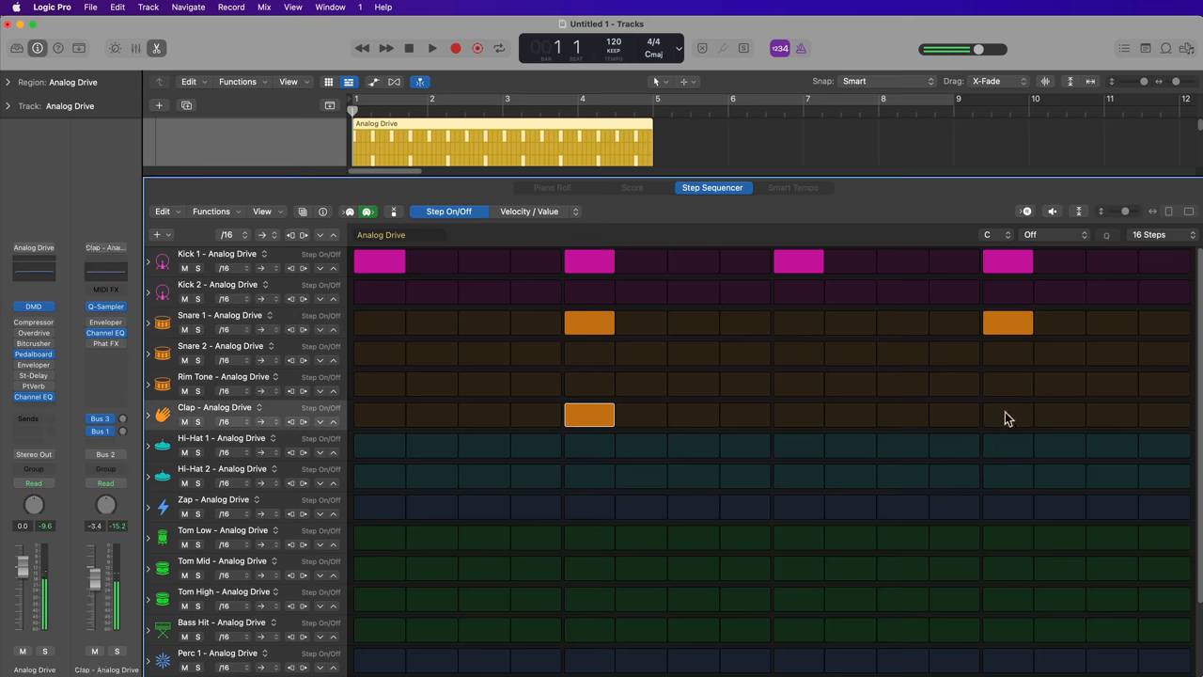
pyautogui.click(1007, 415)
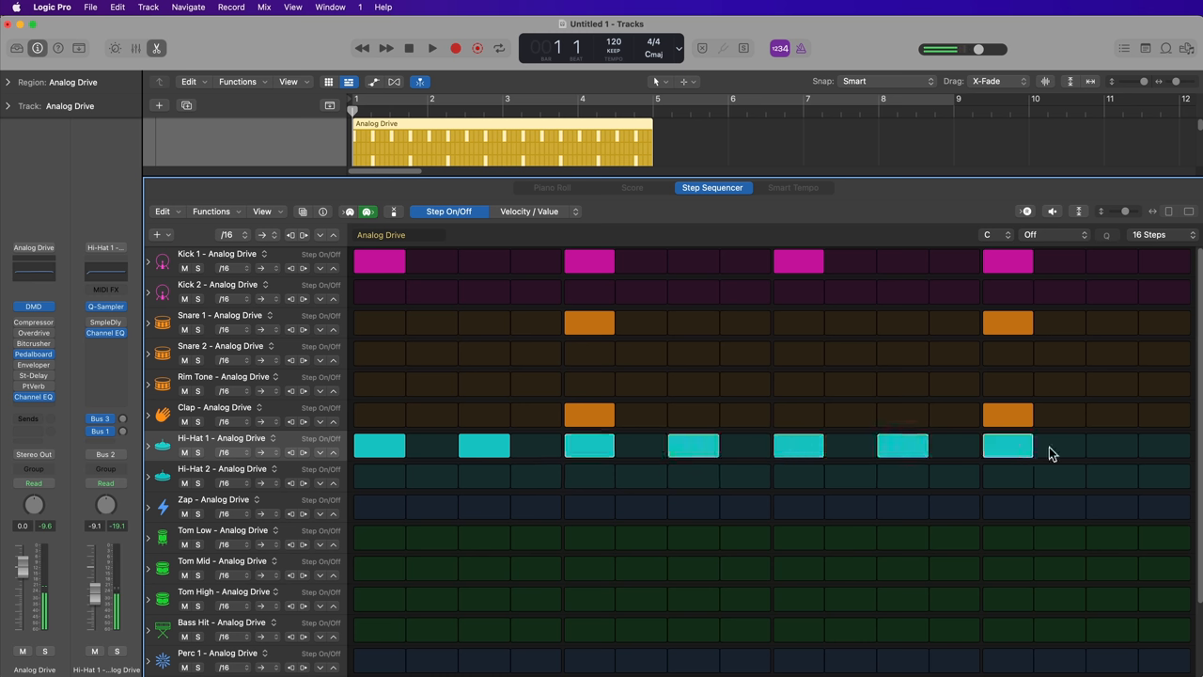
pyautogui.click(1113, 444)
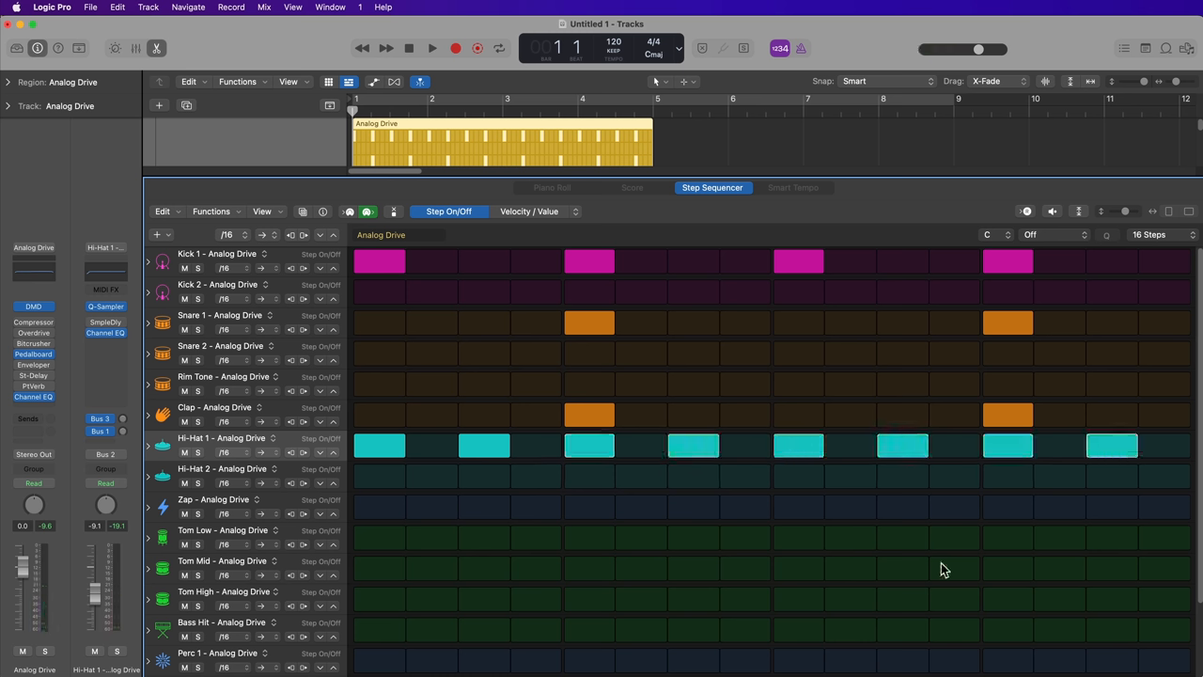
pyautogui.click(380, 443)
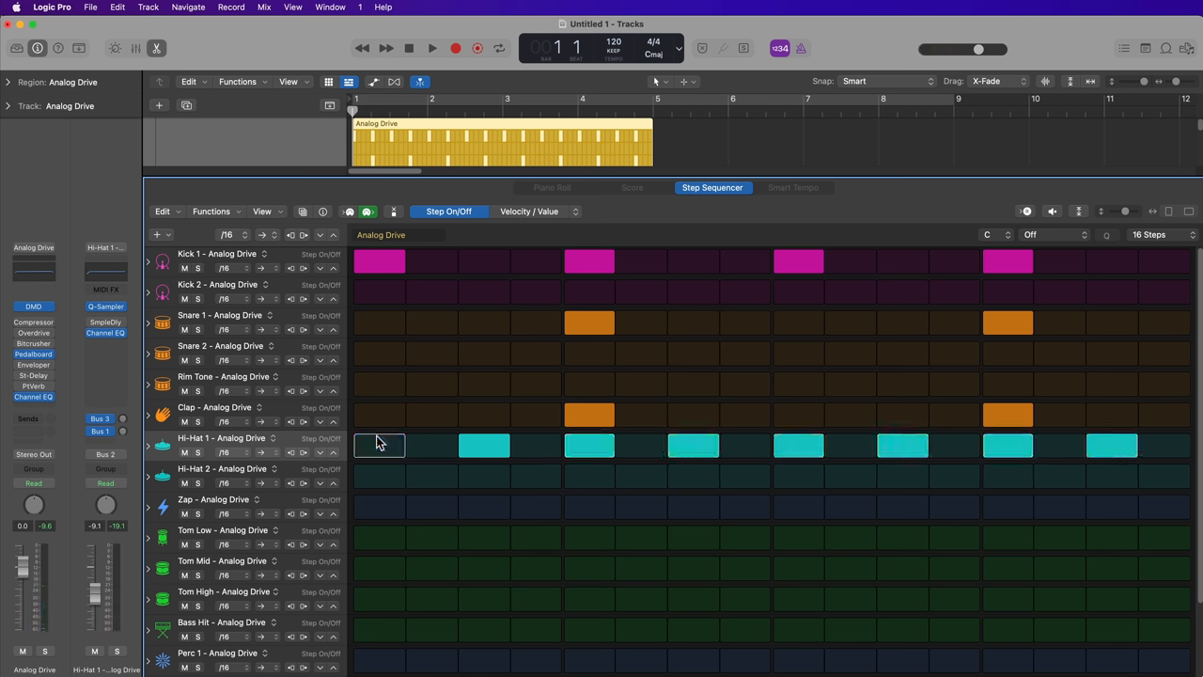
pyautogui.click(380, 443)
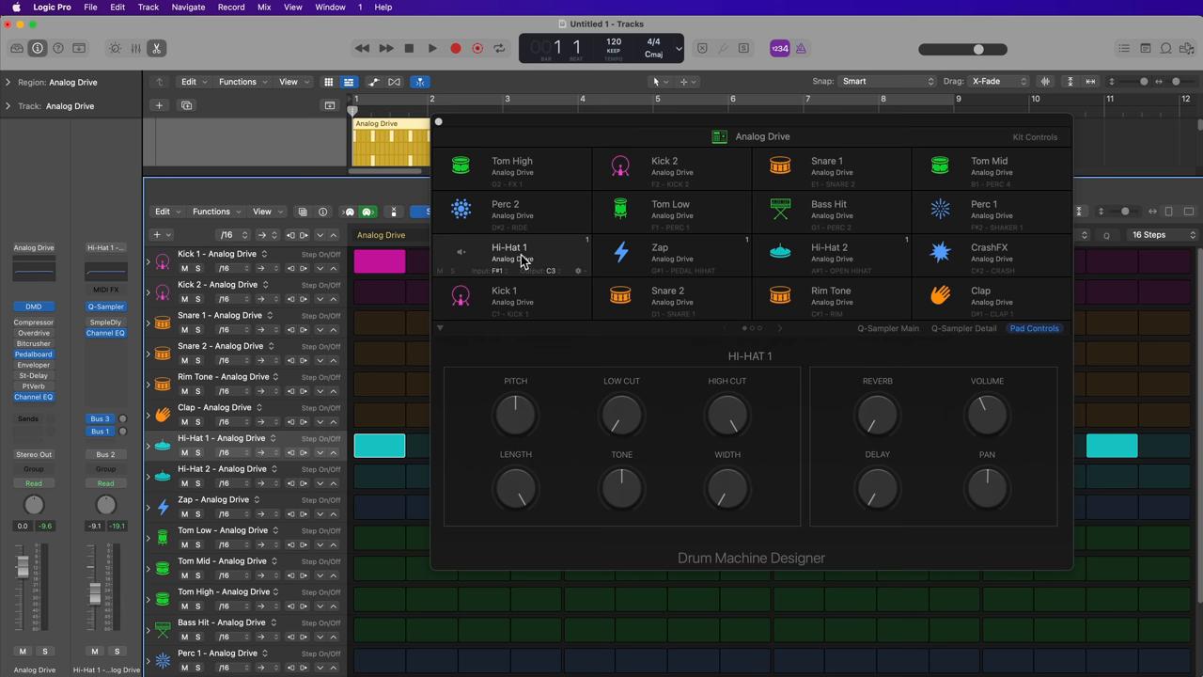
pyautogui.moveTo(556, 262)
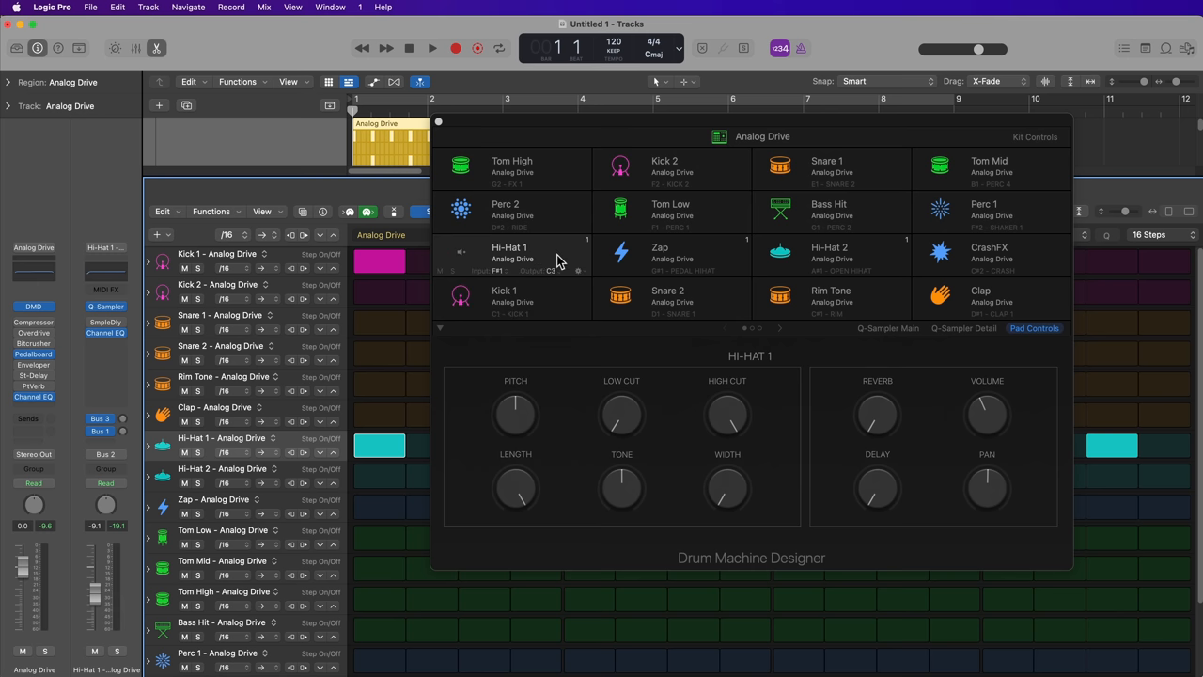
pyautogui.moveTo(485, 252)
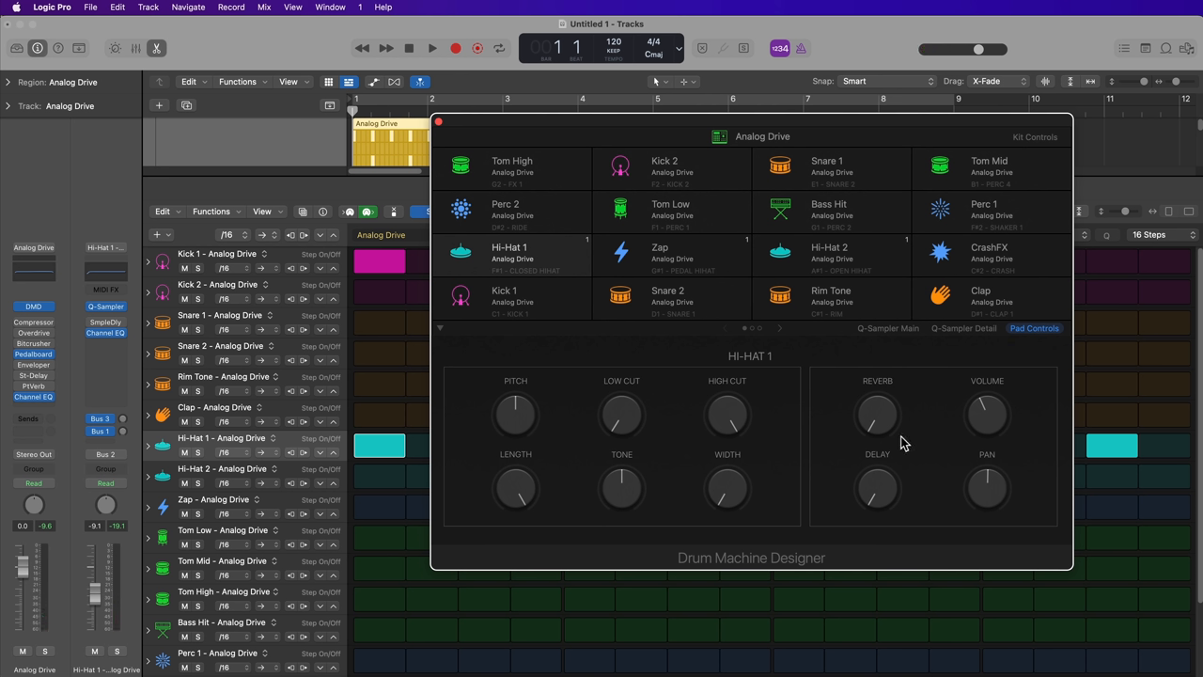
pyautogui.moveTo(612, 451)
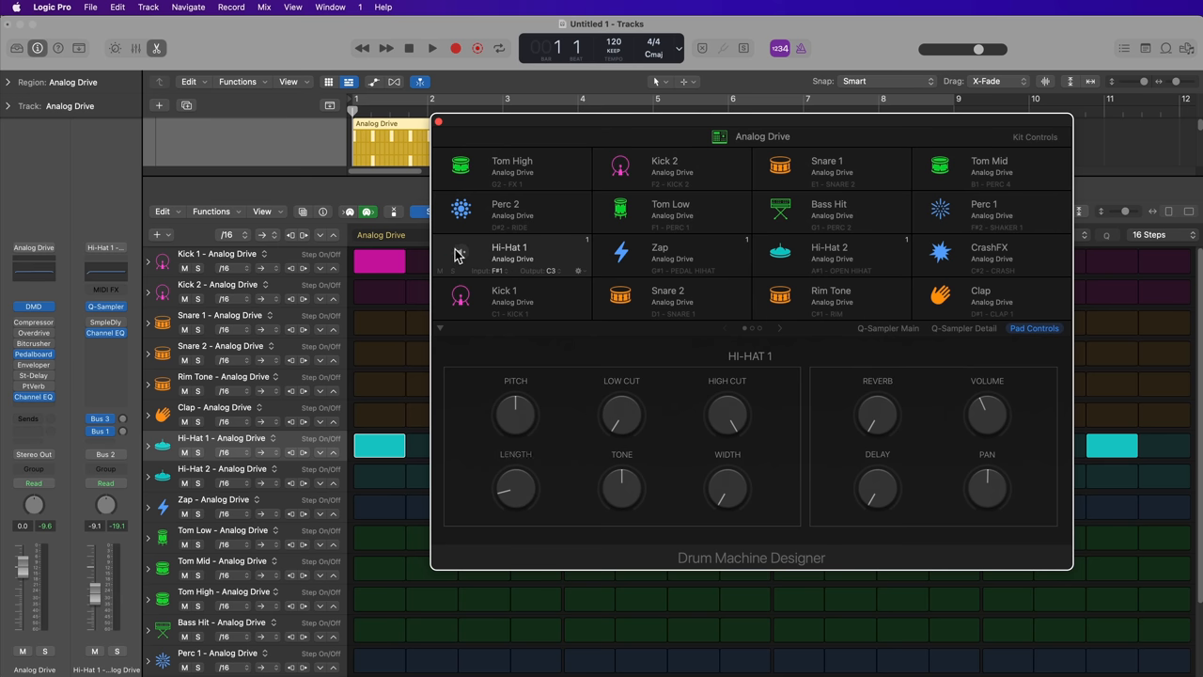
pyautogui.click(460, 253)
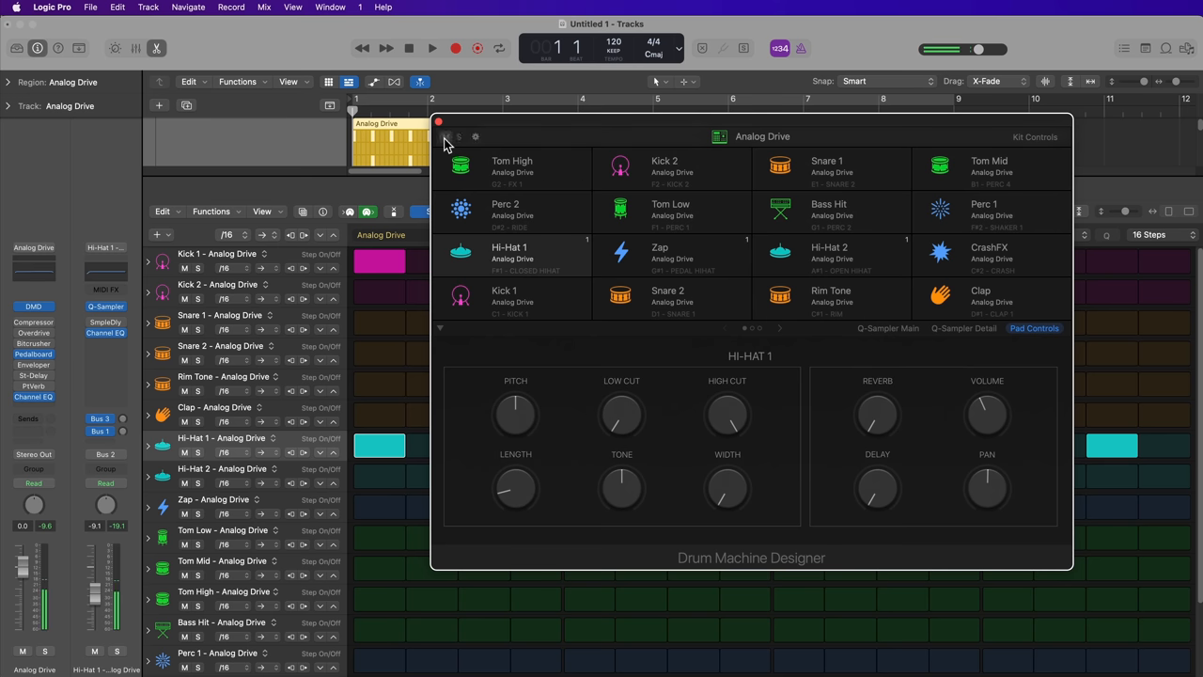
pyautogui.click(438, 124)
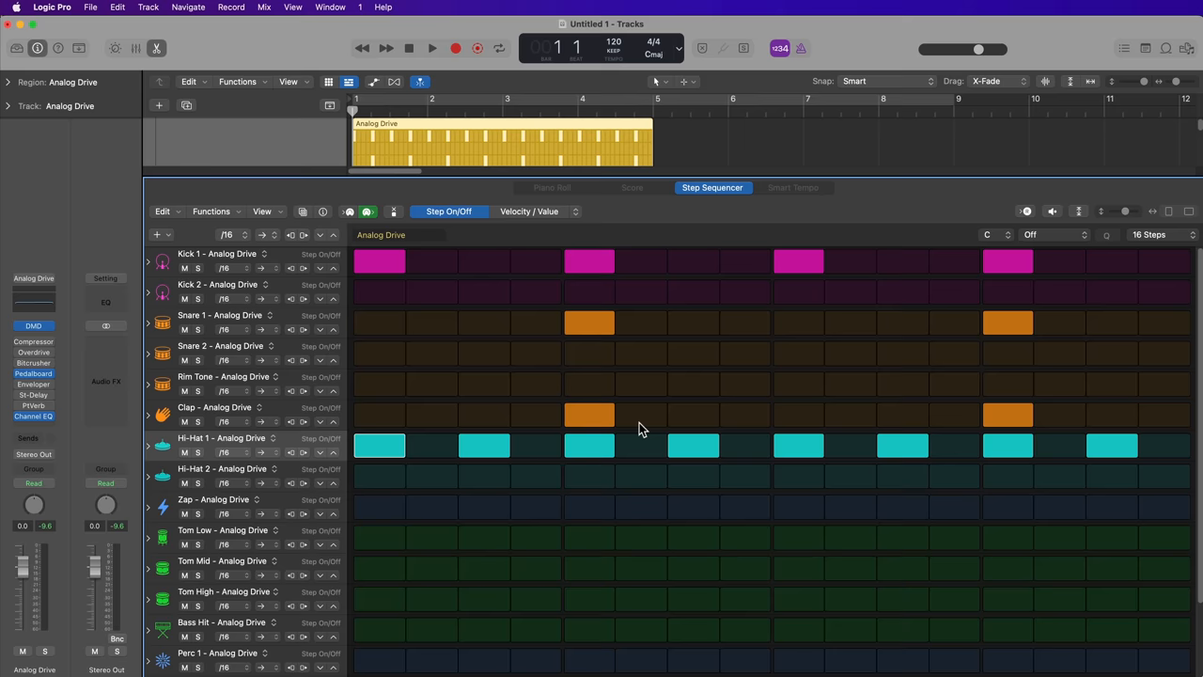
# Step: Play the programmed beat back once and stop
pyautogui.click(432, 49)
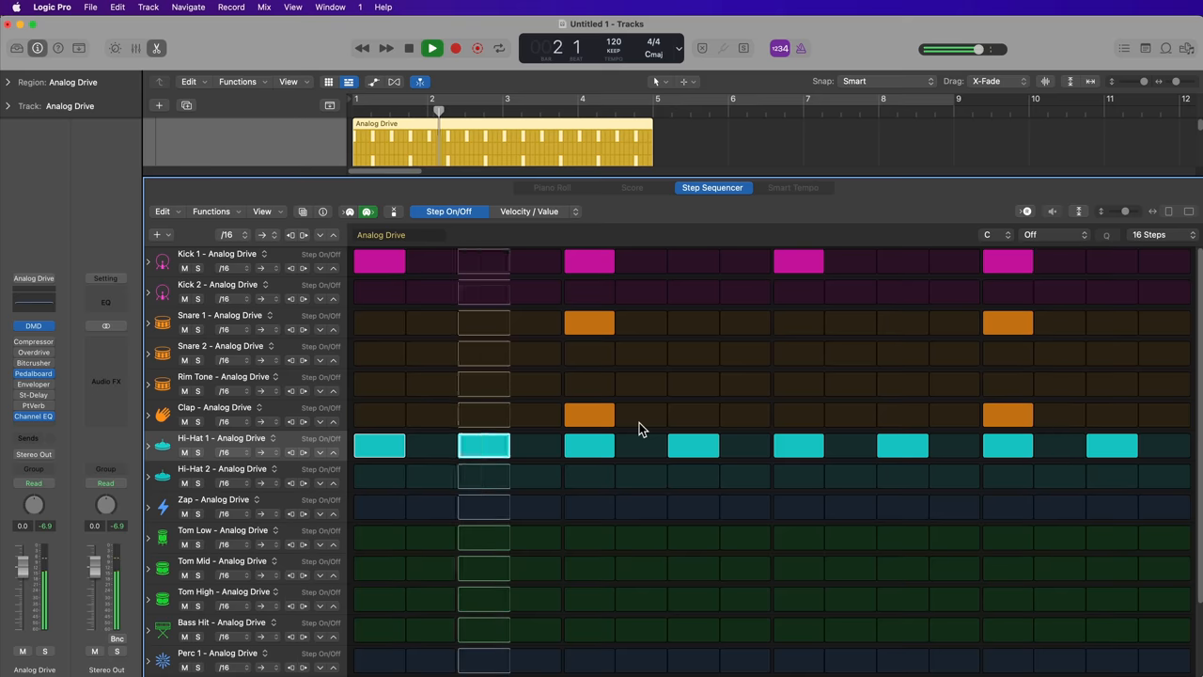
pyautogui.click(432, 49)
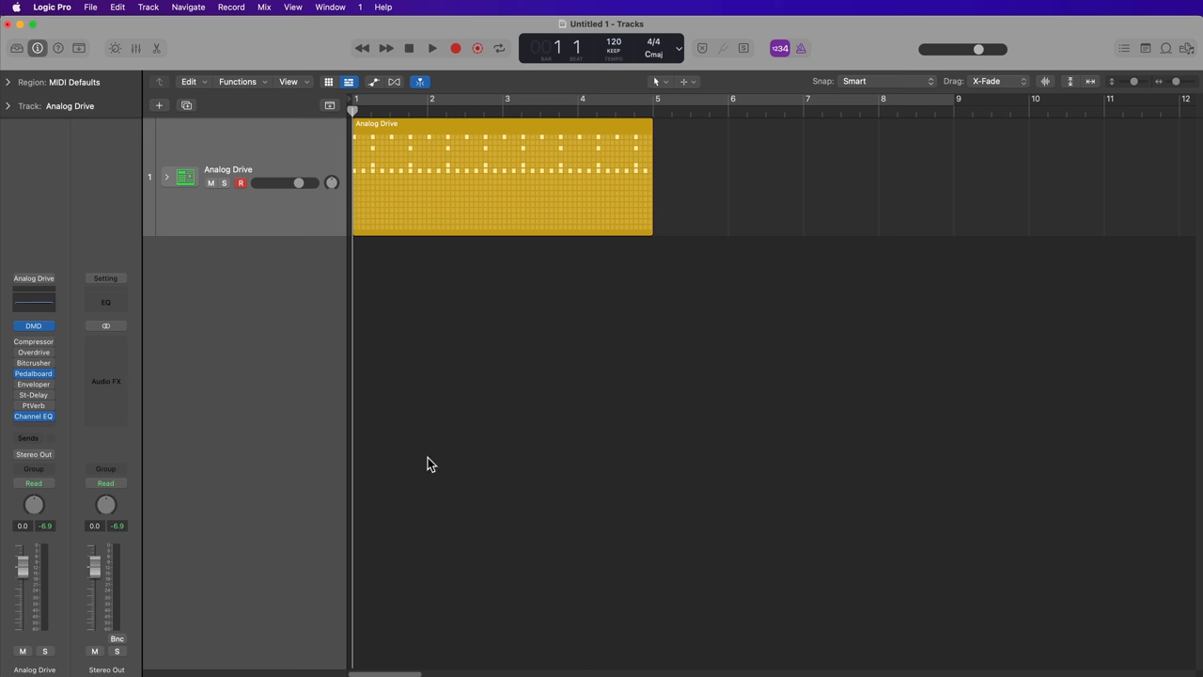
pyautogui.moveTo(1030, 214)
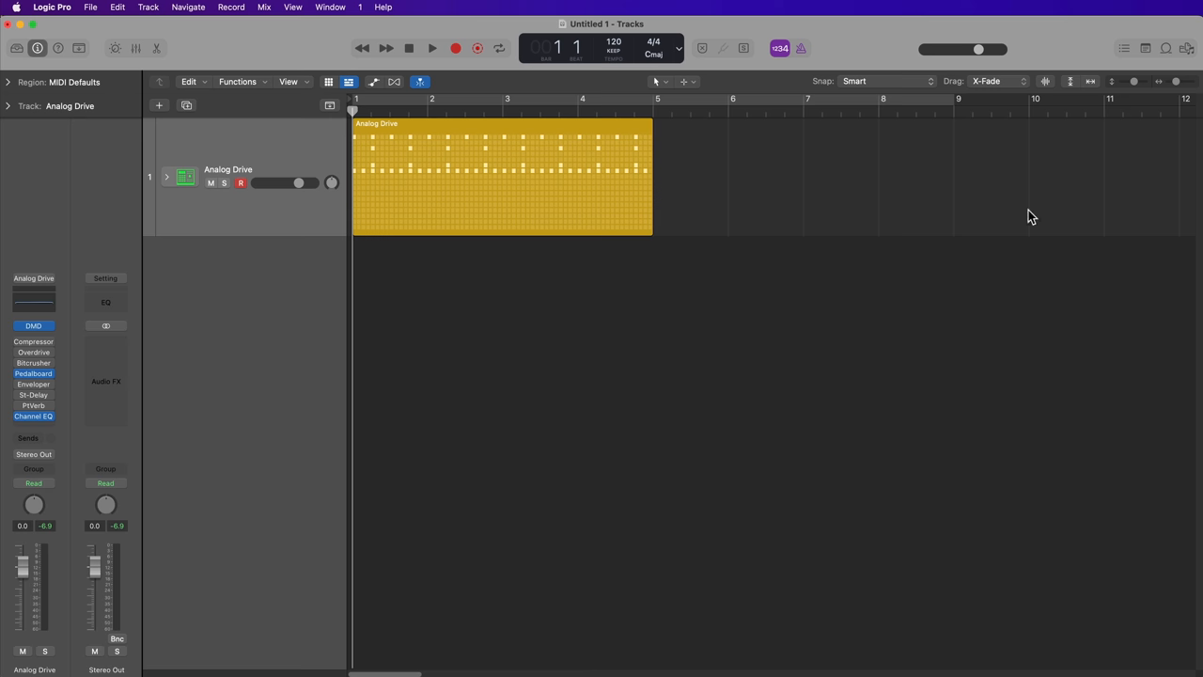
# Step: Browse the Apple Loops library, reopen the Analog Drive pattern, and audition it once
pyautogui.click(1166, 49)
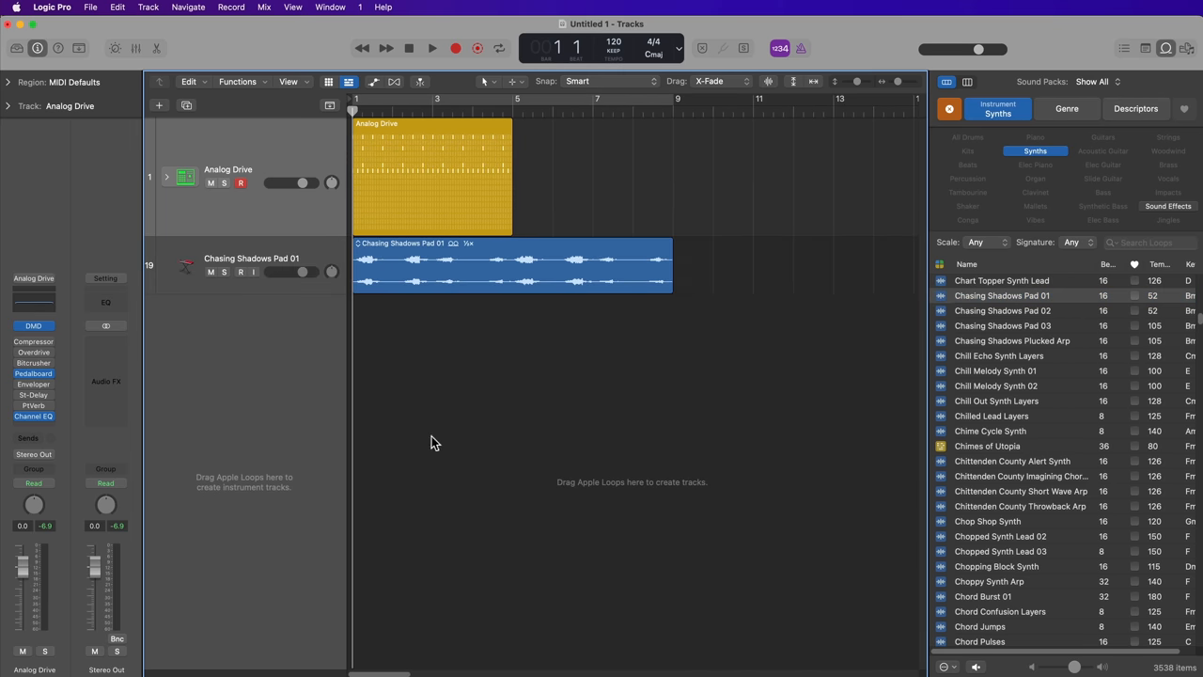
pyautogui.click(575, 188)
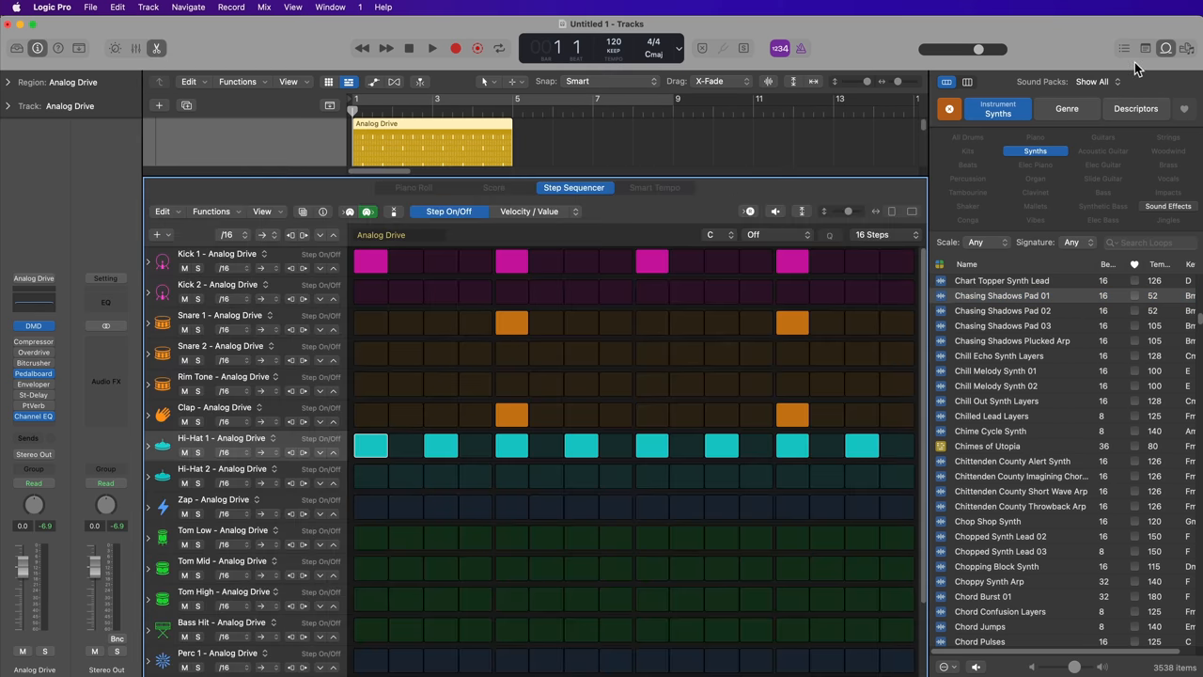
pyautogui.click(1165, 49)
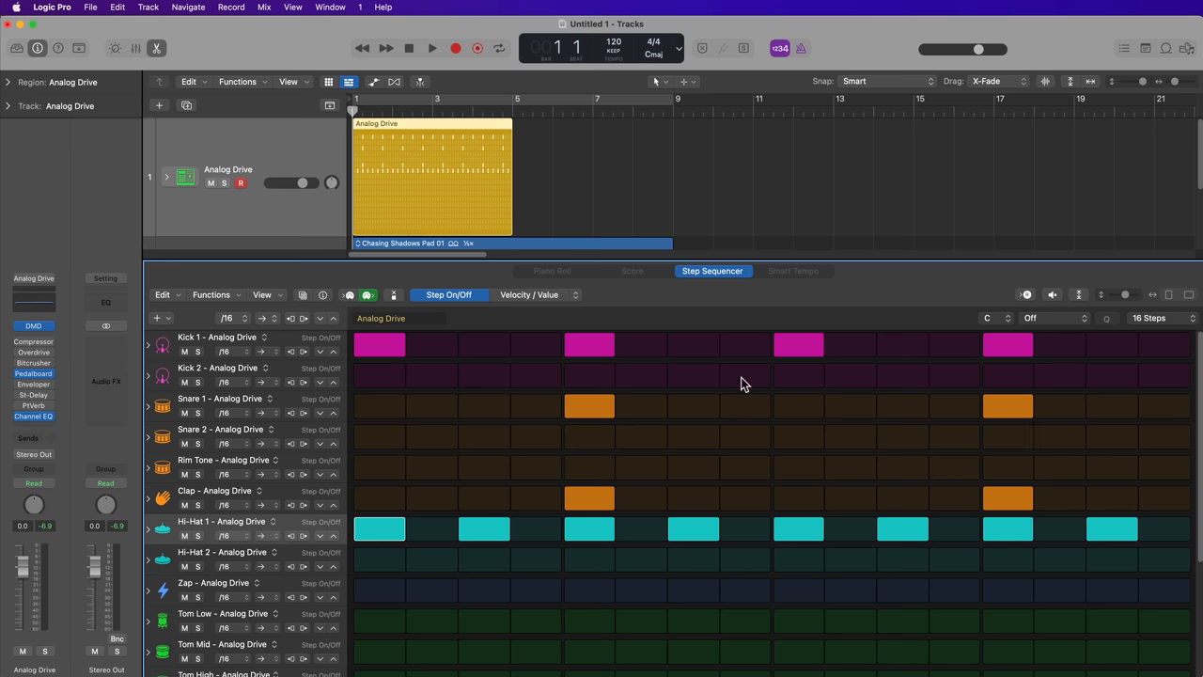
pyautogui.moveTo(518, 255)
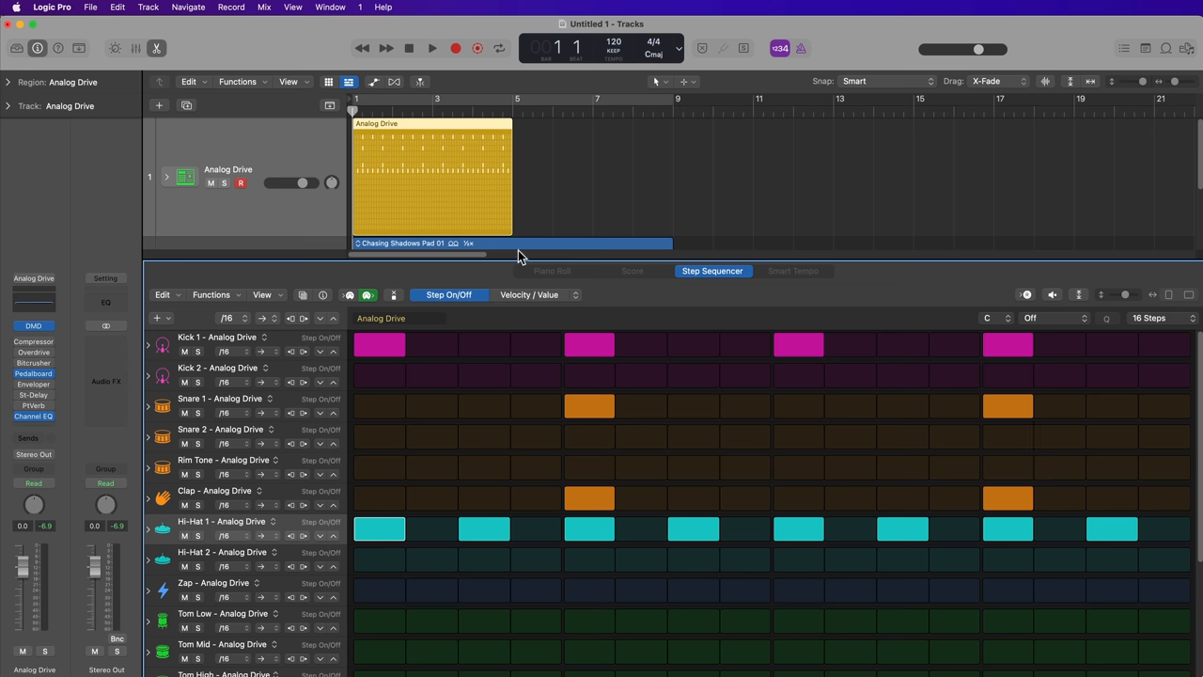
pyautogui.click(432, 49)
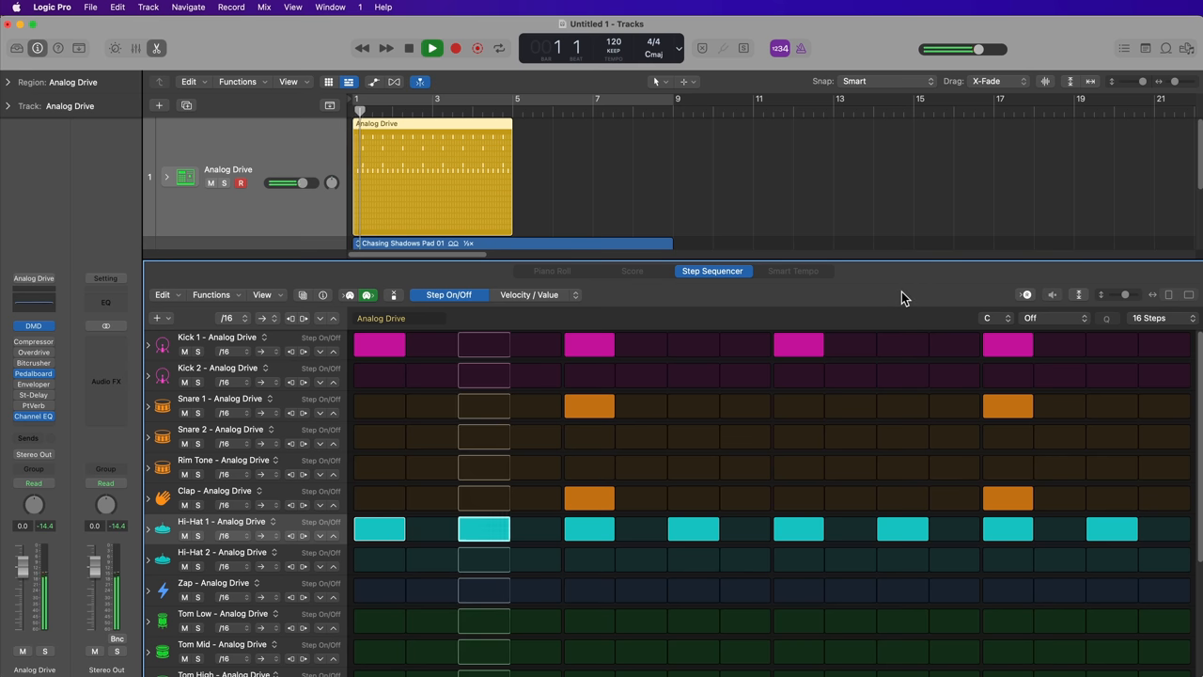
pyautogui.click(433, 49)
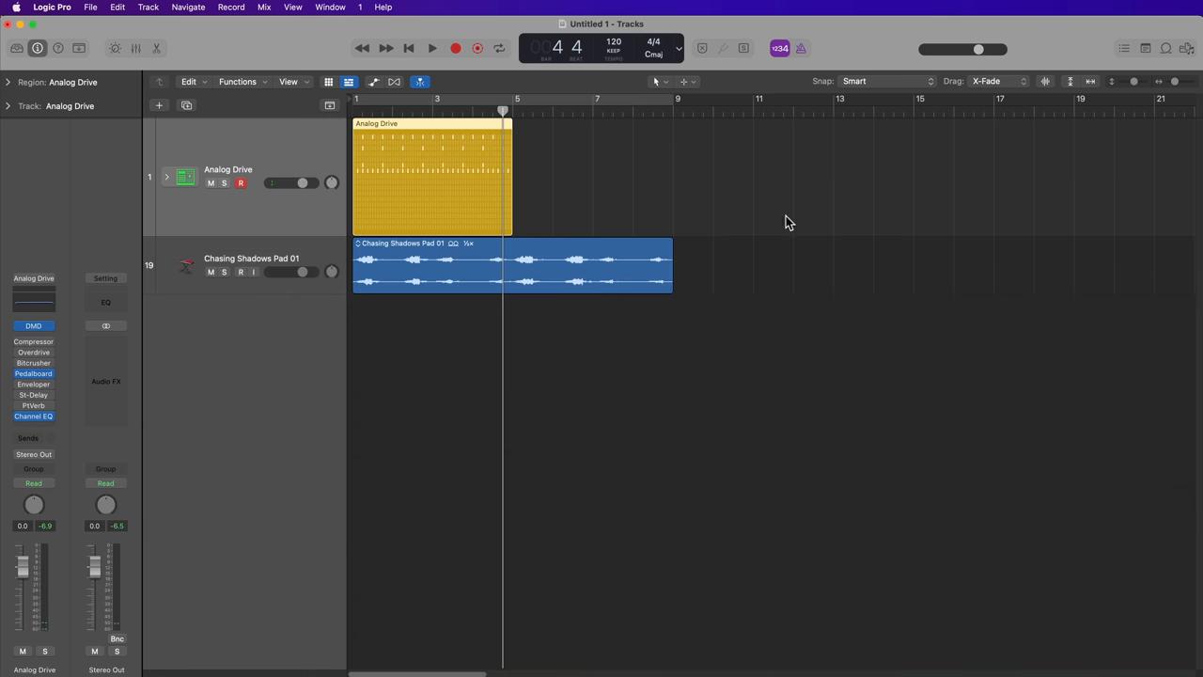
pyautogui.moveTo(555, 179)
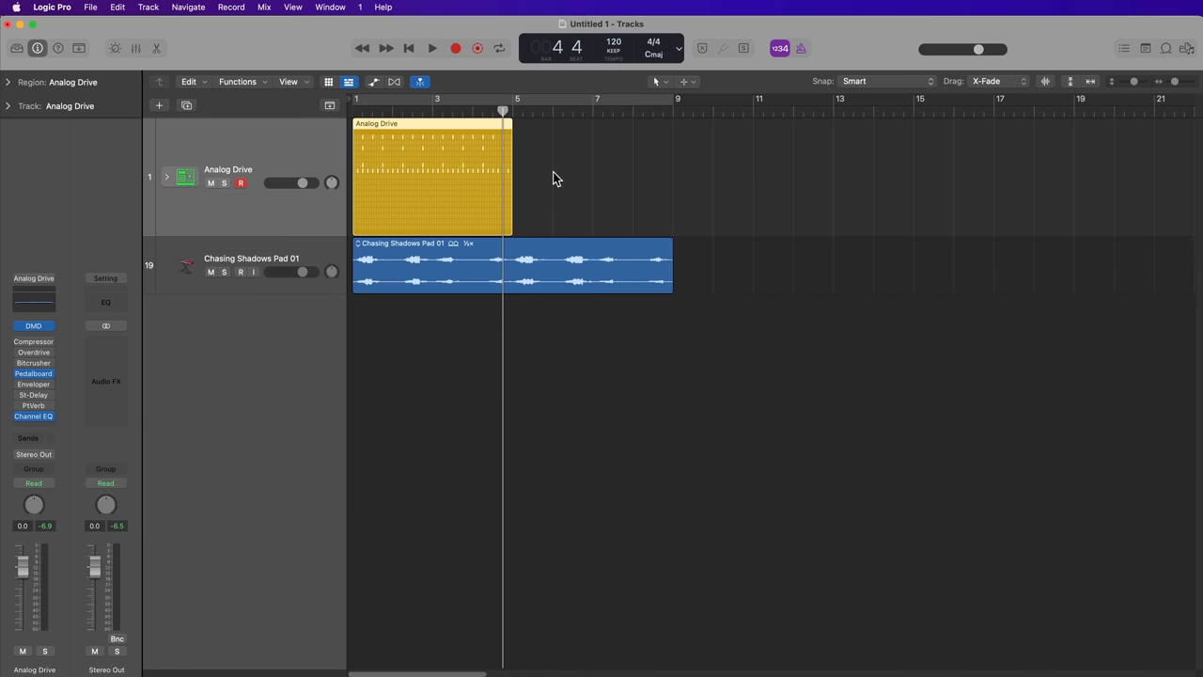
pyautogui.moveTo(512, 218)
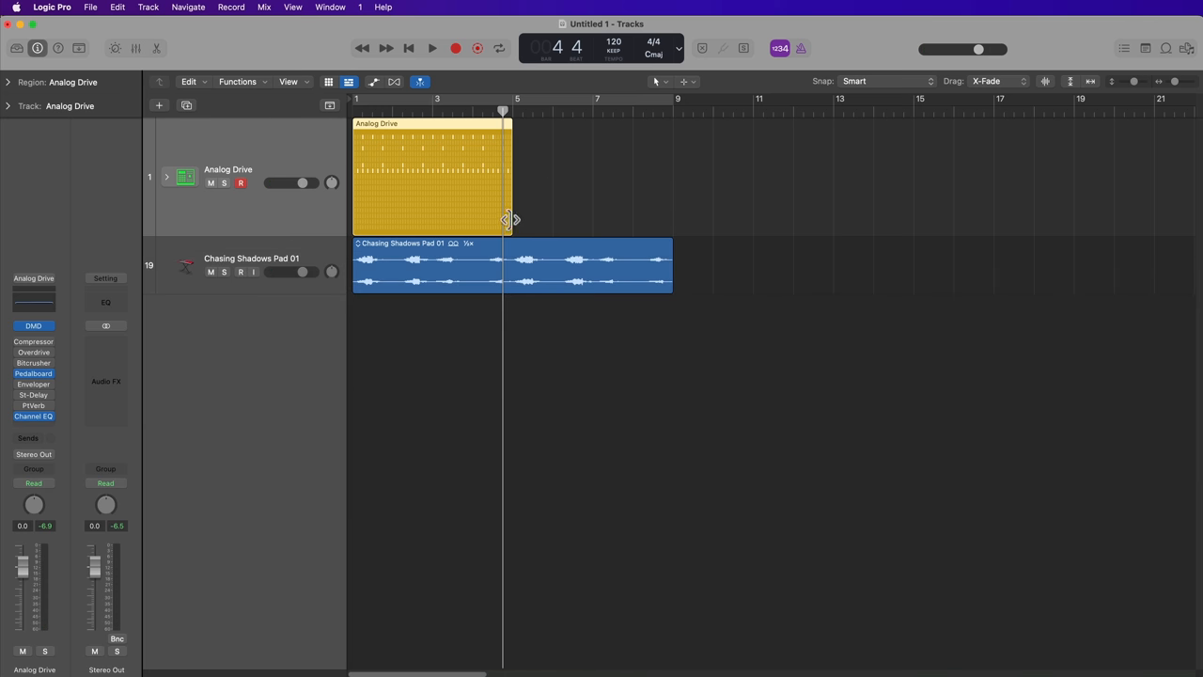
# Step: Extend the Analog Drive region from bar 5 to bar 9 and play the lengthened pattern back
pyautogui.moveTo(508, 220); pyautogui.dragTo(669, 226)
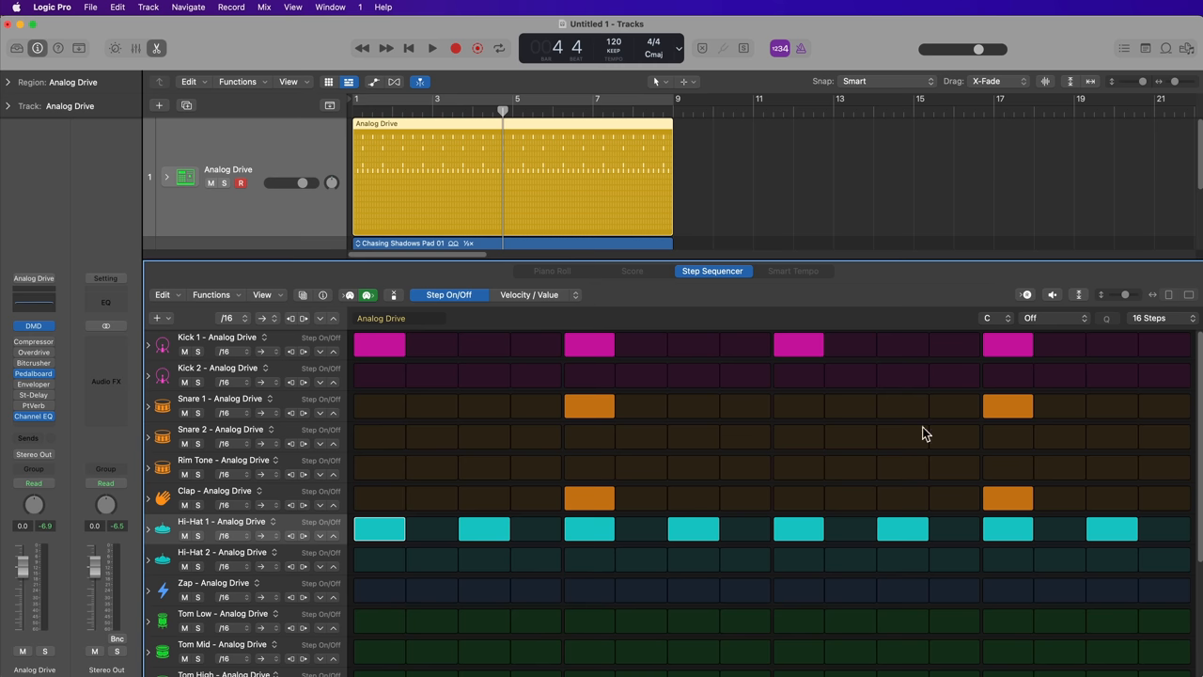
pyautogui.moveTo(1012, 435)
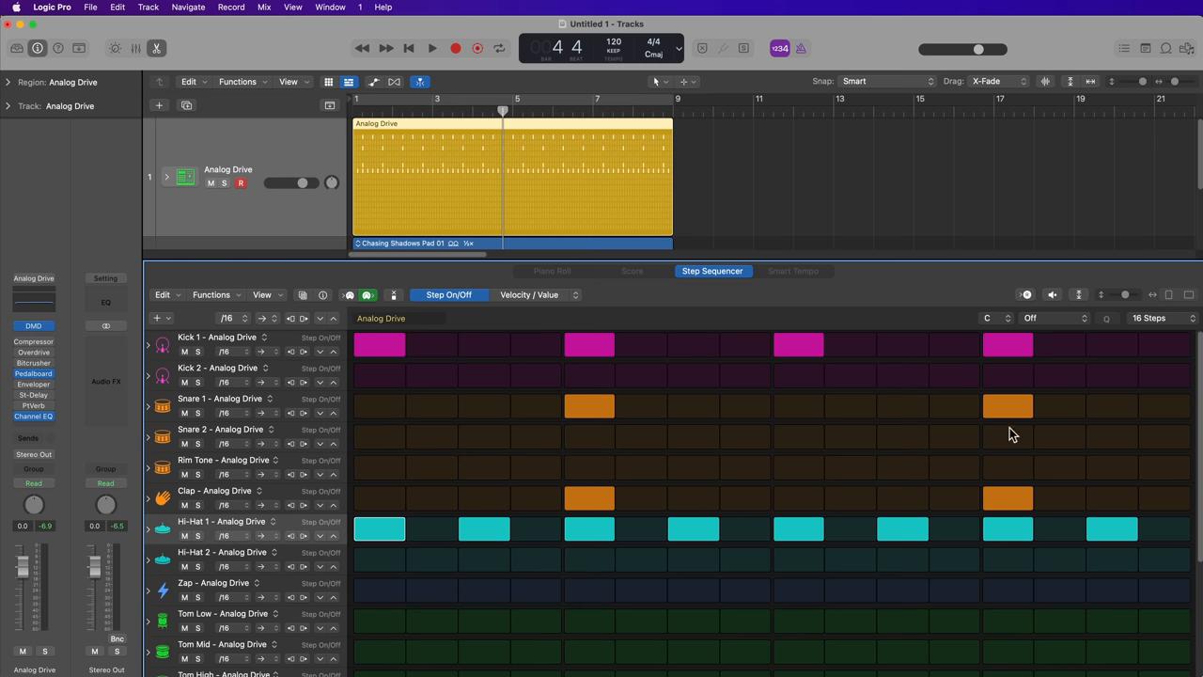
pyautogui.click(432, 49)
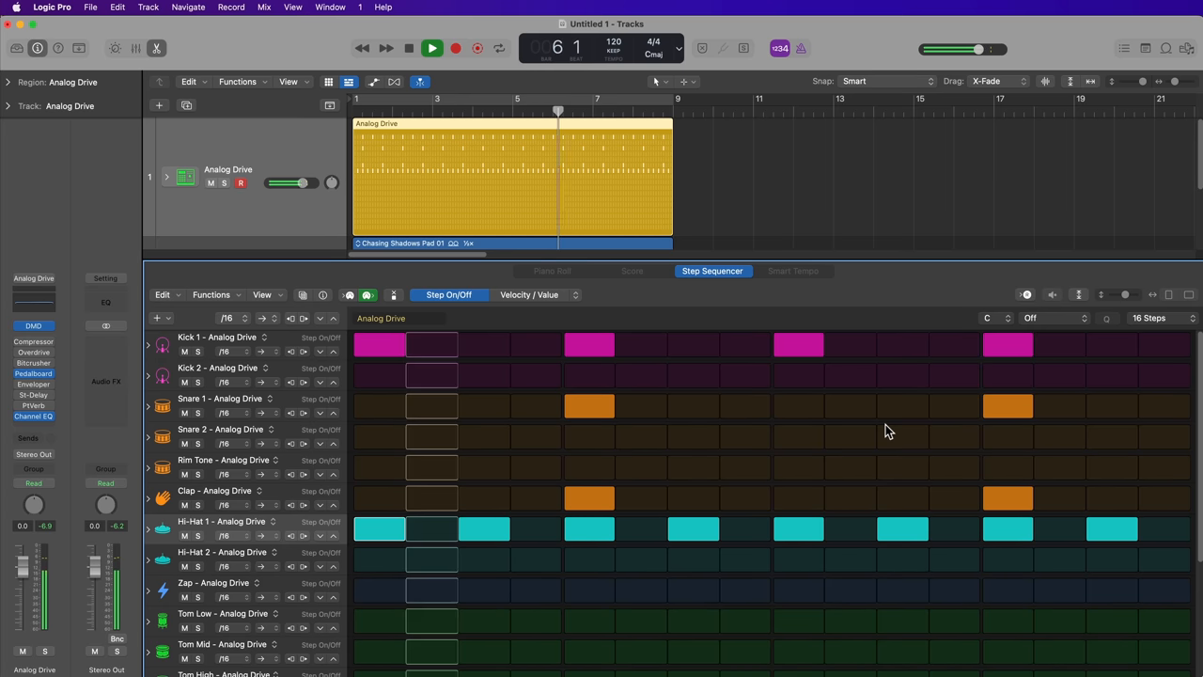
pyautogui.click(409, 49)
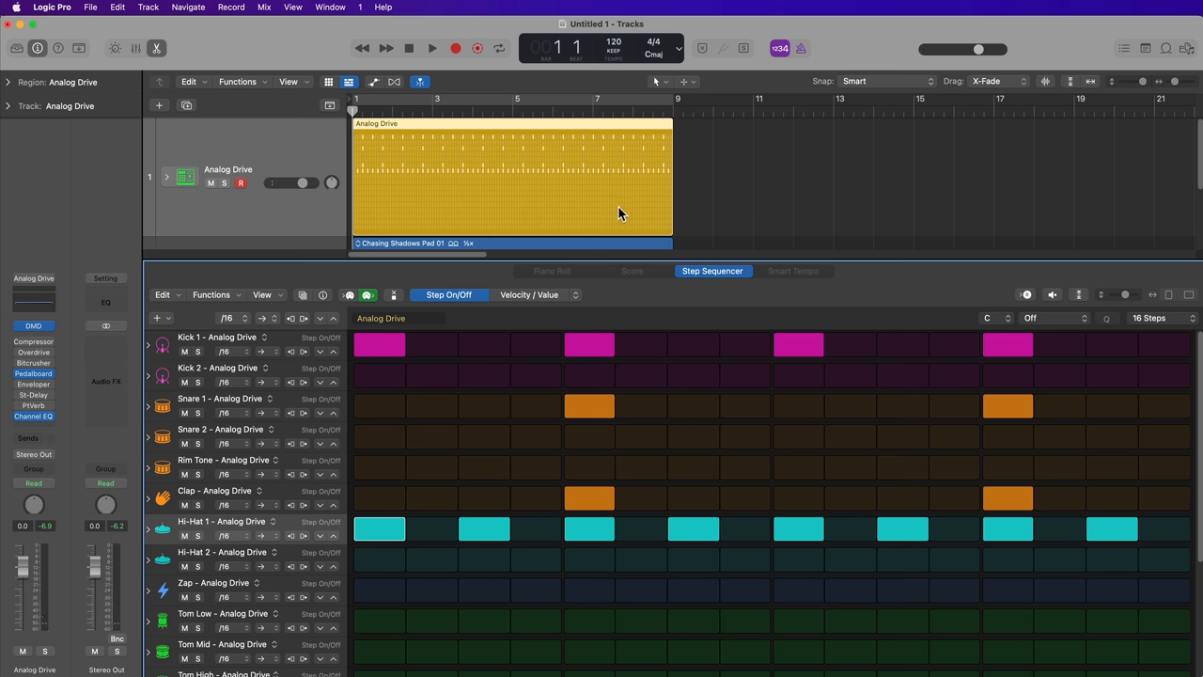
pyautogui.moveTo(744, 171)
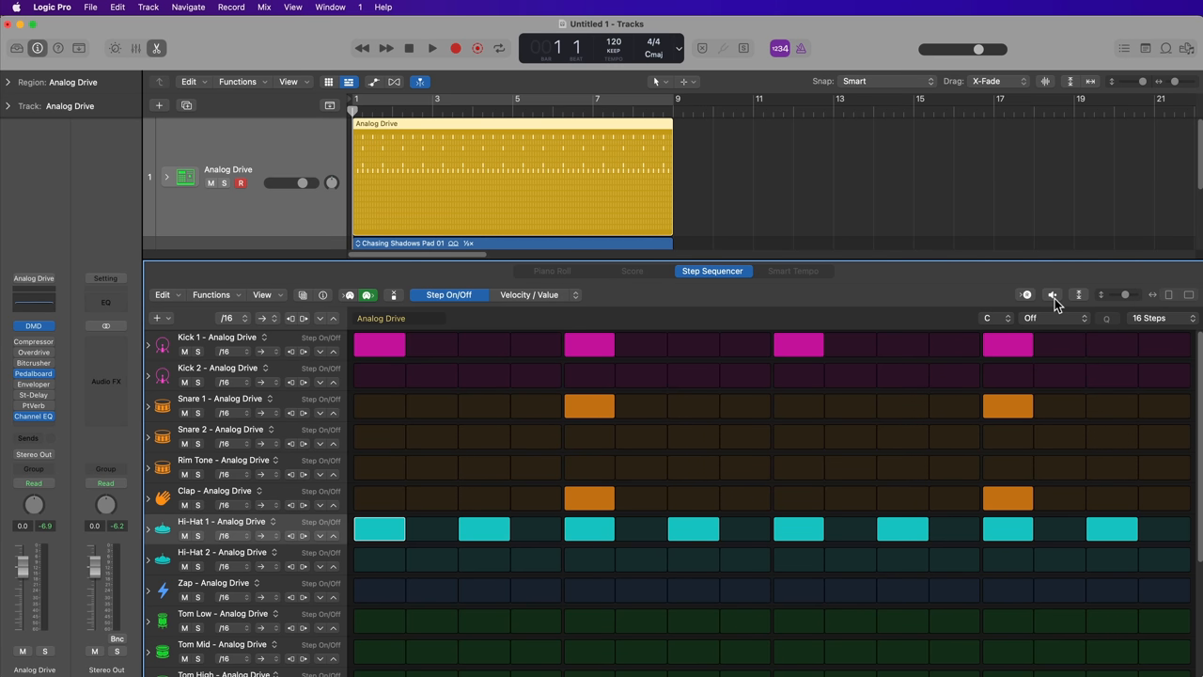
pyautogui.moveTo(874, 293)
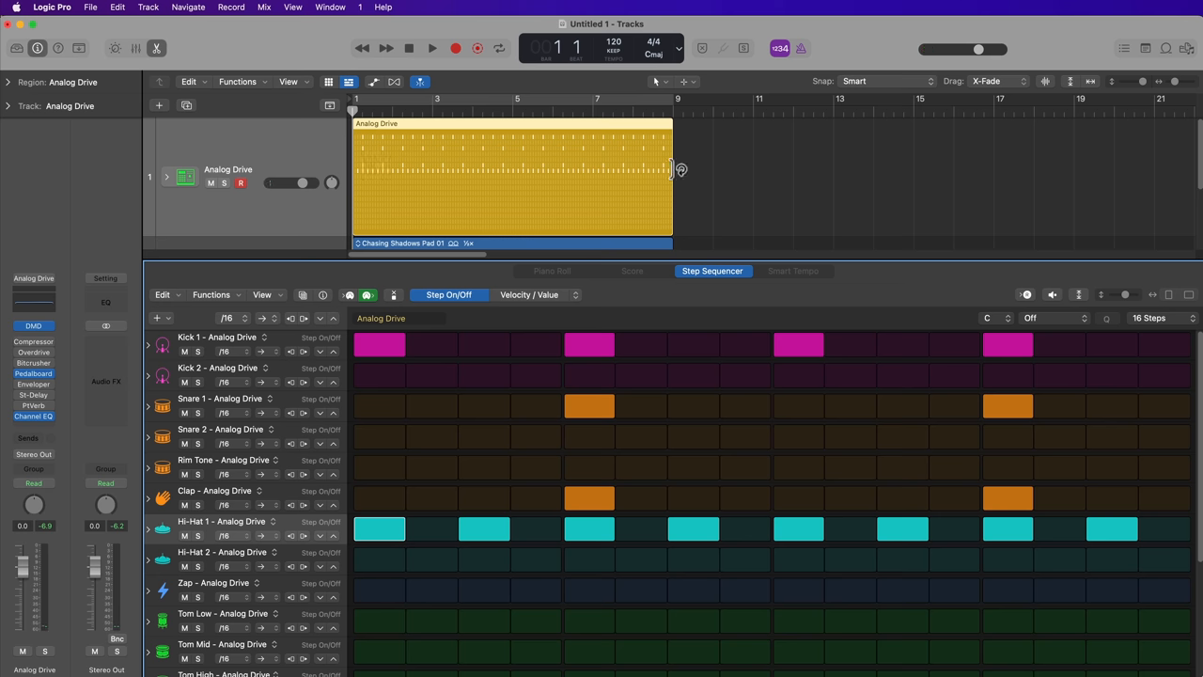
pyautogui.moveTo(931, 575)
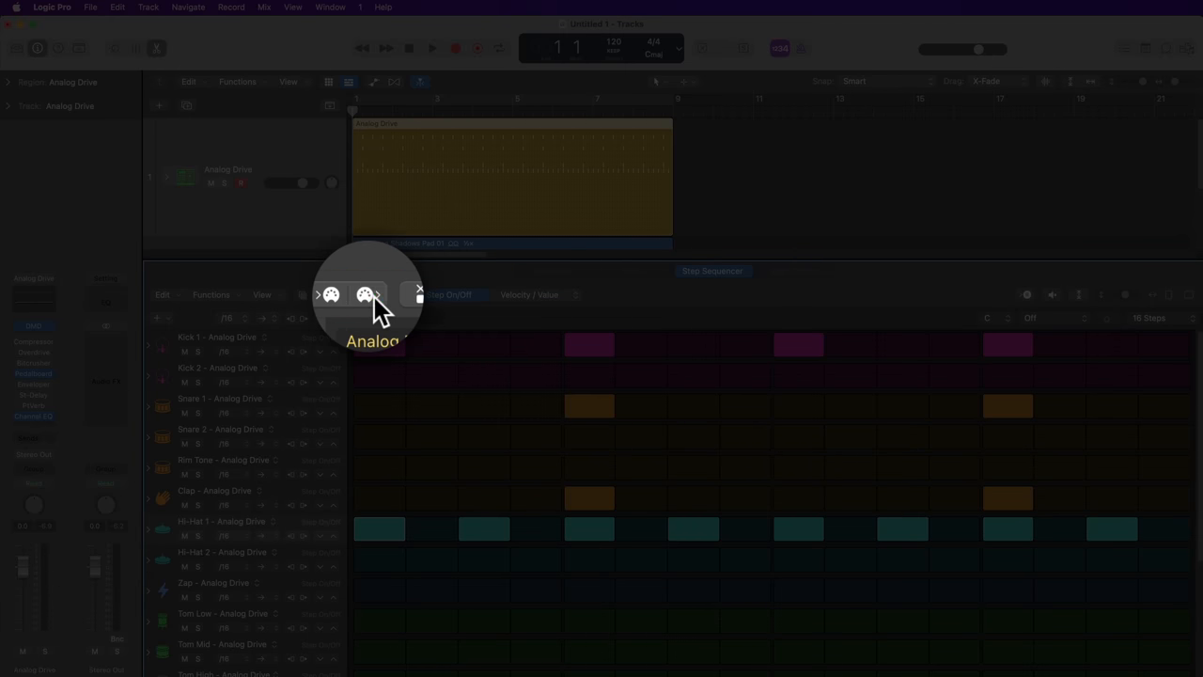
# Step: Remove the extra kick on step 3 and paint all sixteen Hi-Hat 1 steps on
pyautogui.click(368, 293)
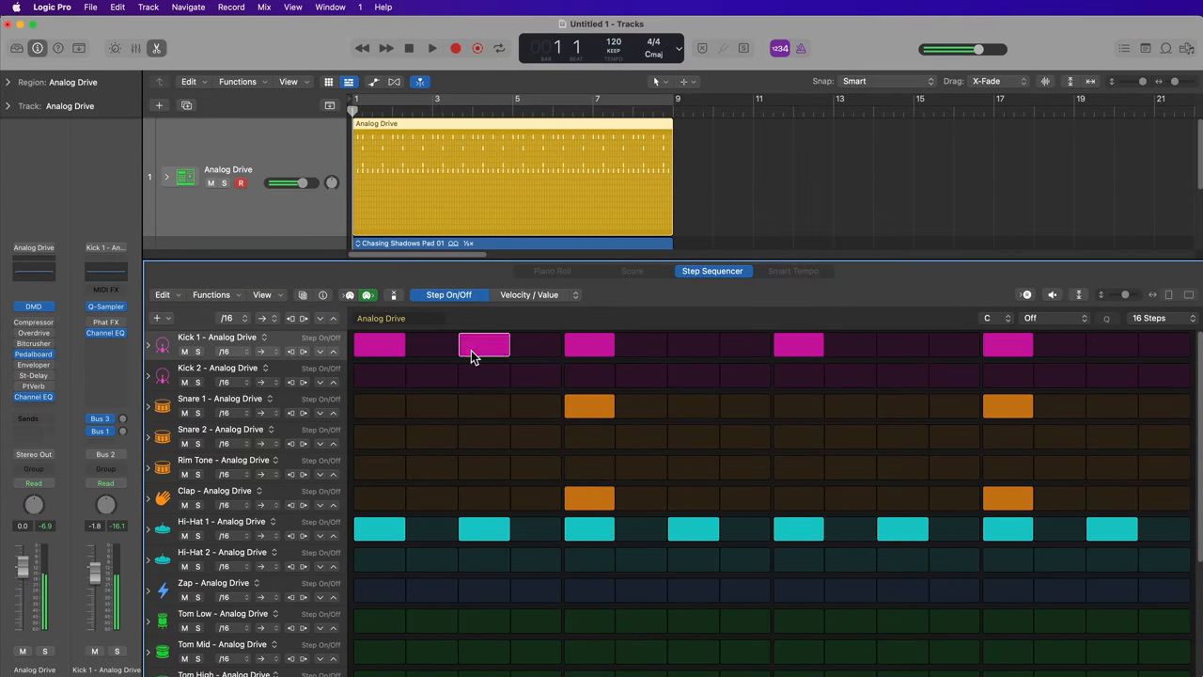
pyautogui.click(485, 344)
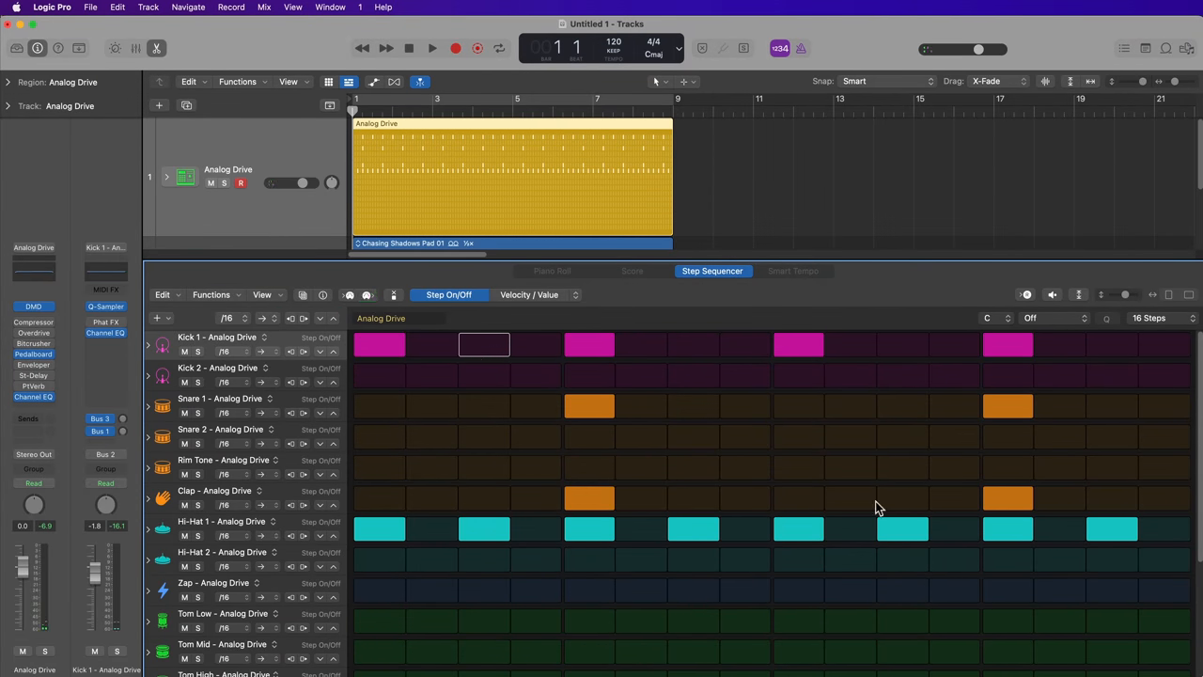
pyautogui.click(1060, 530)
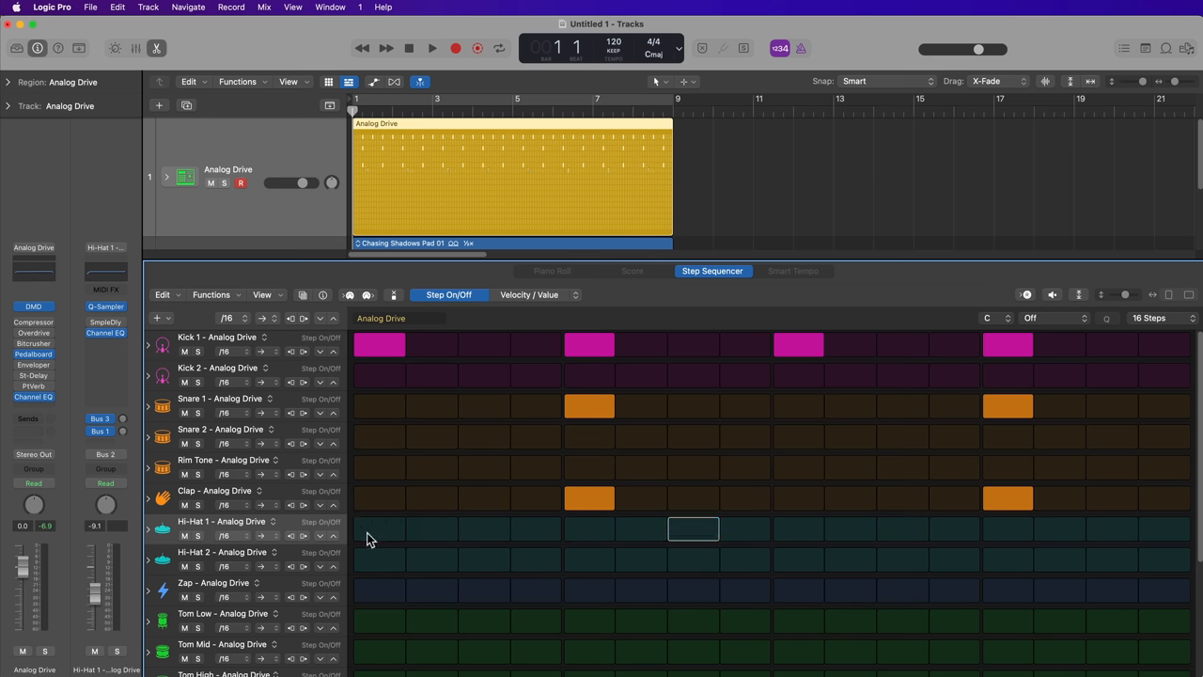
pyautogui.moveTo(380, 528); pyautogui.dragTo(1163, 529)
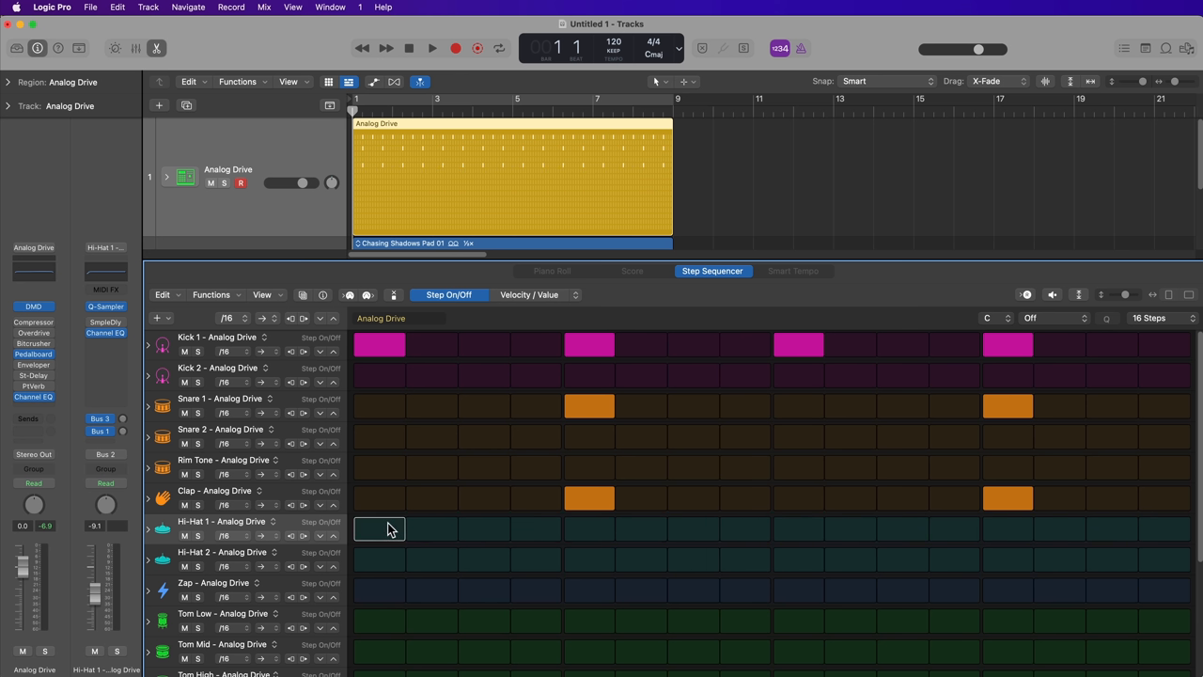
pyautogui.moveTo(380, 528); pyautogui.dragTo(1165, 529)
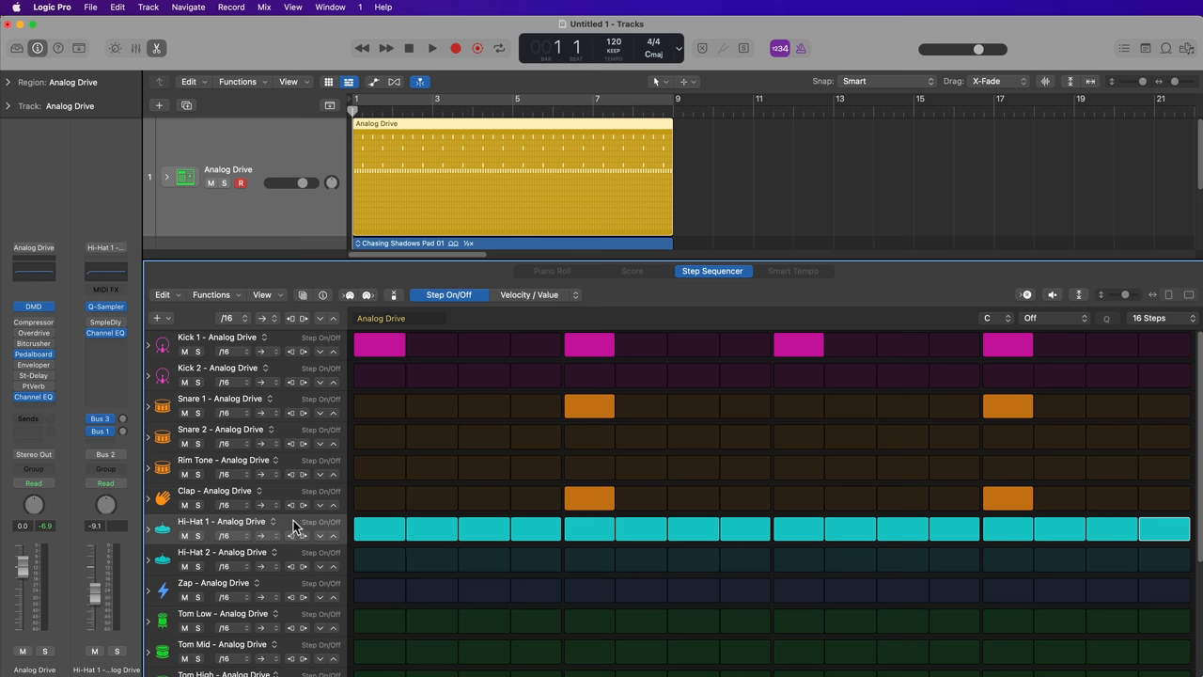
pyautogui.moveTo(285, 526)
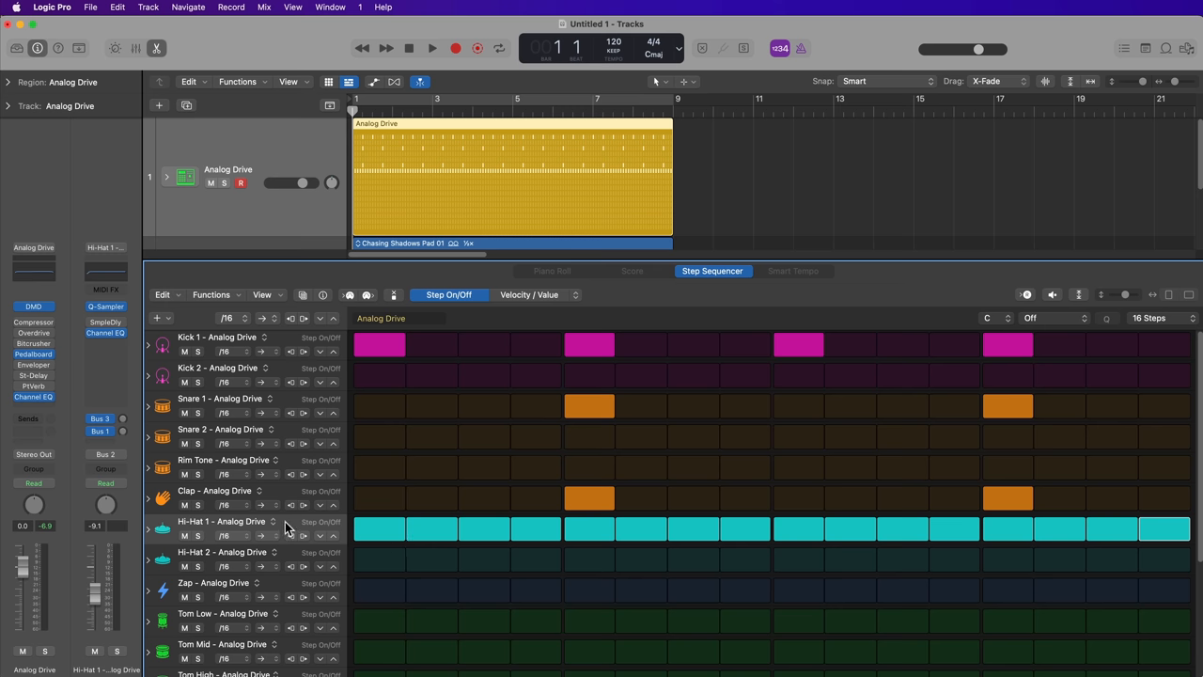
# Step: Apply a row edit to the Hi-Hat 1 steps from its context menu, then audition the pattern
pyautogui.rightClick(282, 526)
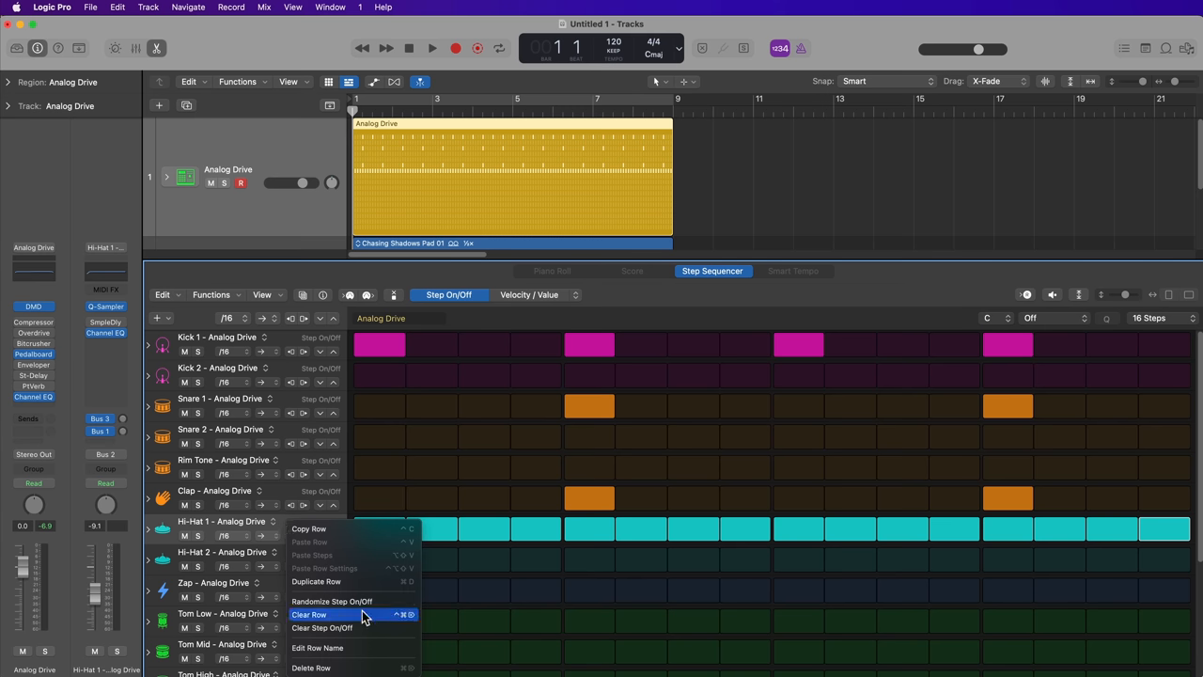
pyautogui.click(308, 613)
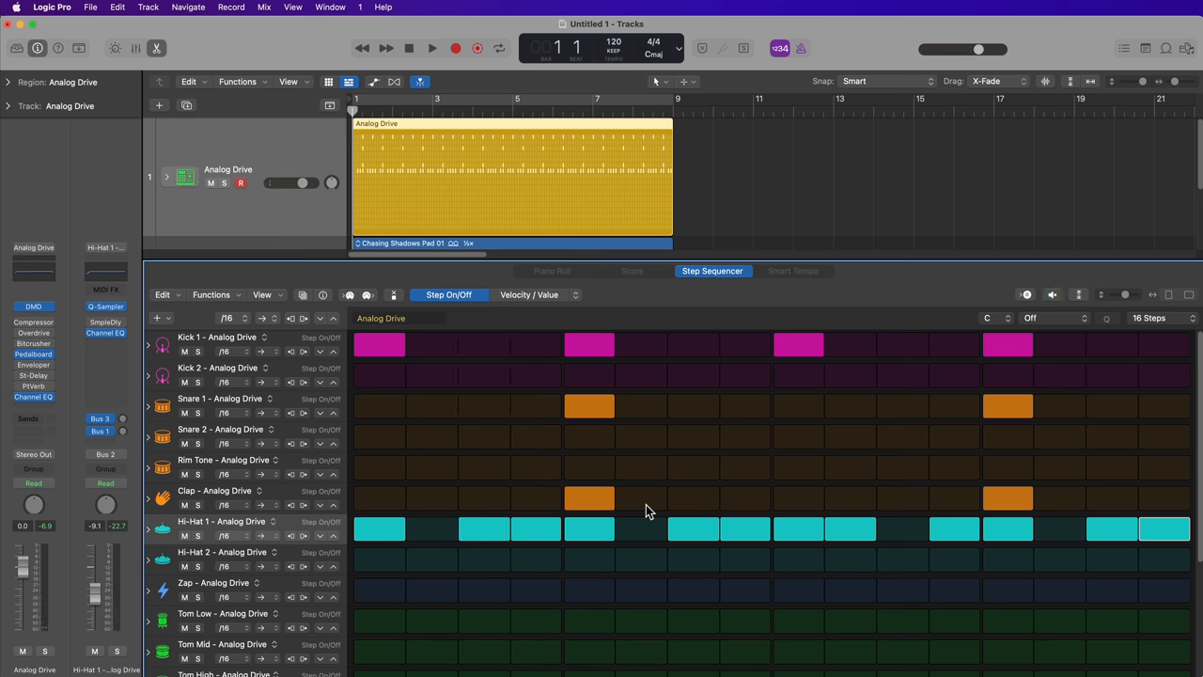
pyautogui.click(432, 49)
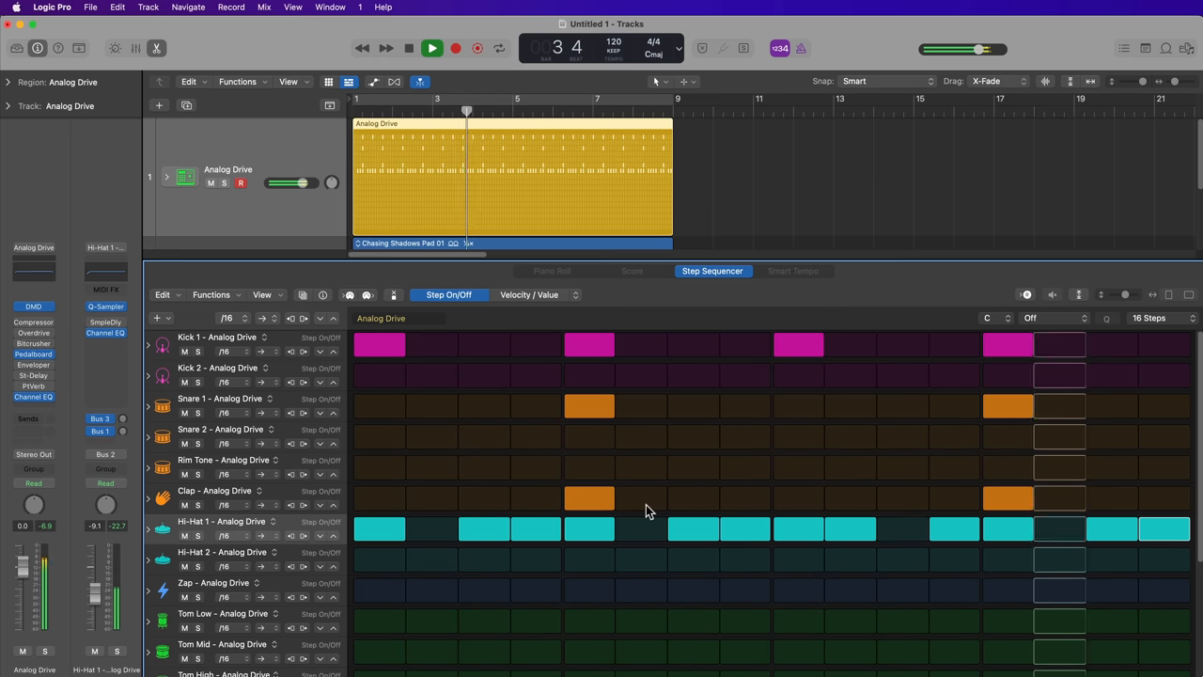
pyautogui.click(432, 49)
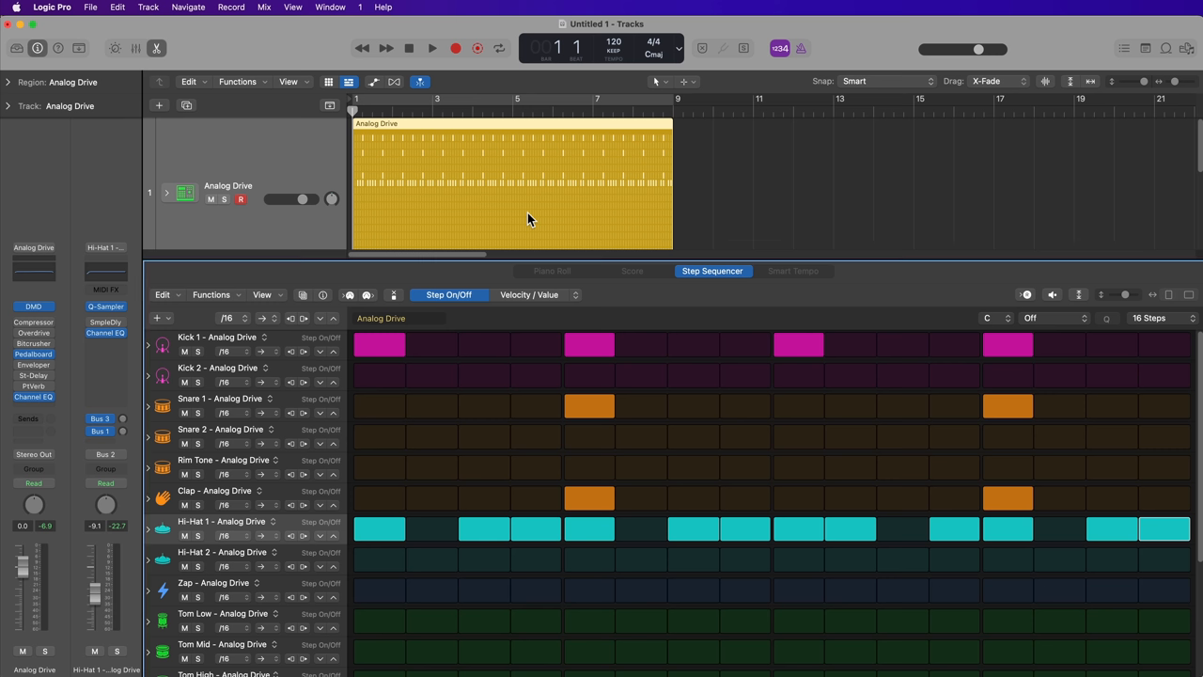
pyautogui.moveTo(553, 207)
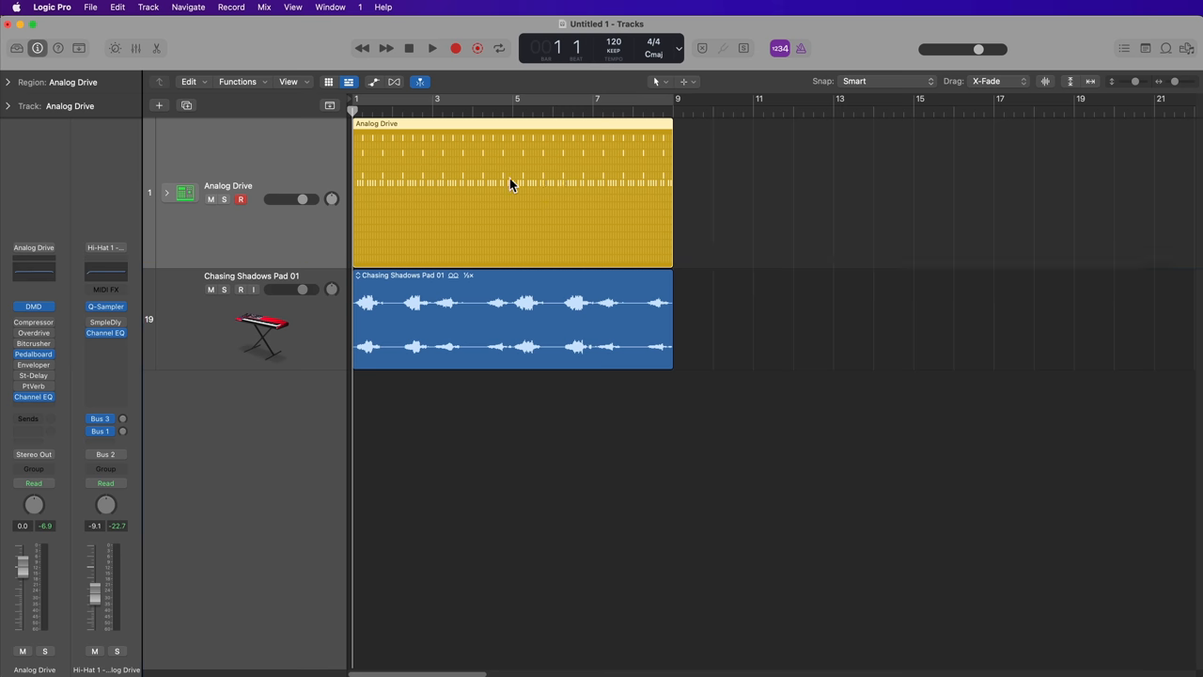
pyautogui.moveTo(506, 165)
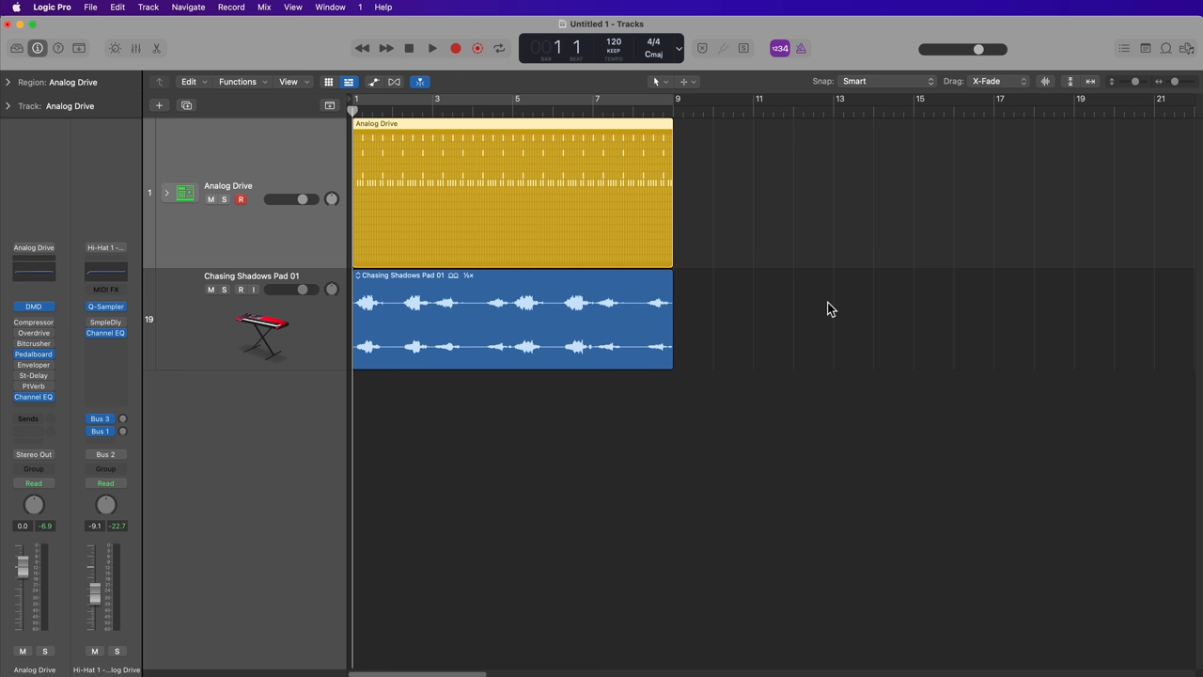
pyautogui.moveTo(684, 246)
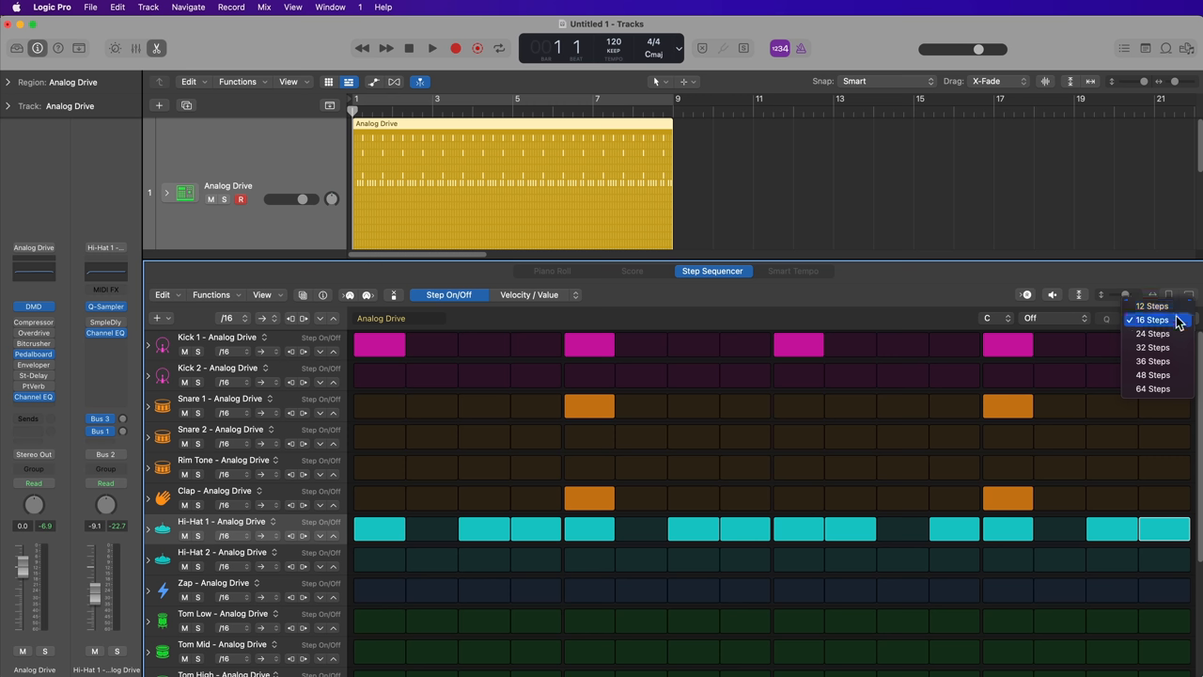
pyautogui.moveTo(1156, 387)
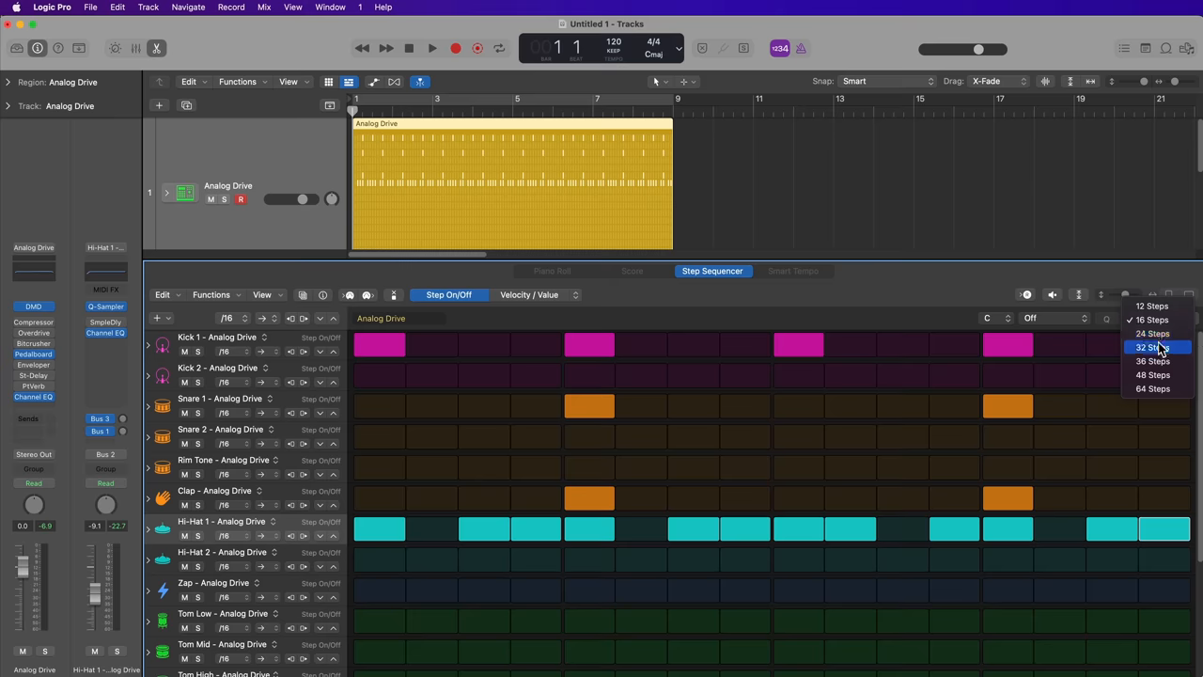
# Step: Set the Analog Drive pattern length to 32 steps and play it back
pyautogui.click(1153, 348)
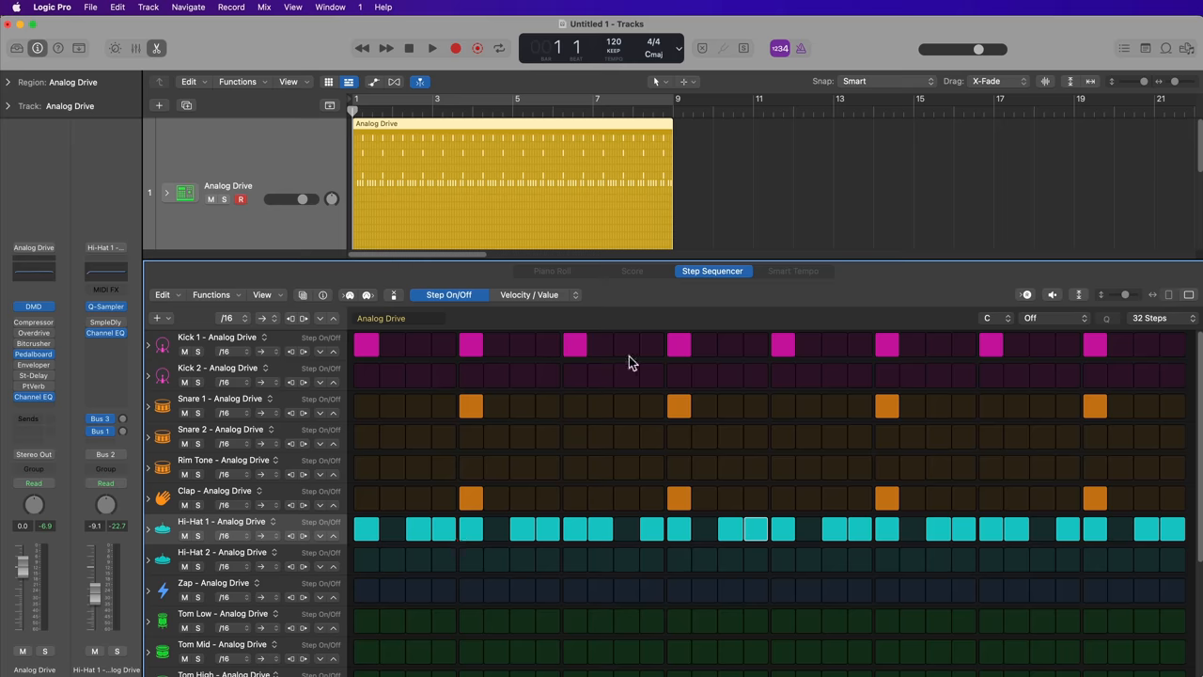
pyautogui.moveTo(949, 425)
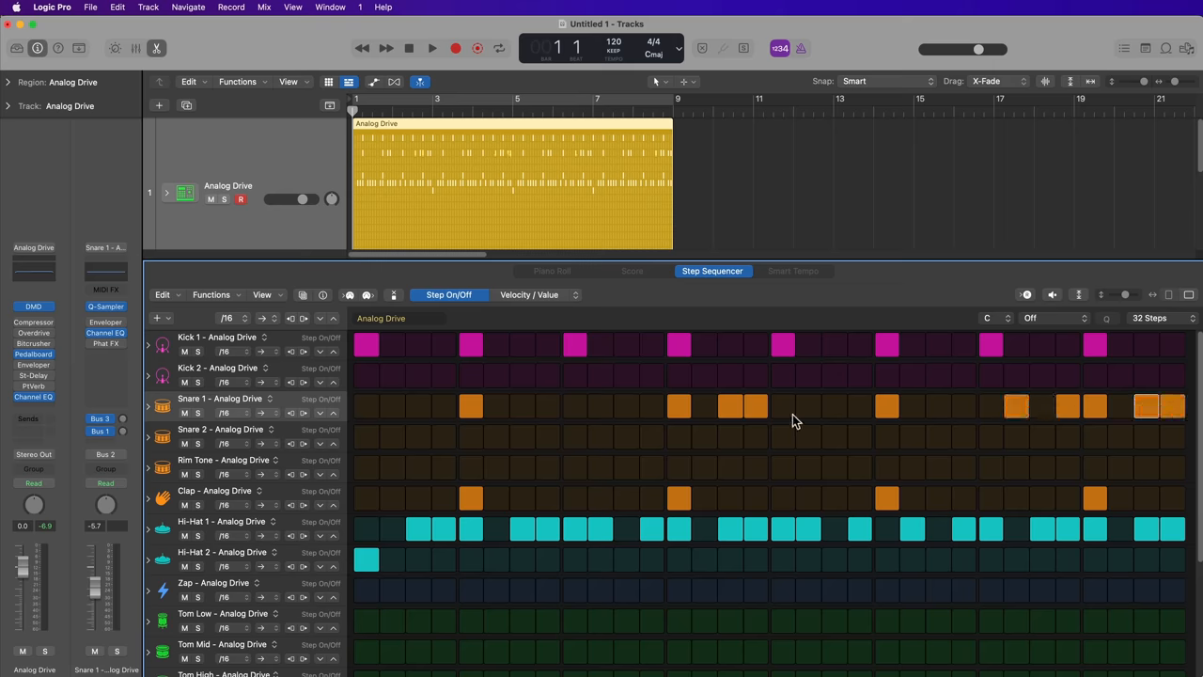
pyautogui.click(432, 49)
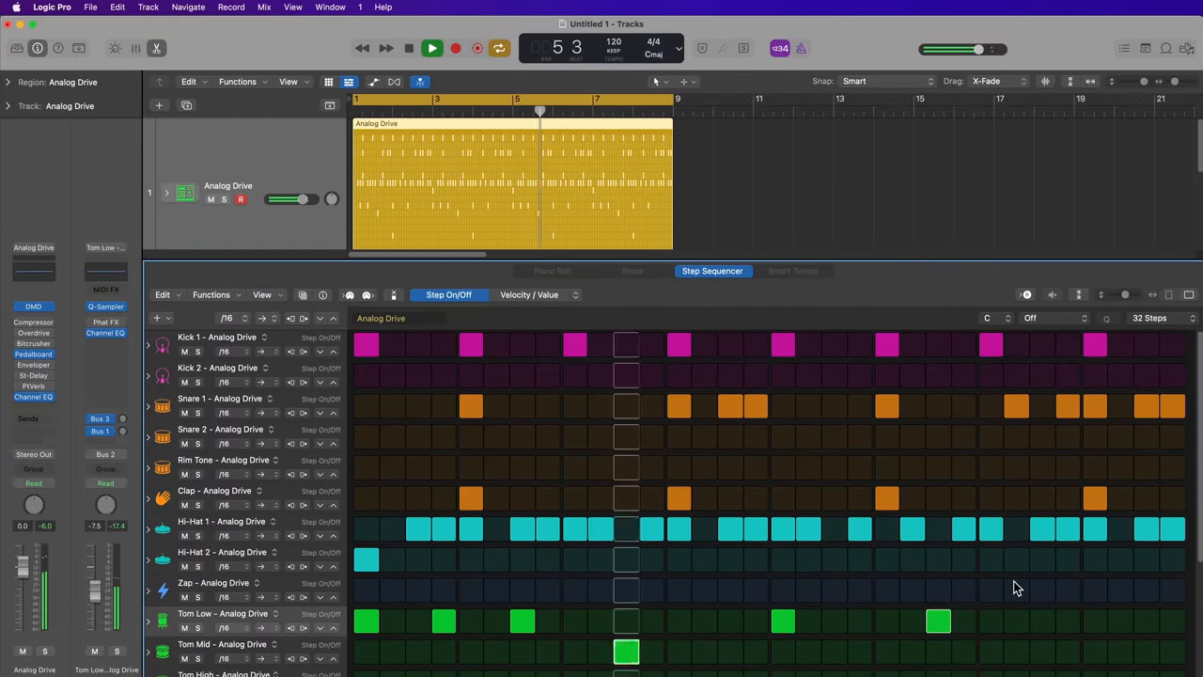
pyautogui.click(432, 49)
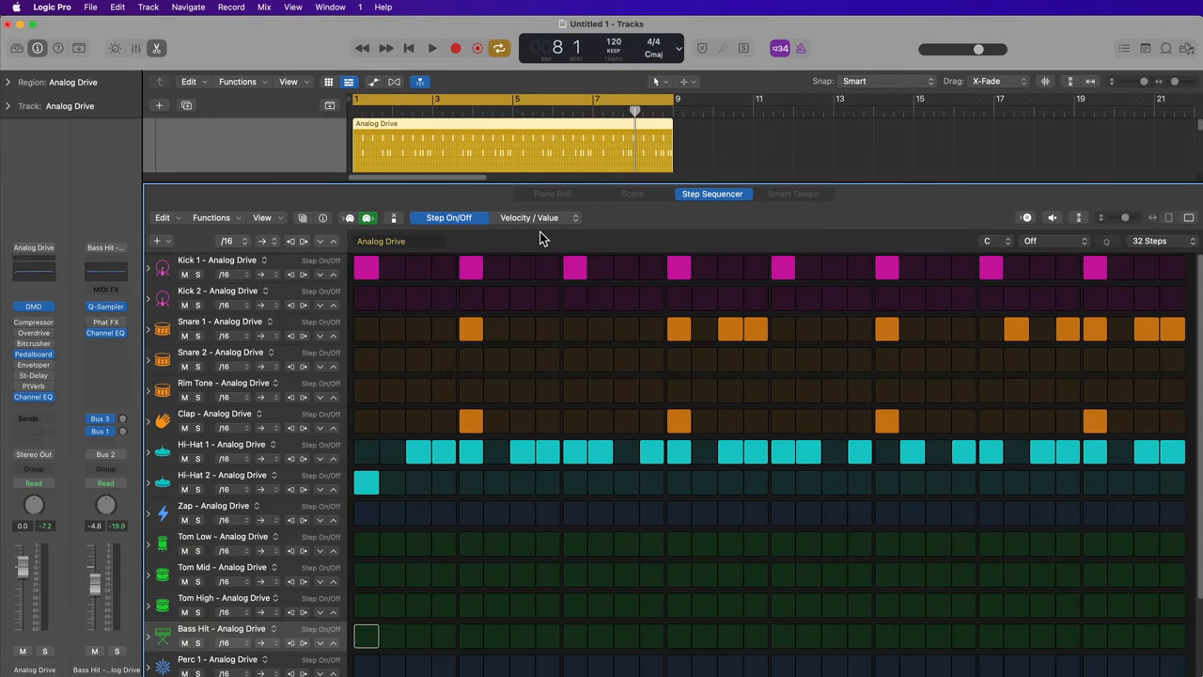
pyautogui.moveTo(537, 237)
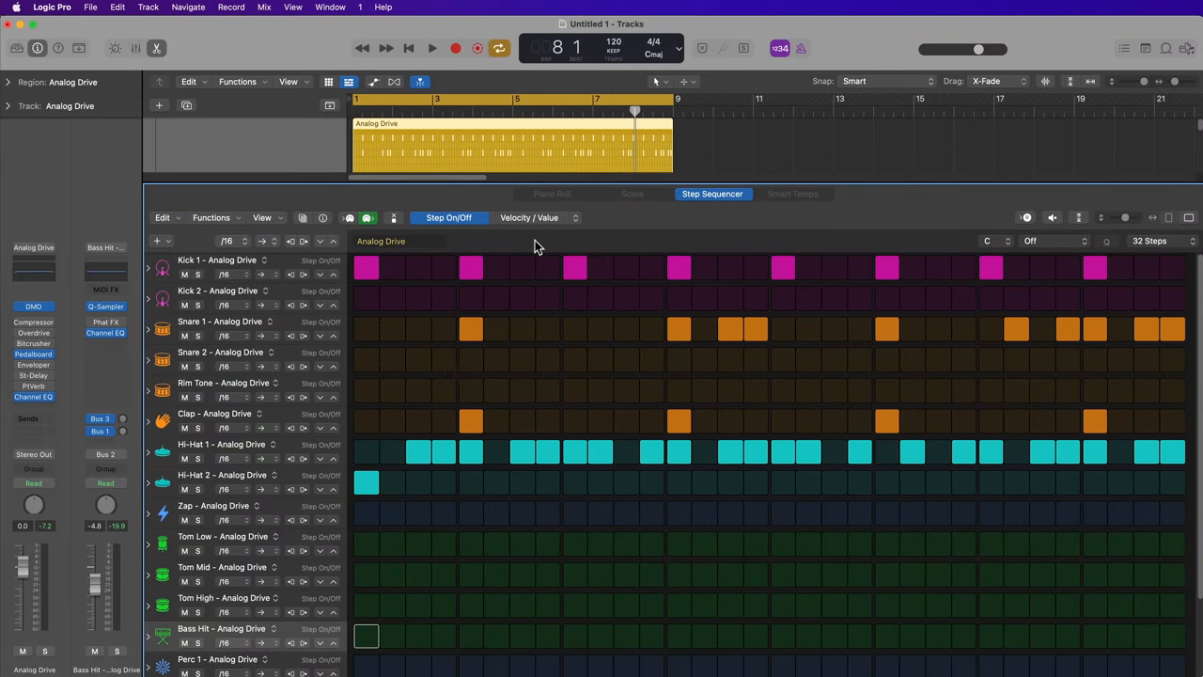
# Step: Make Velocity/Value the step sequencer's edit mode instead of Step On/Off
pyautogui.click(530, 218)
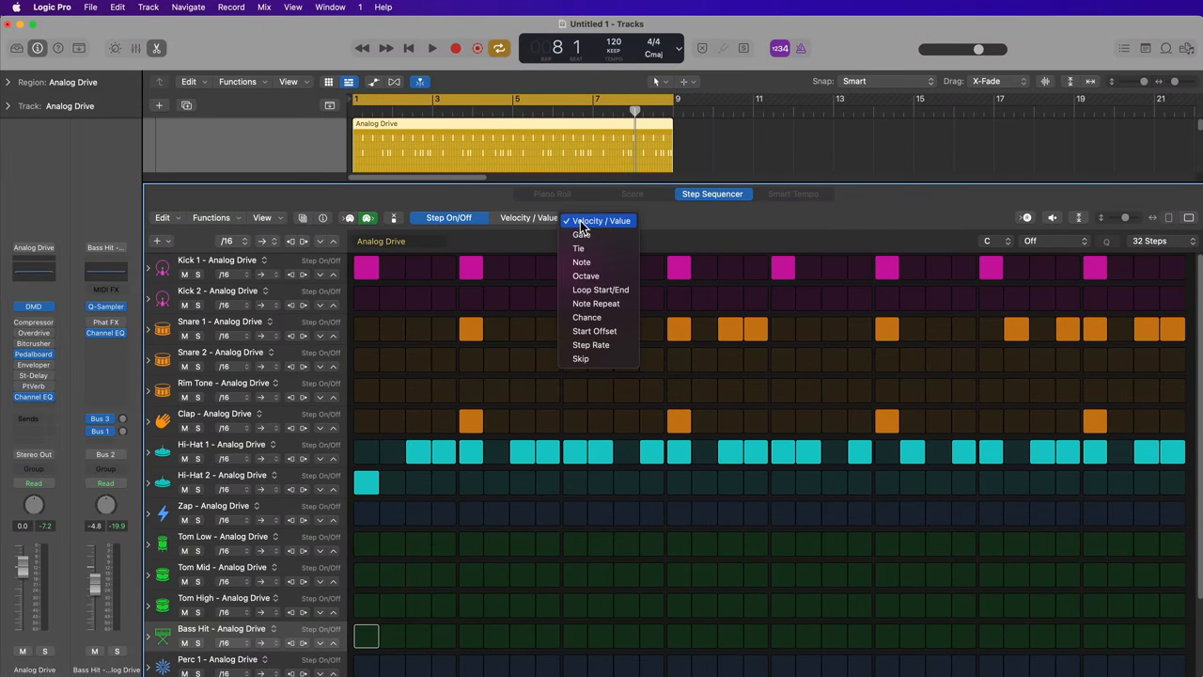
pyautogui.moveTo(581, 357)
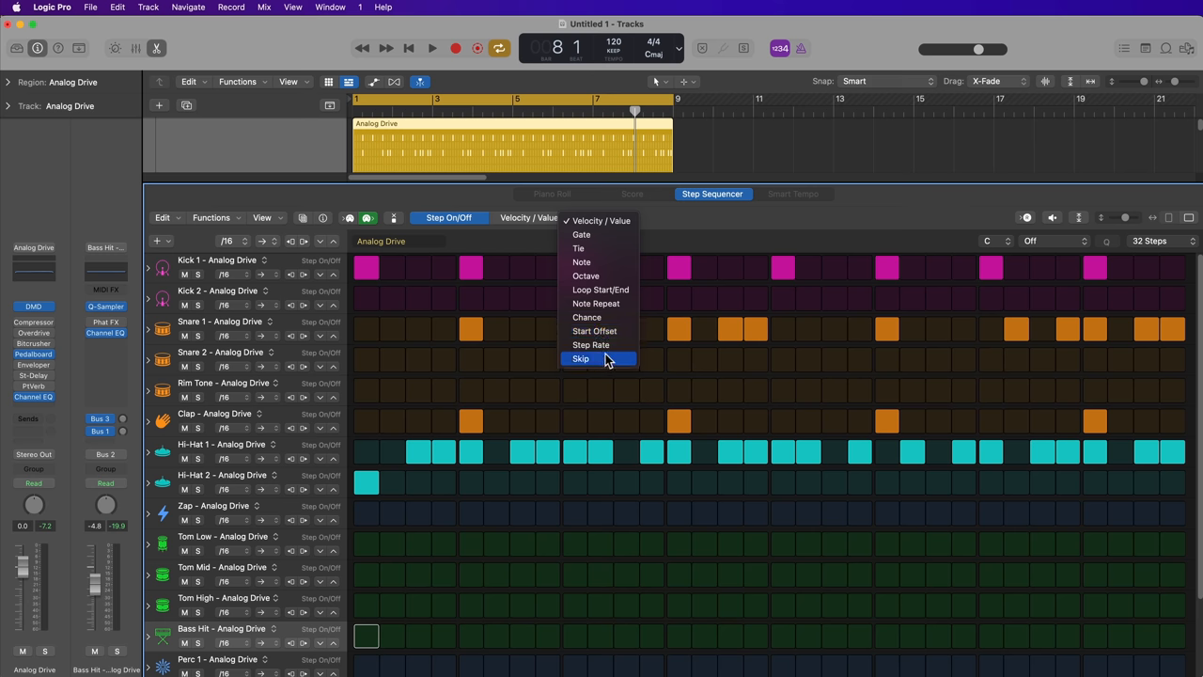
pyautogui.moveTo(600, 220)
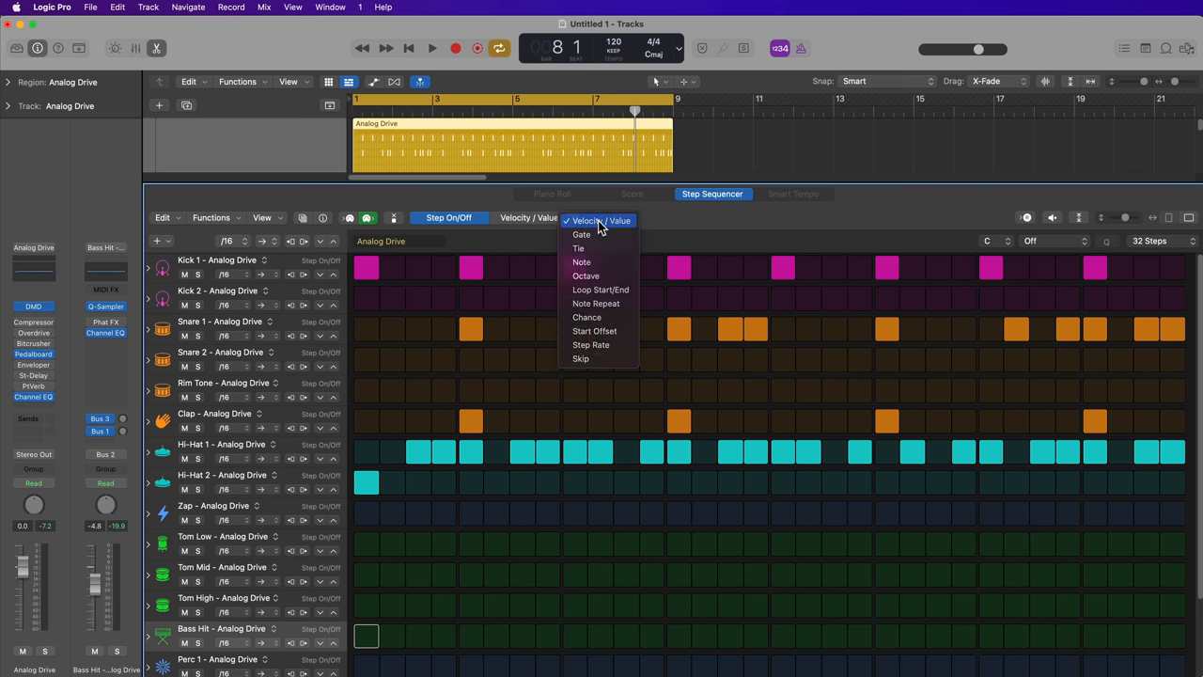
pyautogui.click(598, 220)
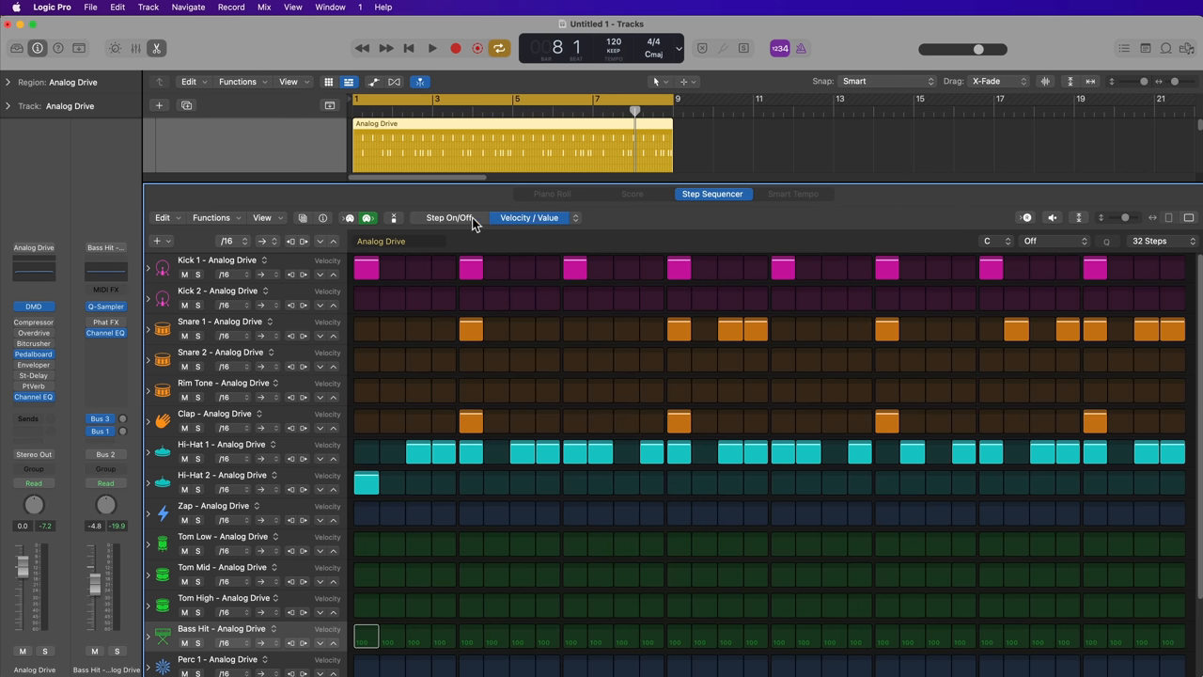
pyautogui.click(447, 218)
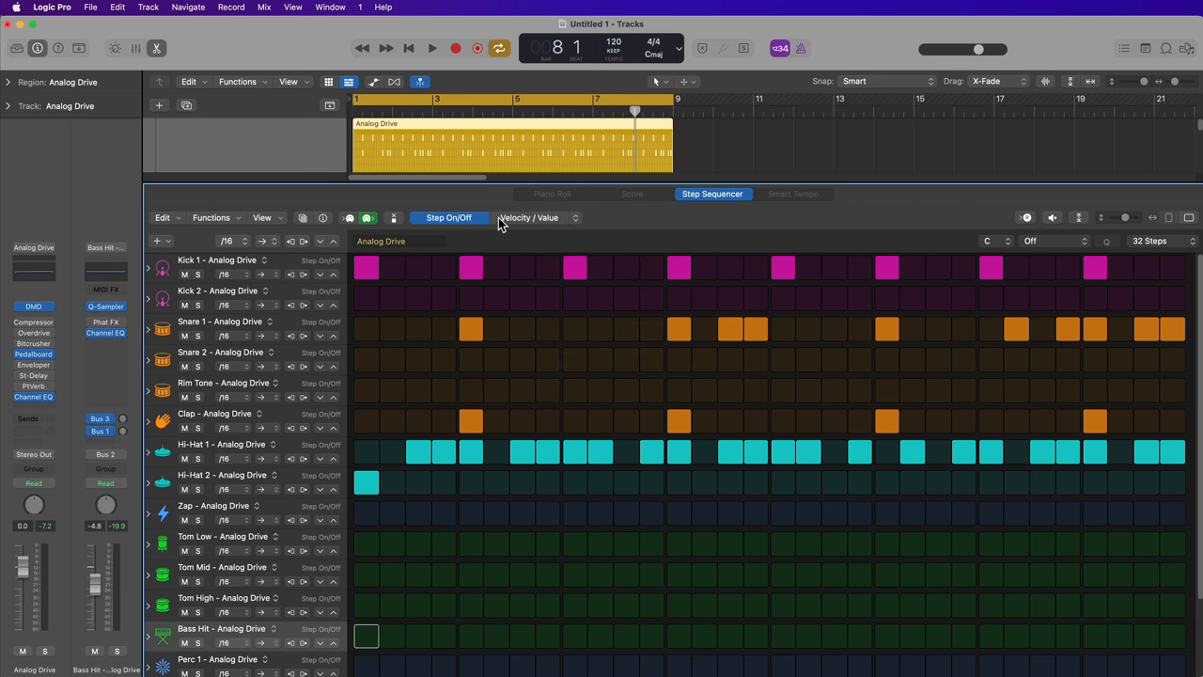
pyautogui.click(530, 218)
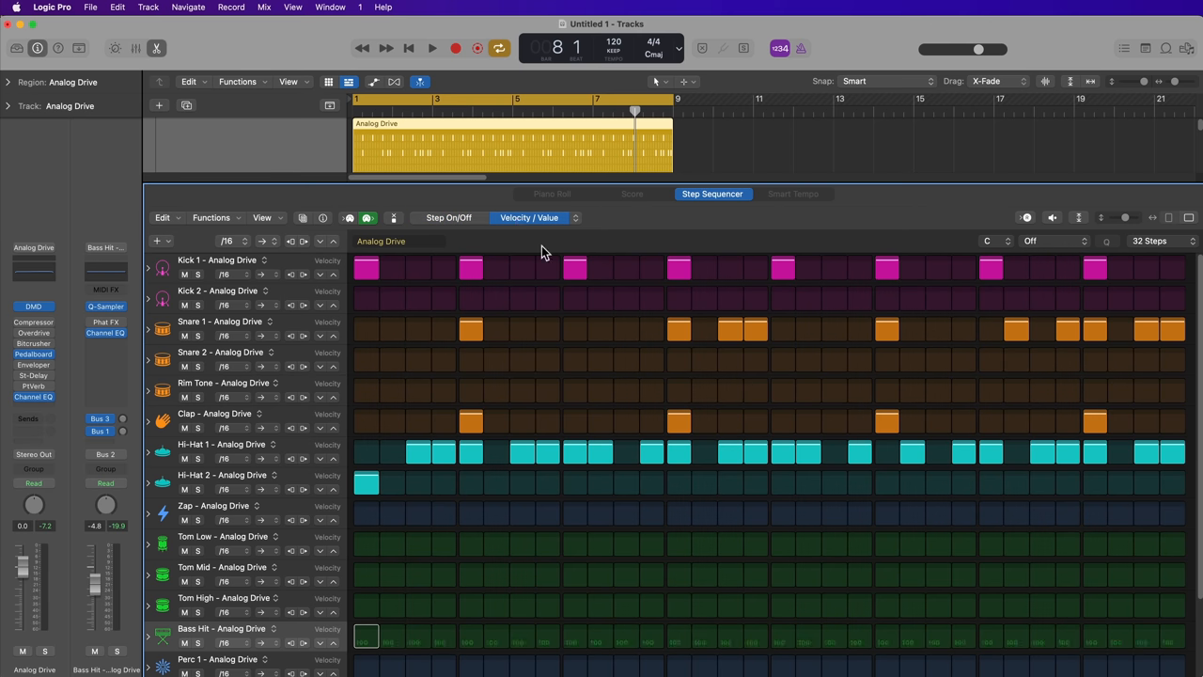
pyautogui.moveTo(519, 260)
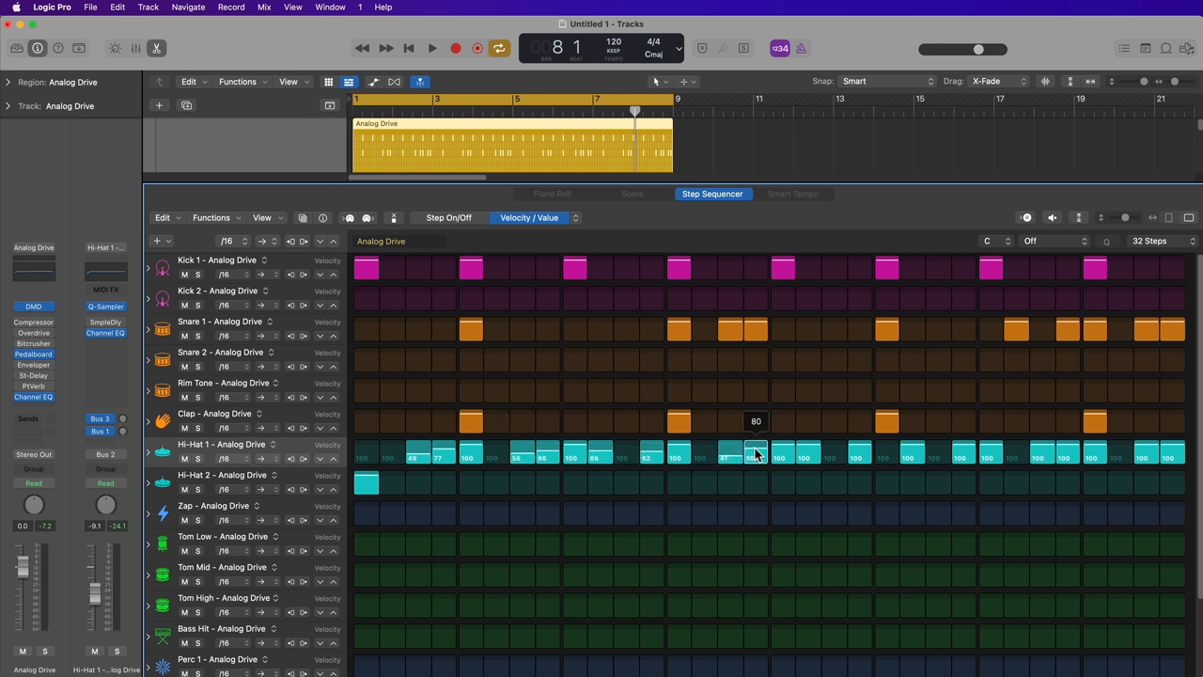
# Step: Vary the Hi-Hat 1 step velocities, audition the beat, and return to Step On/Off editing
pyautogui.moveTo(755, 453); pyautogui.dragTo(855, 453)
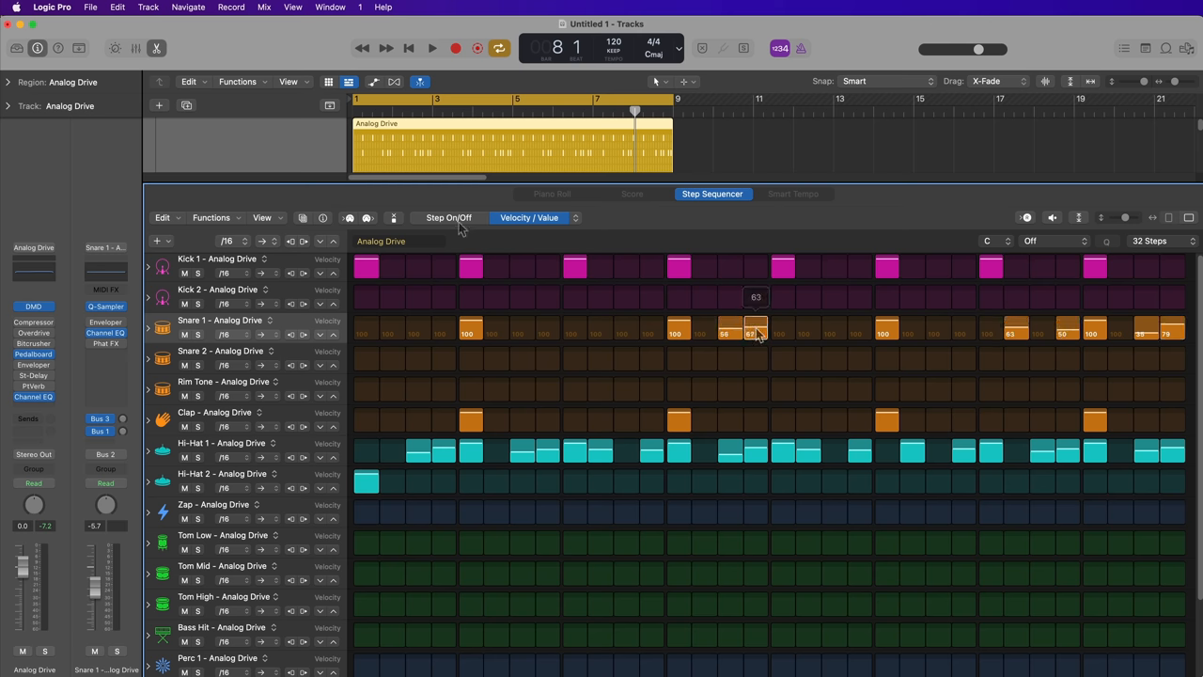
pyautogui.click(447, 218)
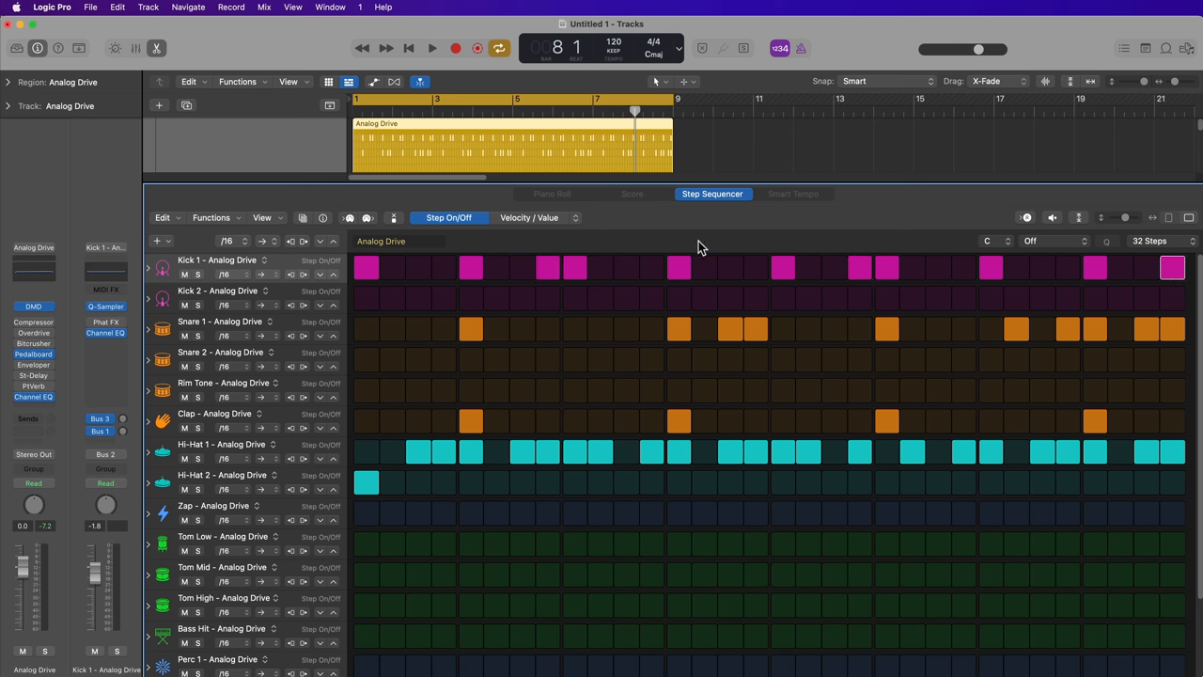
pyautogui.click(530, 218)
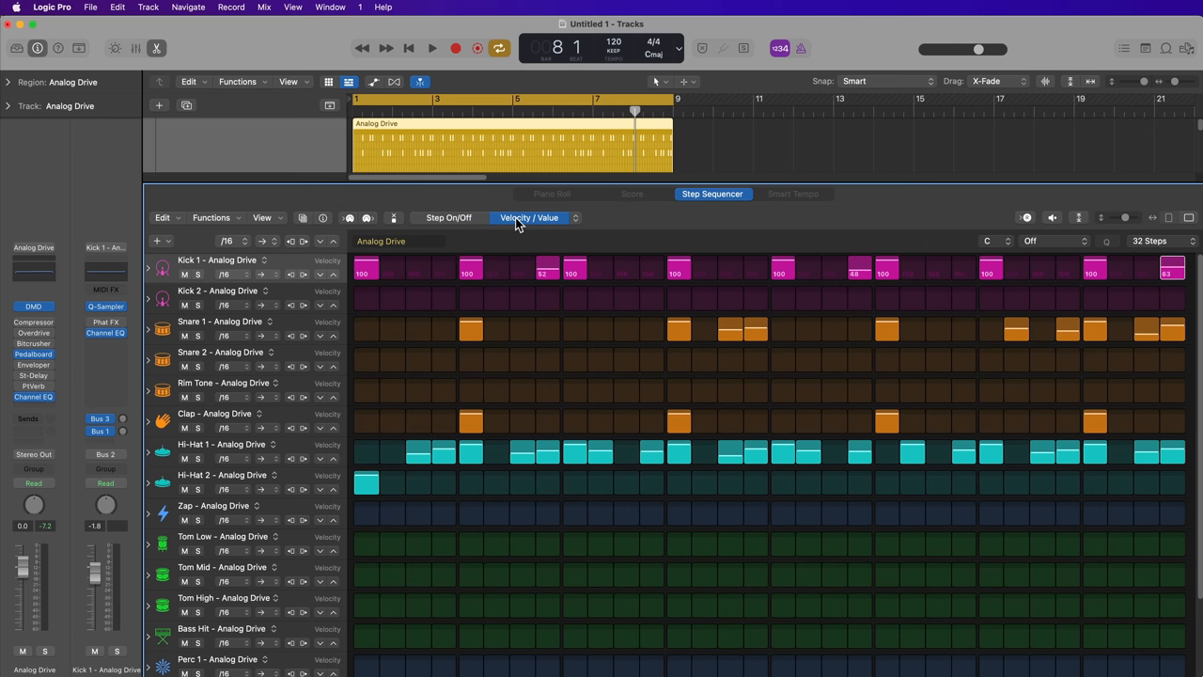
pyautogui.click(433, 49)
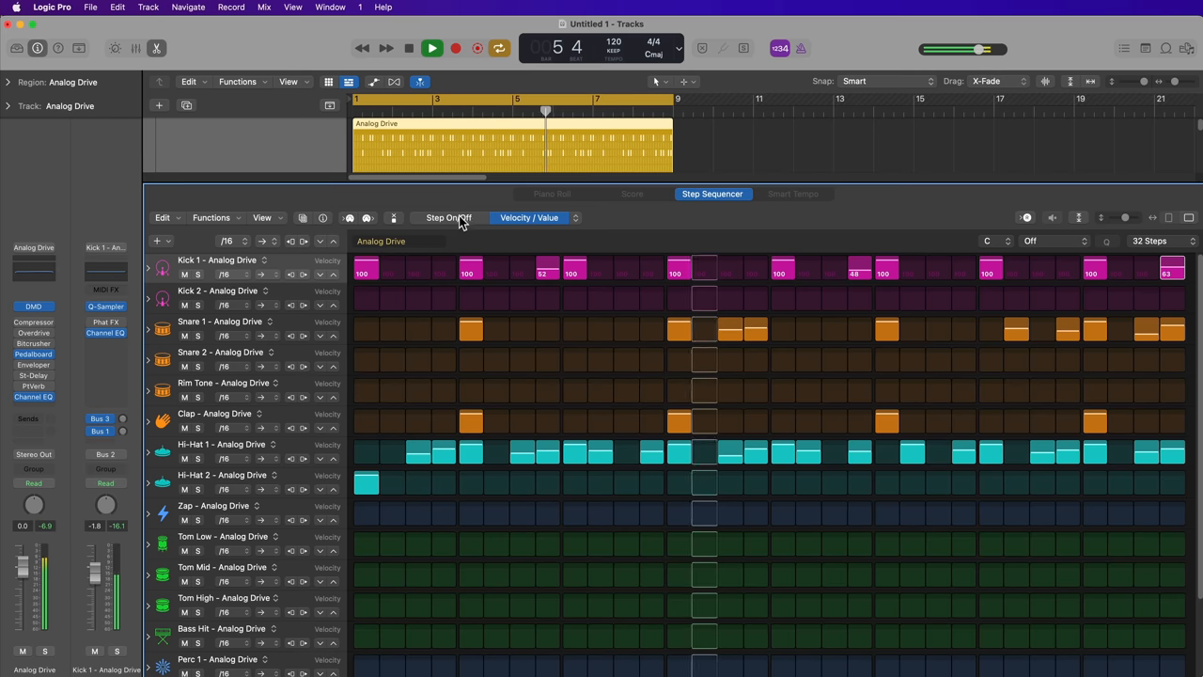
pyautogui.click(448, 218)
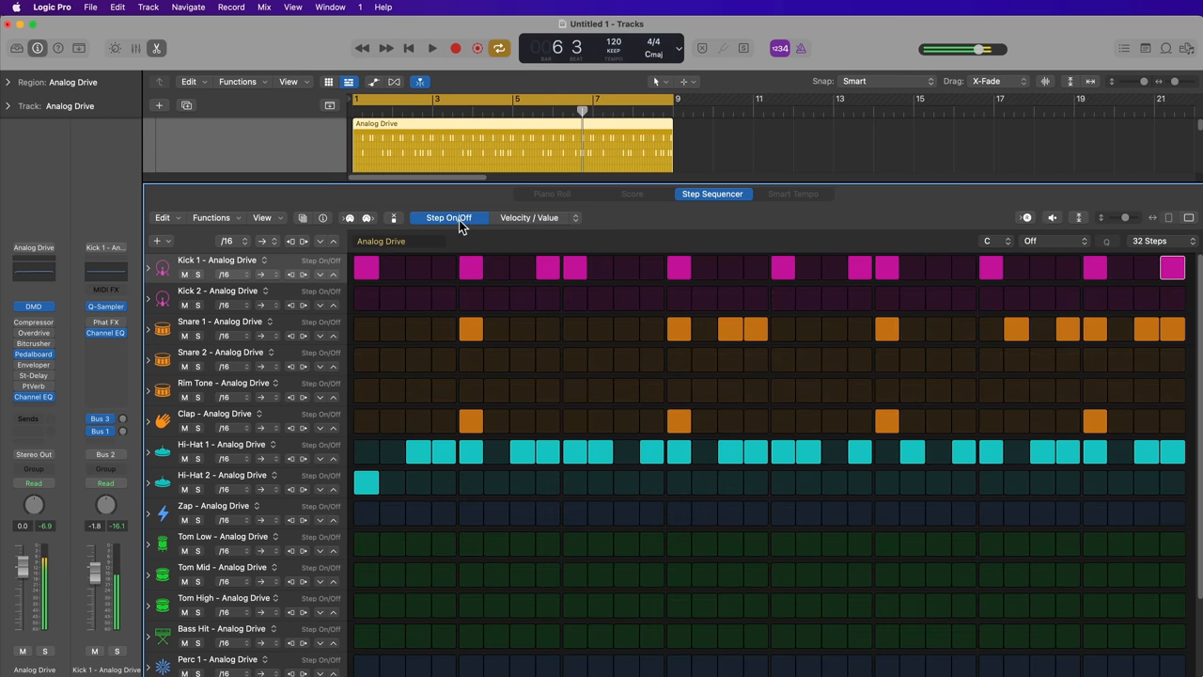
# Step: Choose Note Repeat as the edit mode, then return to Step On/Off
pyautogui.click(530, 218)
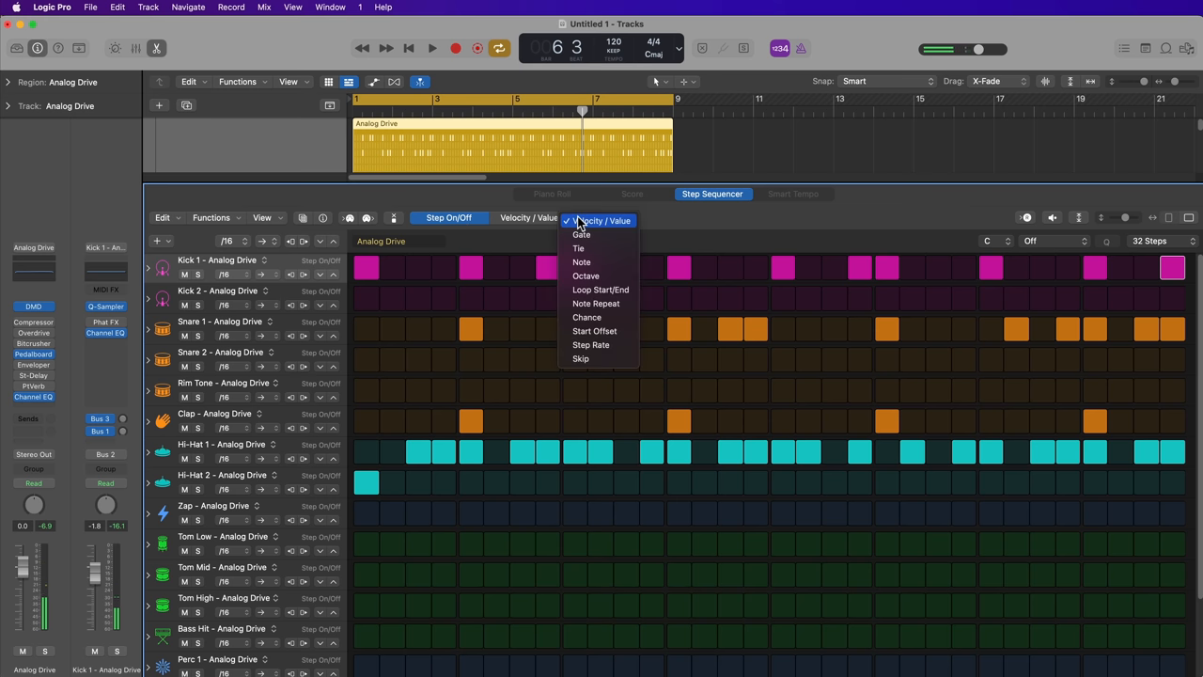
pyautogui.moveTo(601, 303)
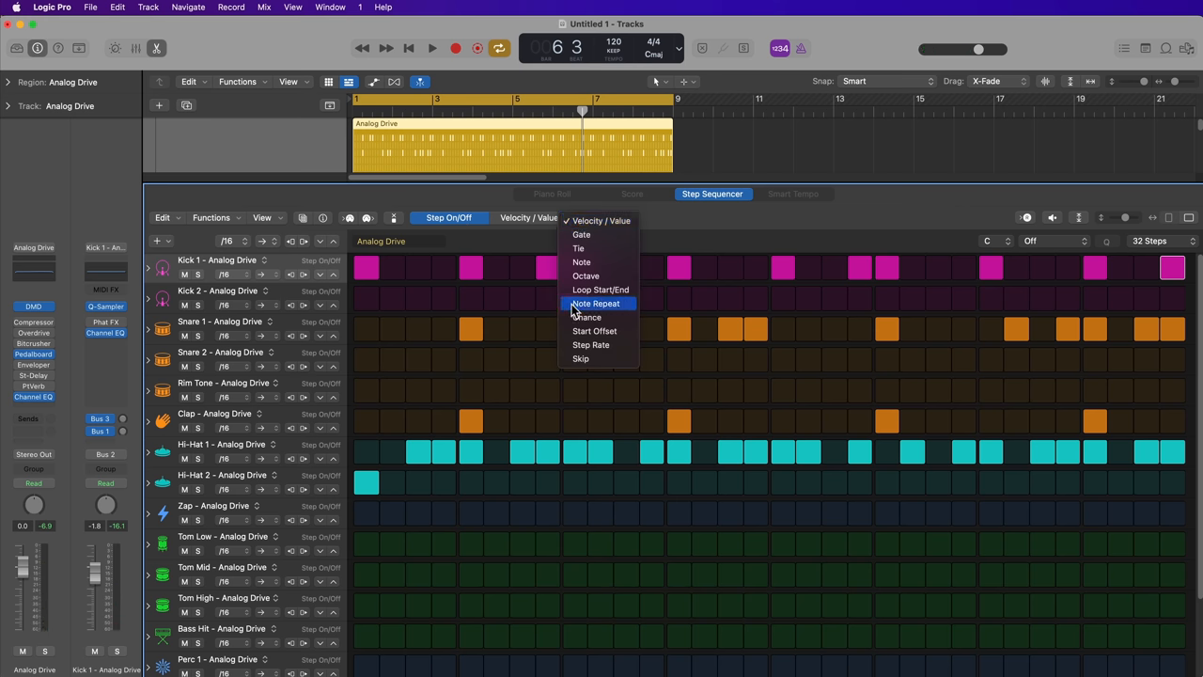
pyautogui.click(598, 305)
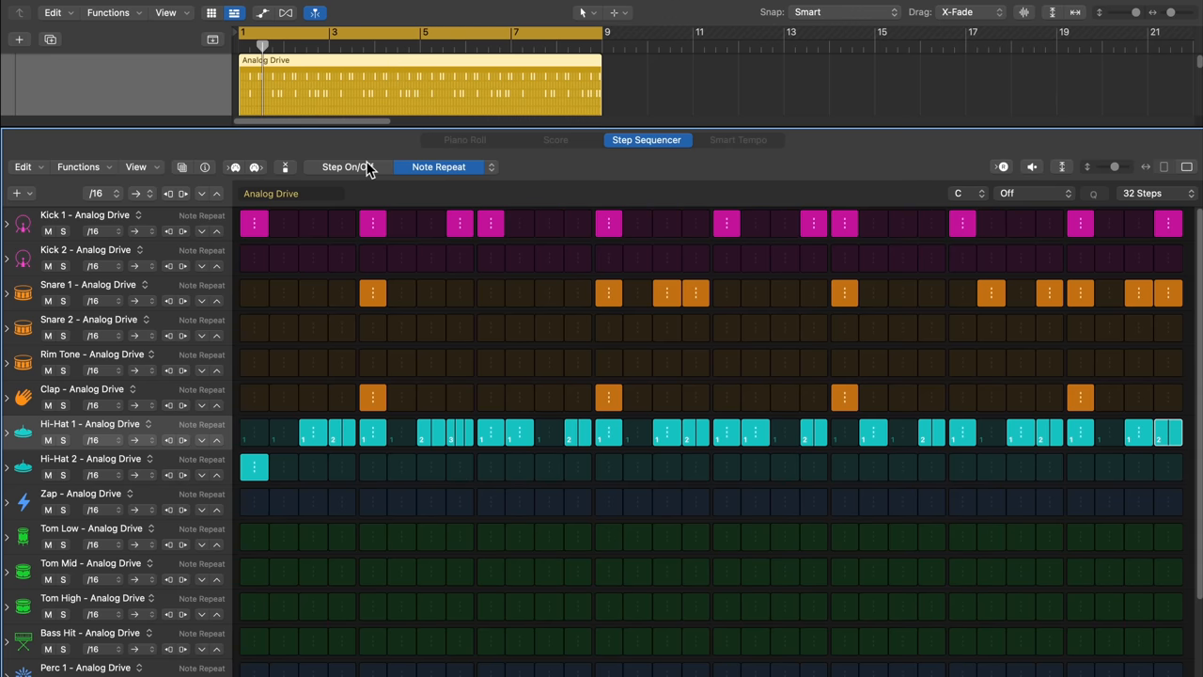
pyautogui.click(347, 165)
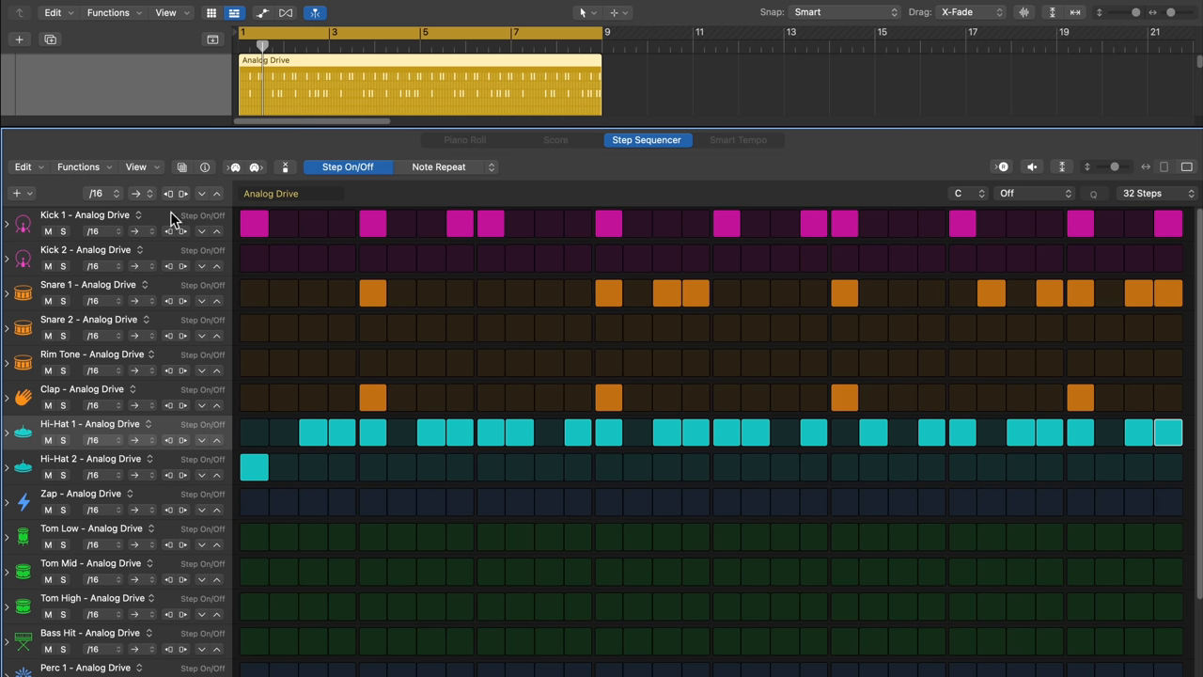
# Step: Change the pattern step rate from /16 to /8, check Note Repeat, and return to Step On/Off
pyautogui.click(94, 193)
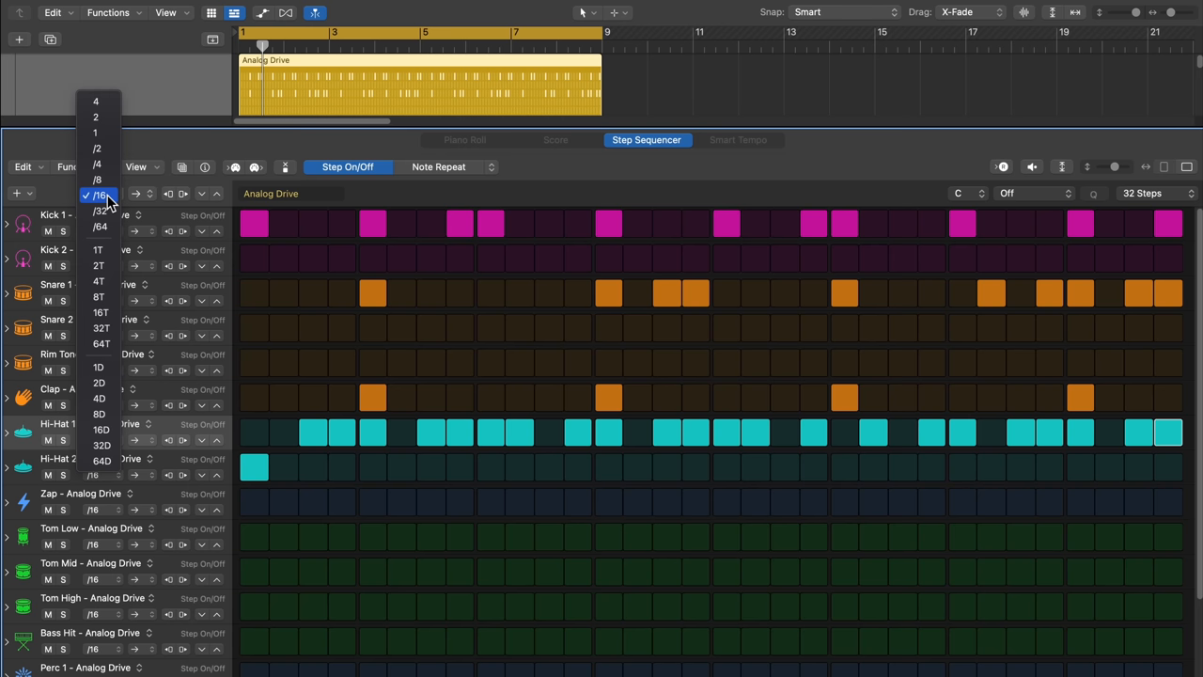
pyautogui.moveTo(98, 180)
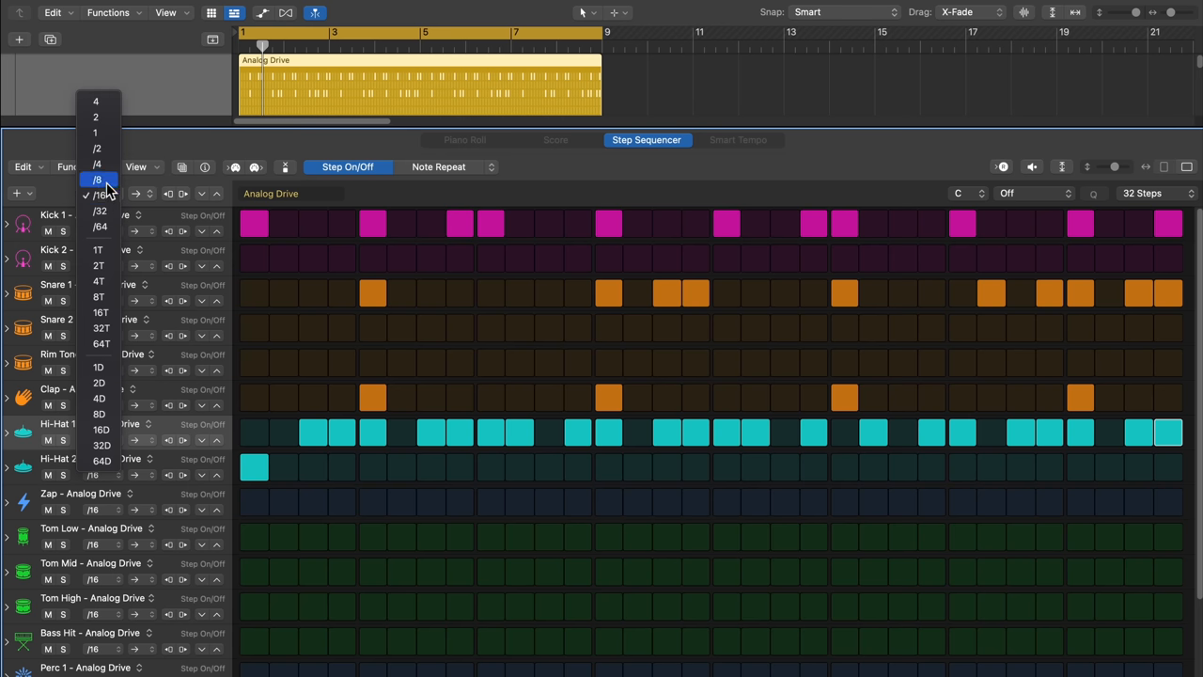
pyautogui.click(97, 180)
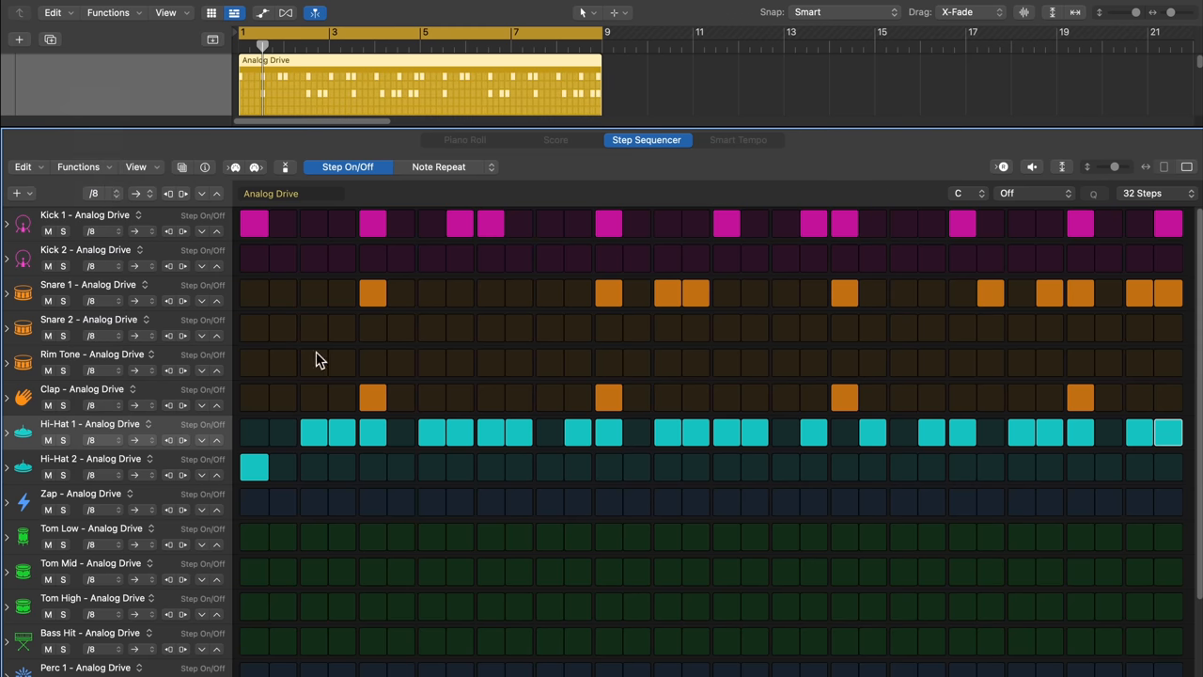
pyautogui.moveTo(431, 400)
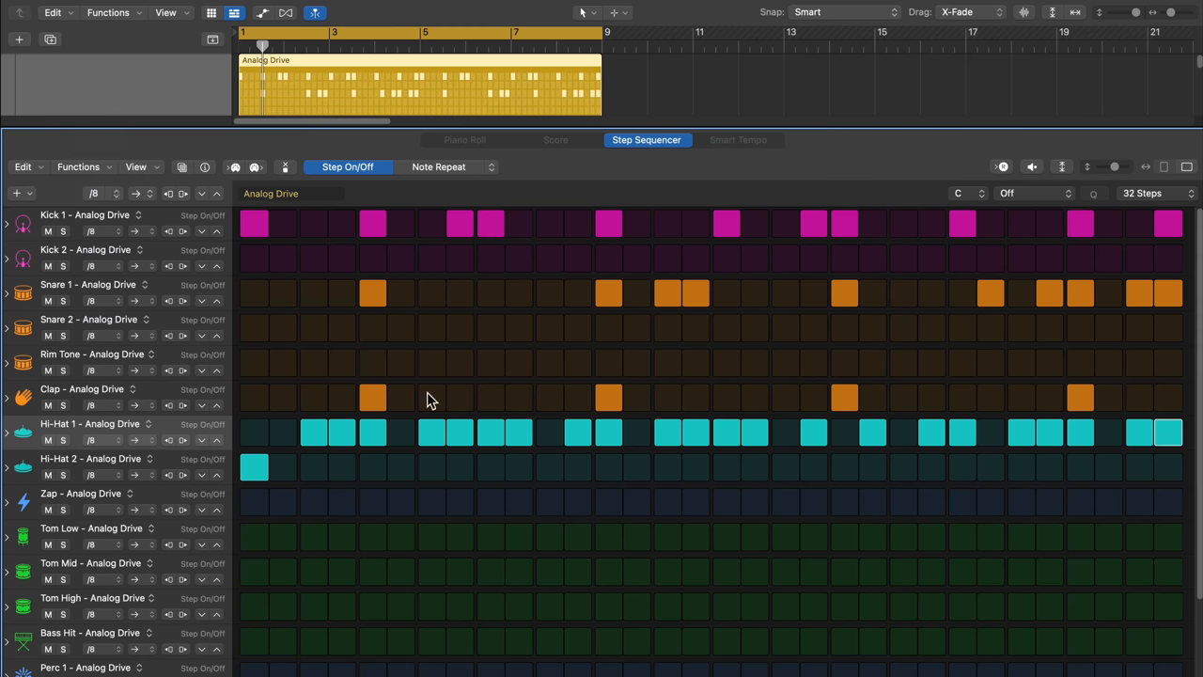
pyautogui.moveTo(487, 402)
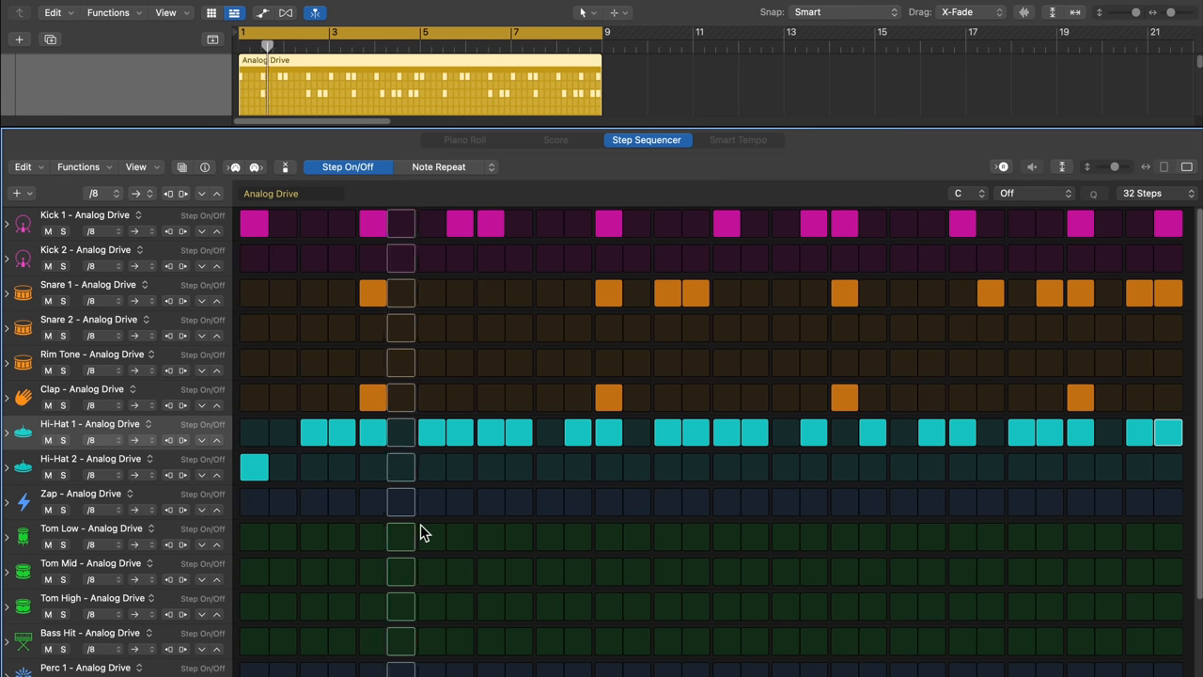
pyautogui.click(440, 166)
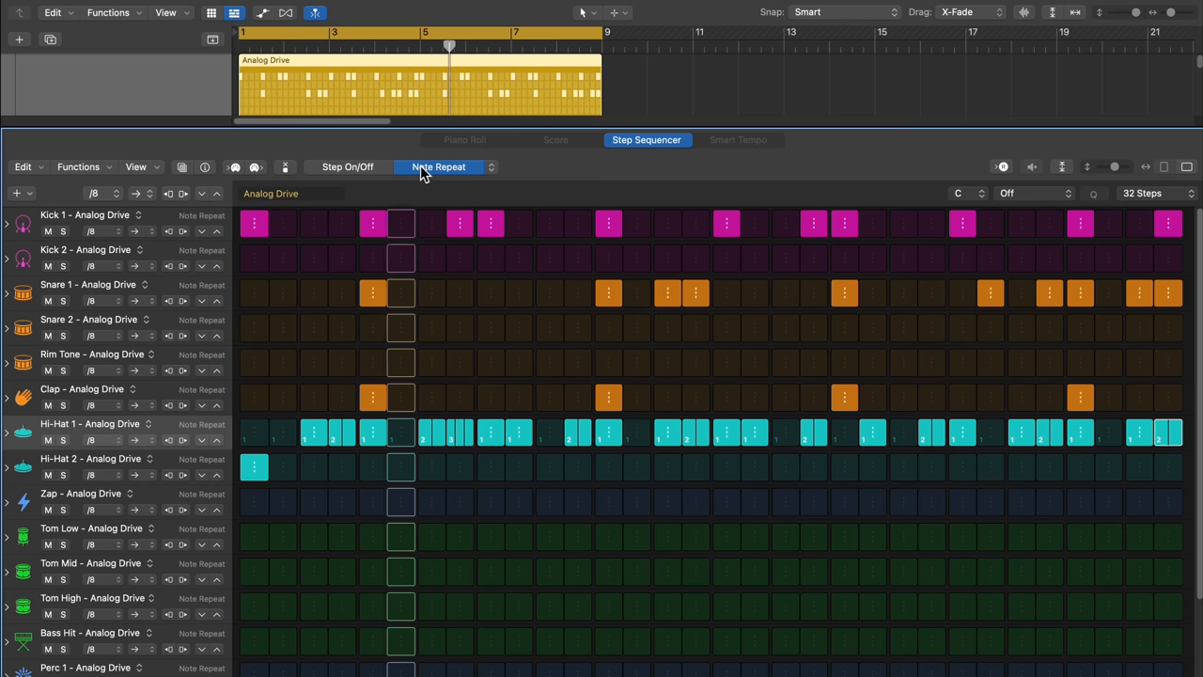
pyautogui.click(347, 166)
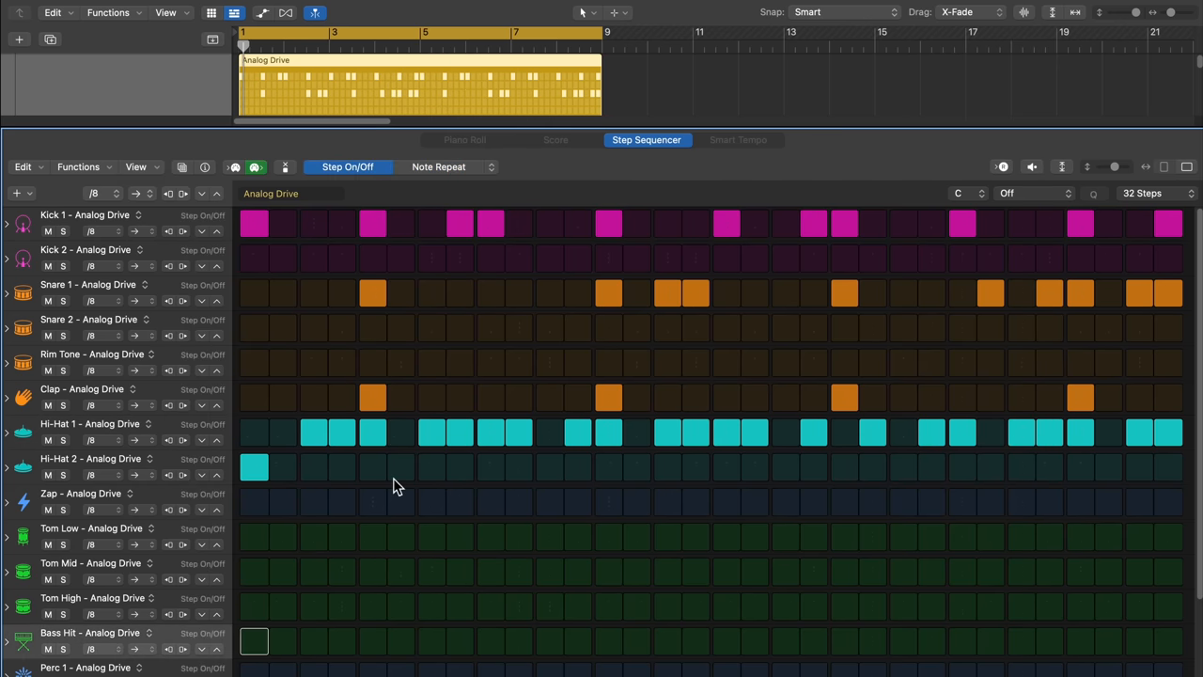
# Step: Switch on several Bass Hit steps across the 32-step pattern
pyautogui.scroll(-3)
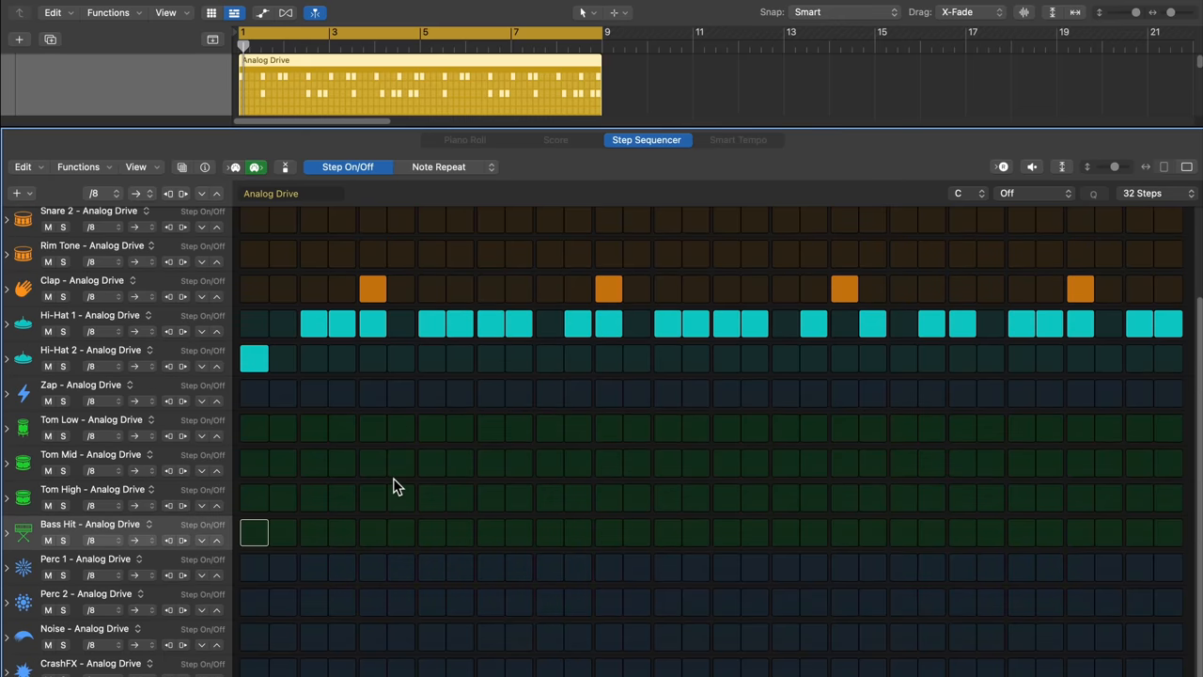
pyautogui.moveTo(267, 545)
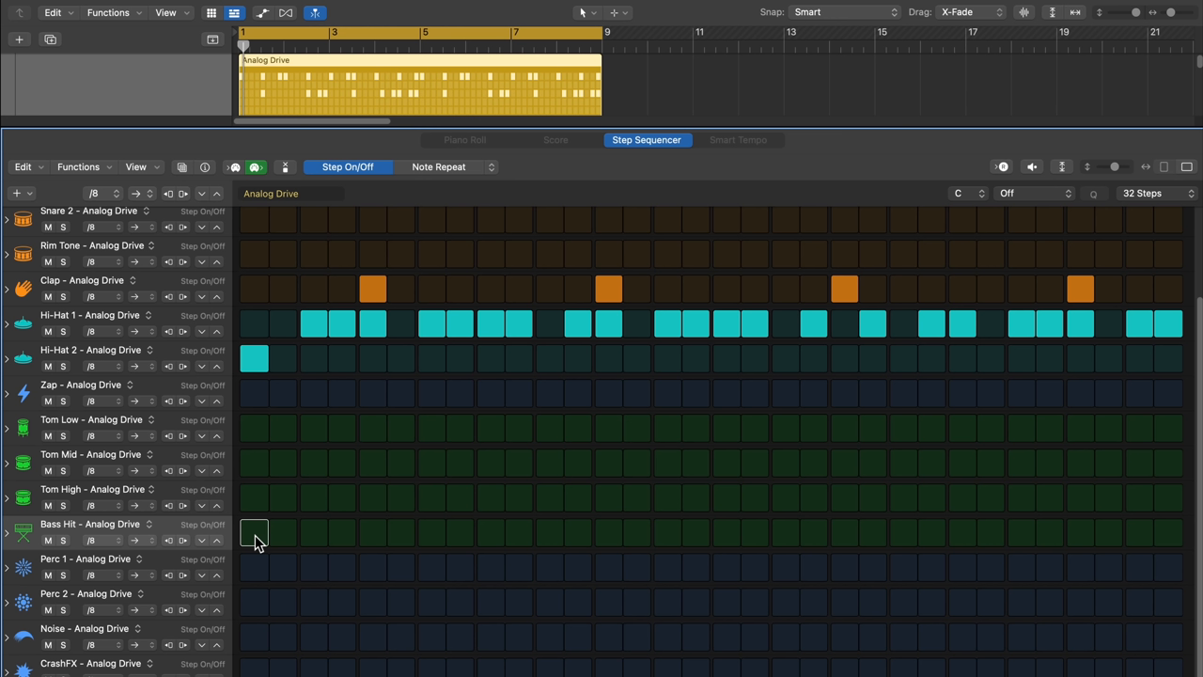
pyautogui.click(254, 534)
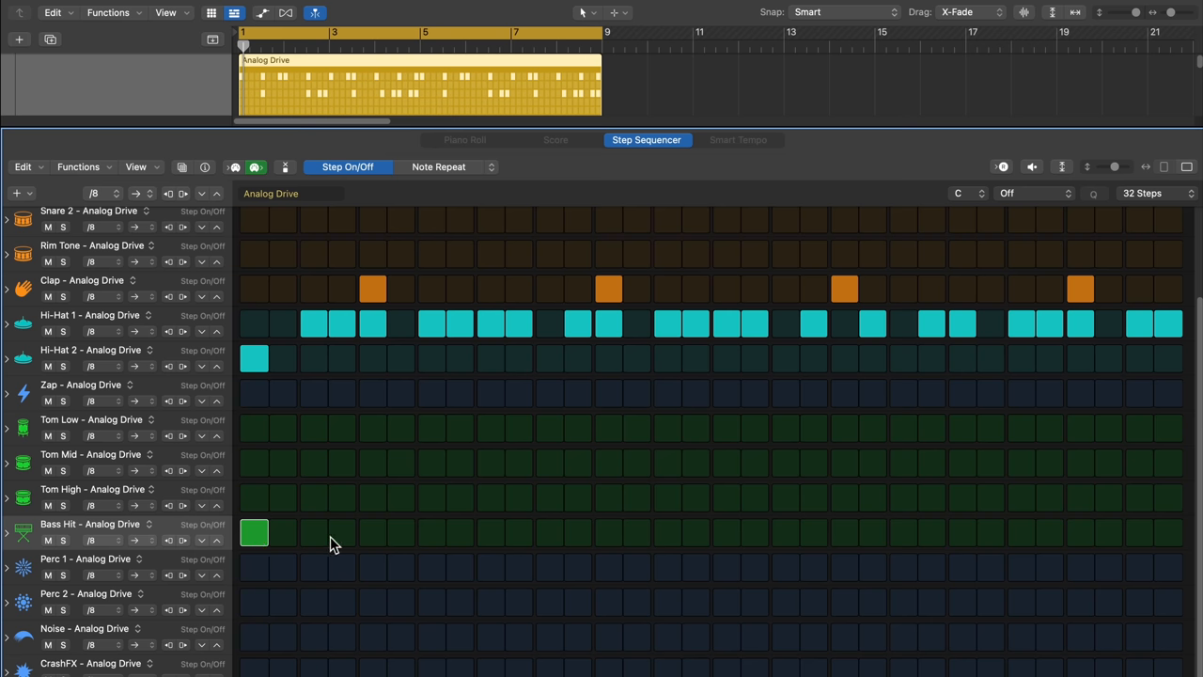
pyautogui.click(342, 534)
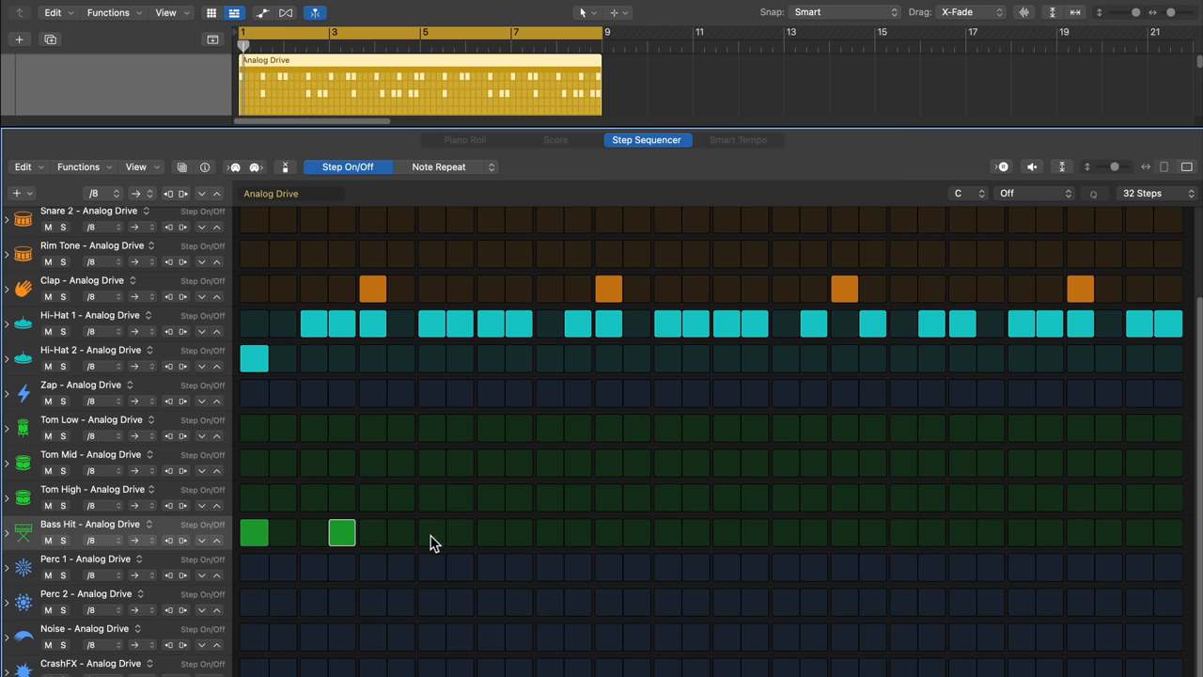
pyautogui.click(432, 534)
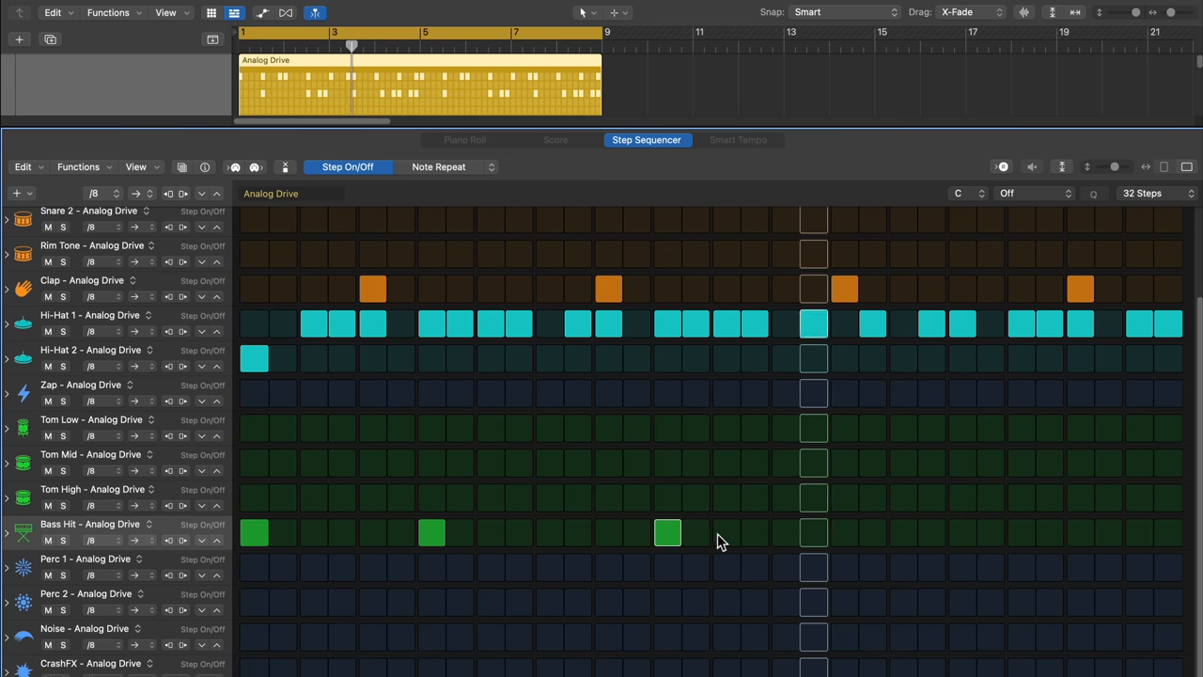
pyautogui.click(725, 534)
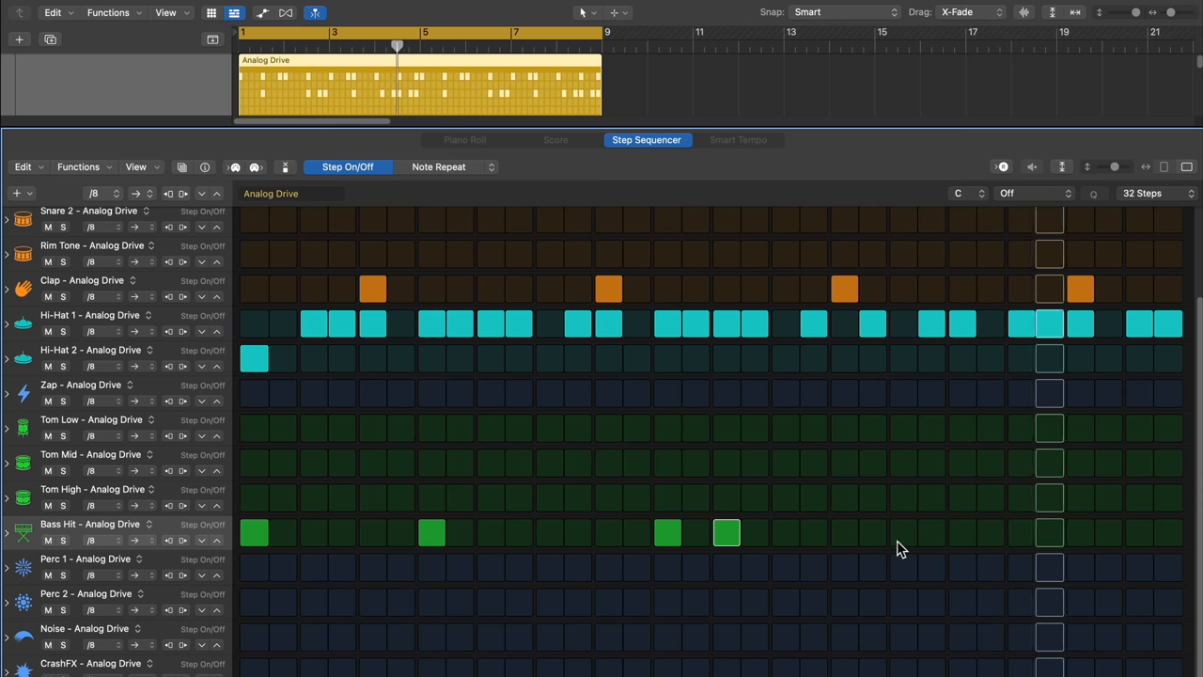
pyautogui.click(903, 534)
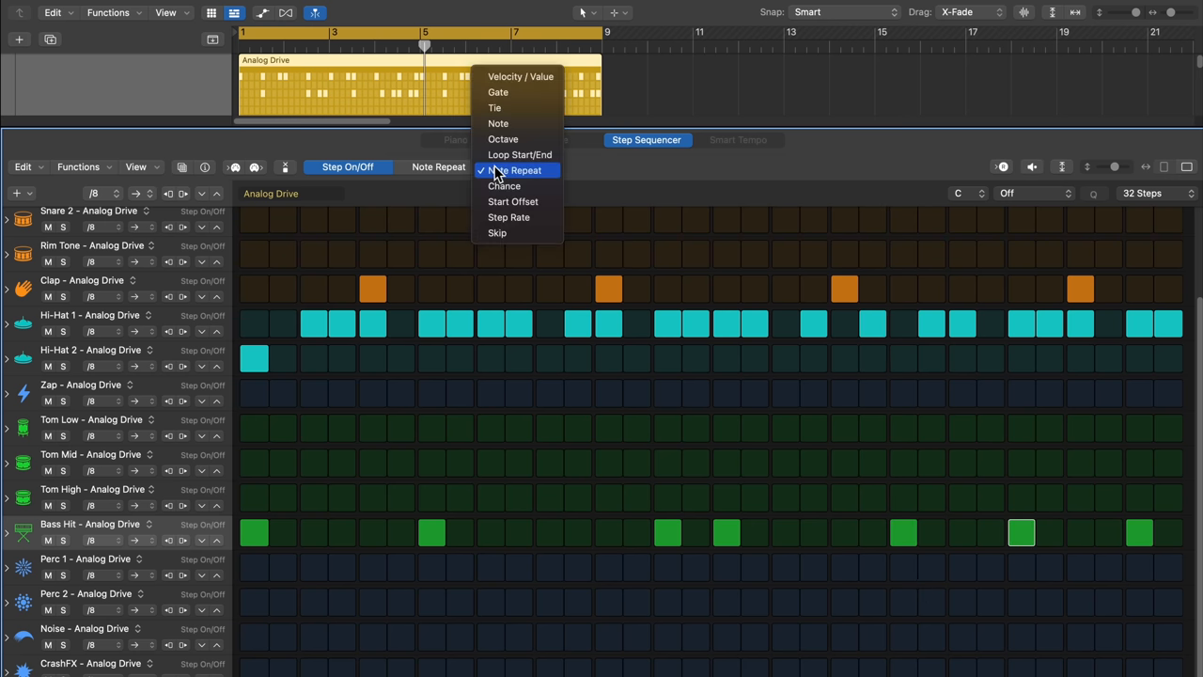
pyautogui.moveTo(517, 154)
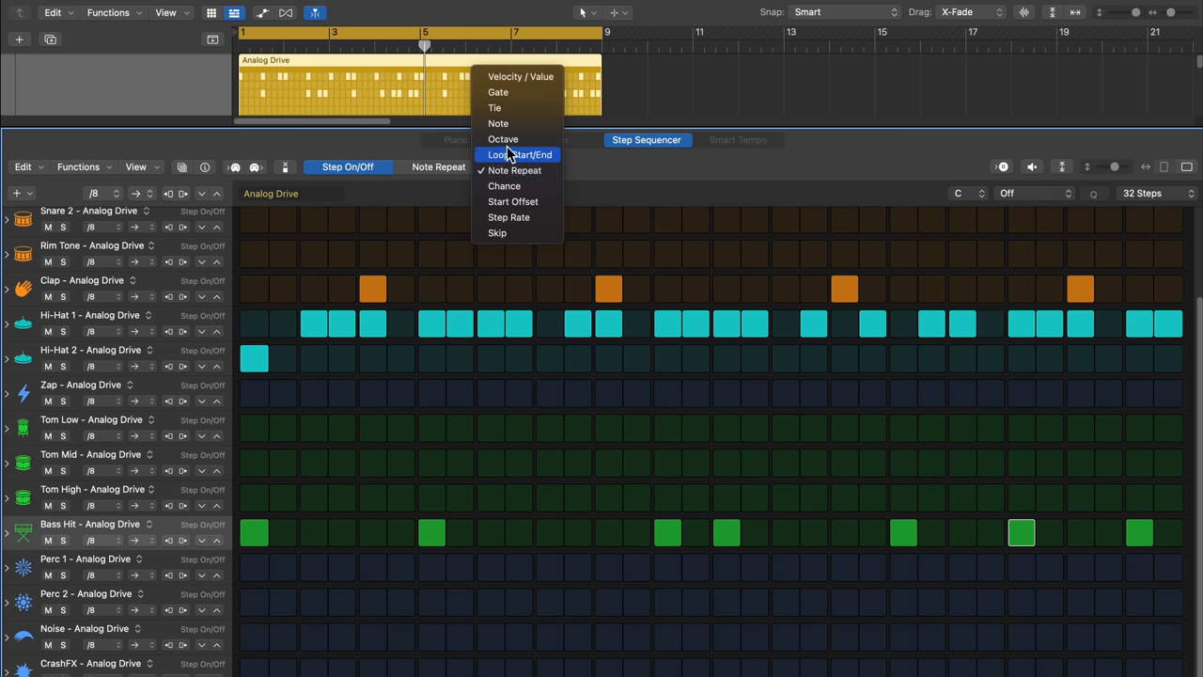
# Step: Choose Note as the edit mode so Bass Hit steps show their pitch values
pyautogui.click(498, 124)
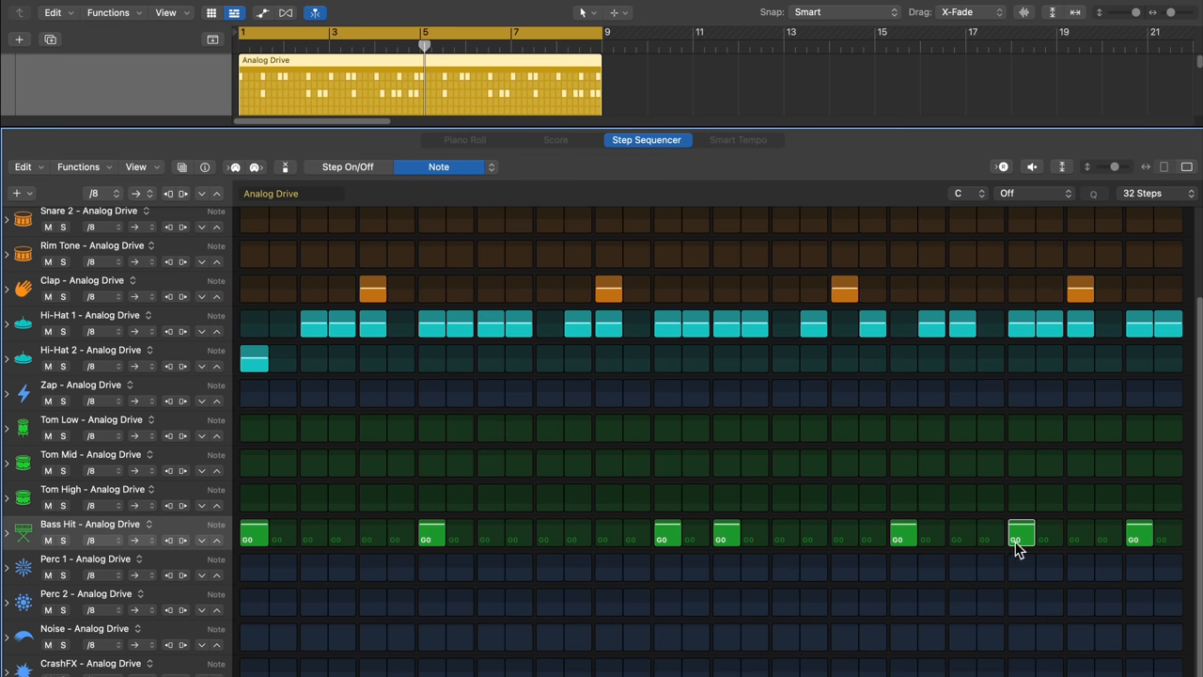
pyautogui.moveTo(684, 536)
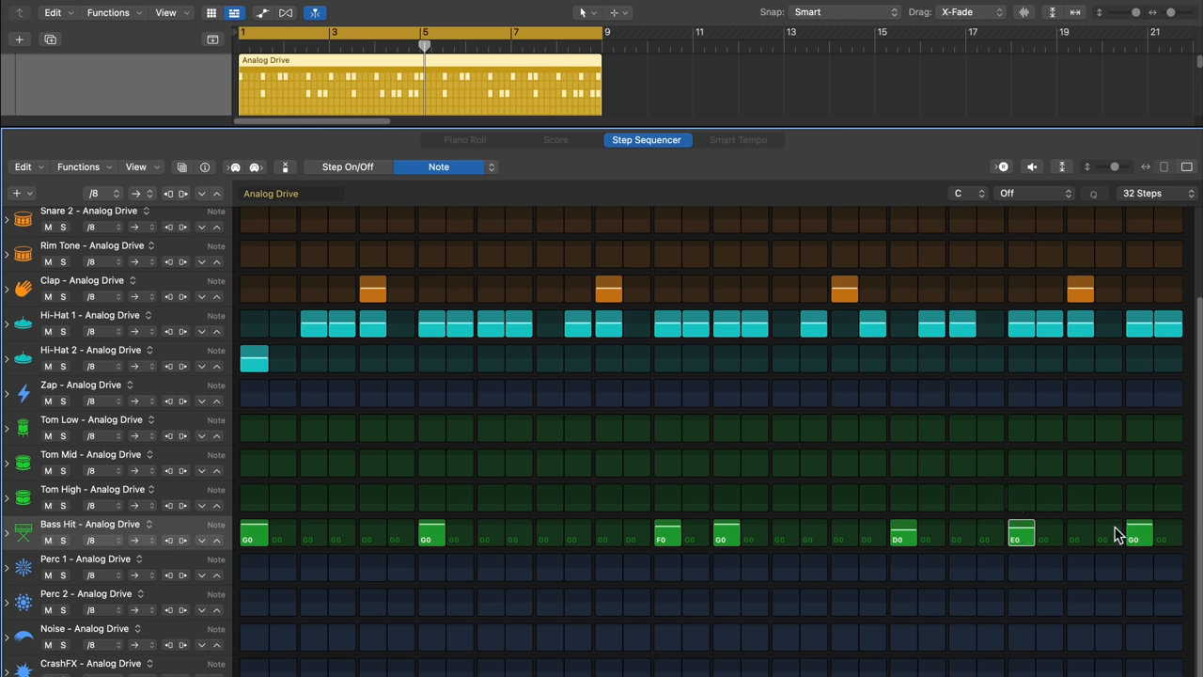
pyautogui.click(1139, 530)
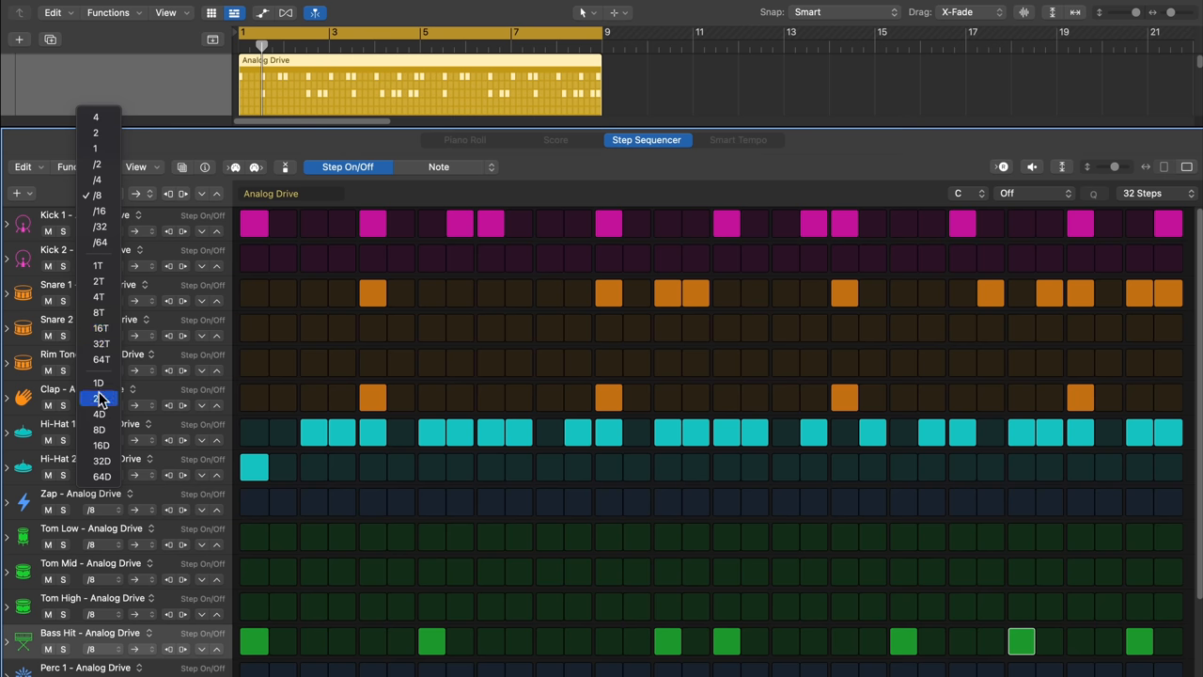
pyautogui.moveTo(98, 327)
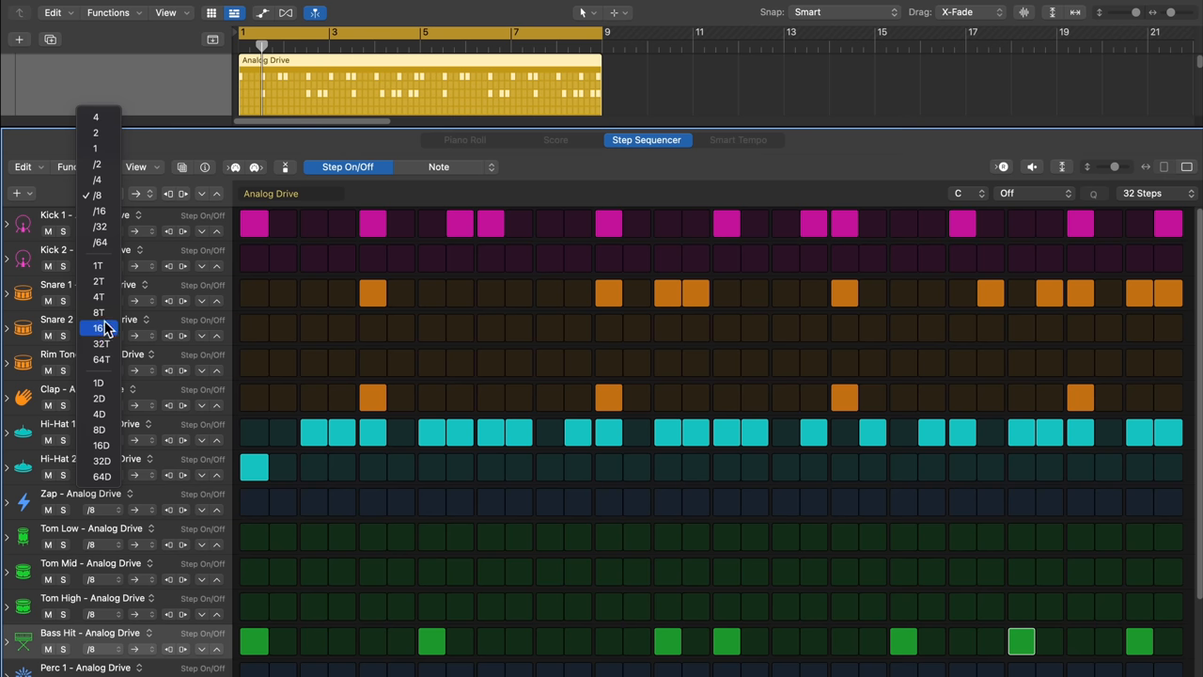
pyautogui.moveTo(97, 312)
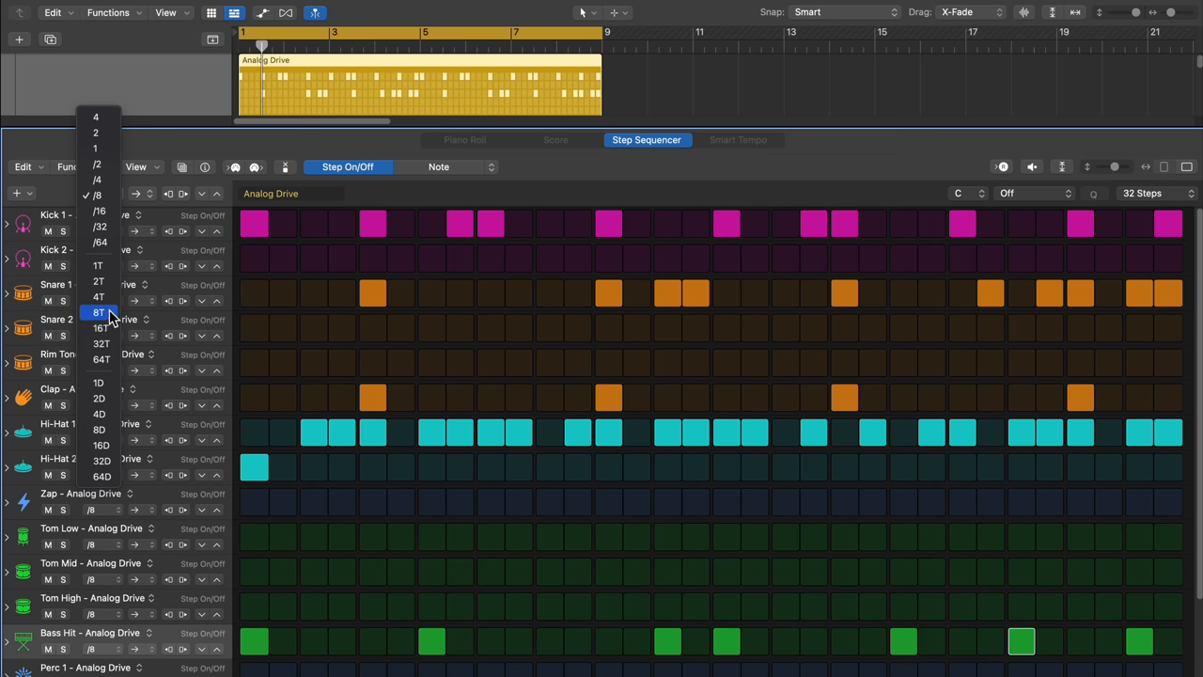
# Step: Set the pattern step rate to 8T eighth-note triplets
pyautogui.click(98, 312)
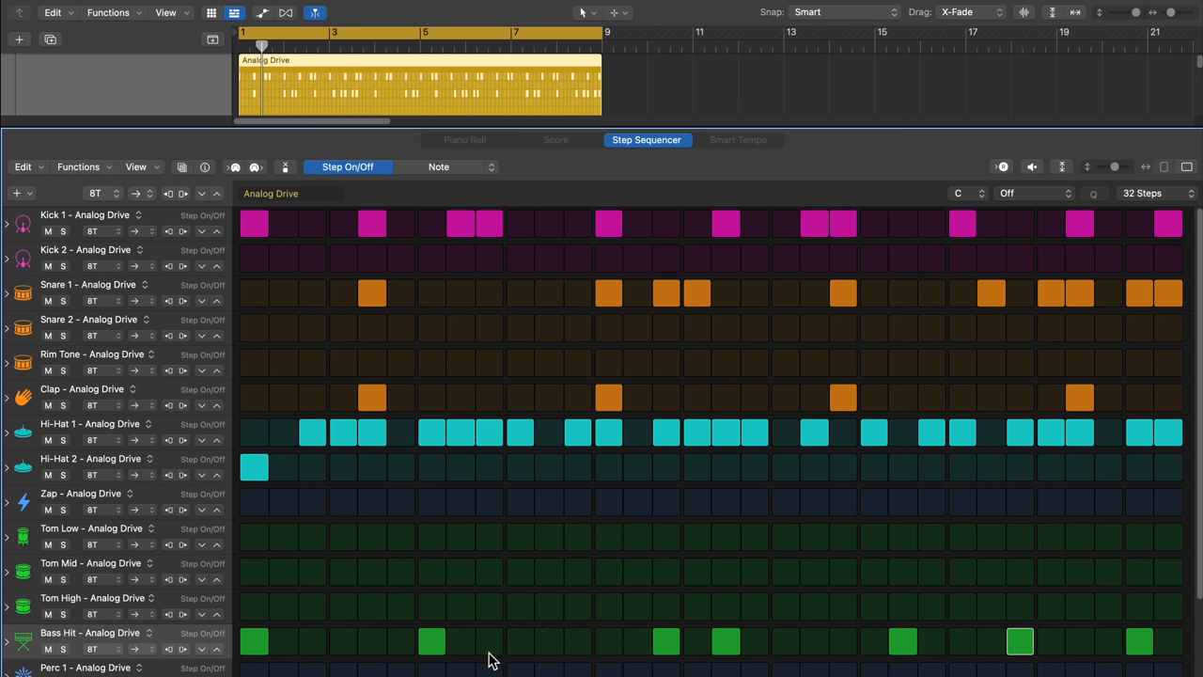
# Step: Clear the pattern with Functions > Clear Pattern and set its step rate to 8T
pyautogui.click(79, 165)
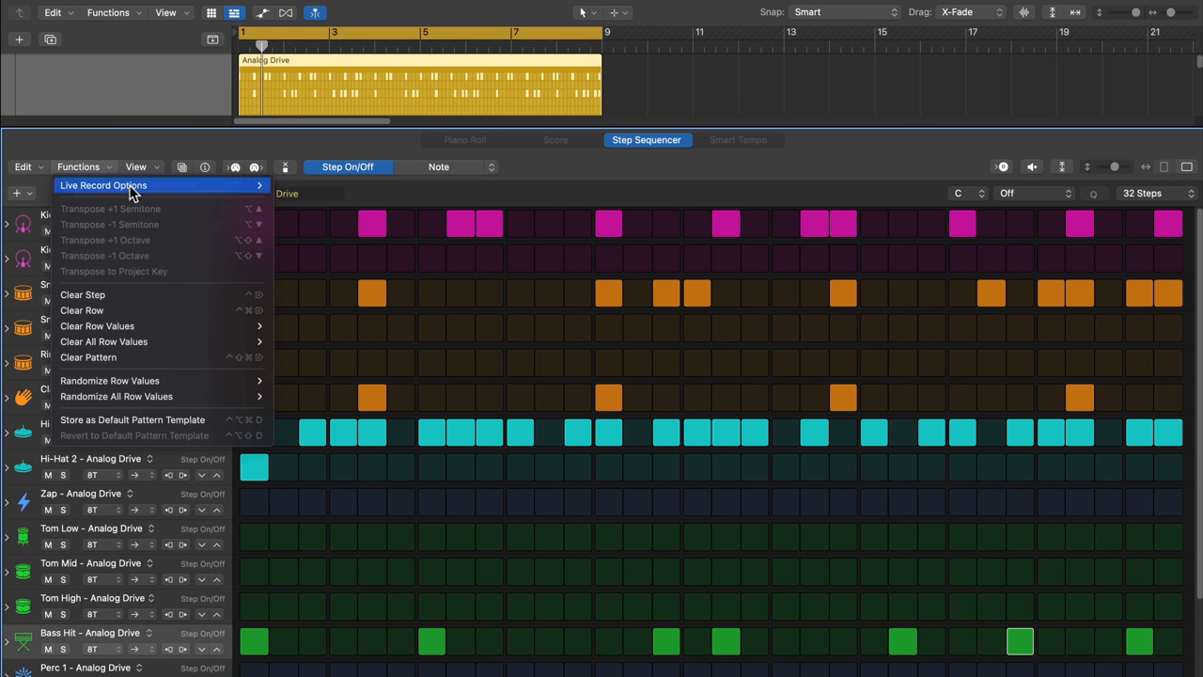
pyautogui.moveTo(173, 357)
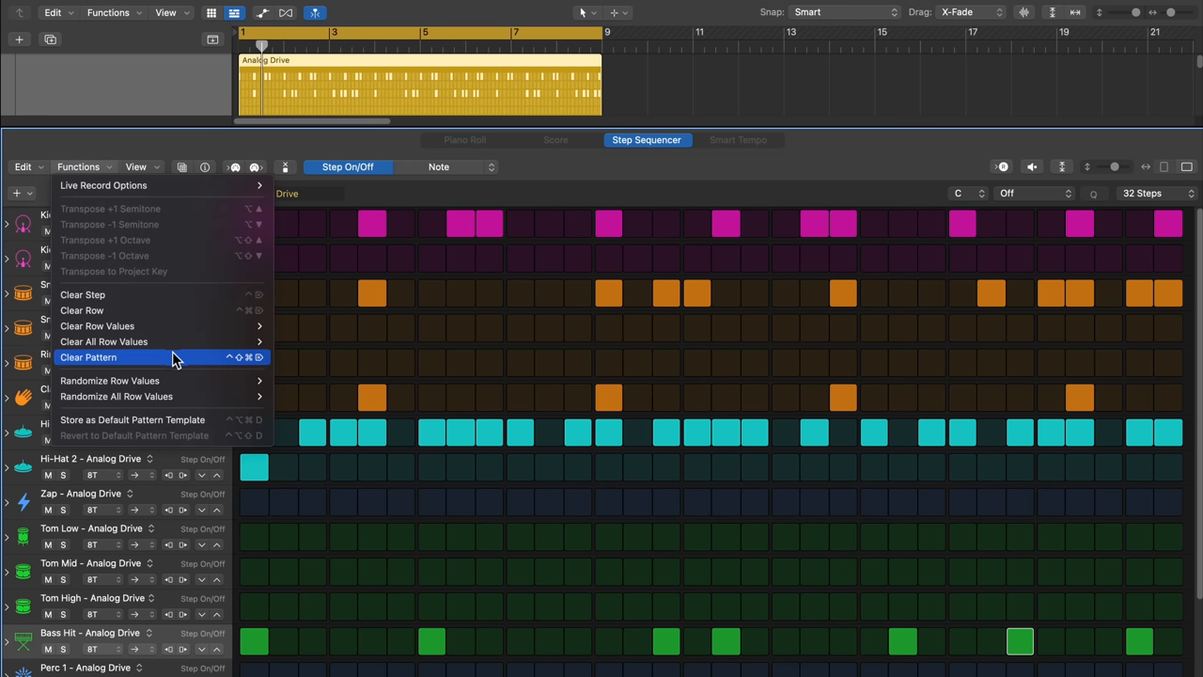
pyautogui.click(88, 357)
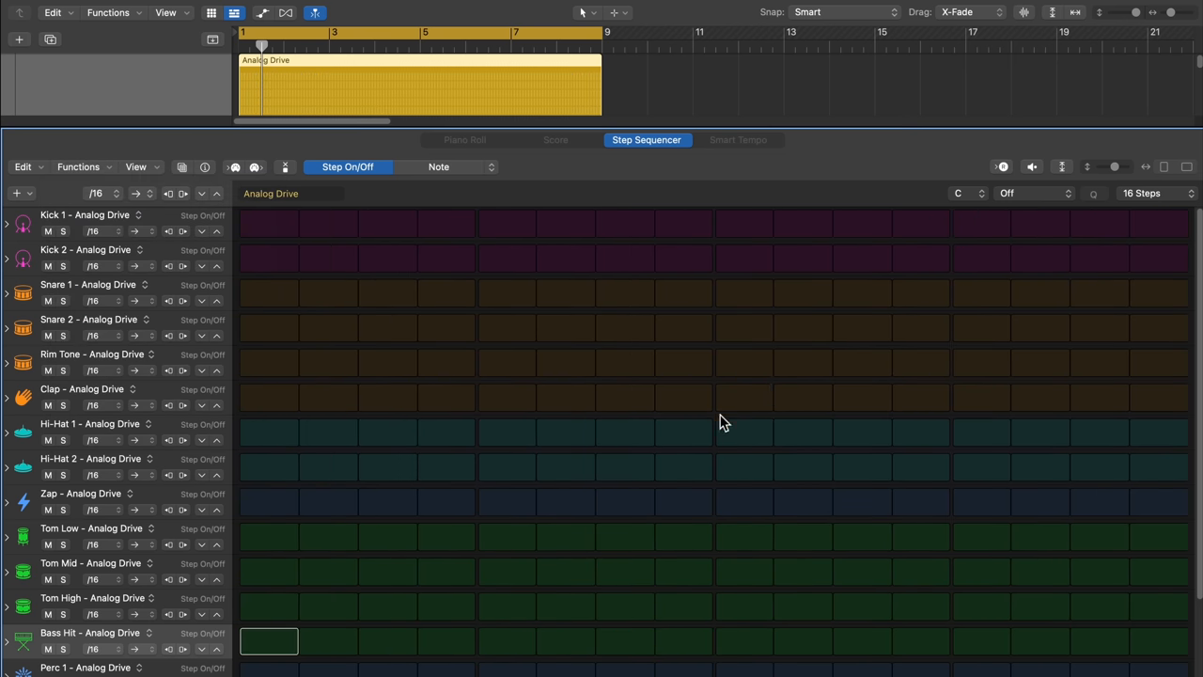
pyautogui.moveTo(267, 376)
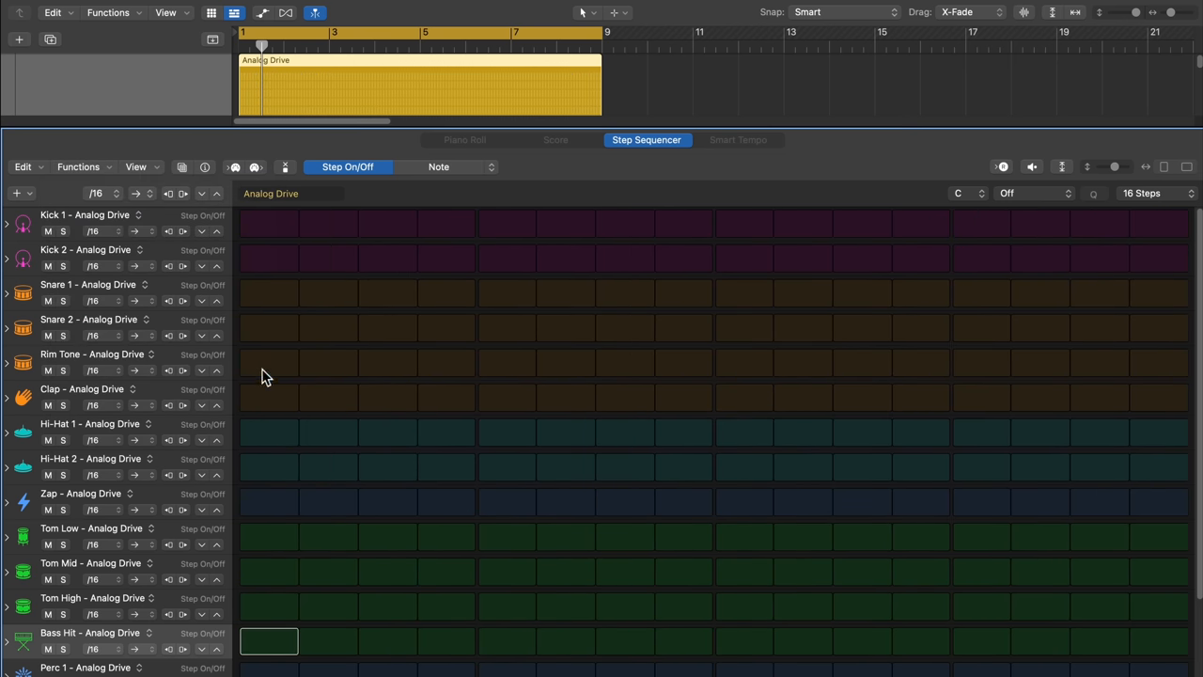
pyautogui.click(94, 193)
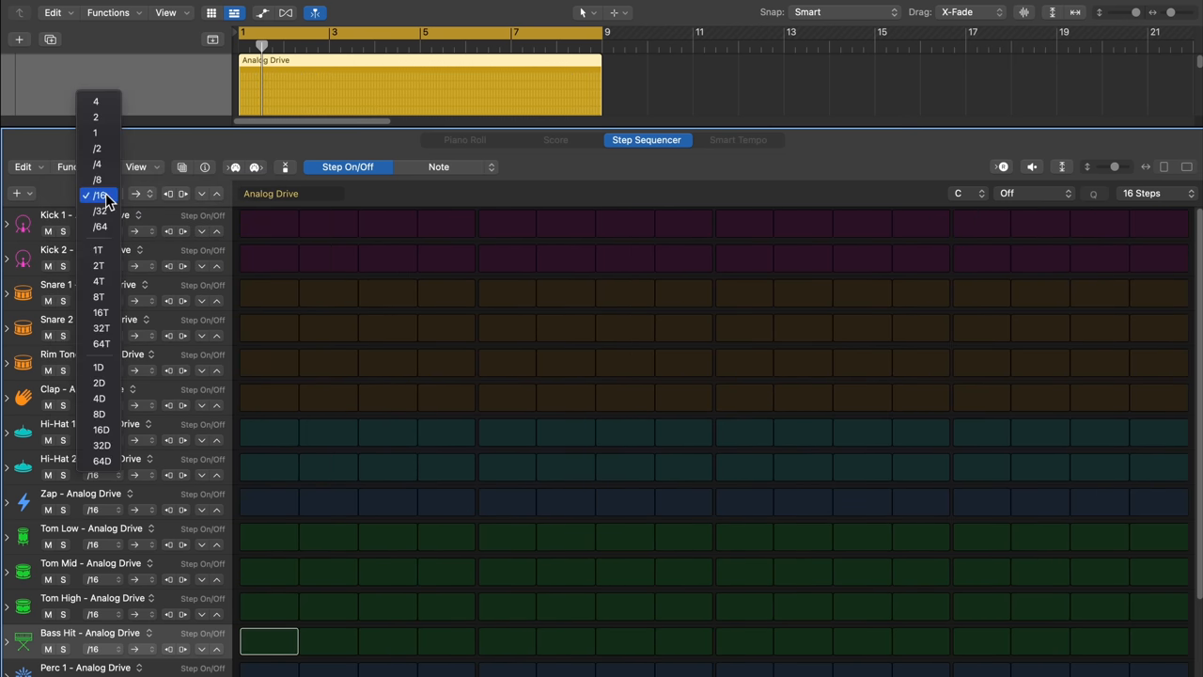
pyautogui.click(98, 297)
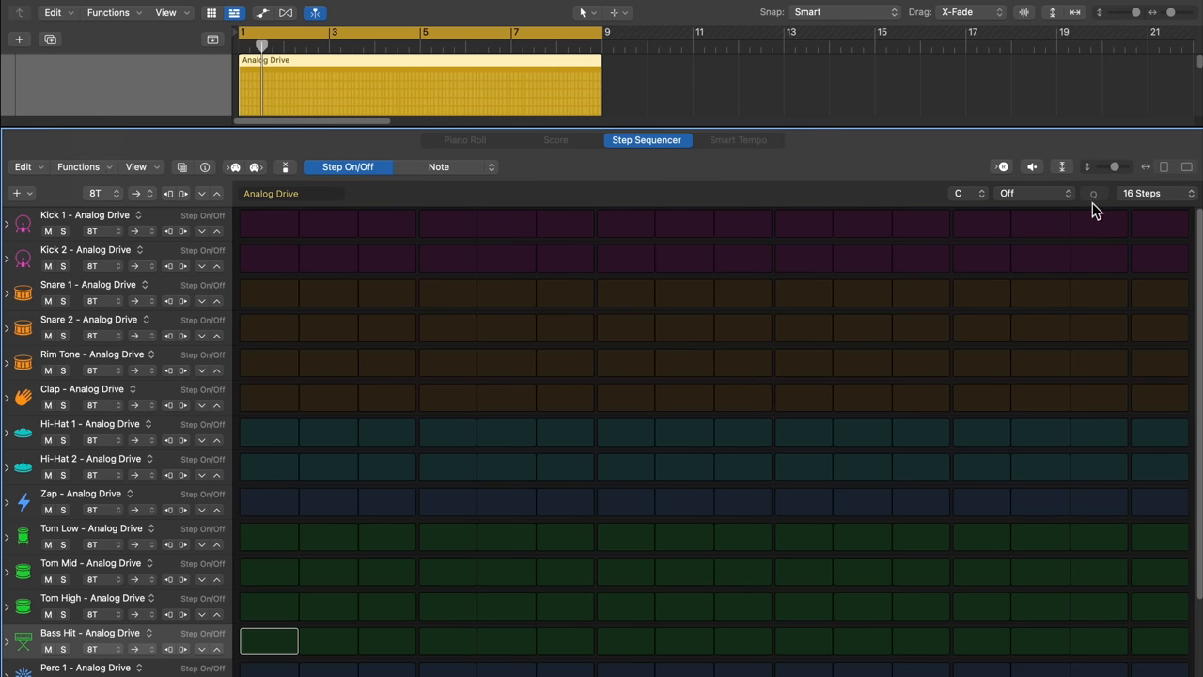
pyautogui.moveTo(299, 463)
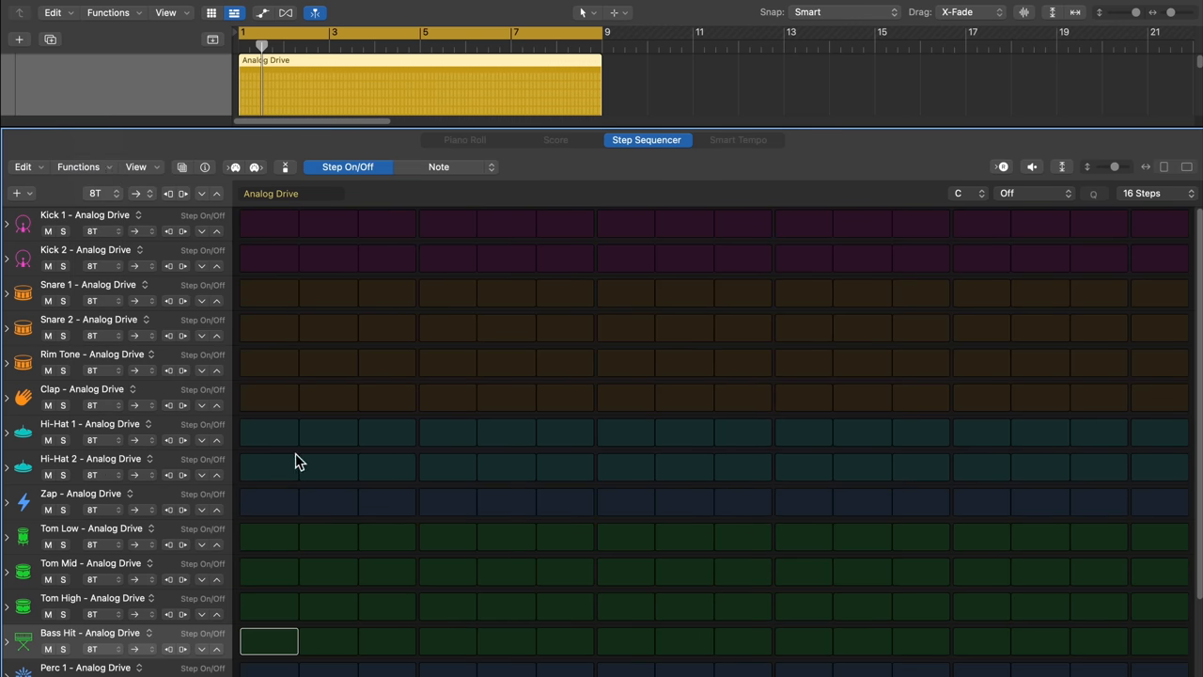
pyautogui.moveTo(899, 474)
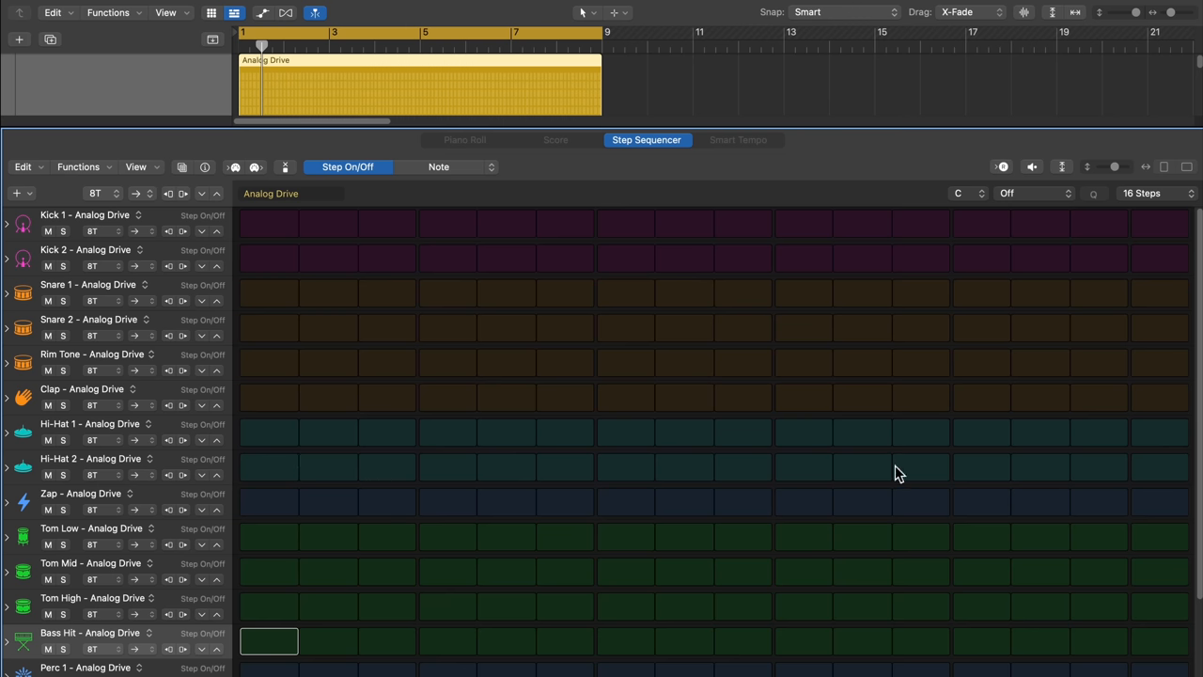
pyautogui.click(1154, 192)
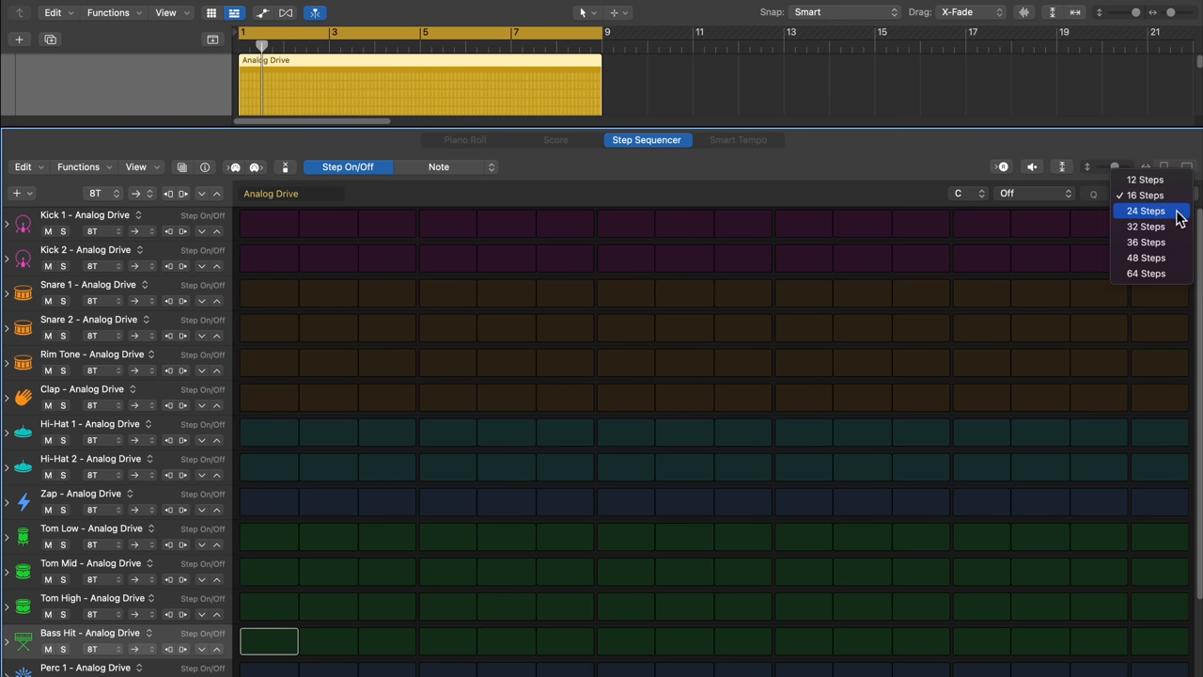
# Step: Shorten the pattern to 12 steps and add a kick on step 6 and Perc 1 hits on steps 1 and 10
pyautogui.click(1144, 180)
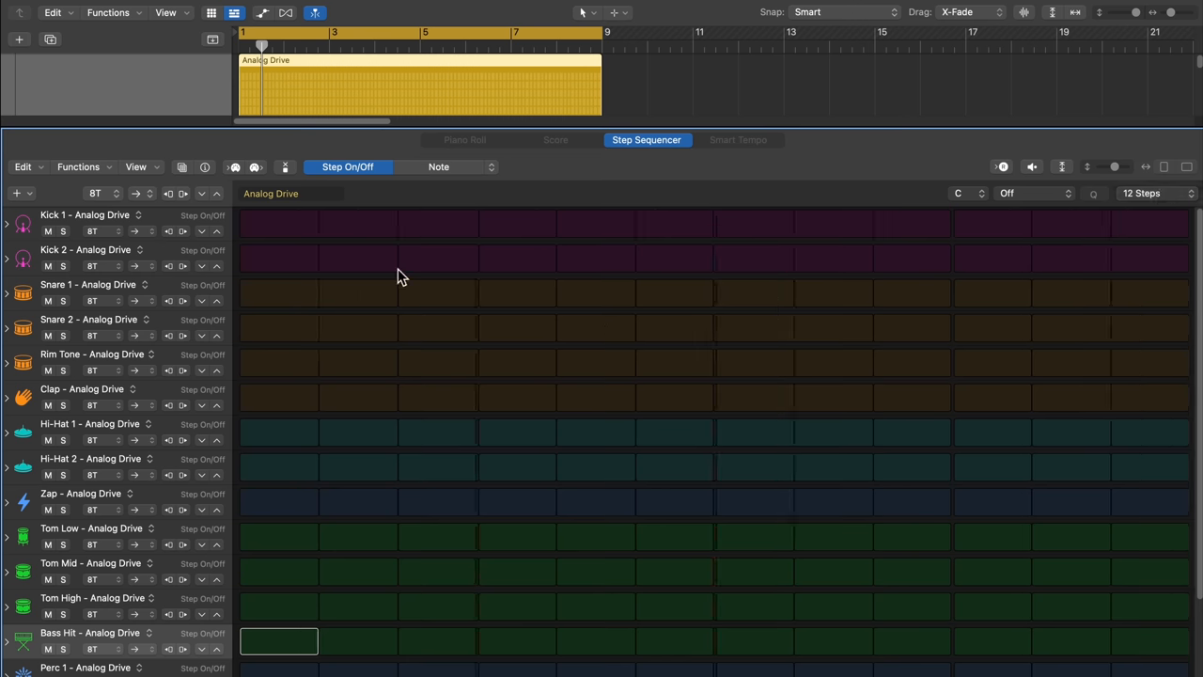
pyautogui.moveTo(273, 233)
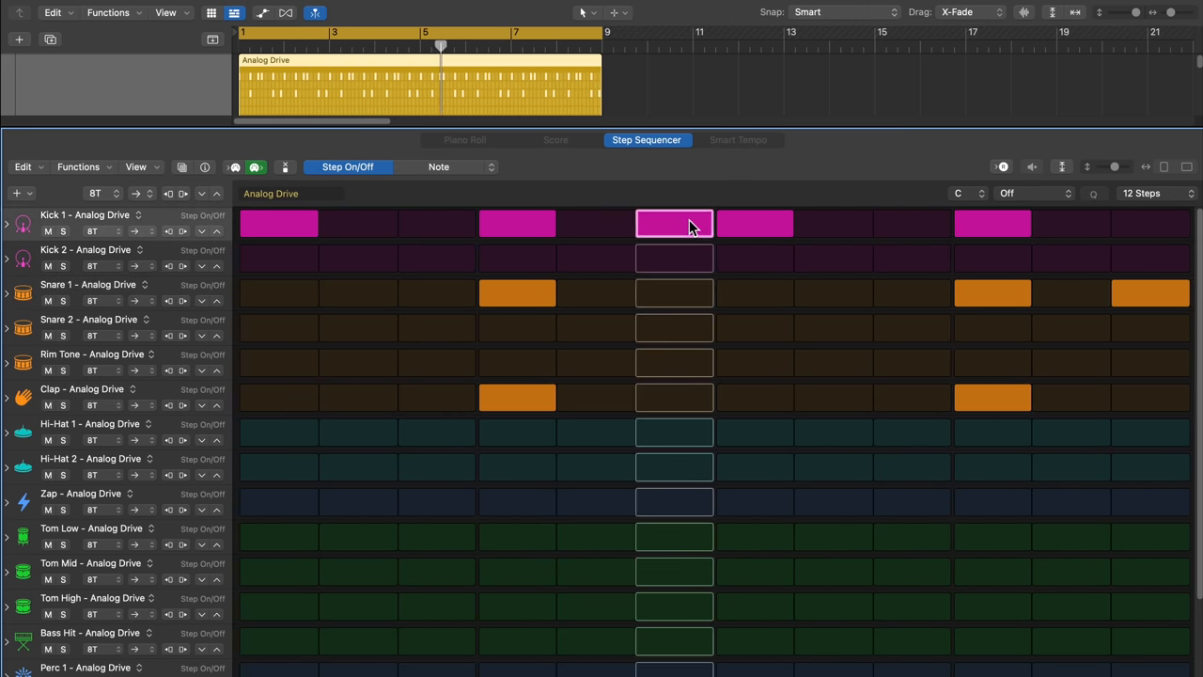
pyautogui.click(278, 432)
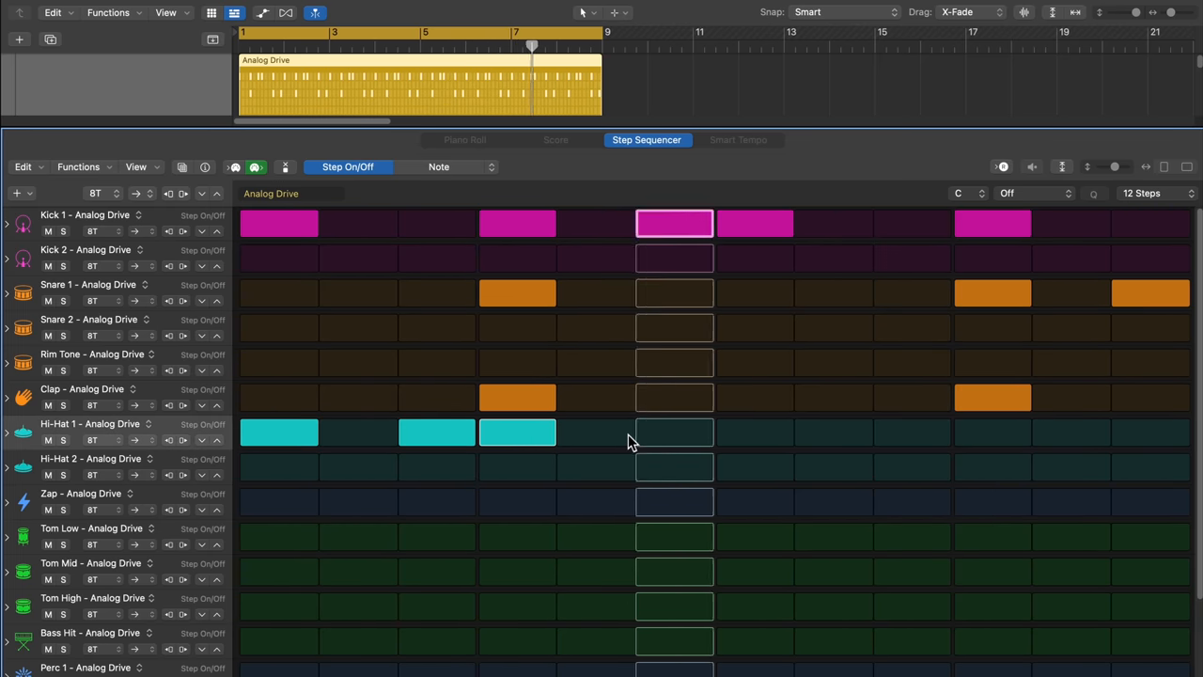
pyautogui.scroll(-3)
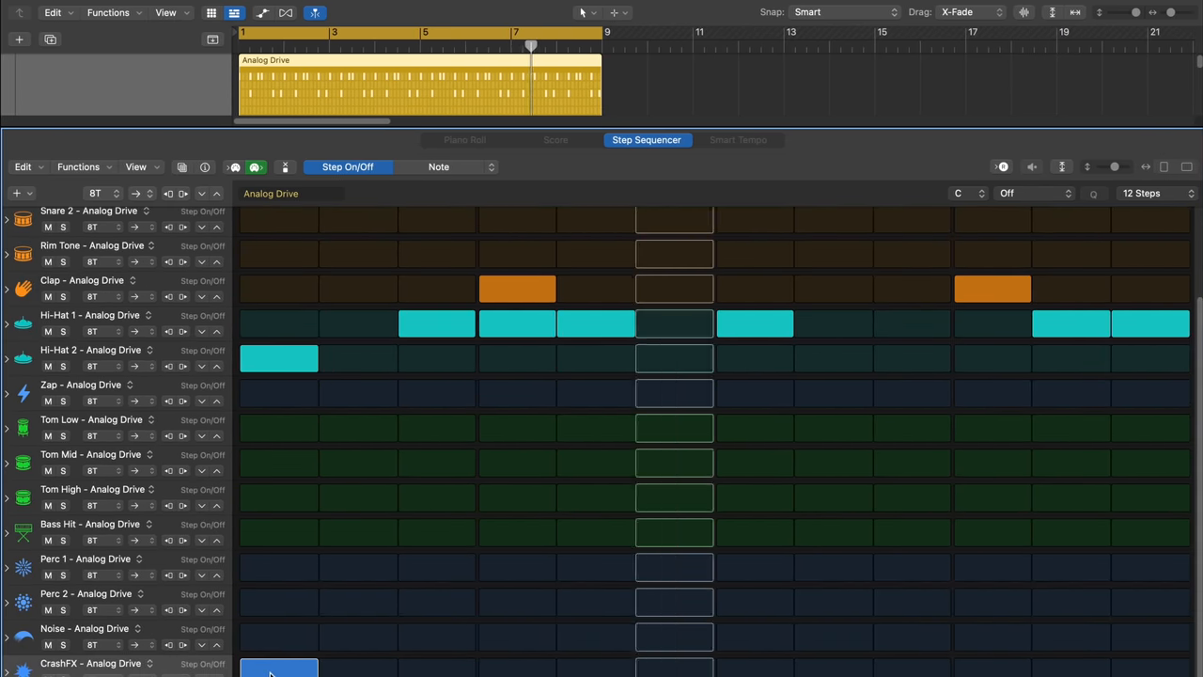
pyautogui.click(278, 568)
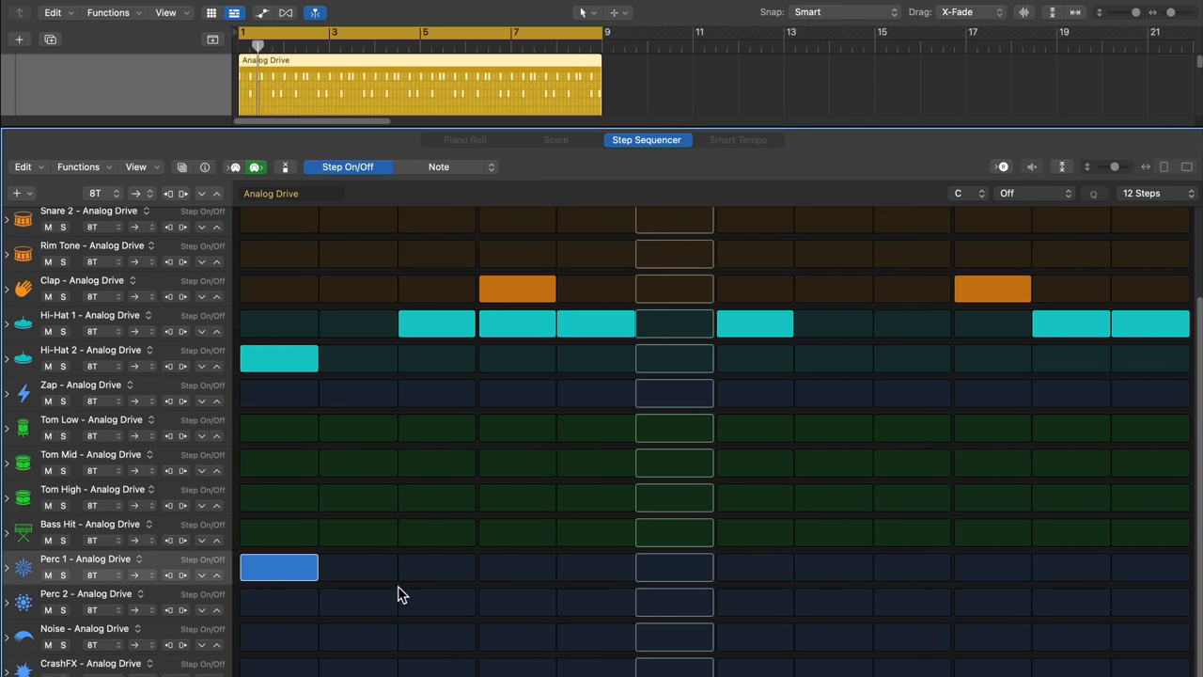
pyautogui.click(993, 568)
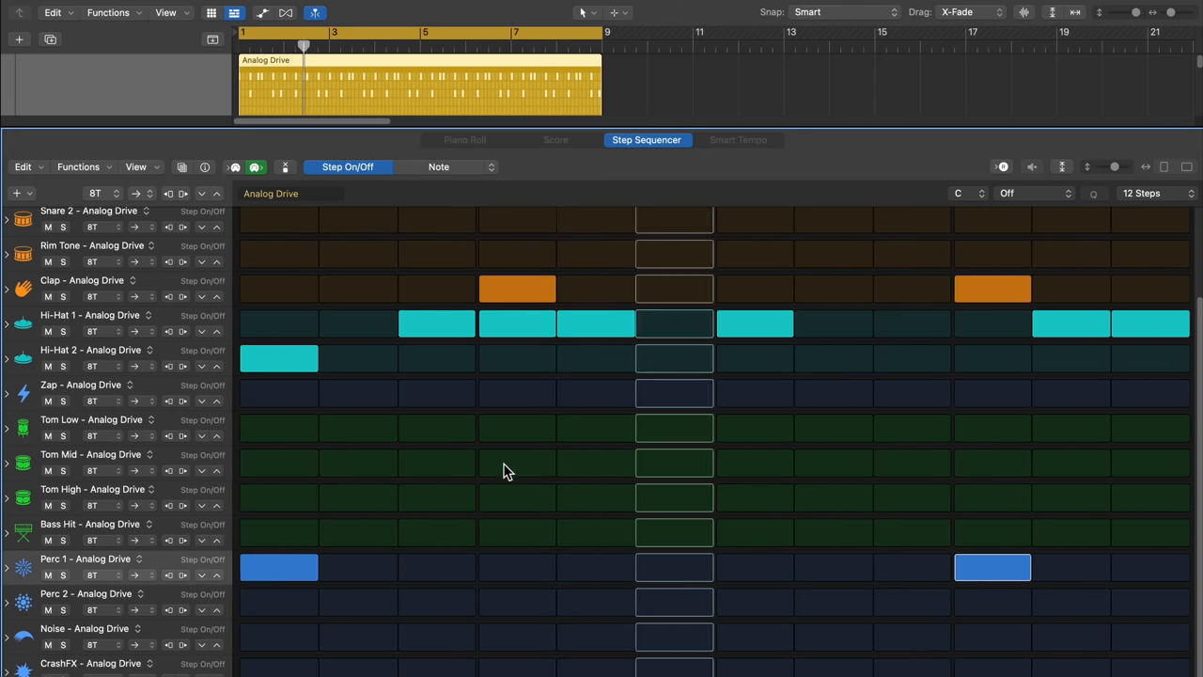
pyautogui.scroll(3)
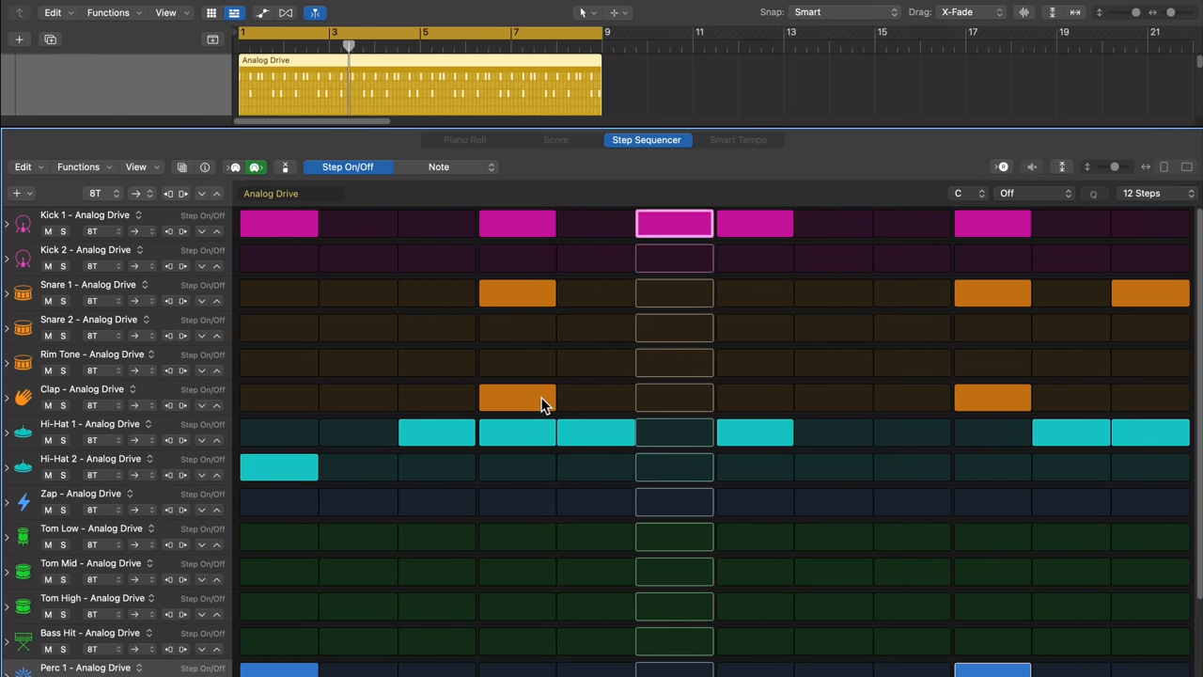
pyautogui.click(460, 165)
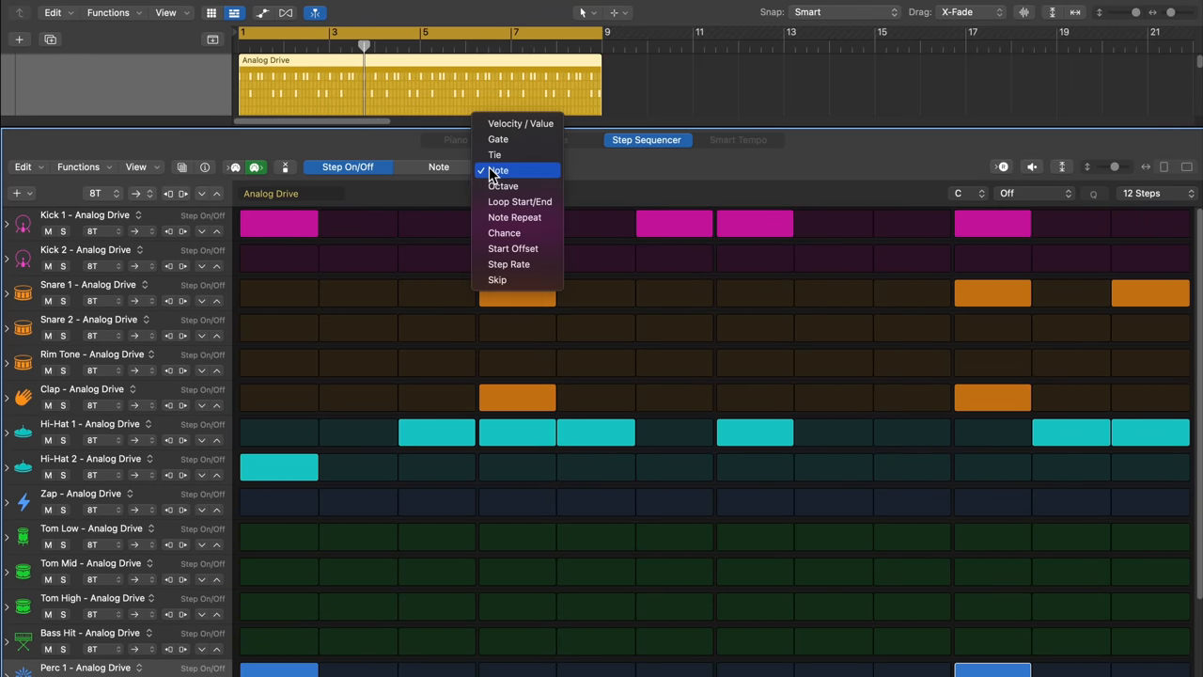
# Step: Switch the row edit mode through Velocity to Note Repeat and adjust a Hi-Hat 1 repeat count
pyautogui.click(521, 124)
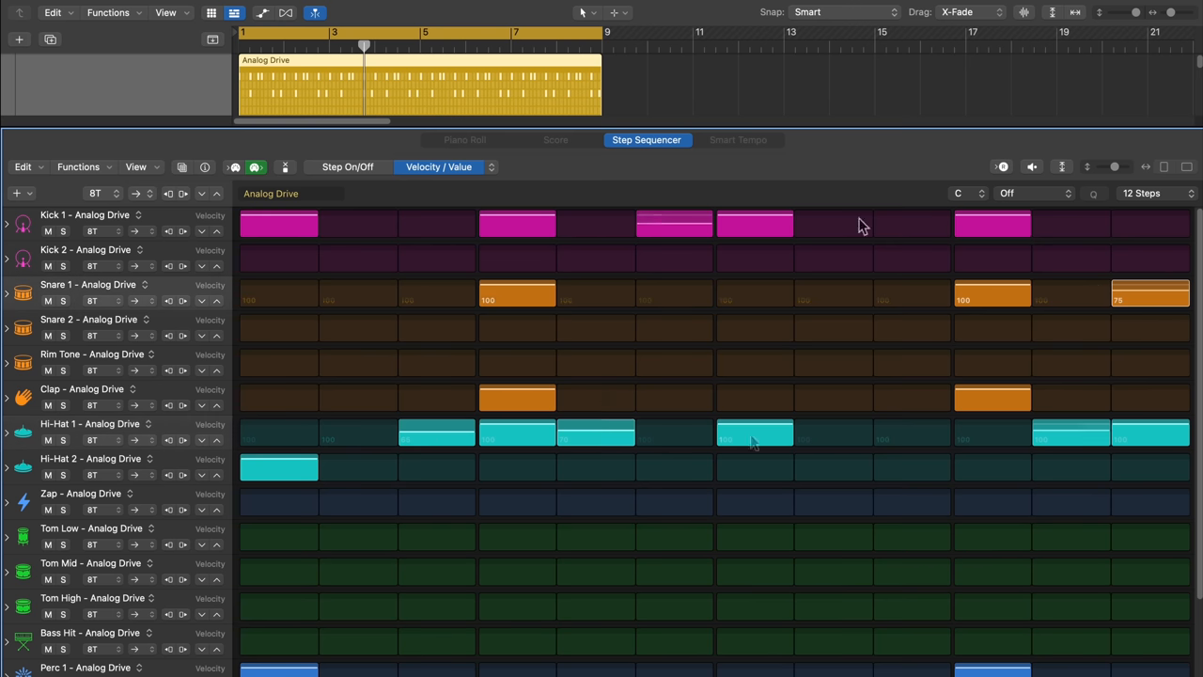
pyautogui.click(438, 165)
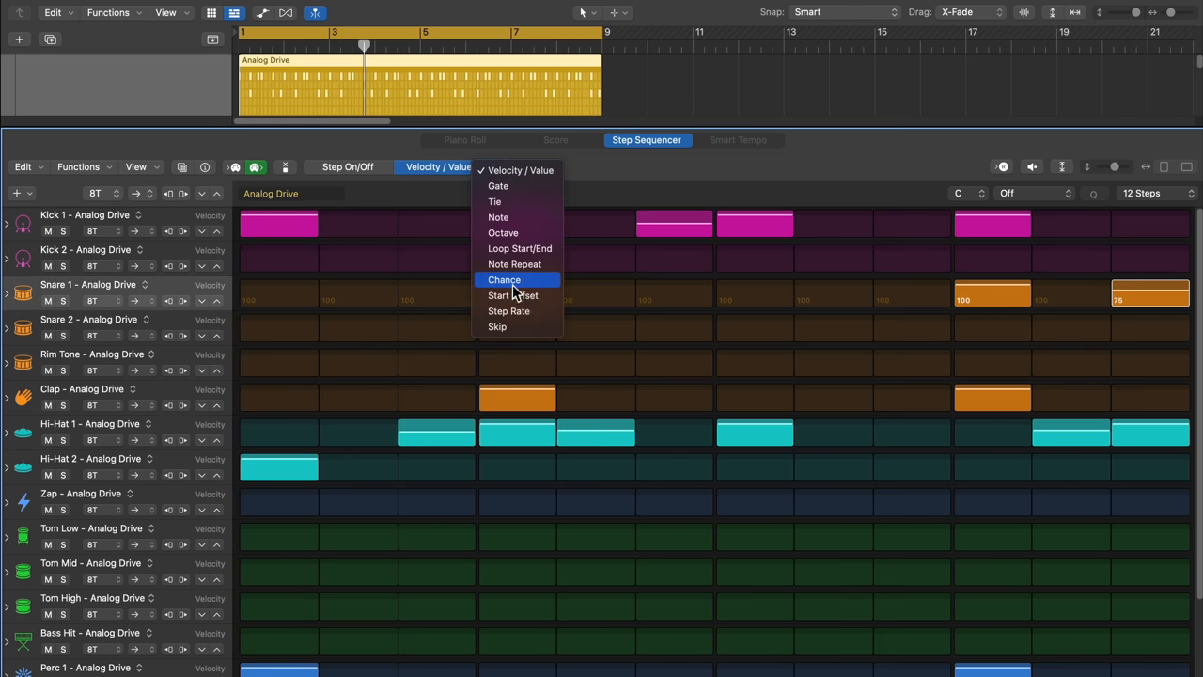
pyautogui.click(515, 264)
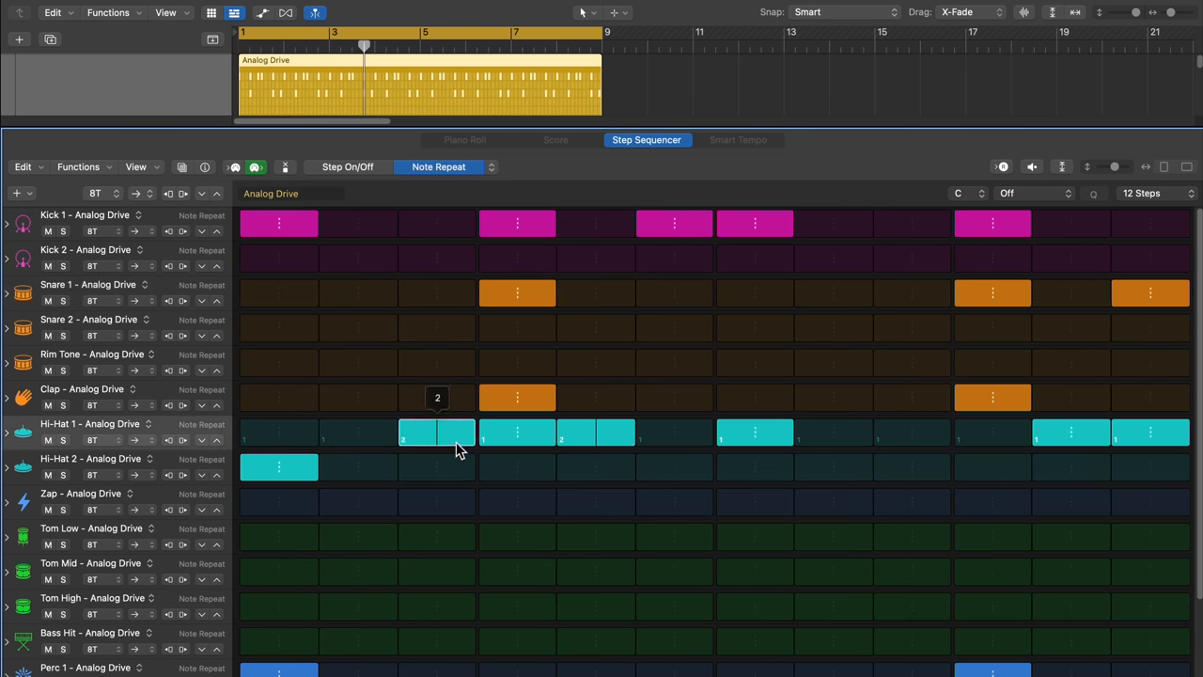
pyautogui.moveTo(1090, 442)
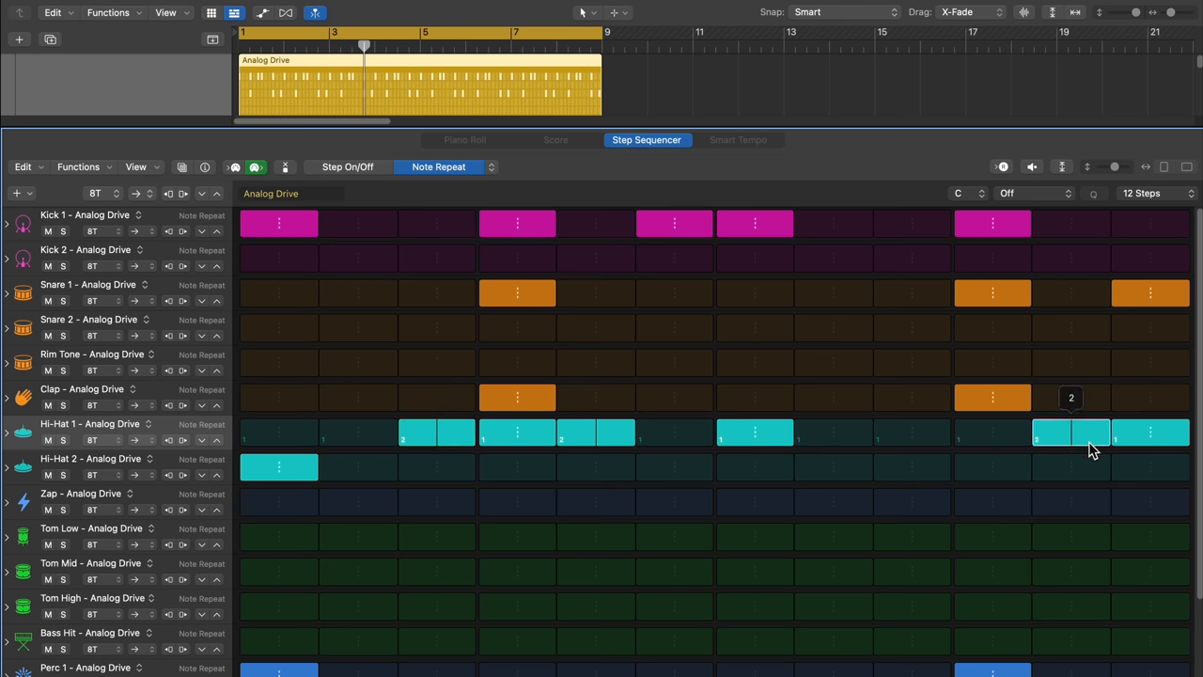
pyautogui.click(347, 165)
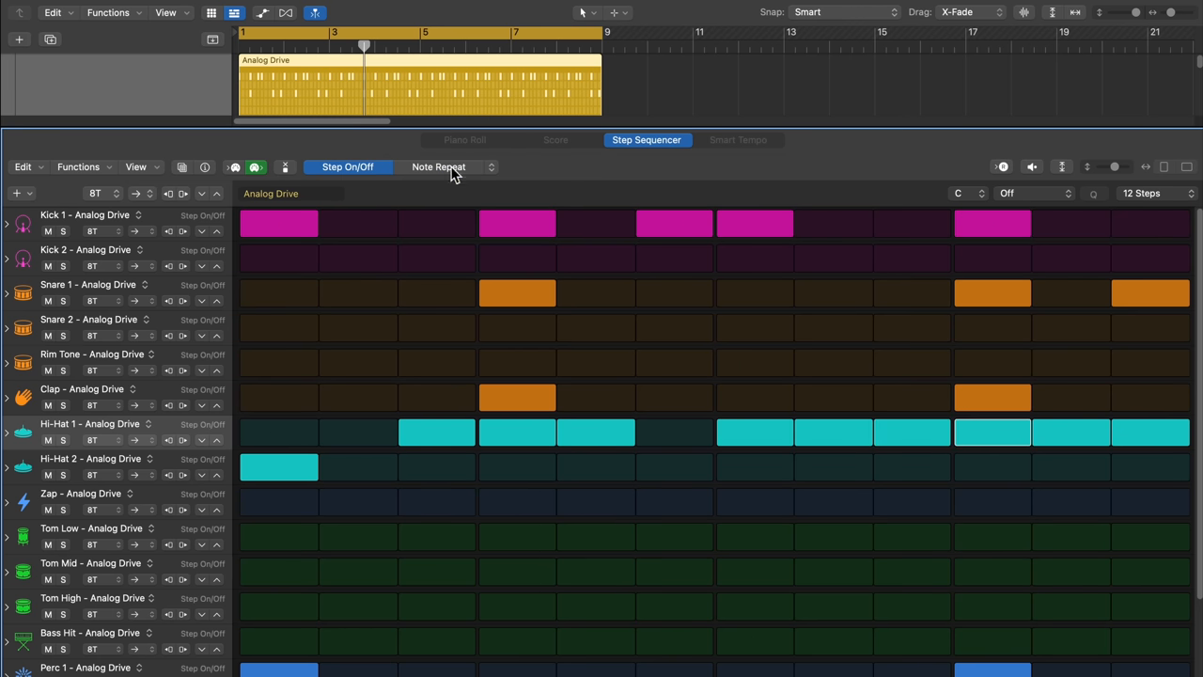
# Step: Toggle back between Step On/Off and Note Repeat to review the Hi-Hat 1 repeat values
pyautogui.click(438, 166)
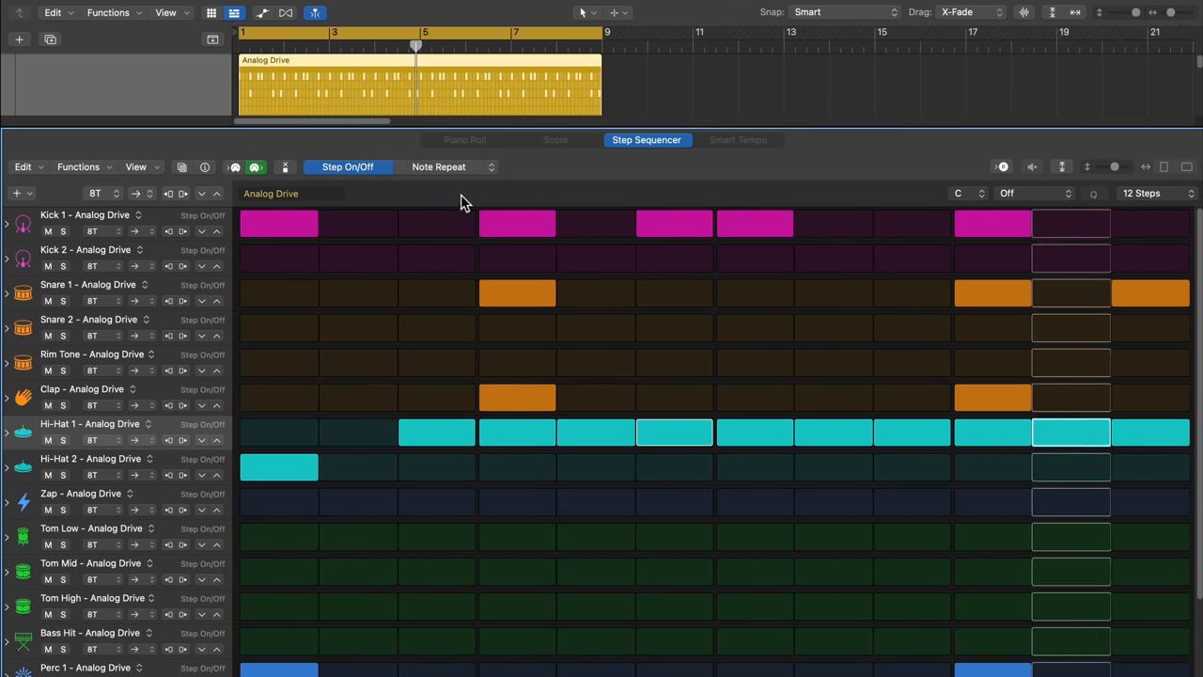
pyautogui.click(438, 166)
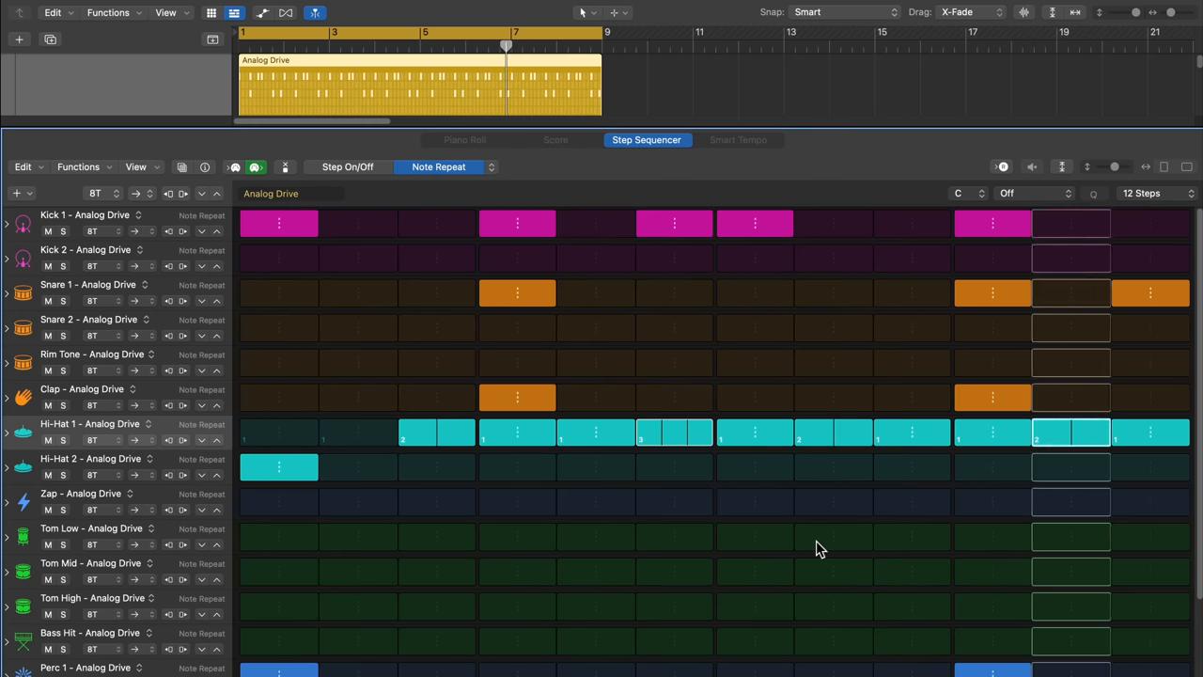
pyautogui.click(348, 165)
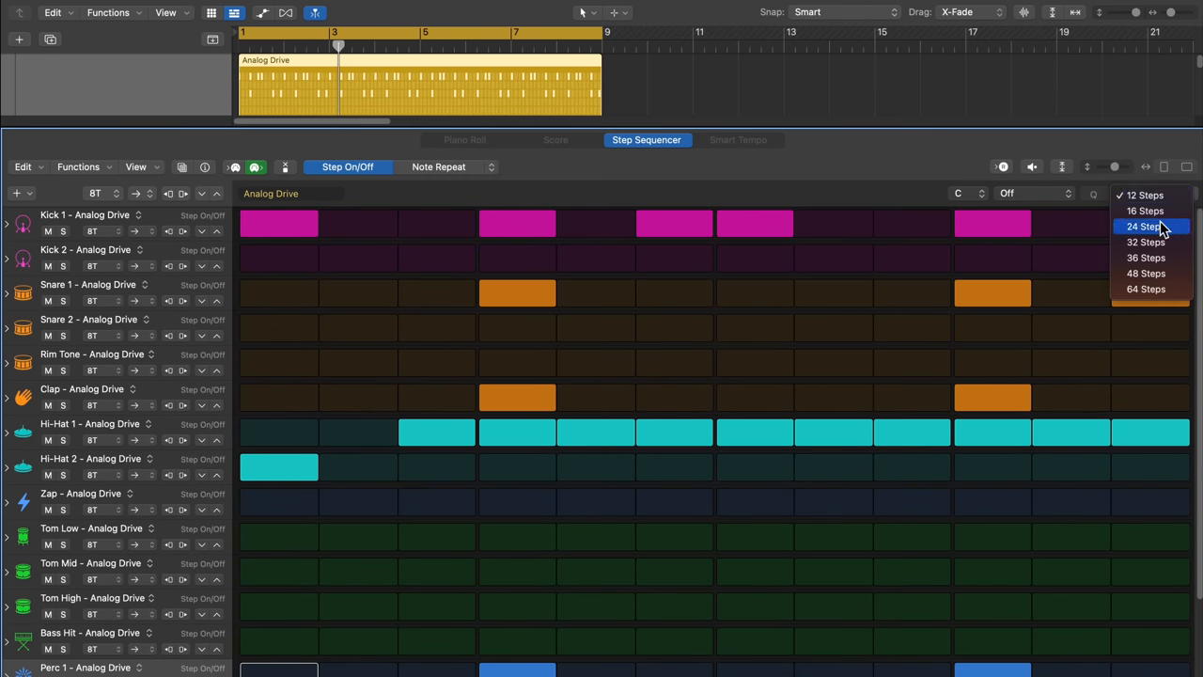
# Step: Lengthen the Analog Drive pattern to 24 steps and show the Library panel beside it
pyautogui.click(1143, 226)
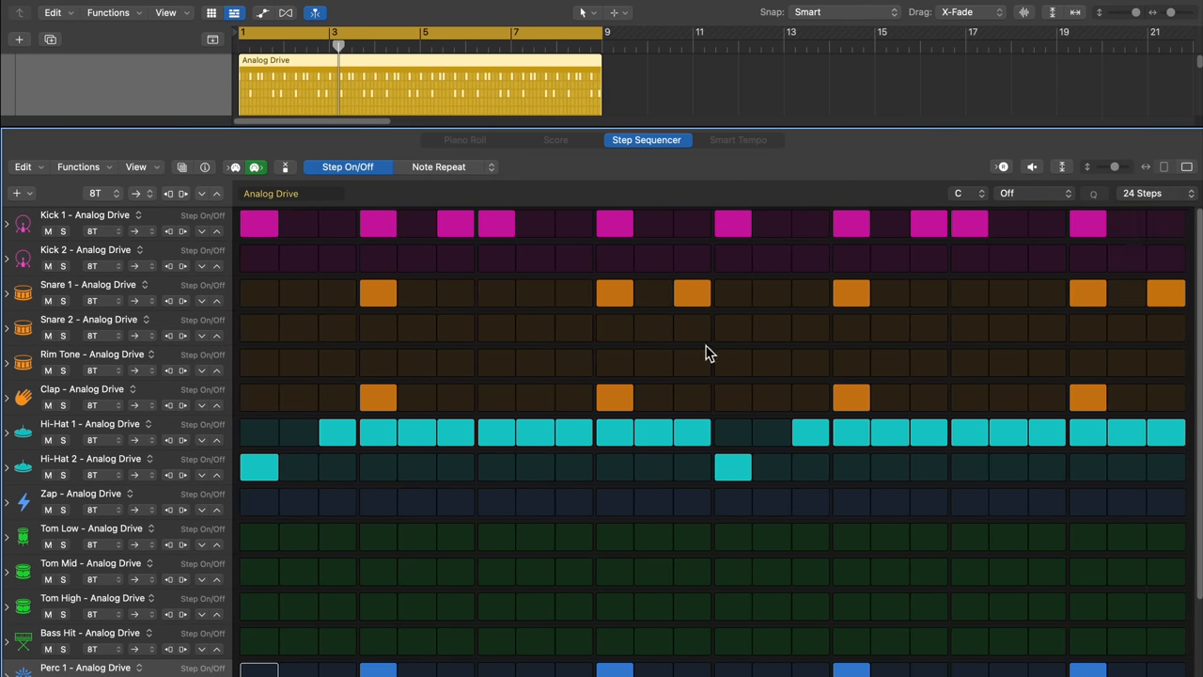
pyautogui.moveTo(687, 304)
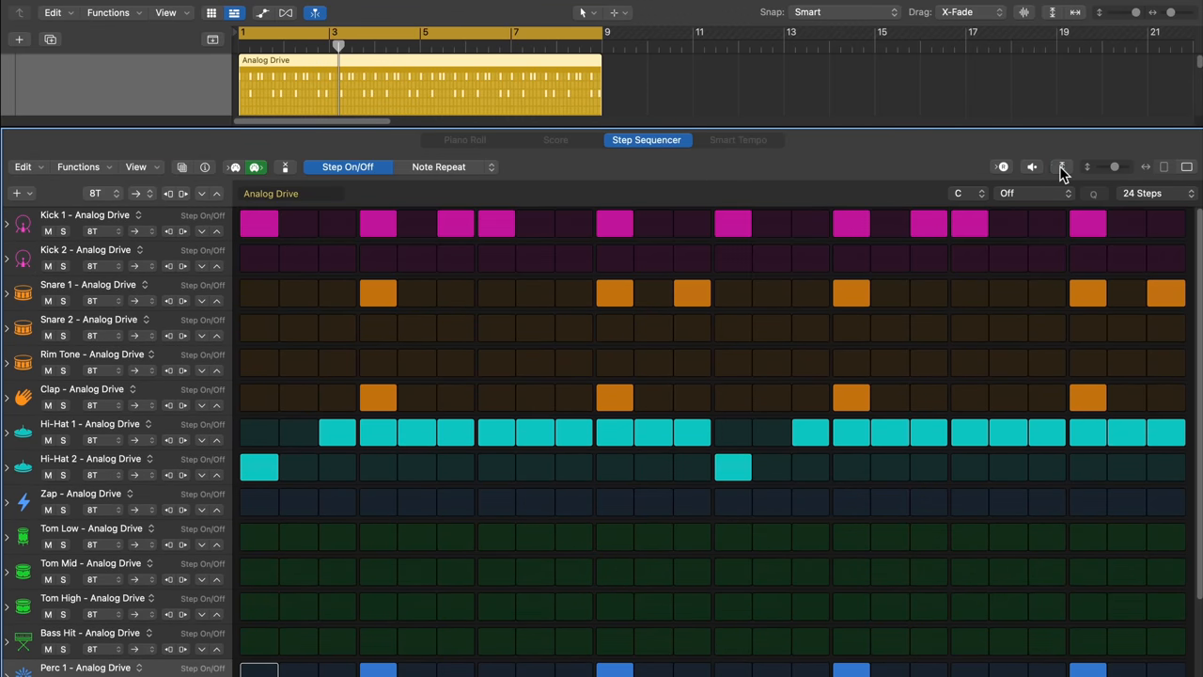
pyautogui.click(1062, 165)
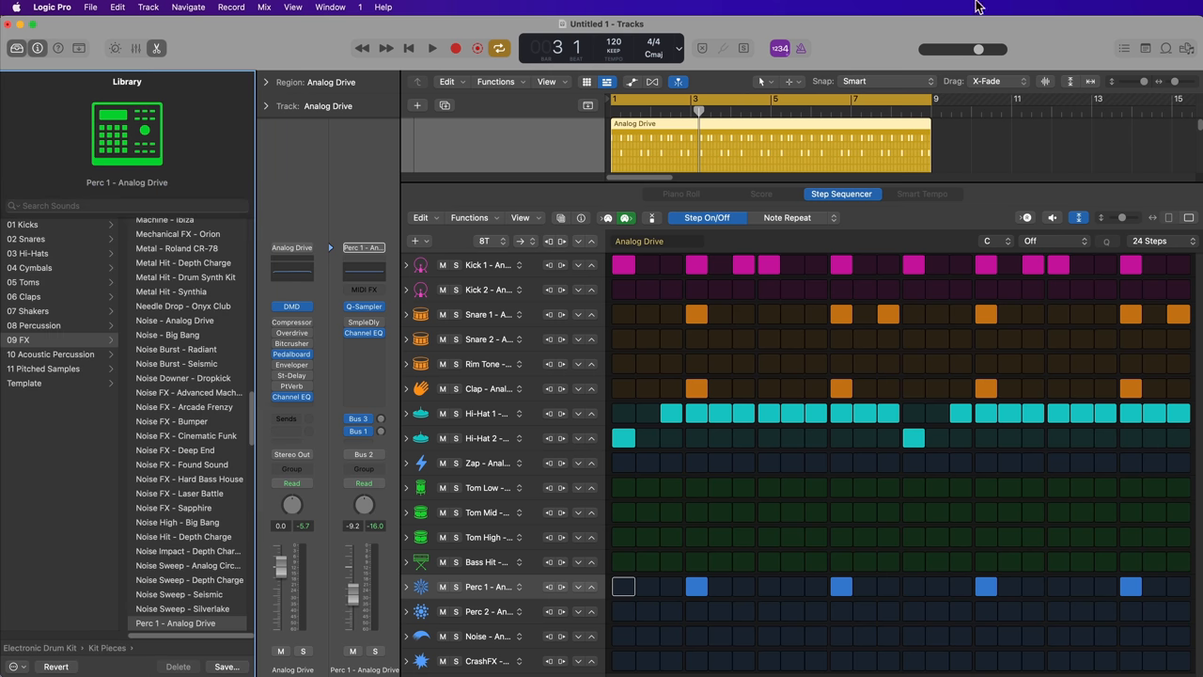
# Step: With the Loop Browser briefly shown, add hits to the Tom Low row of the 24-step pattern
pyautogui.click(1165, 48)
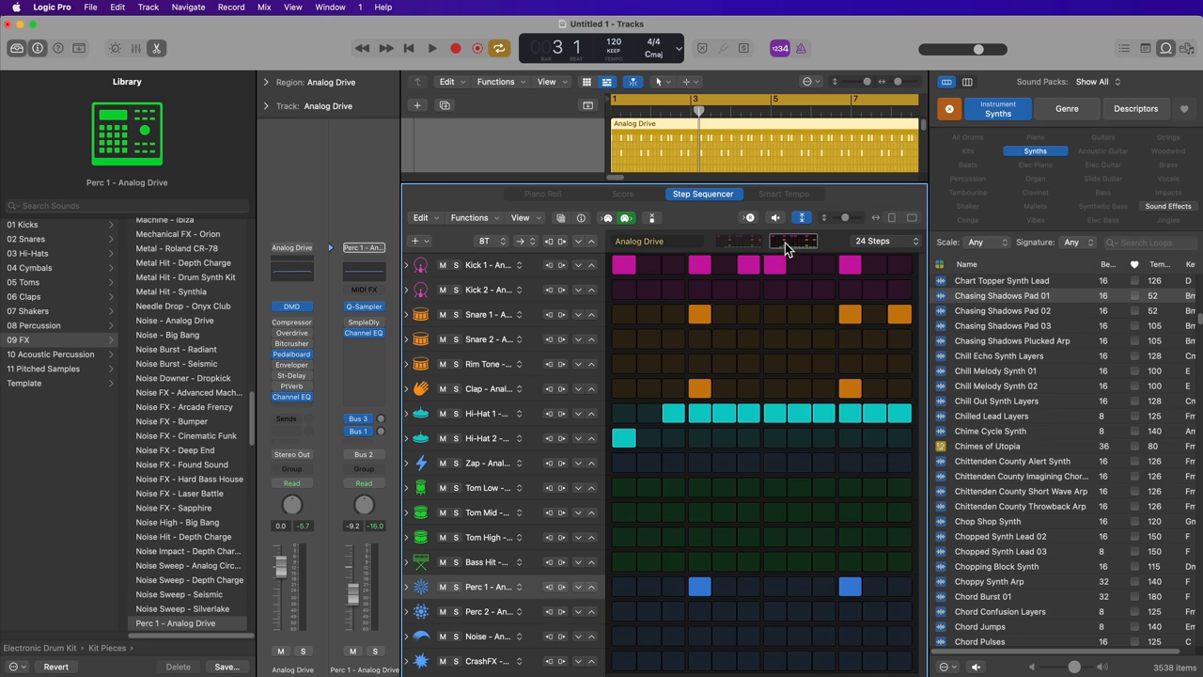
pyautogui.moveTo(788, 246)
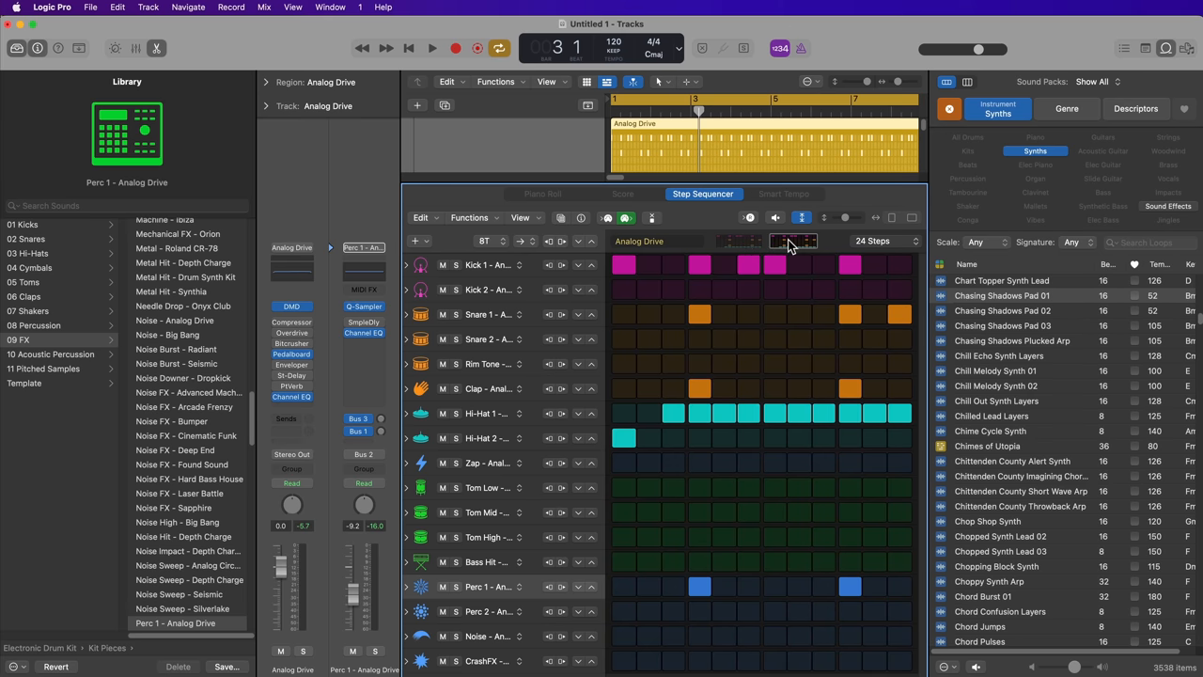
pyautogui.click(624, 587)
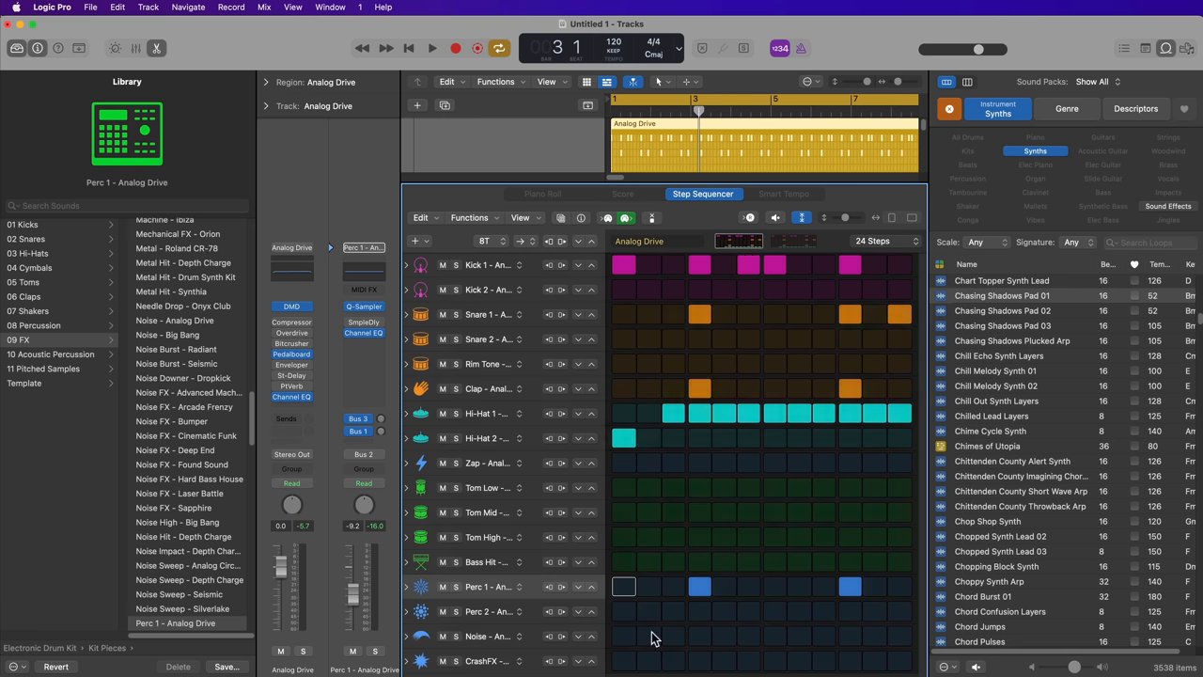
pyautogui.click(624, 635)
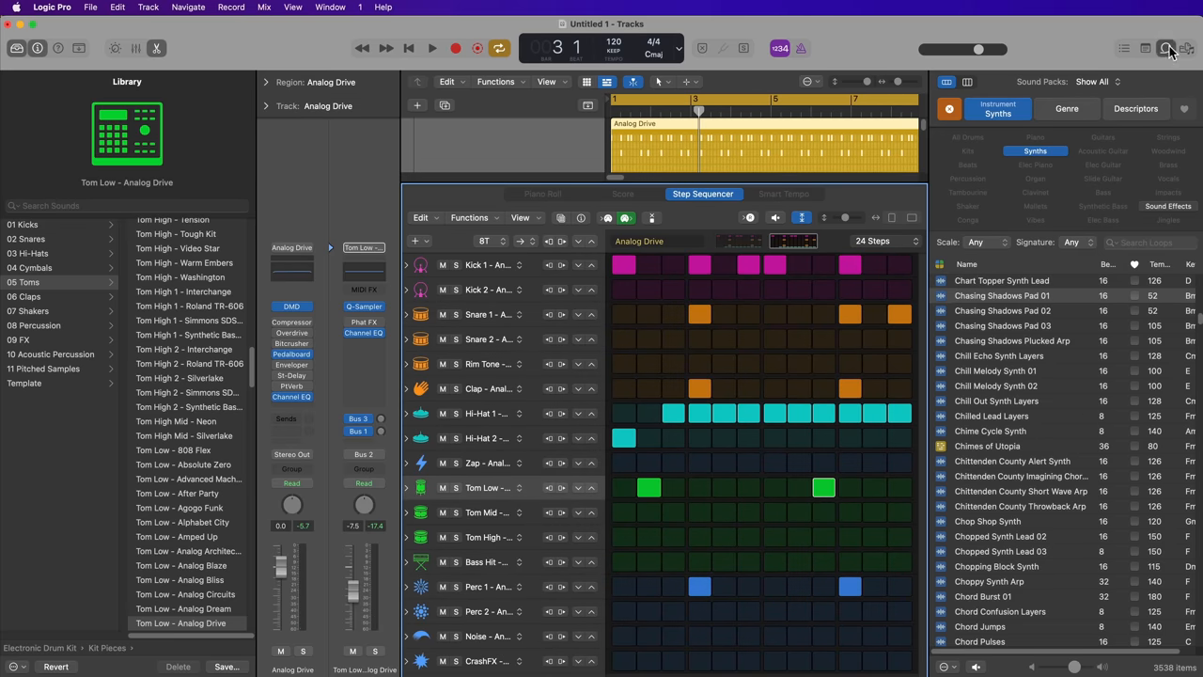
pyautogui.click(1167, 49)
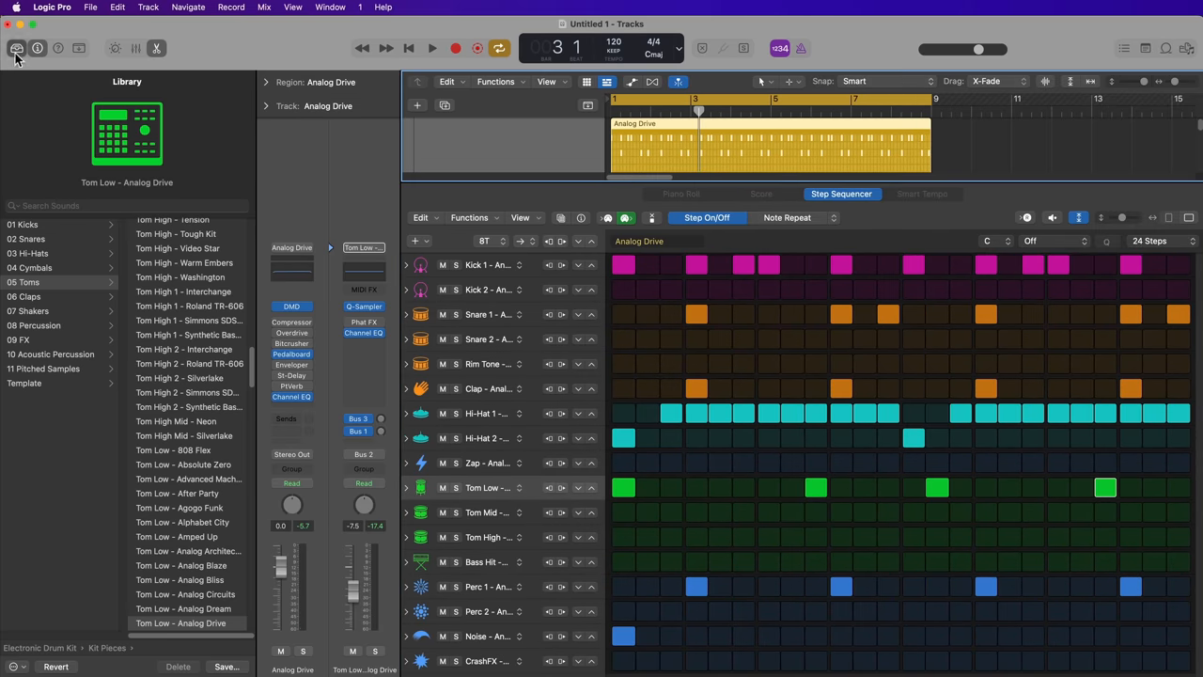
# Step: Hide the Library, audition the pattern while viewing Note edit mode, then return to Step On/Off
pyautogui.click(17, 48)
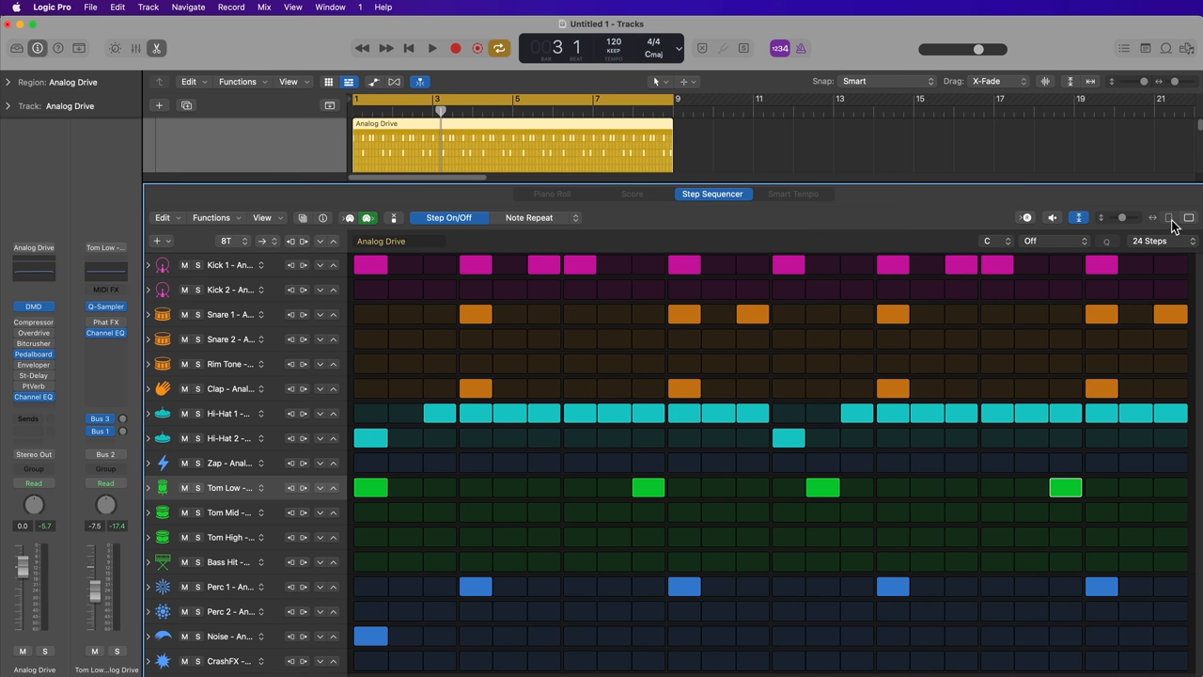
pyautogui.click(432, 49)
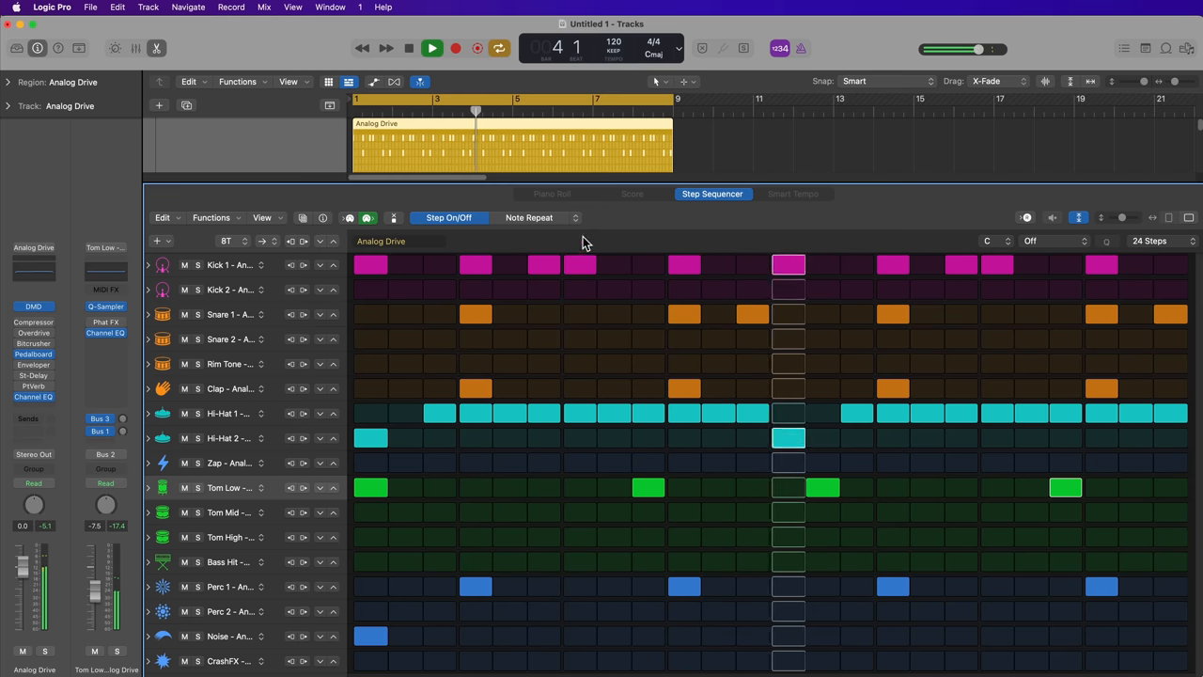
pyautogui.click(542, 218)
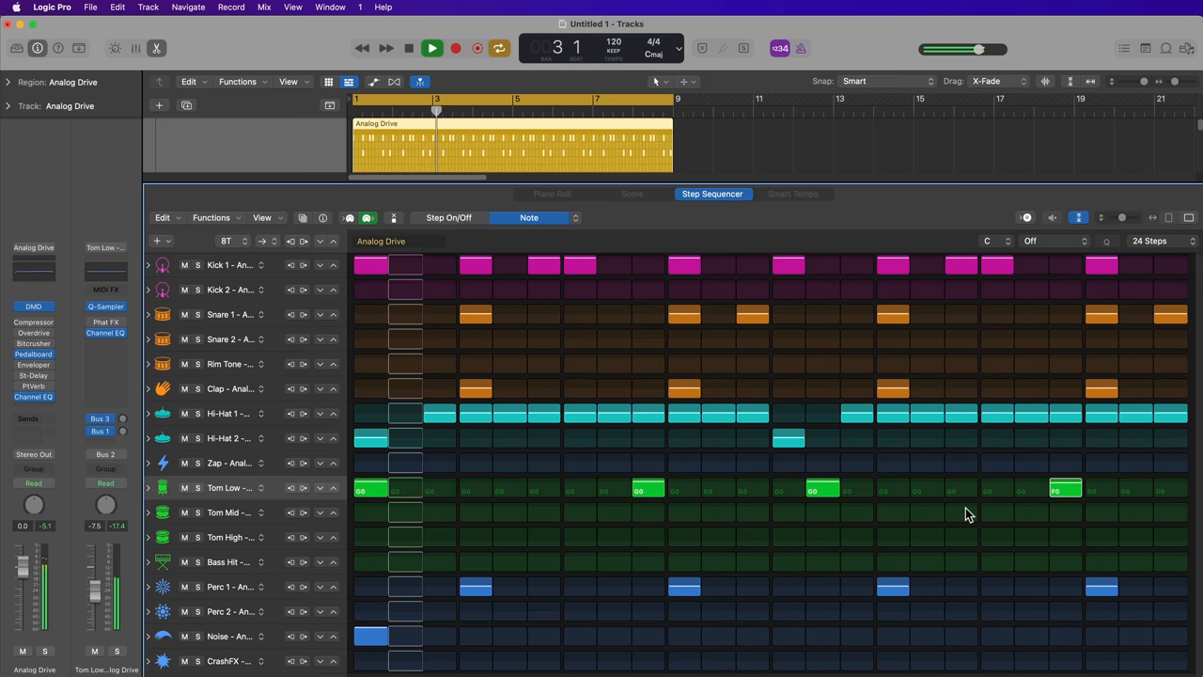
pyautogui.click(433, 49)
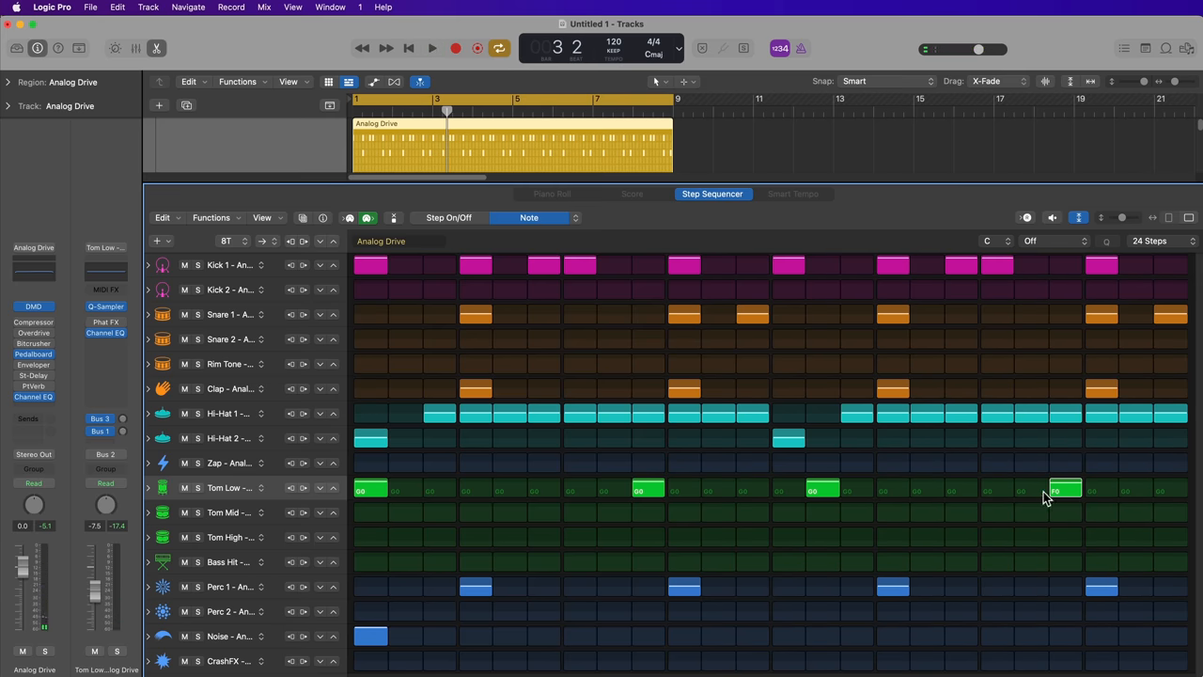
pyautogui.click(447, 218)
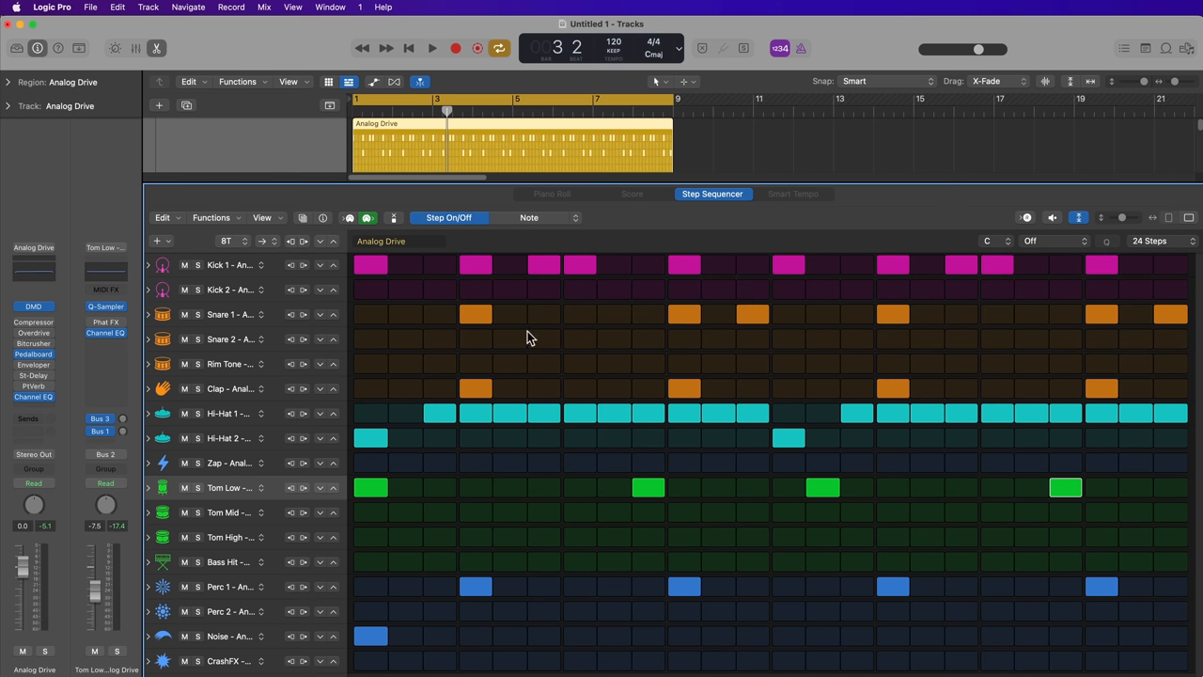
pyautogui.moveTo(561, 380)
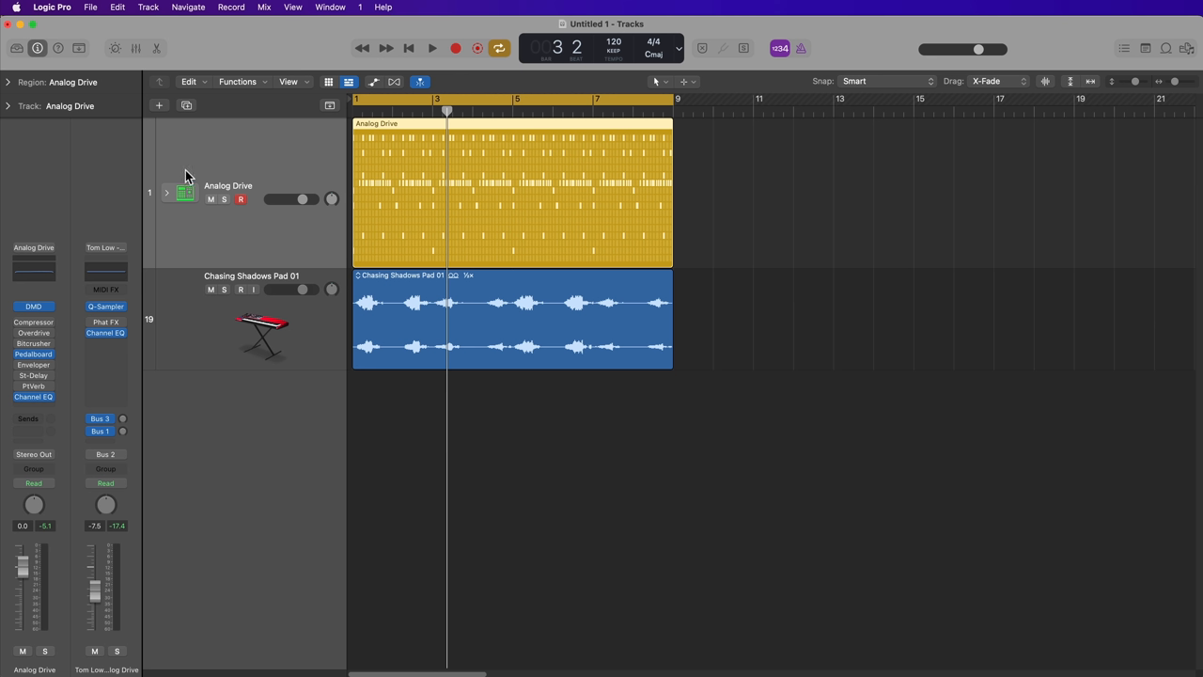
# Step: Expand the Analog Drive track stack and scroll through its kit-piece subtracks
pyautogui.click(165, 192)
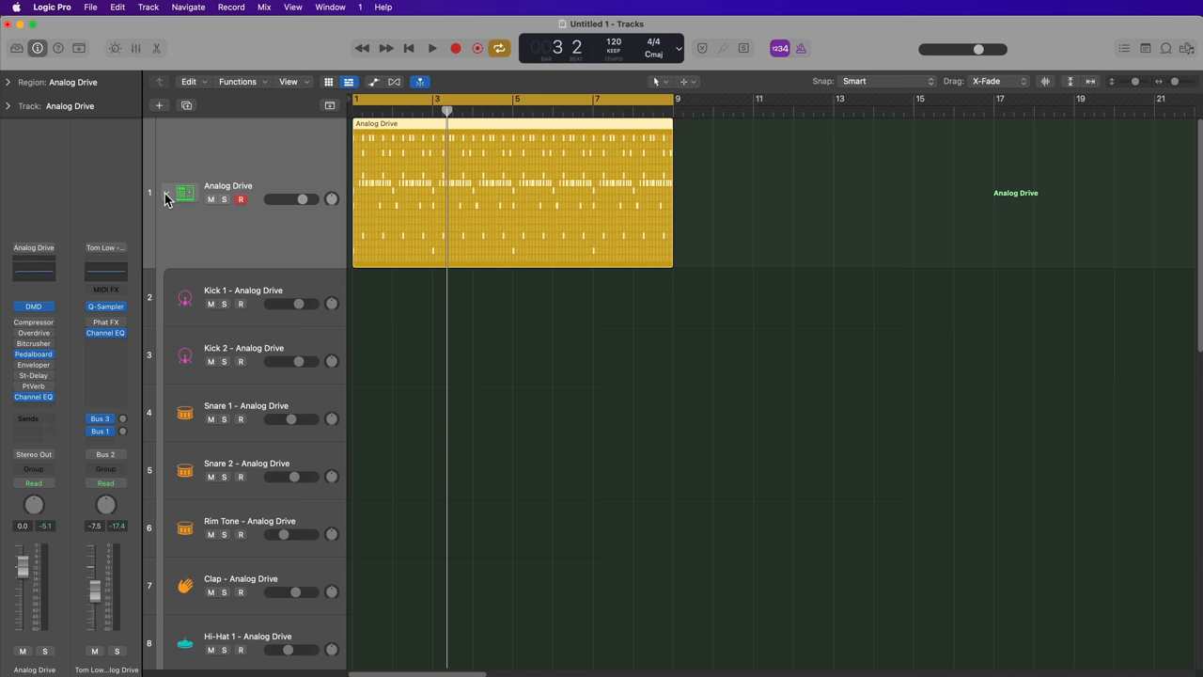
pyautogui.scroll(-3)
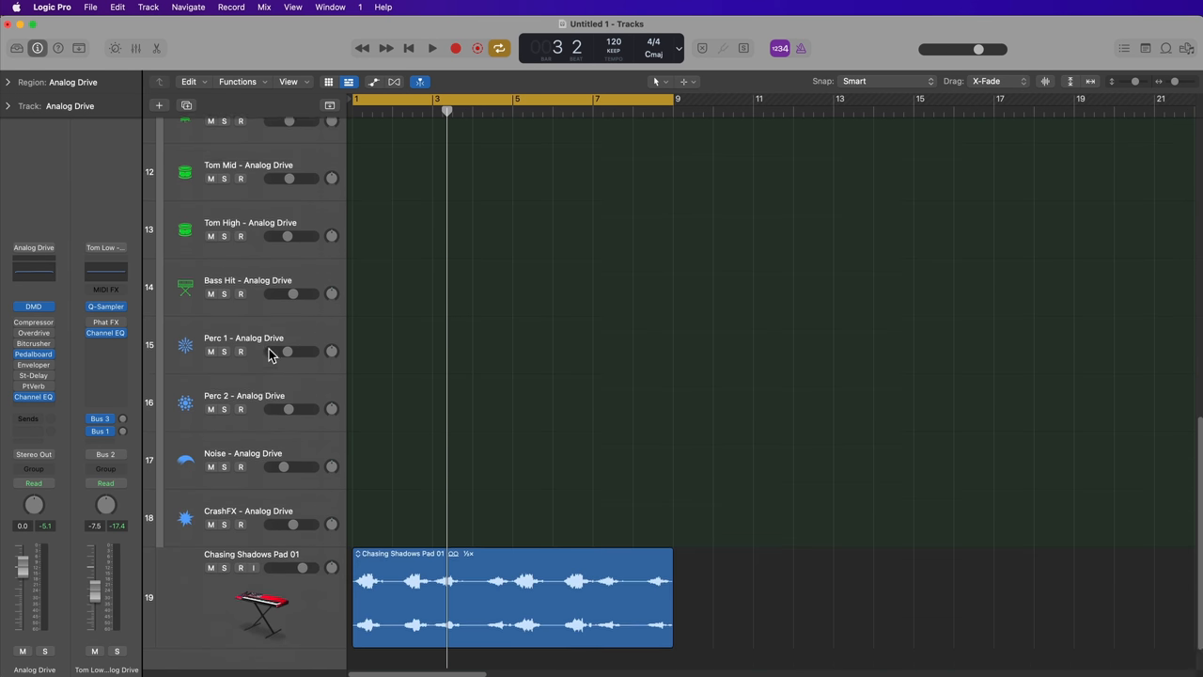
pyautogui.scroll(3)
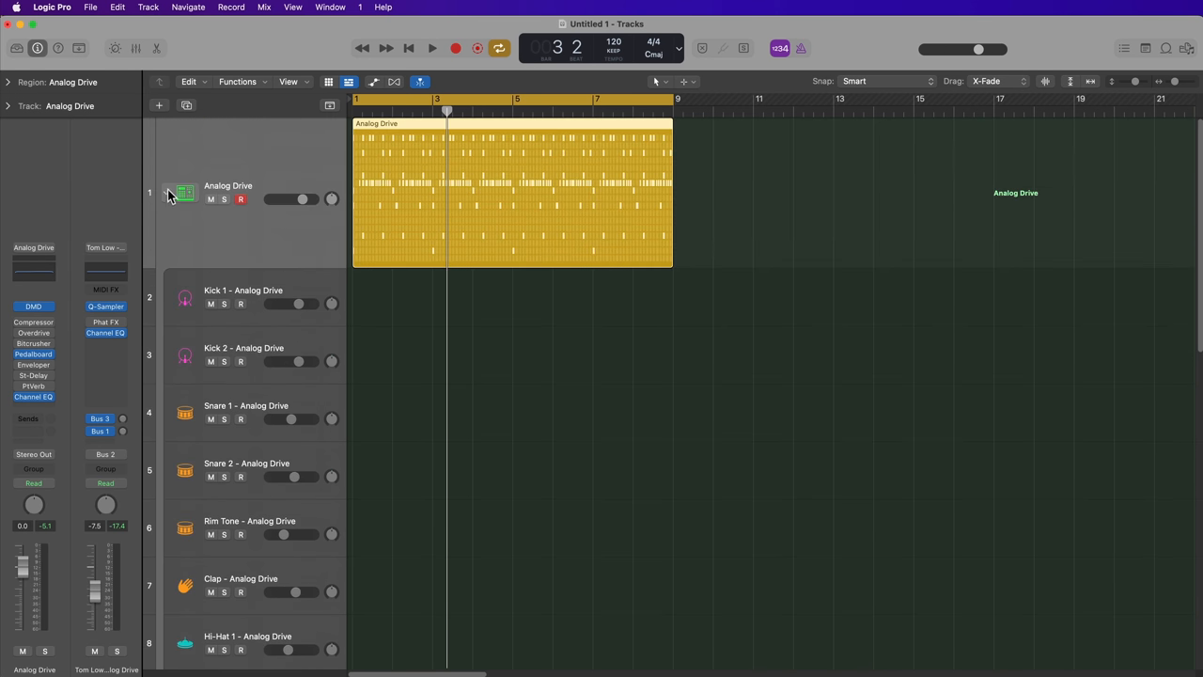
# Step: Collapse the Analog Drive stack, then play the beat with the Mixer's per-kit-piece channel strips shown
pyautogui.click(136, 49)
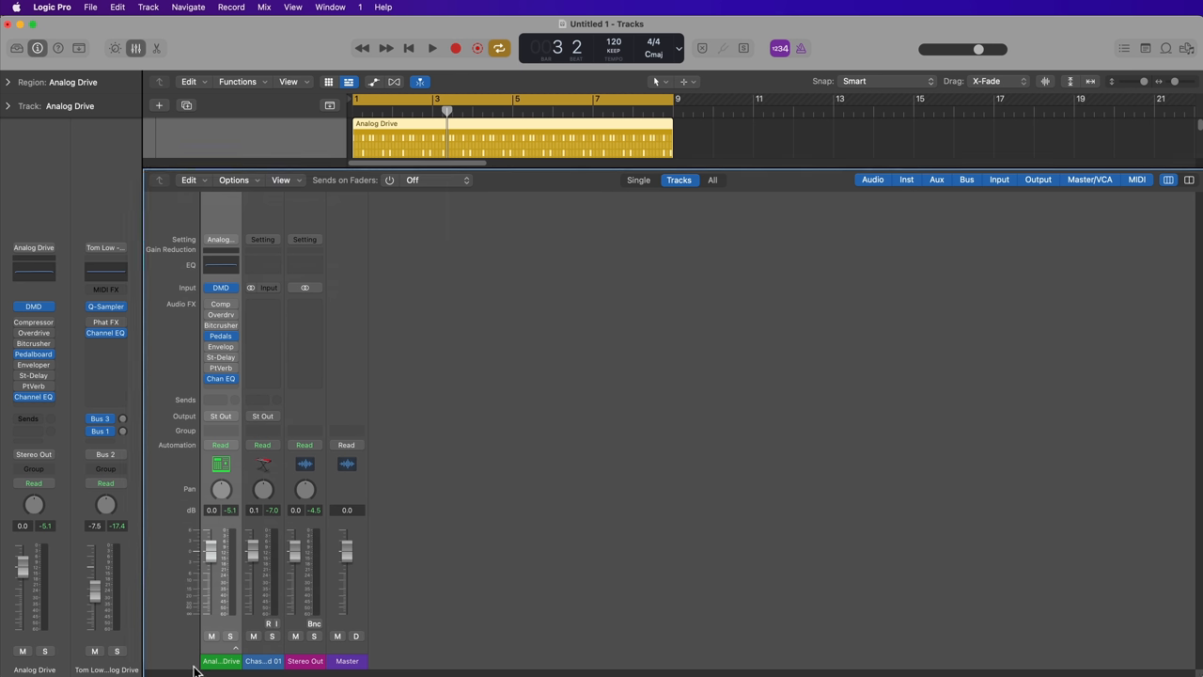
pyautogui.moveTo(216, 596)
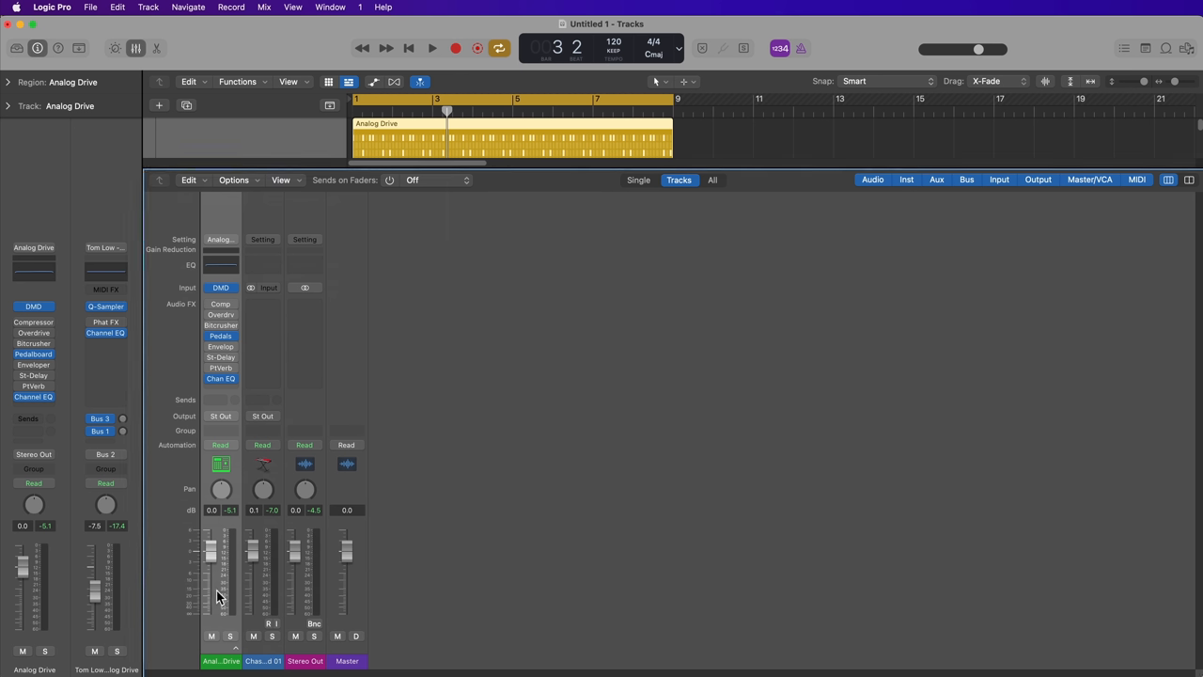
pyautogui.moveTo(236, 654)
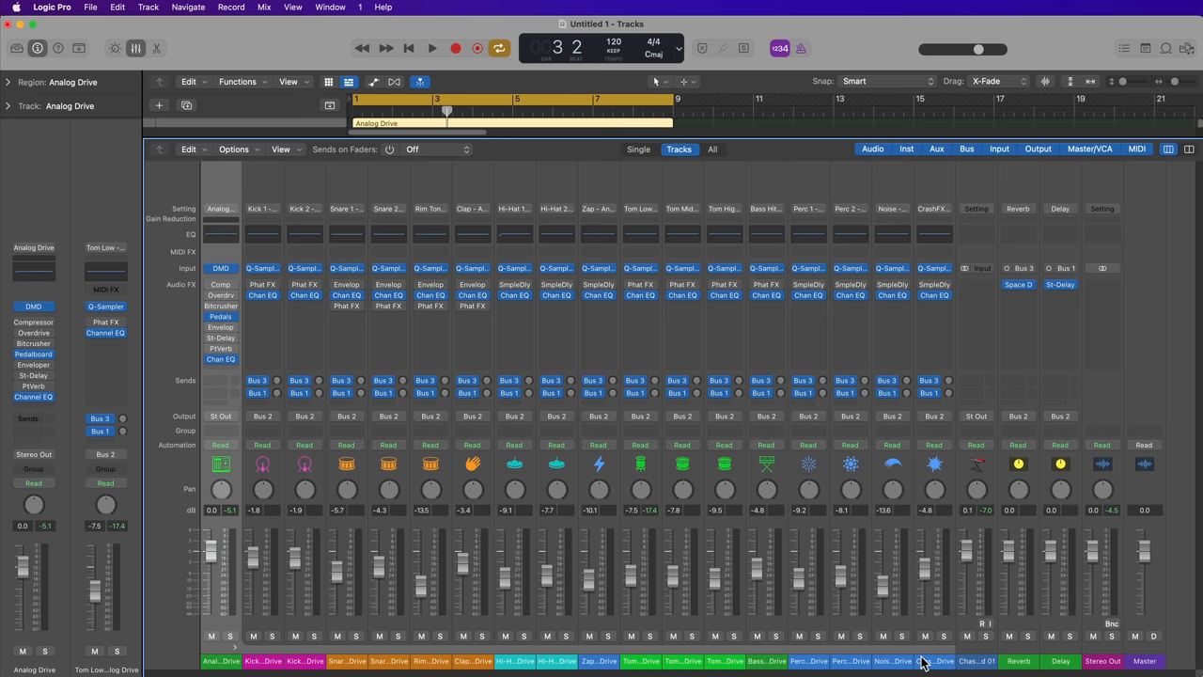
pyautogui.click(433, 49)
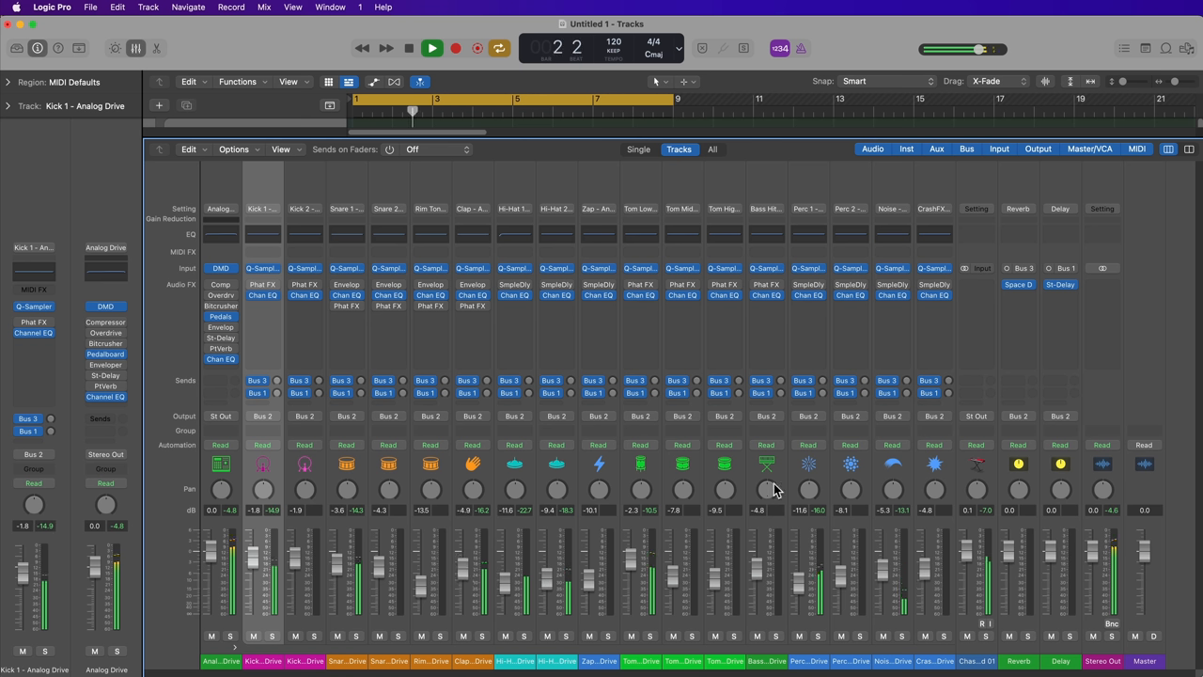
pyautogui.click(408, 48)
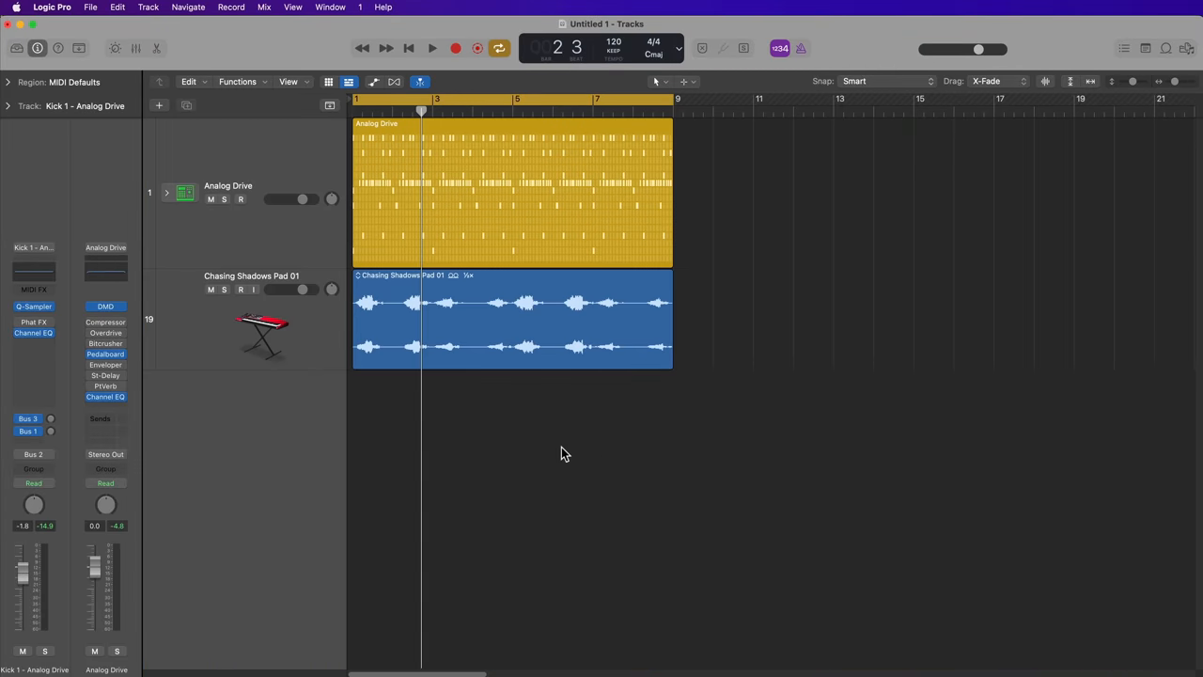
pyautogui.moveTo(458, 129)
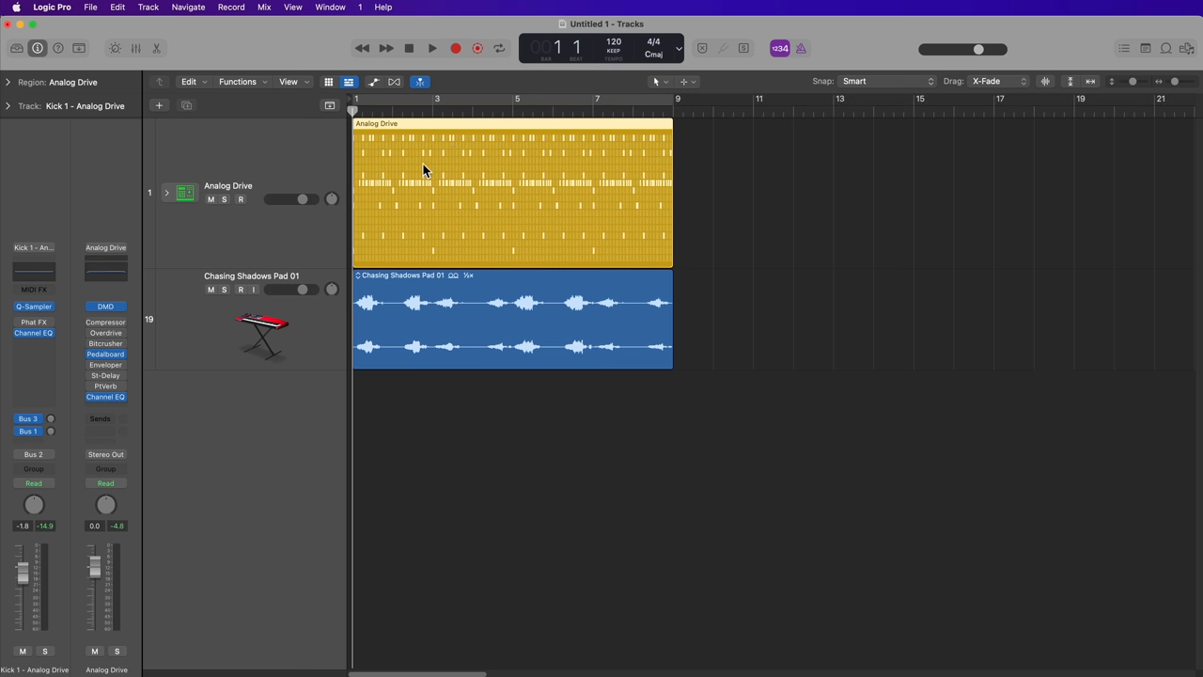
# Step: Convert the Analog Drive pattern region into a MIDI region via its Convert menu, confirming the alert
pyautogui.rightClick(408, 173)
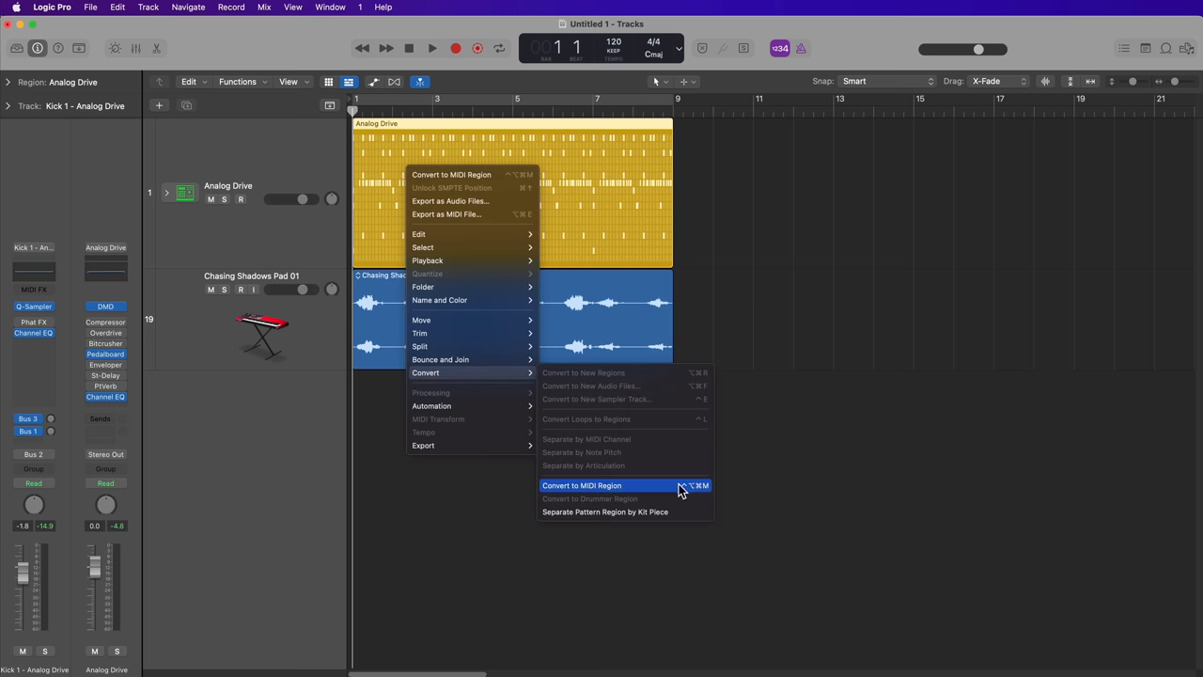
pyautogui.click(581, 485)
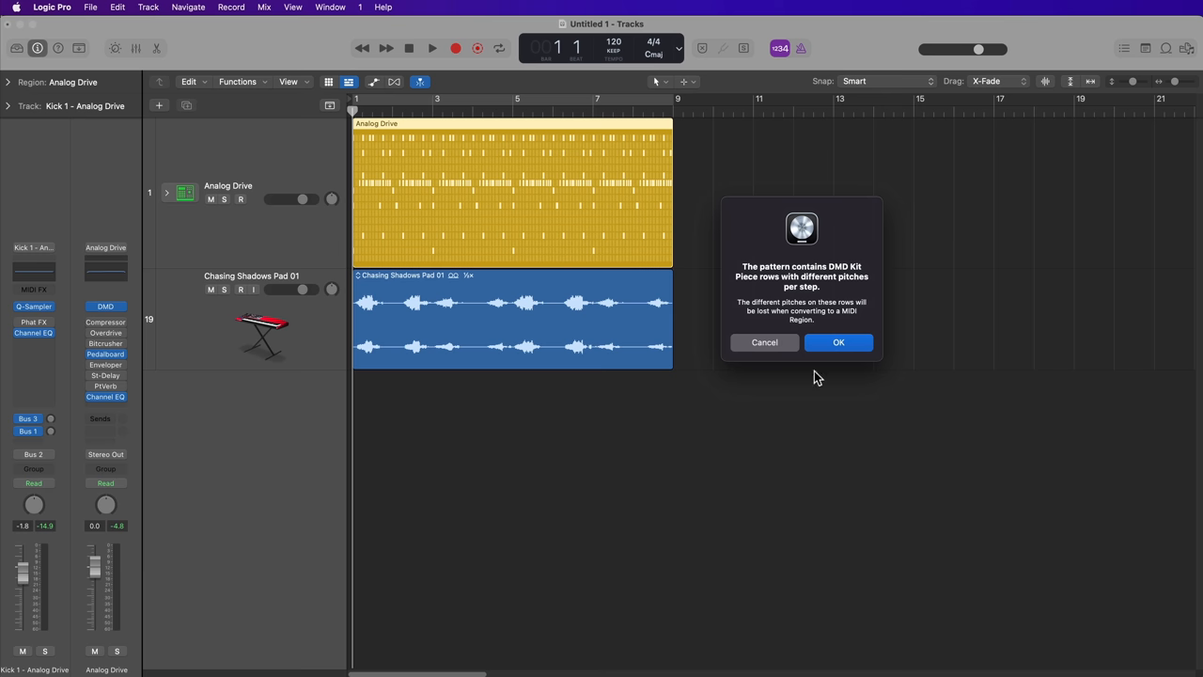
pyautogui.click(838, 342)
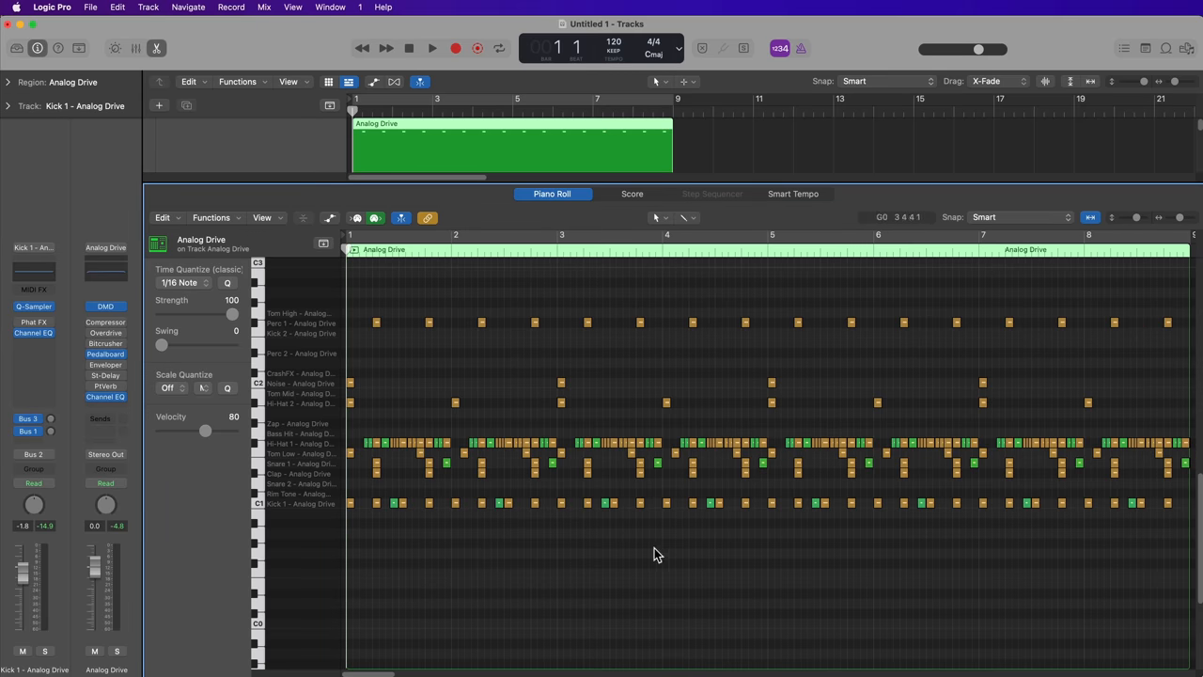
# Step: Play back the converted MIDI drum region and stop
pyautogui.click(432, 49)
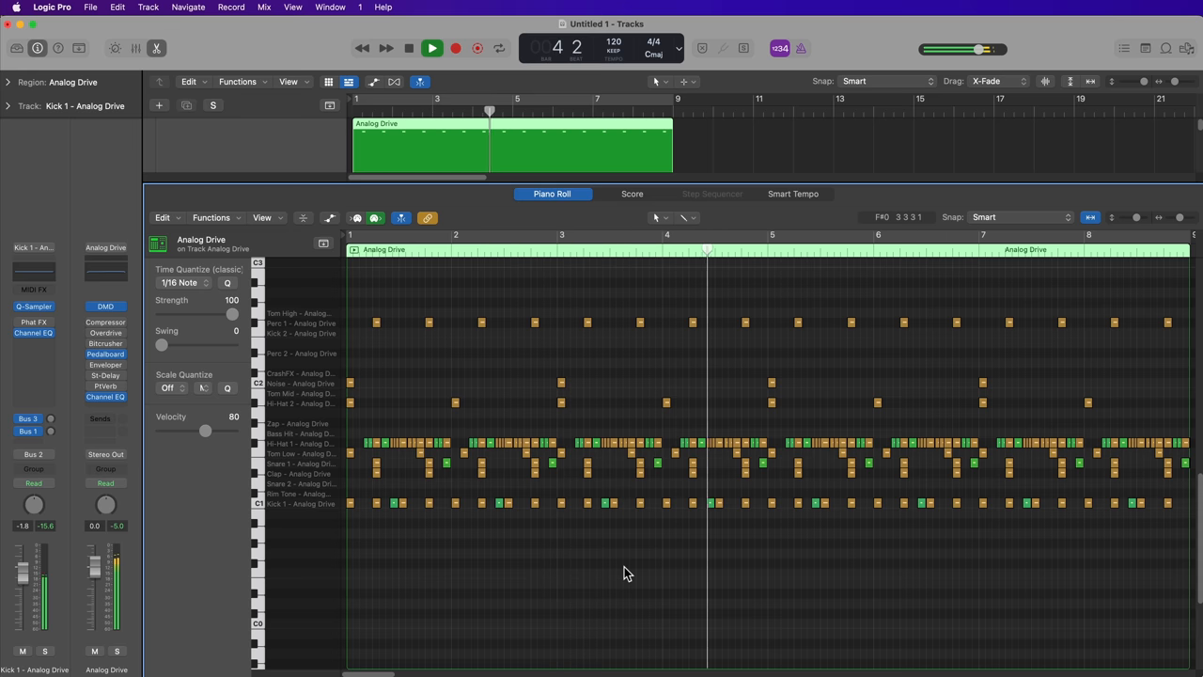
pyautogui.click(432, 49)
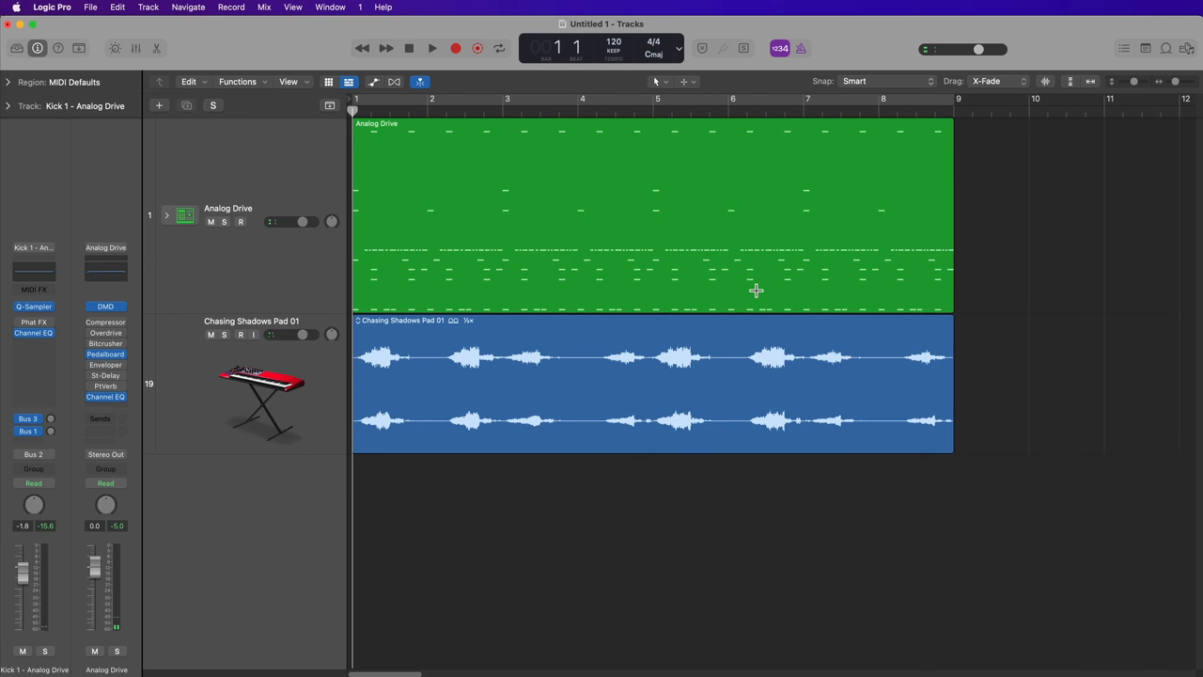
pyautogui.moveTo(1058, 191)
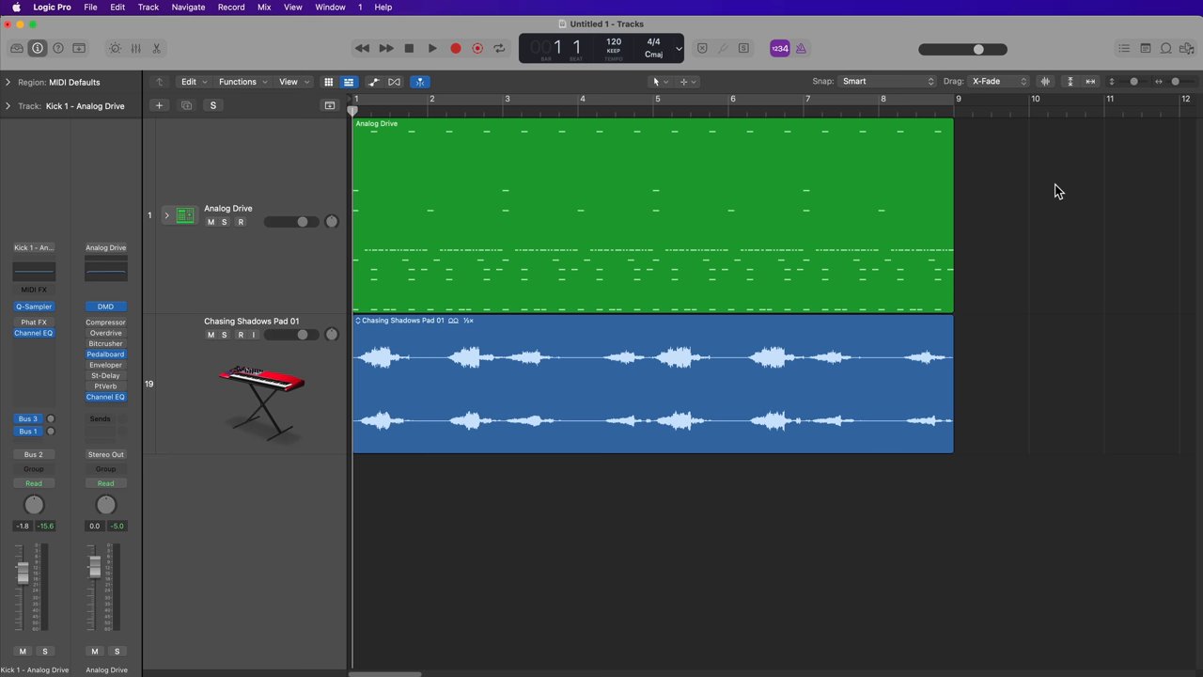
pyautogui.click(545, 290)
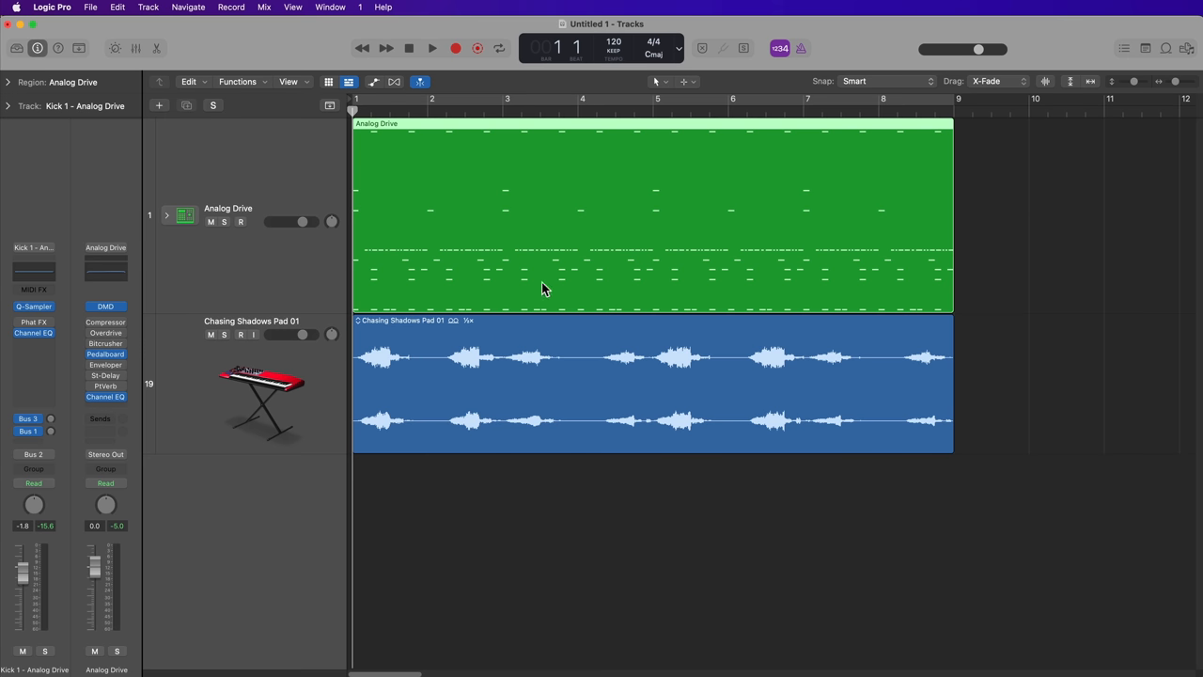
pyautogui.moveTo(549, 287)
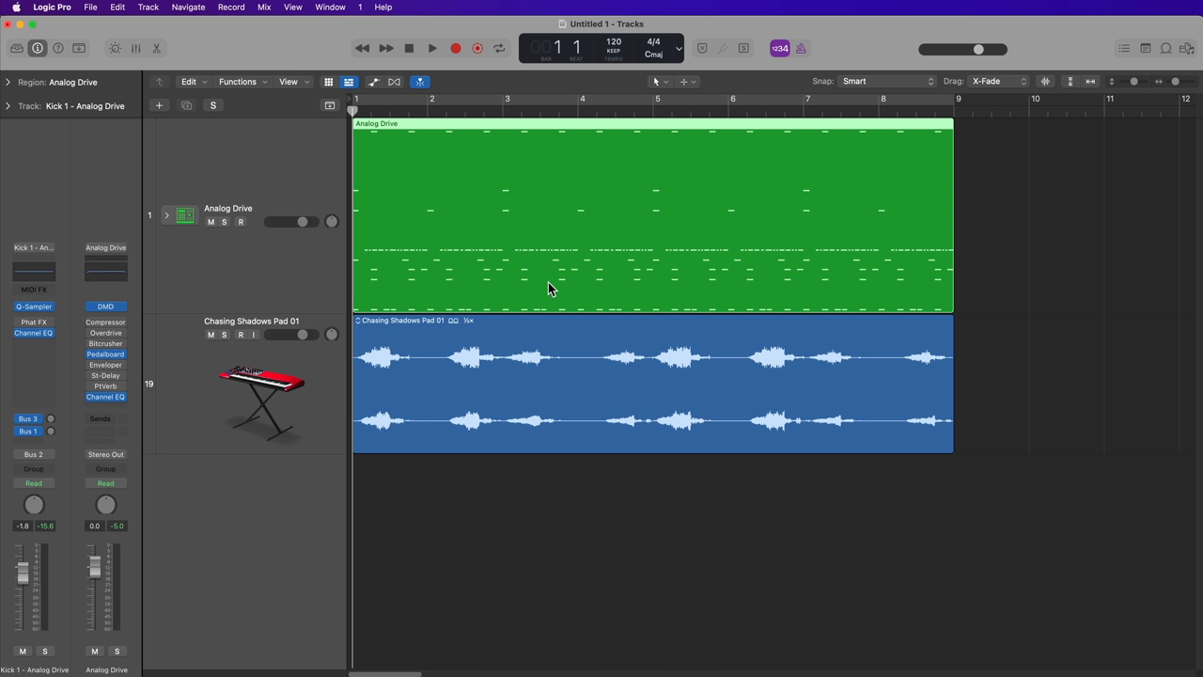
pyautogui.moveTo(496, 271)
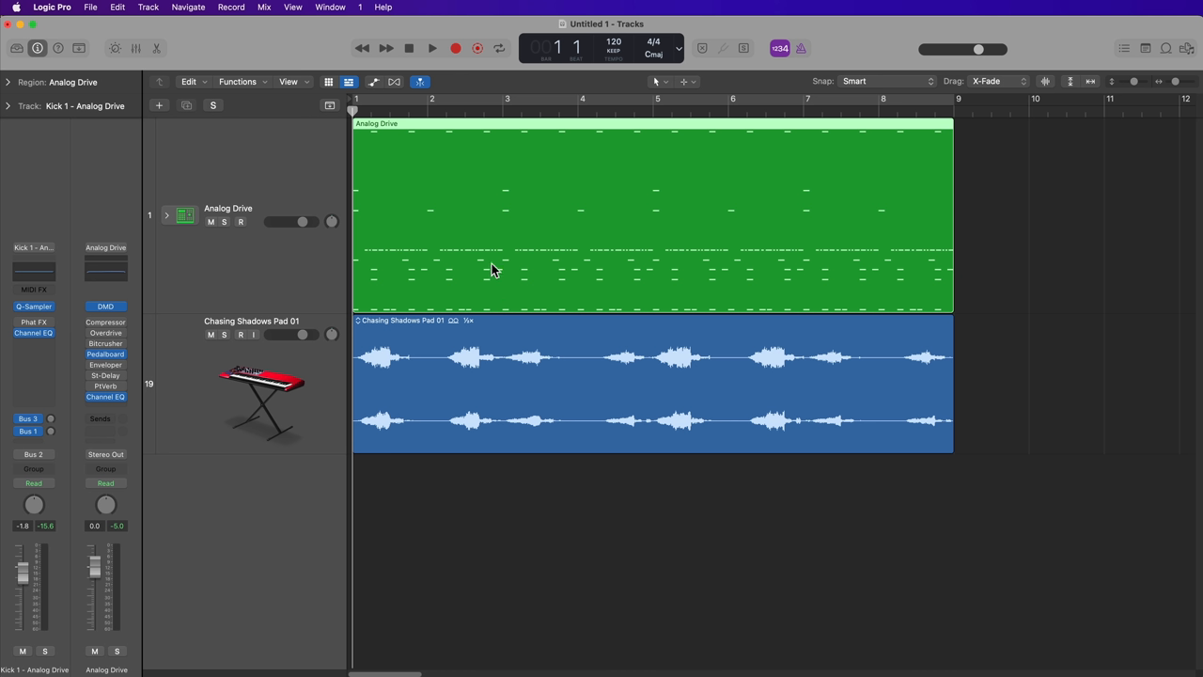
pyautogui.moveTo(577, 246)
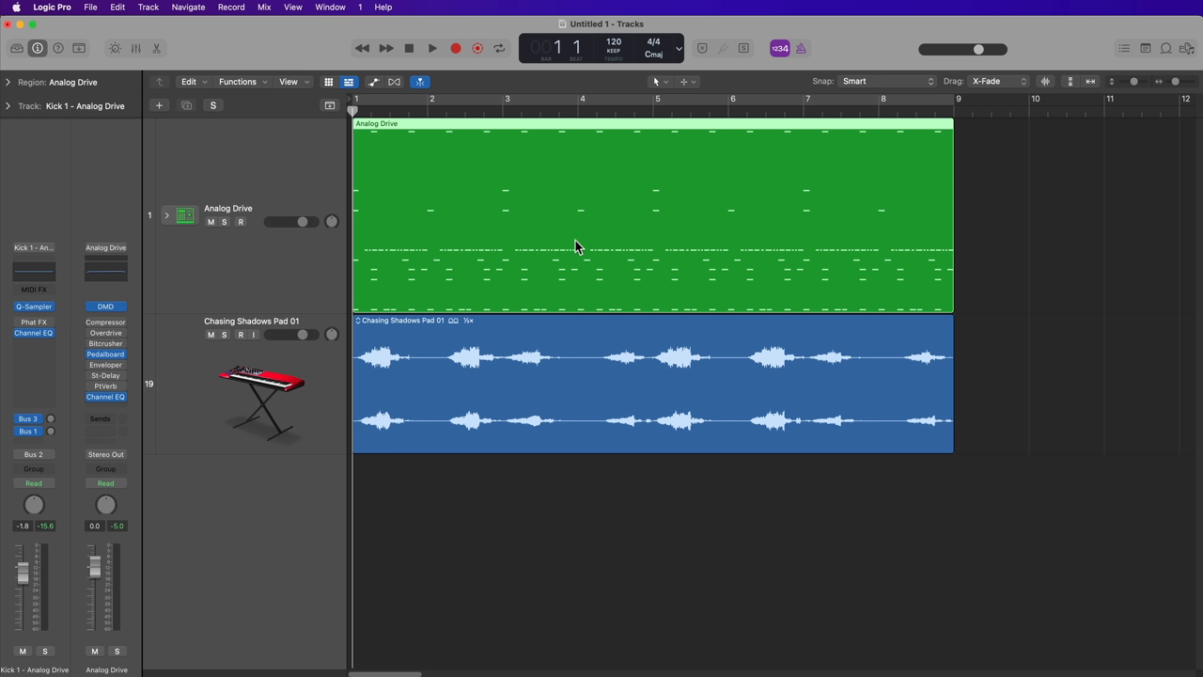
pyautogui.moveTo(735, 261)
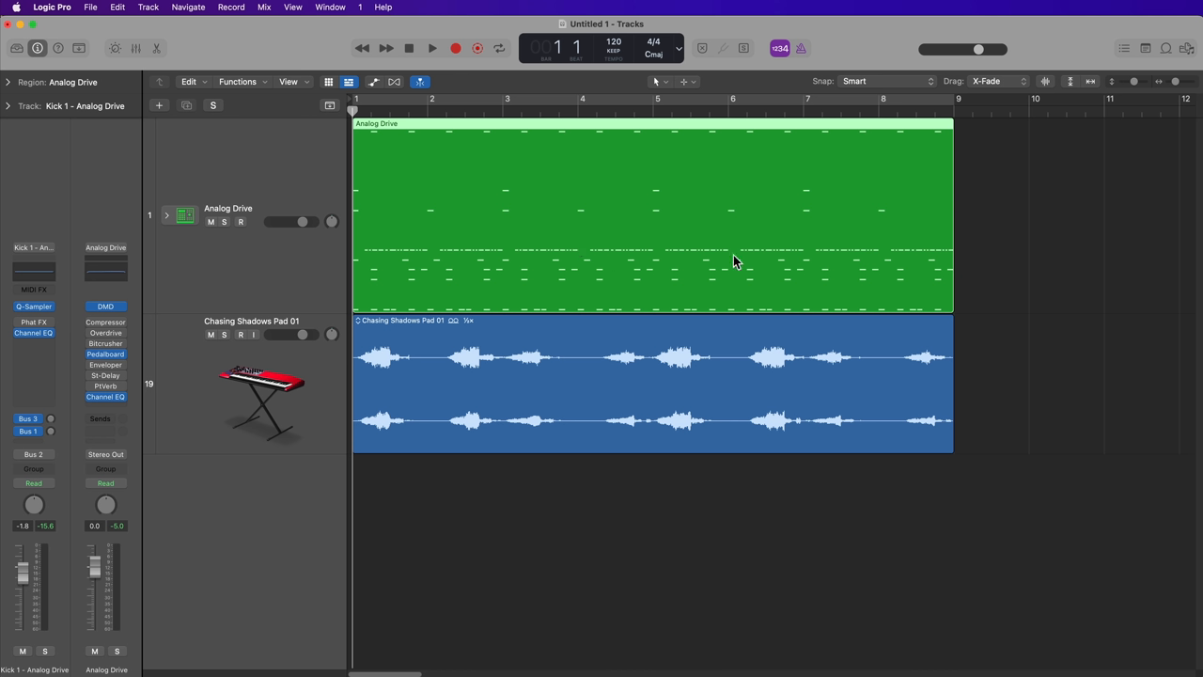
pyautogui.moveTo(619, 199)
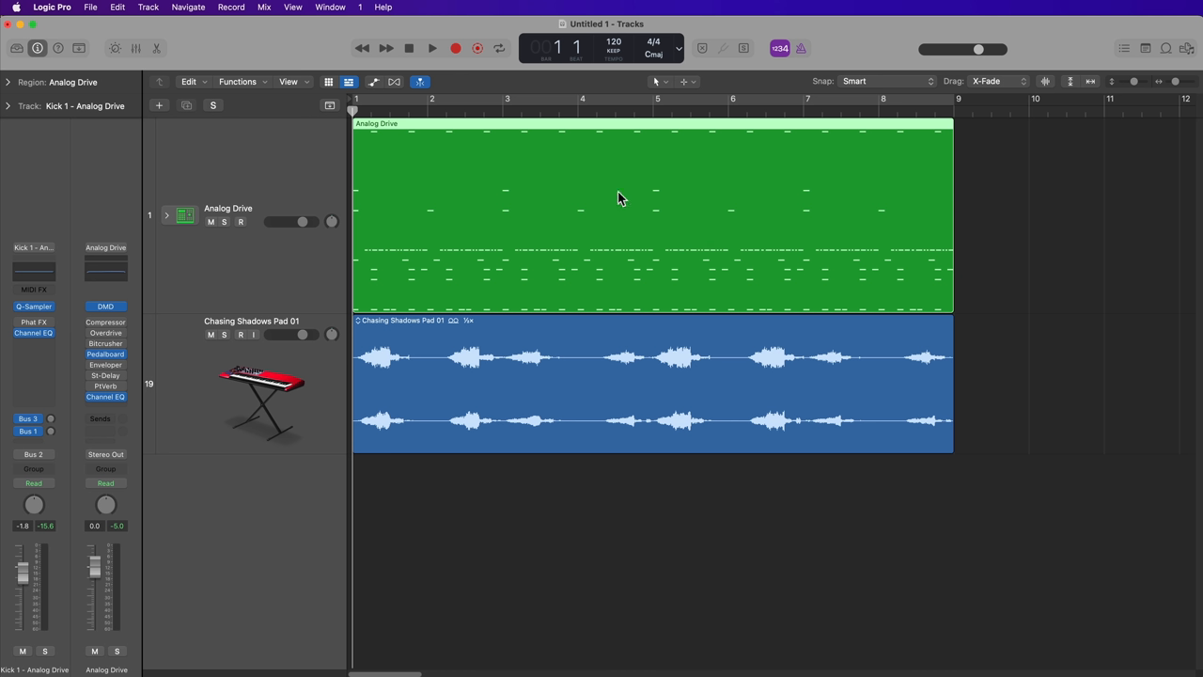
pyautogui.moveTo(577, 188)
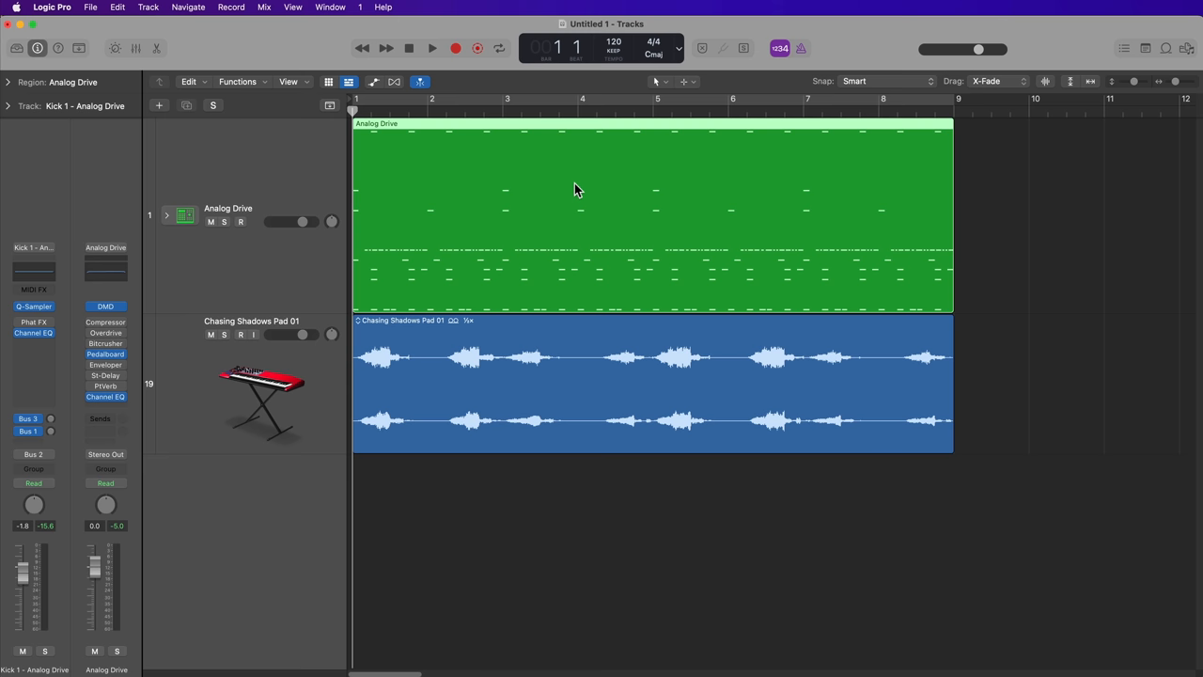
# Step: Set Snap to Bar and switch to the Scissors Tool
pyautogui.click(869, 81)
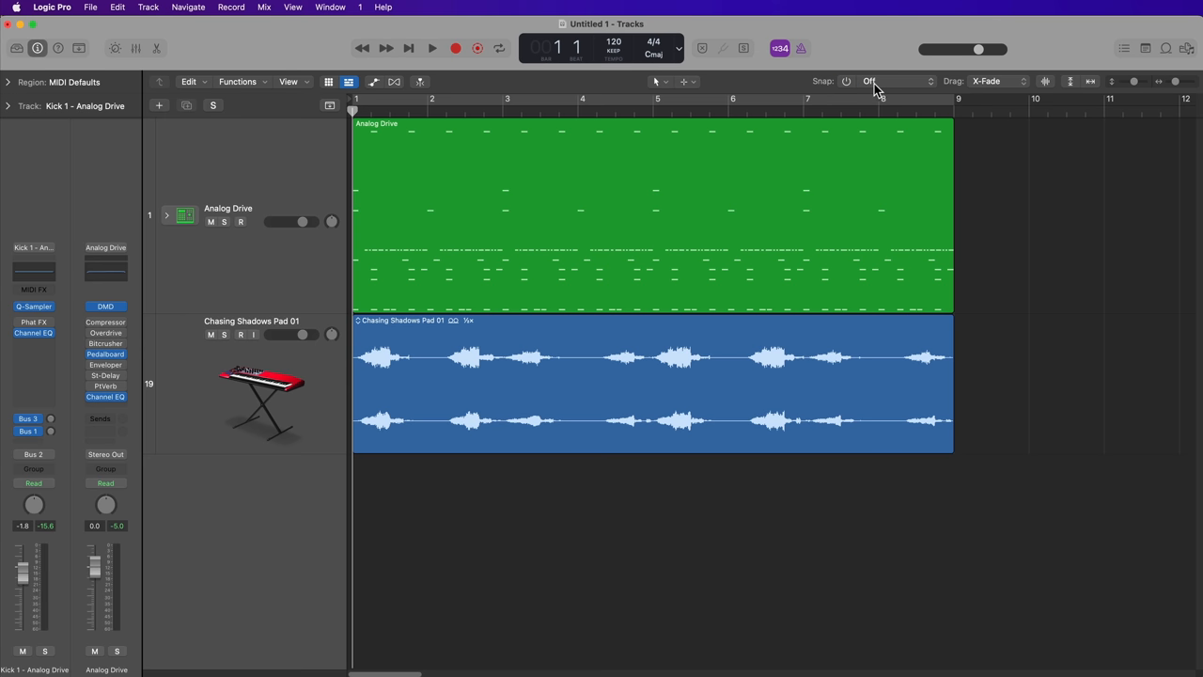
pyautogui.click(898, 81)
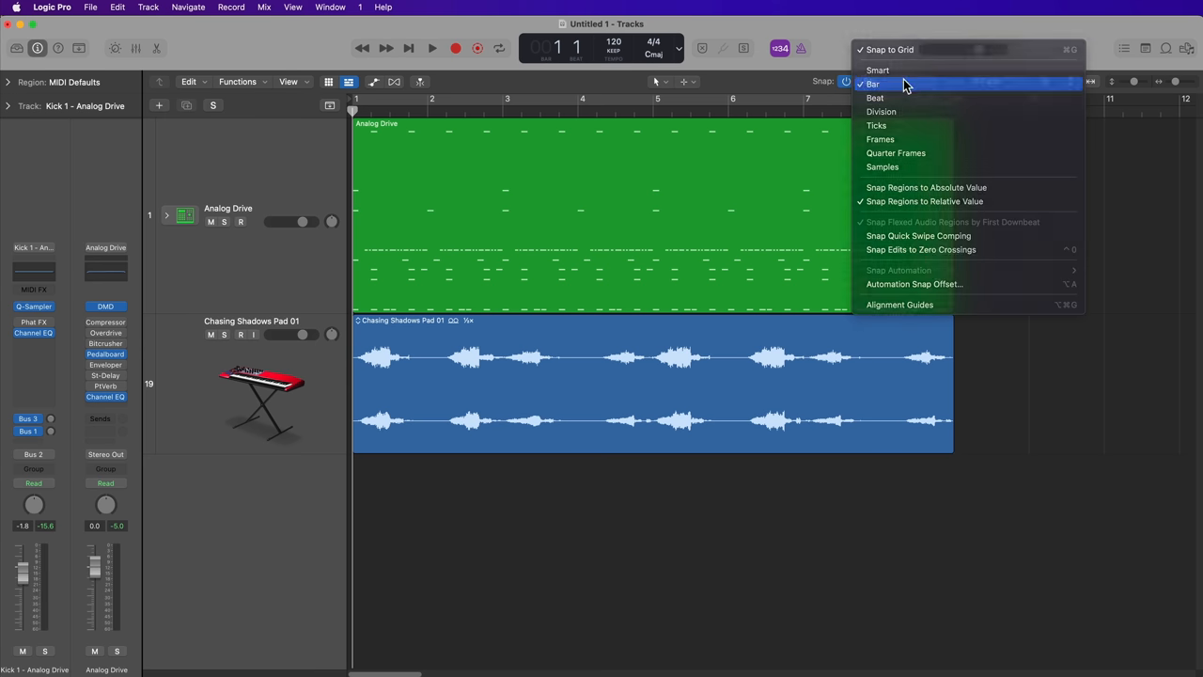
pyautogui.click(686, 81)
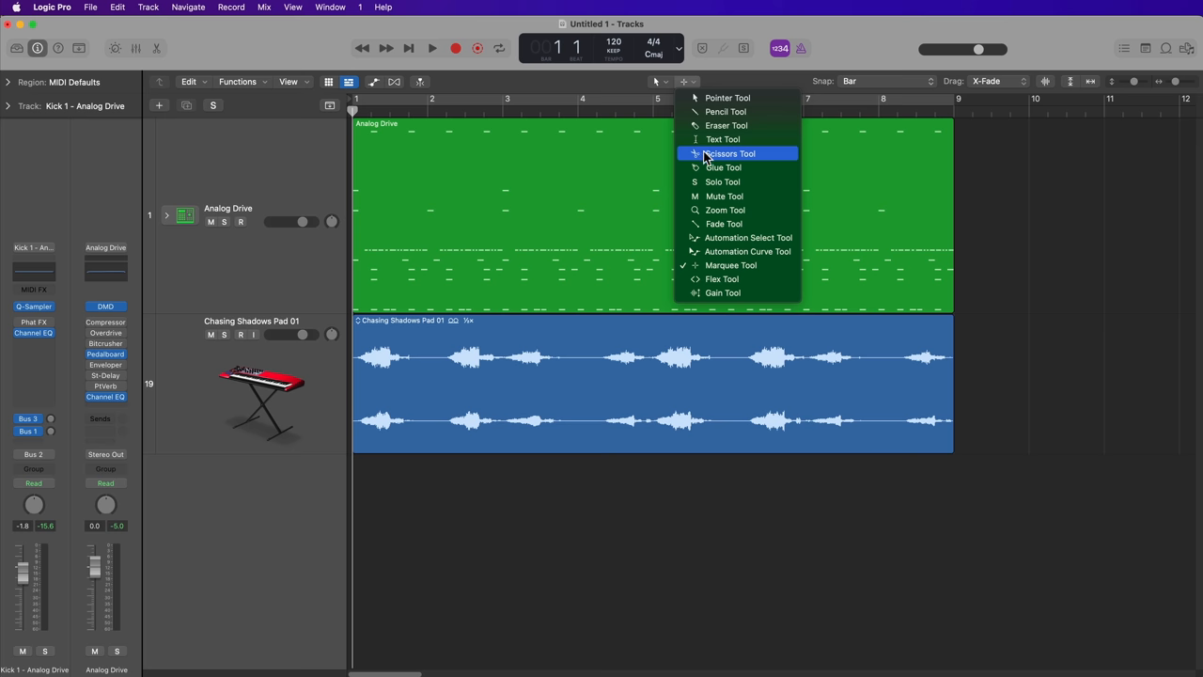
pyautogui.click(732, 154)
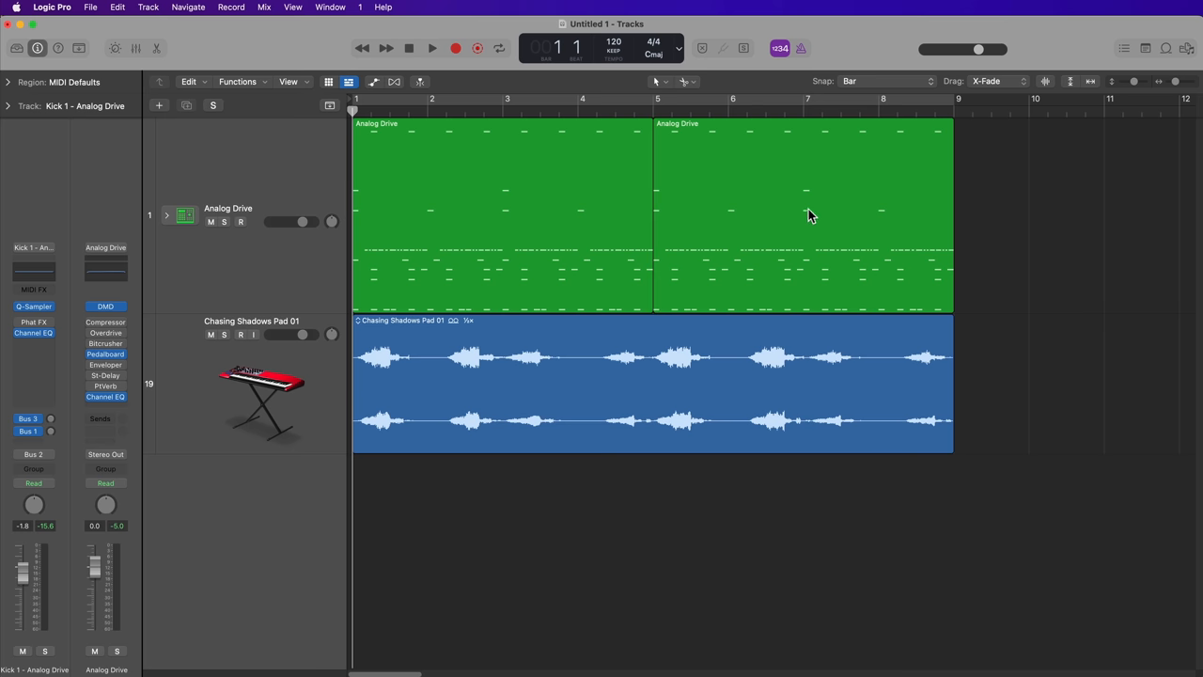
# Step: Split the Analog Drive MIDI region at bar 5, keeping the first four bars selected
pyautogui.click(805, 214)
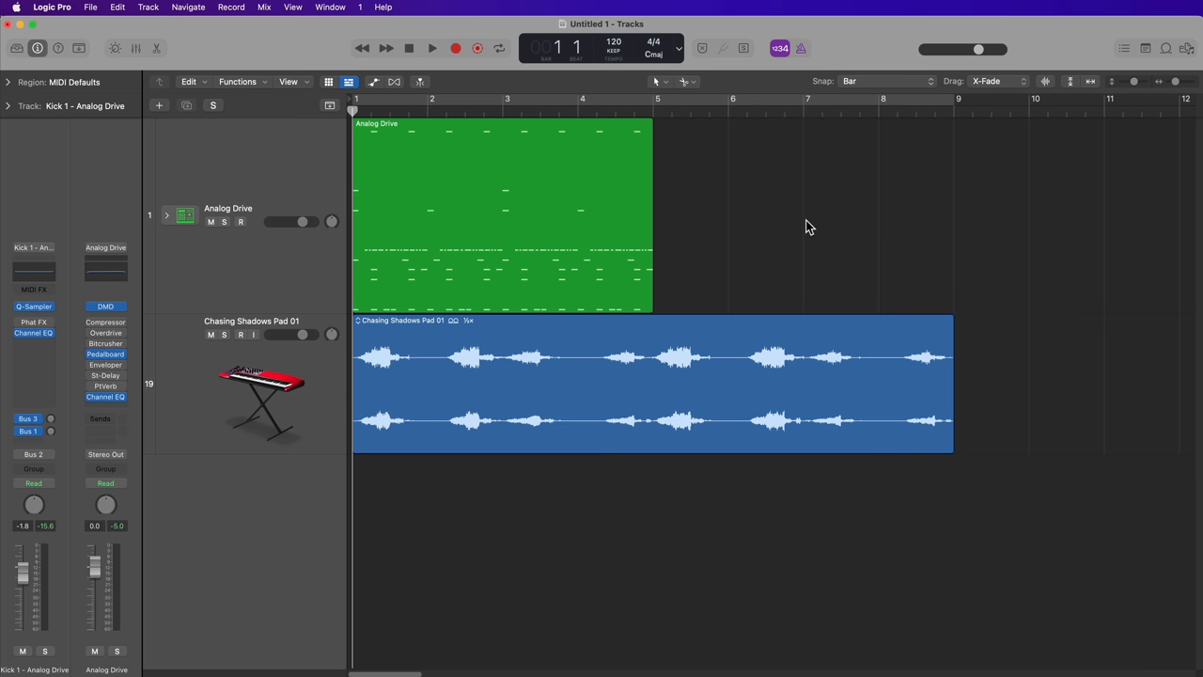
pyautogui.click(493, 215)
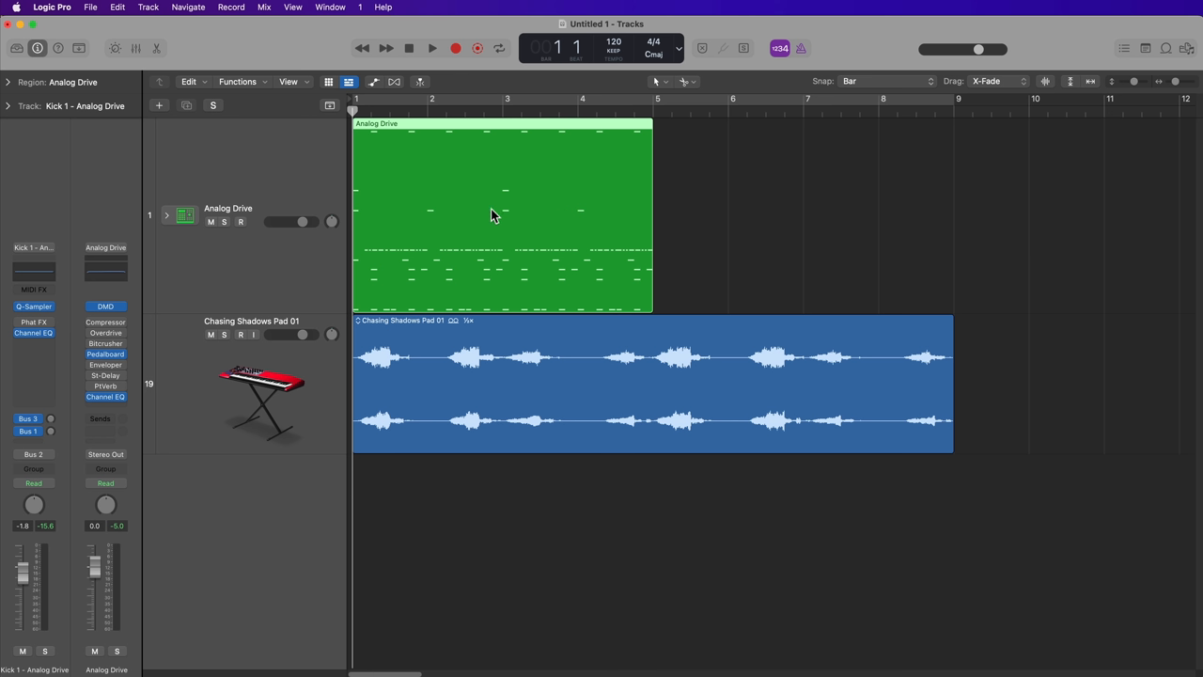
# Step: Convert the four-bar Analog Drive MIDI region back into a pattern region, confirming the alert
pyautogui.rightClick(492, 214)
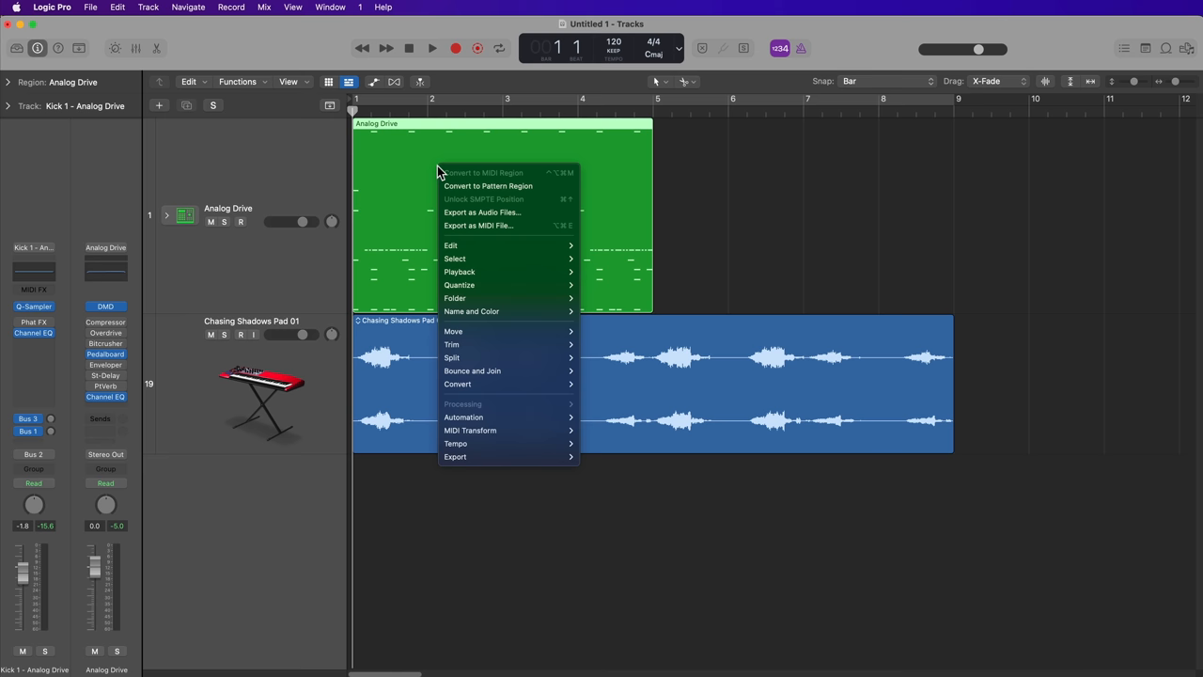
pyautogui.moveTo(459, 384)
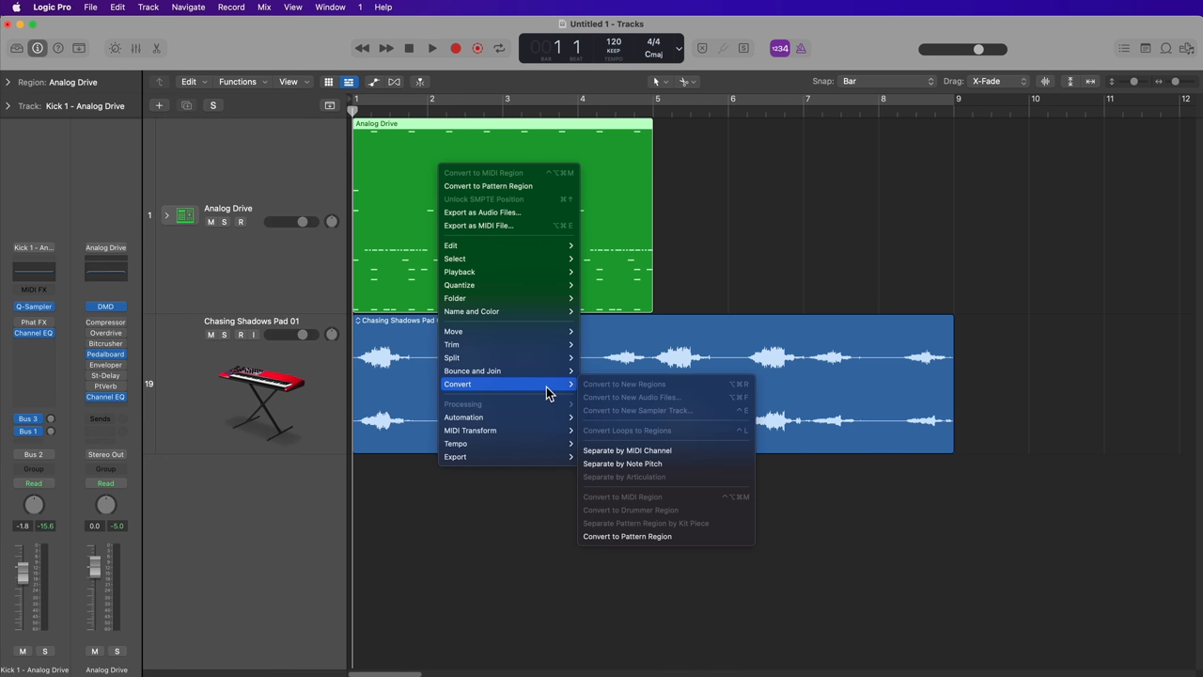
pyautogui.moveTo(700, 536)
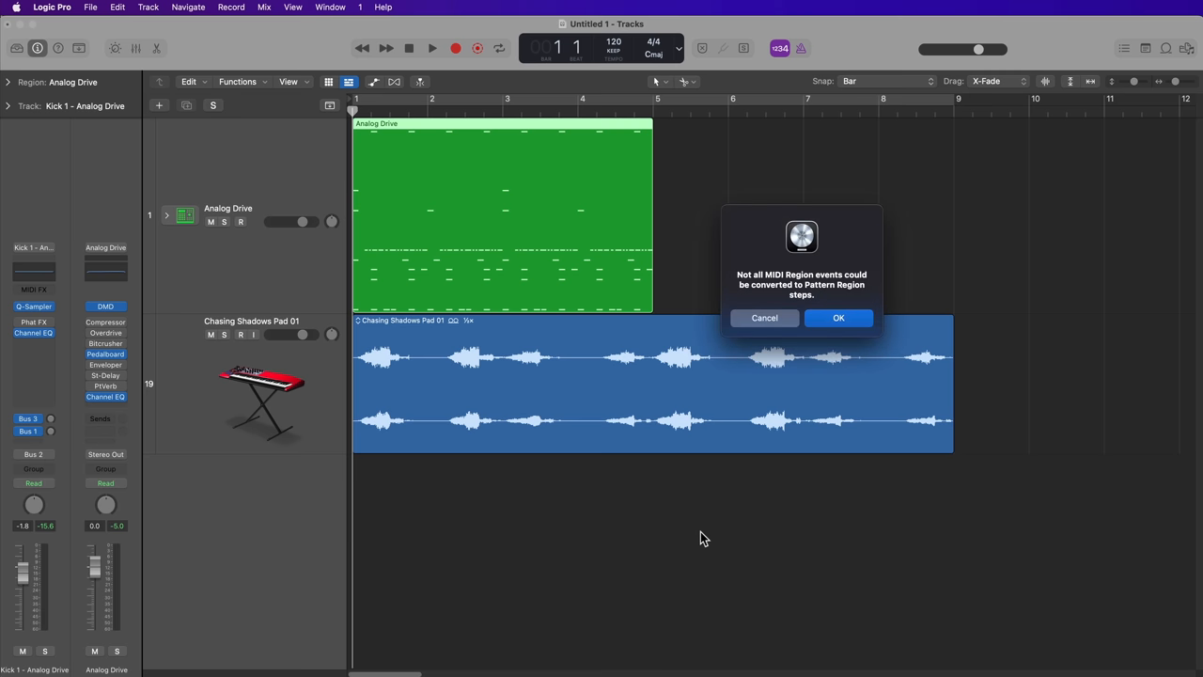
pyautogui.moveTo(733, 496)
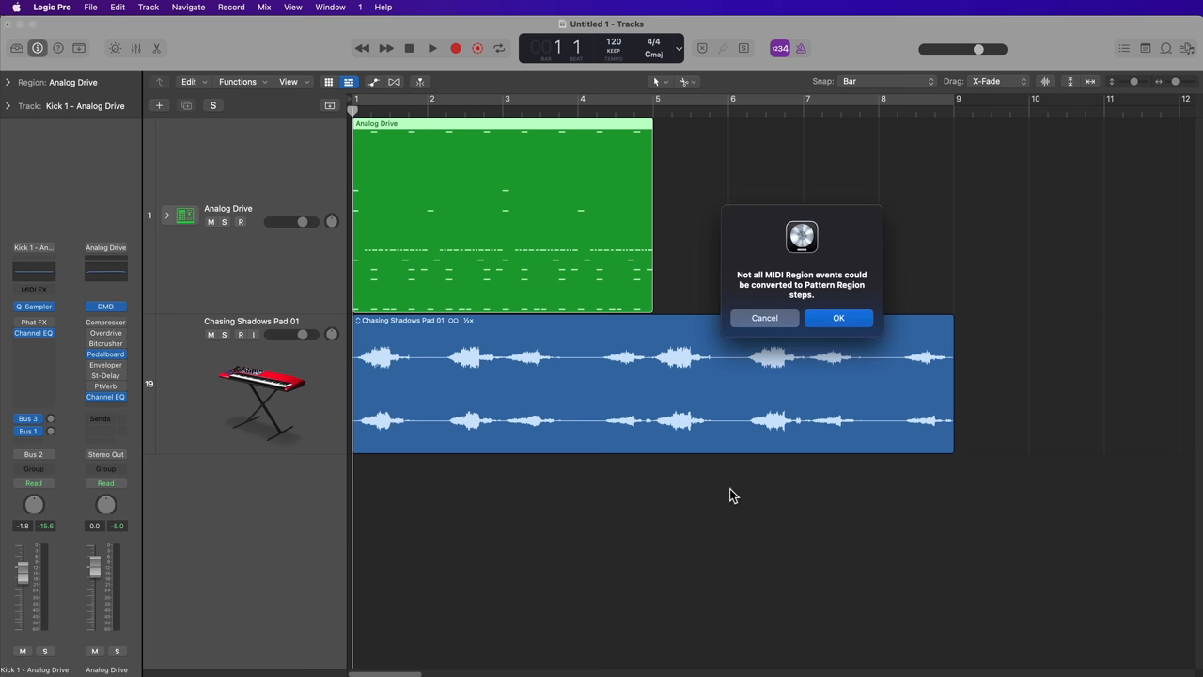
pyautogui.click(839, 318)
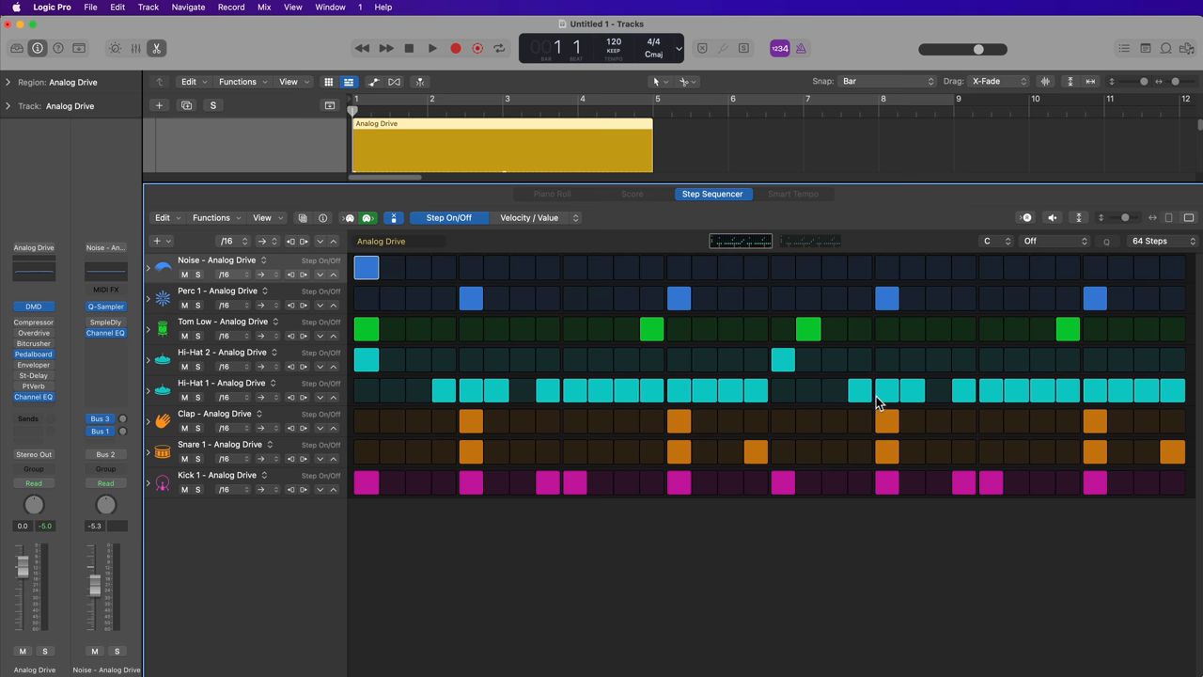
# Step: Play and stop the converted 64-step pattern, then check the Noise row's step rate choices
pyautogui.click(432, 49)
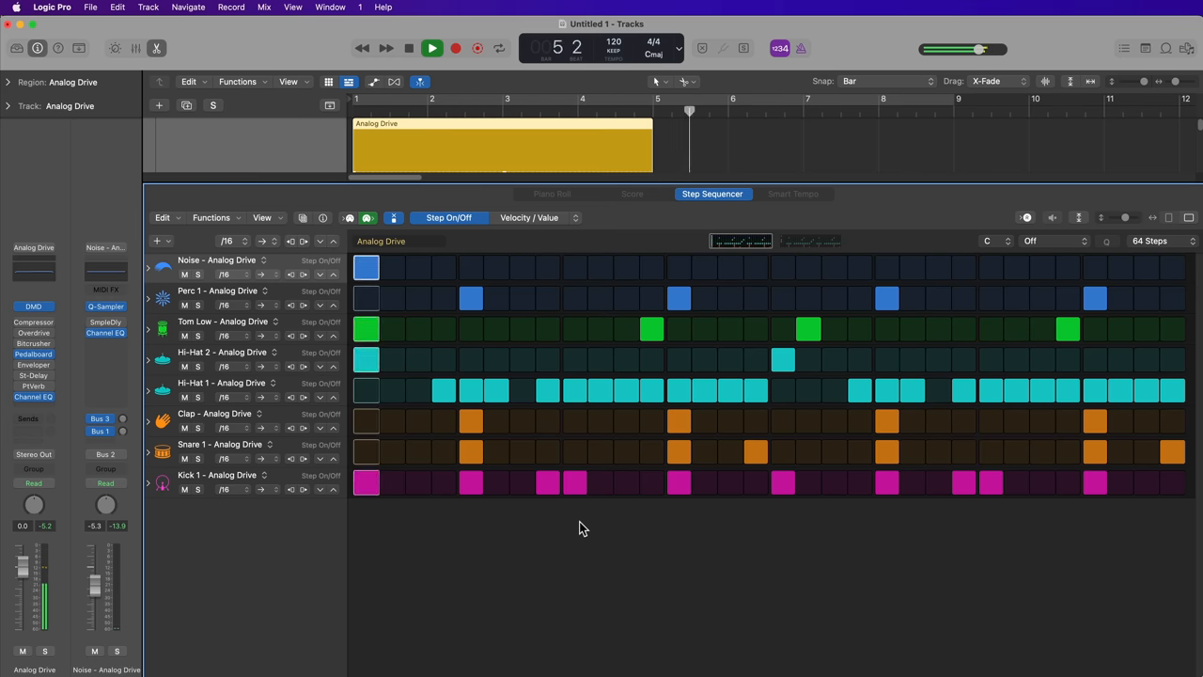
pyautogui.click(432, 49)
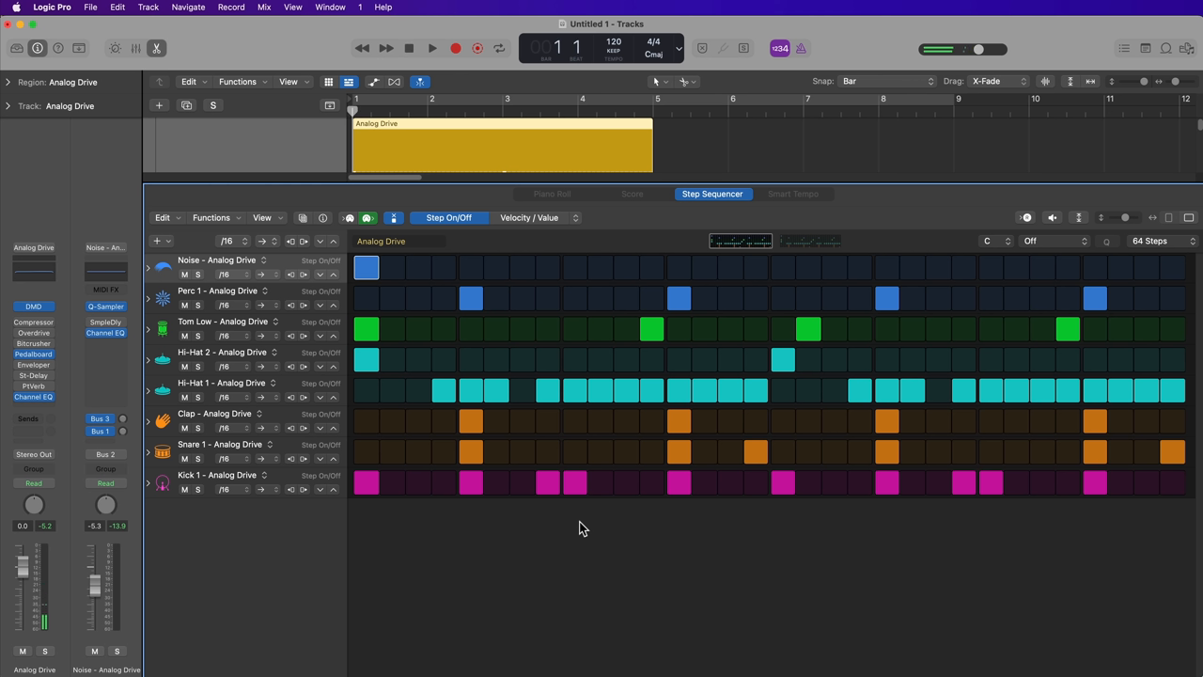
pyautogui.moveTo(210, 270)
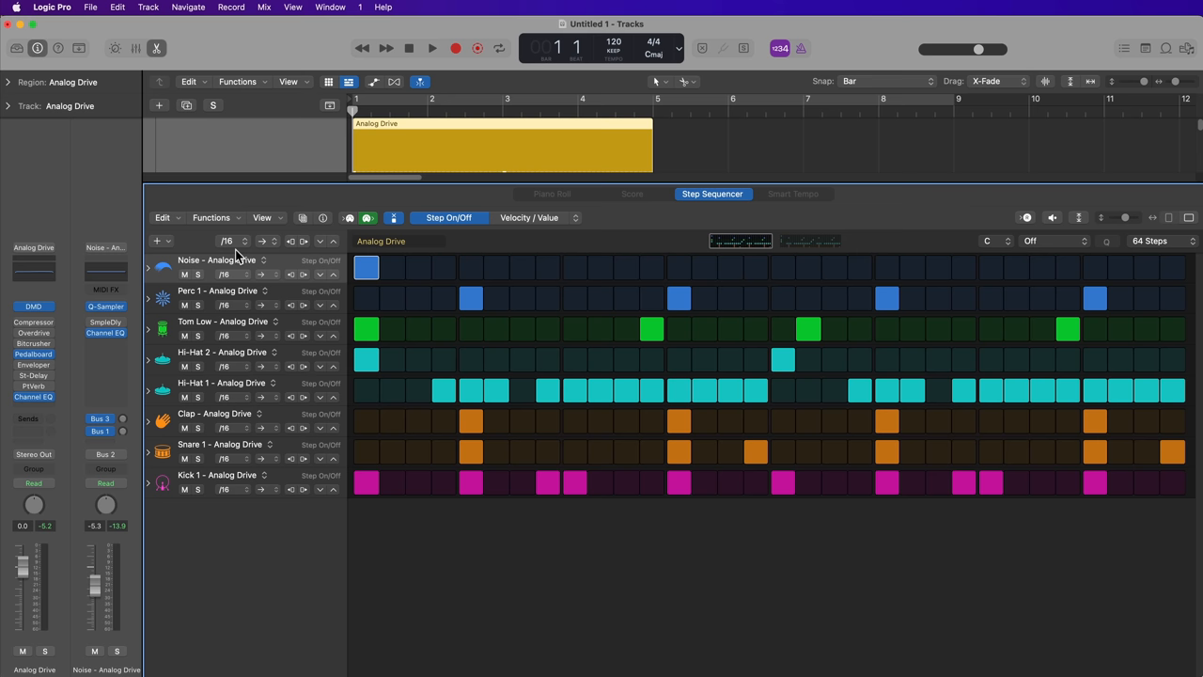
pyautogui.click(226, 241)
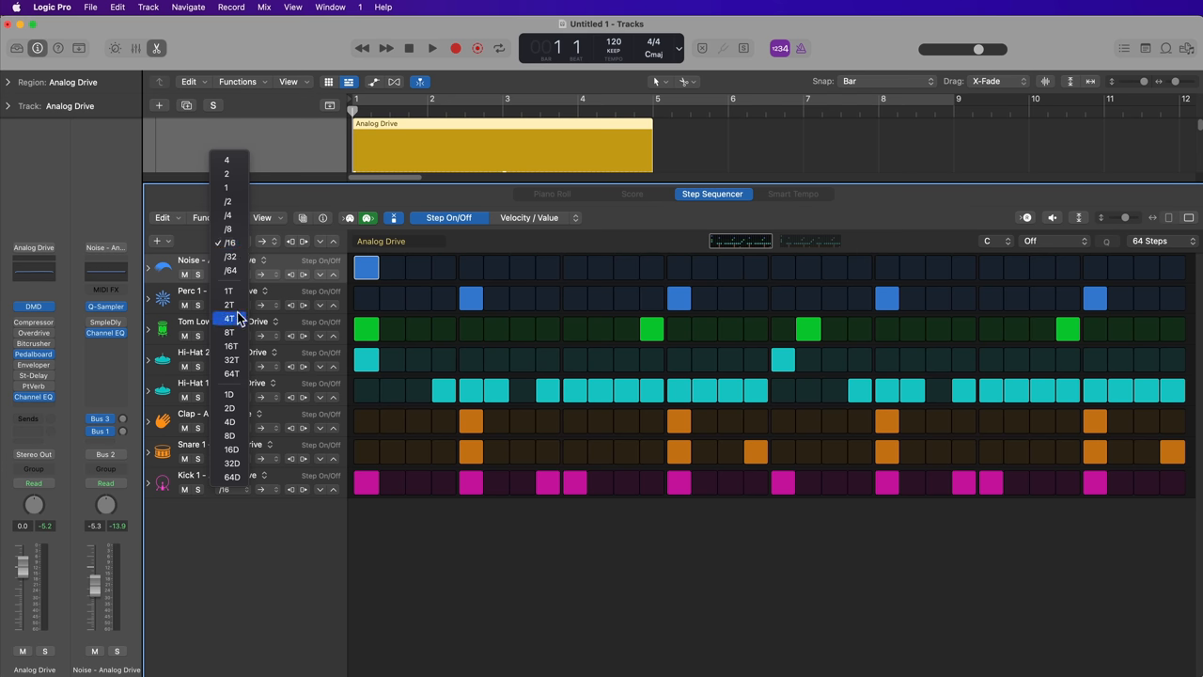
pyautogui.click(230, 243)
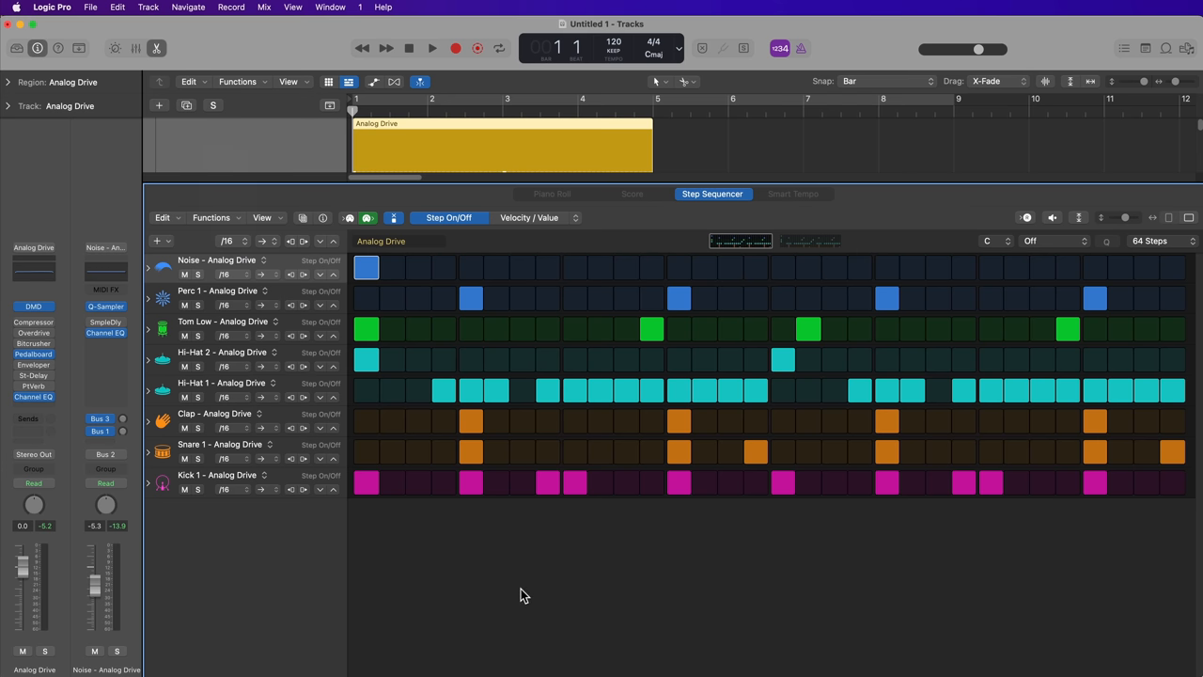